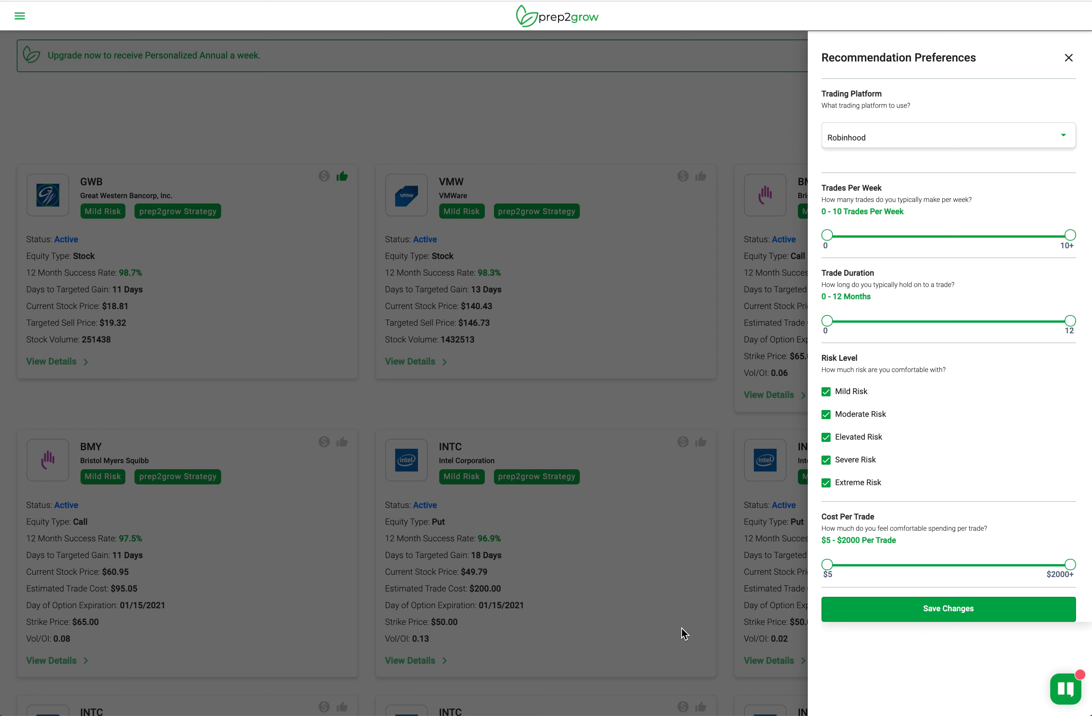
pyautogui.moveTo(901, 248)
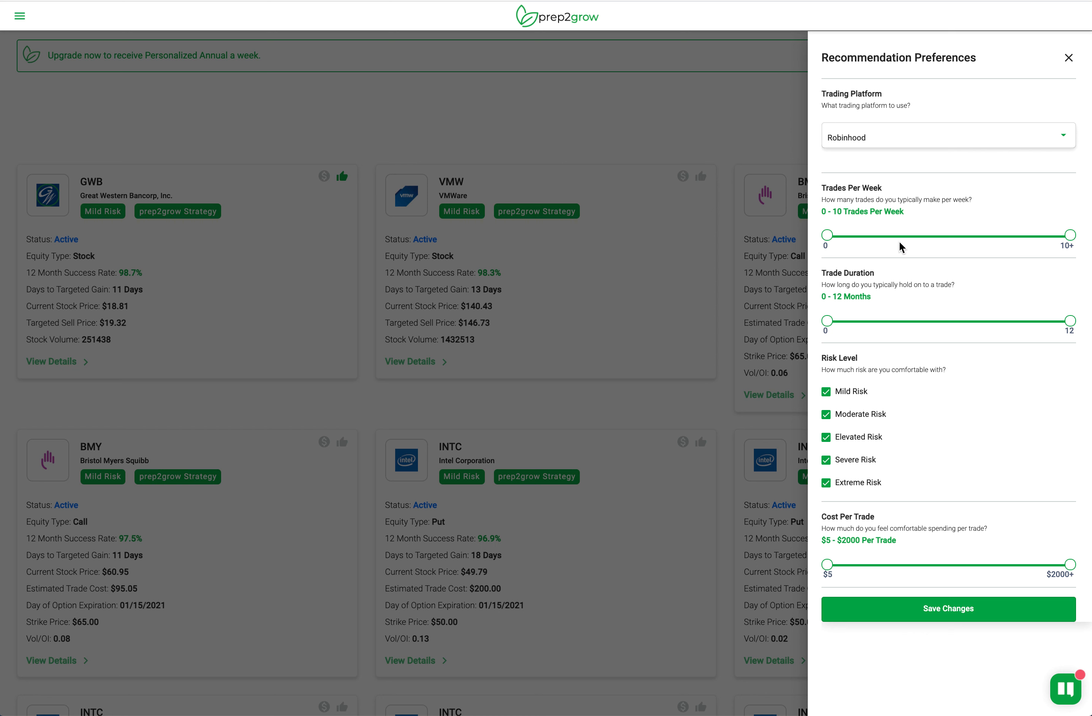
pyautogui.moveTo(907, 272)
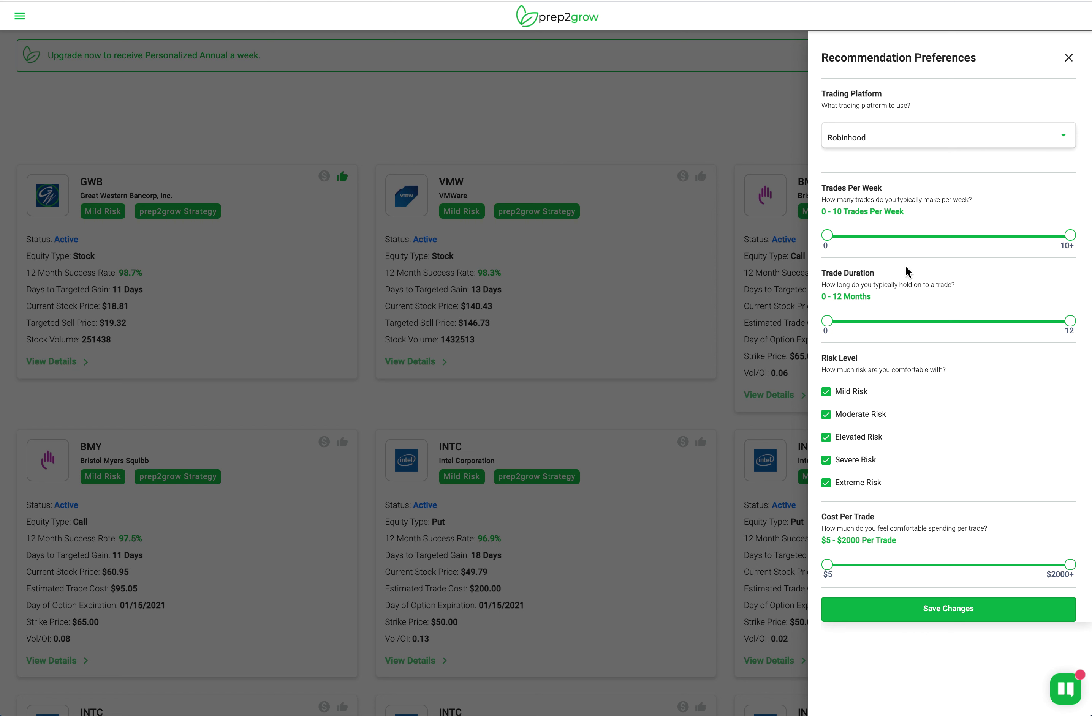
pyautogui.moveTo(956, 379)
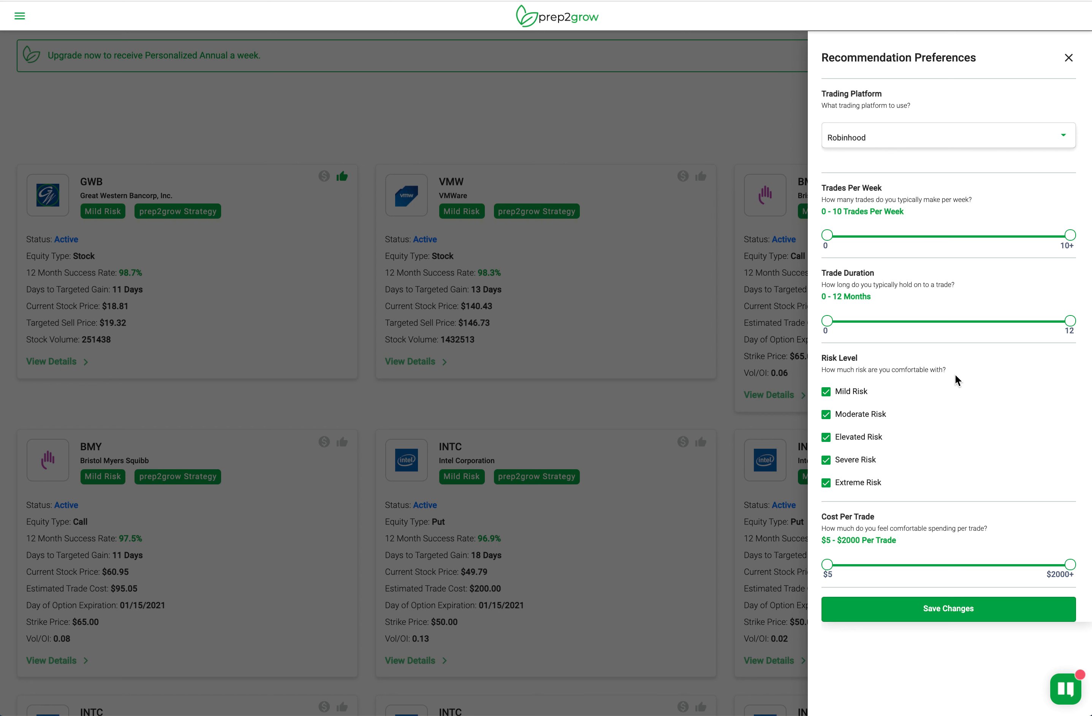
pyautogui.moveTo(928, 450)
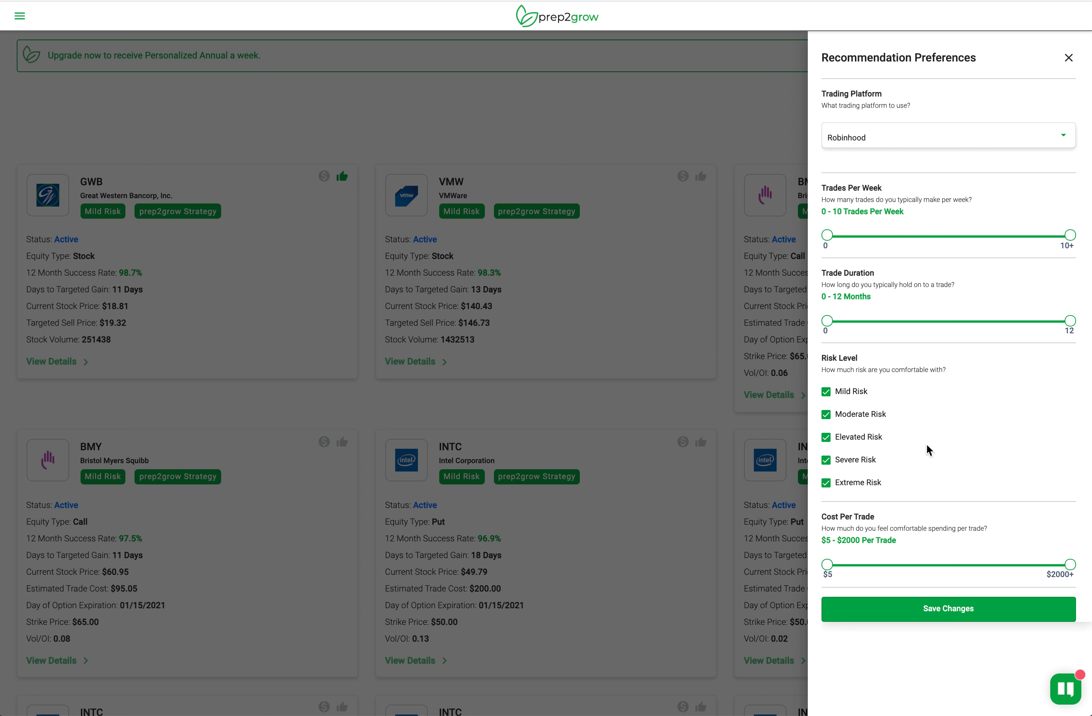
pyautogui.moveTo(915, 547)
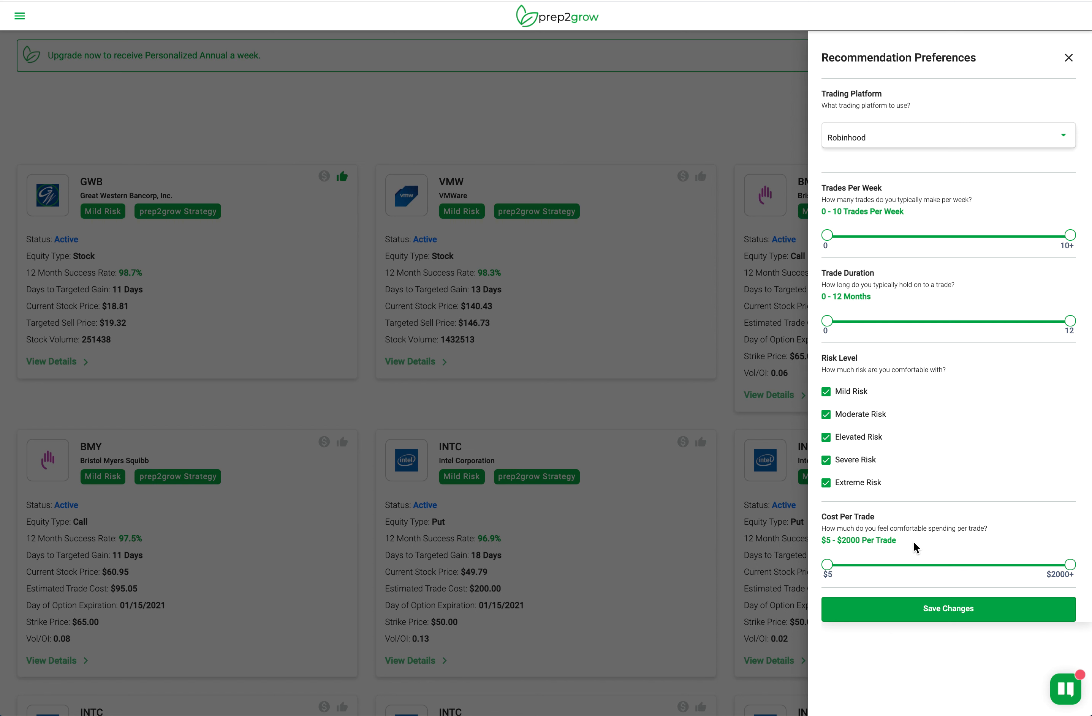
pyautogui.moveTo(949, 545)
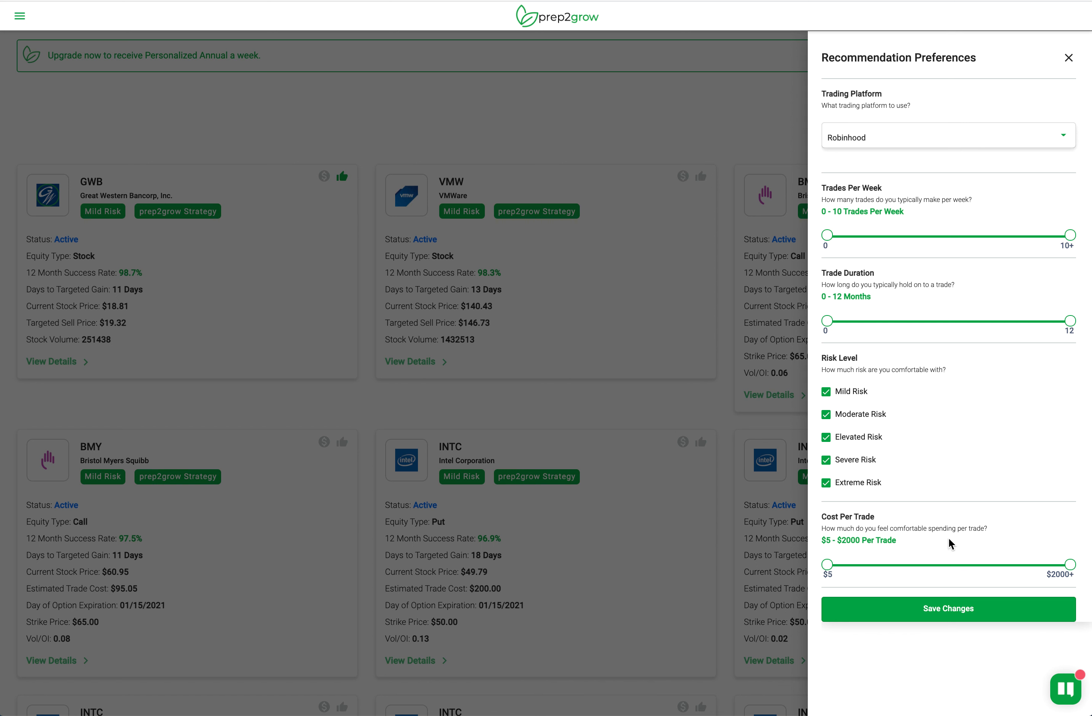
pyautogui.moveTo(954, 537)
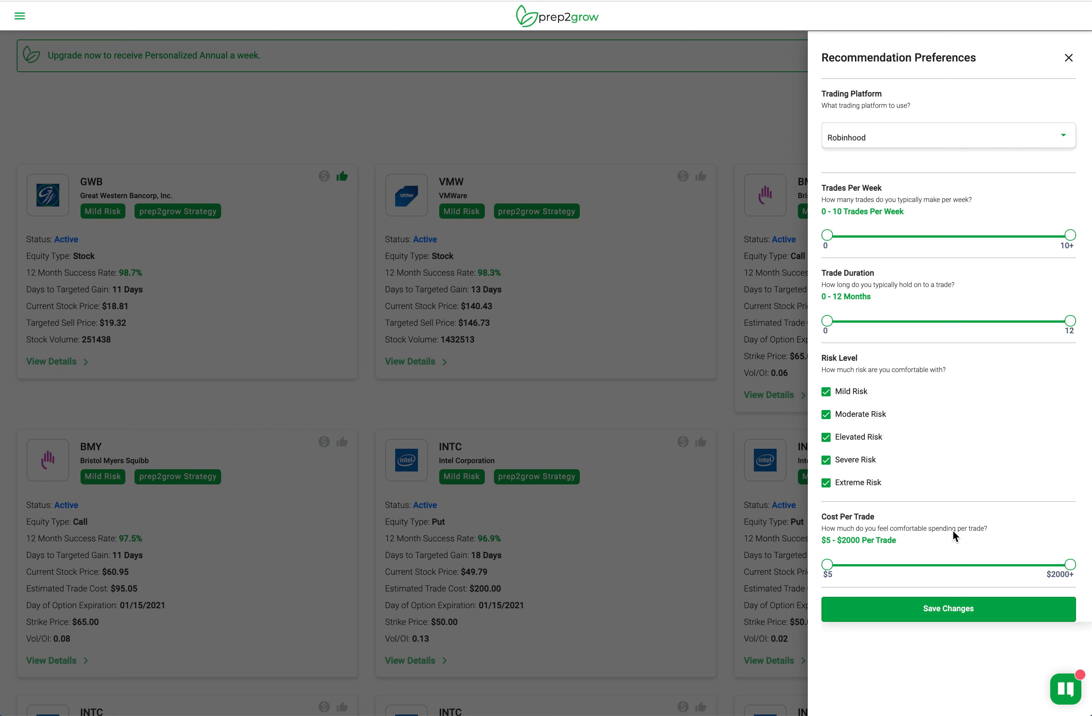
pyautogui.moveTo(961, 585)
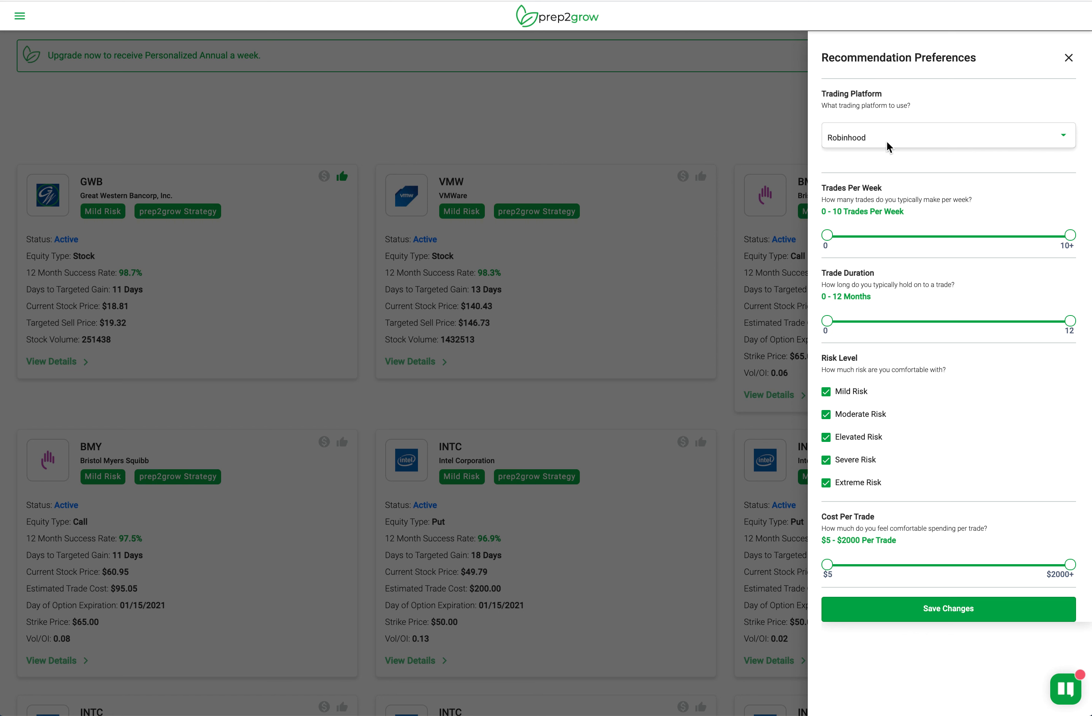
pyautogui.moveTo(900, 173)
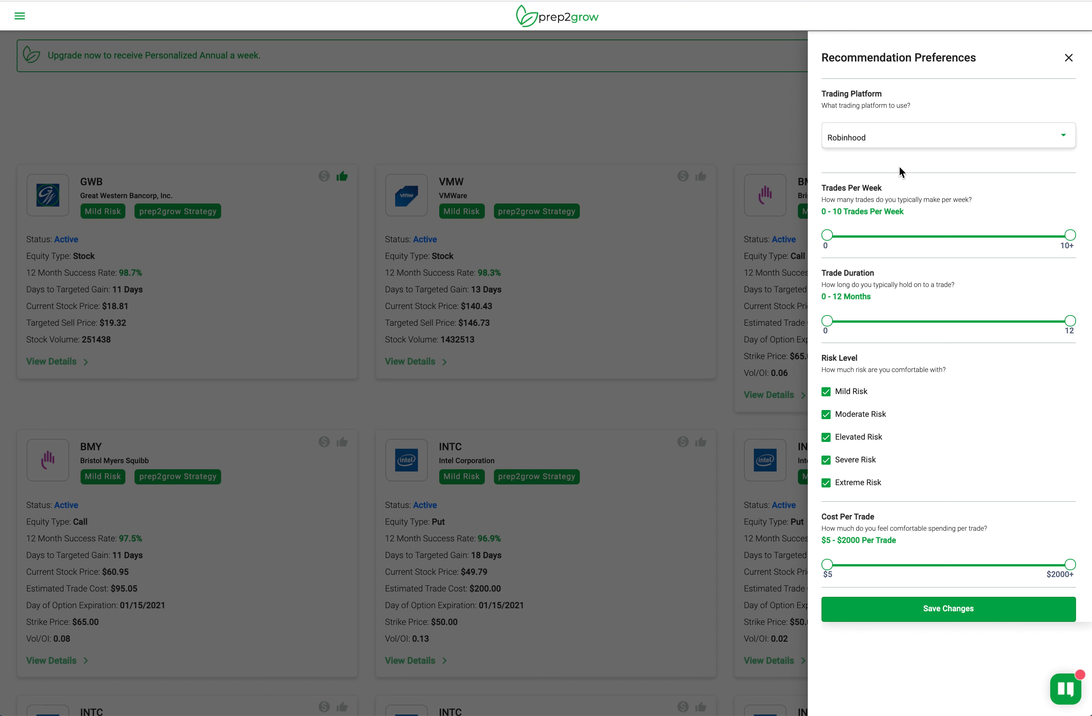
pyautogui.moveTo(879, 355)
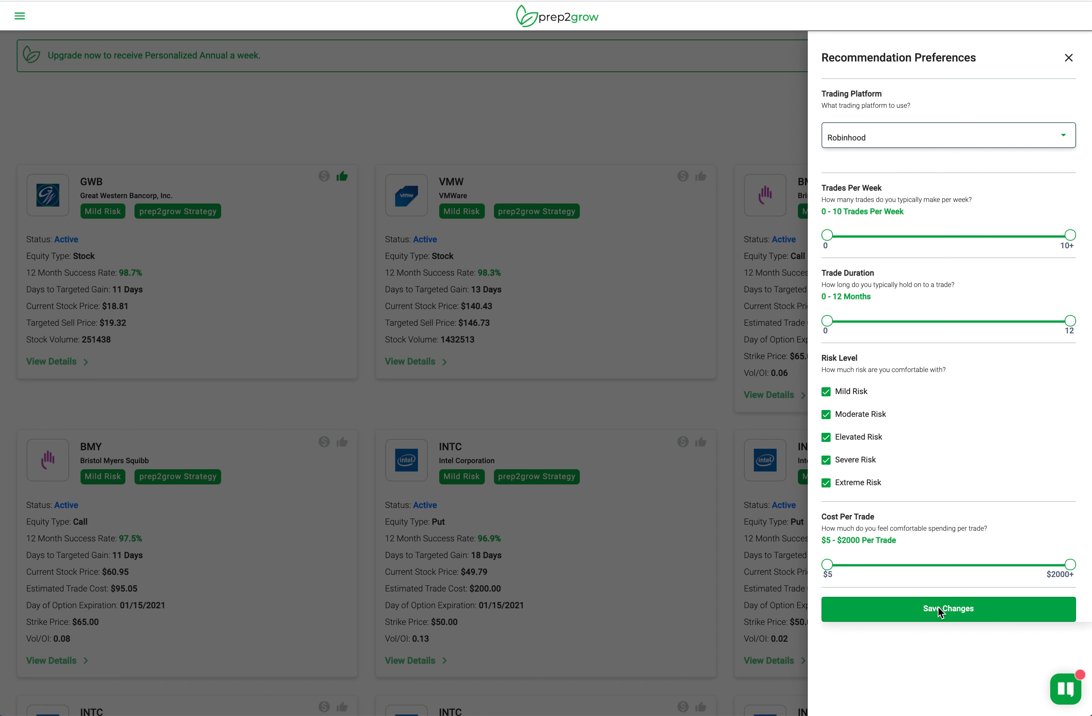
# Save the preference changes so the full list of 56 recommendations appears.
pyautogui.click(946, 610)
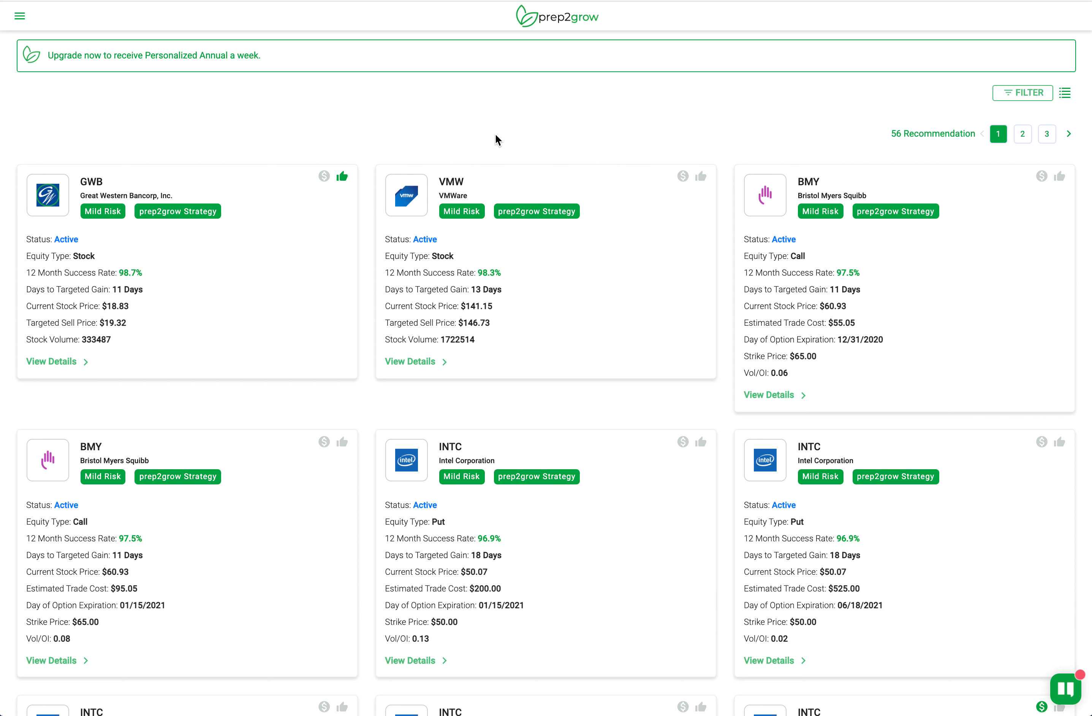
pyautogui.moveTo(486, 276)
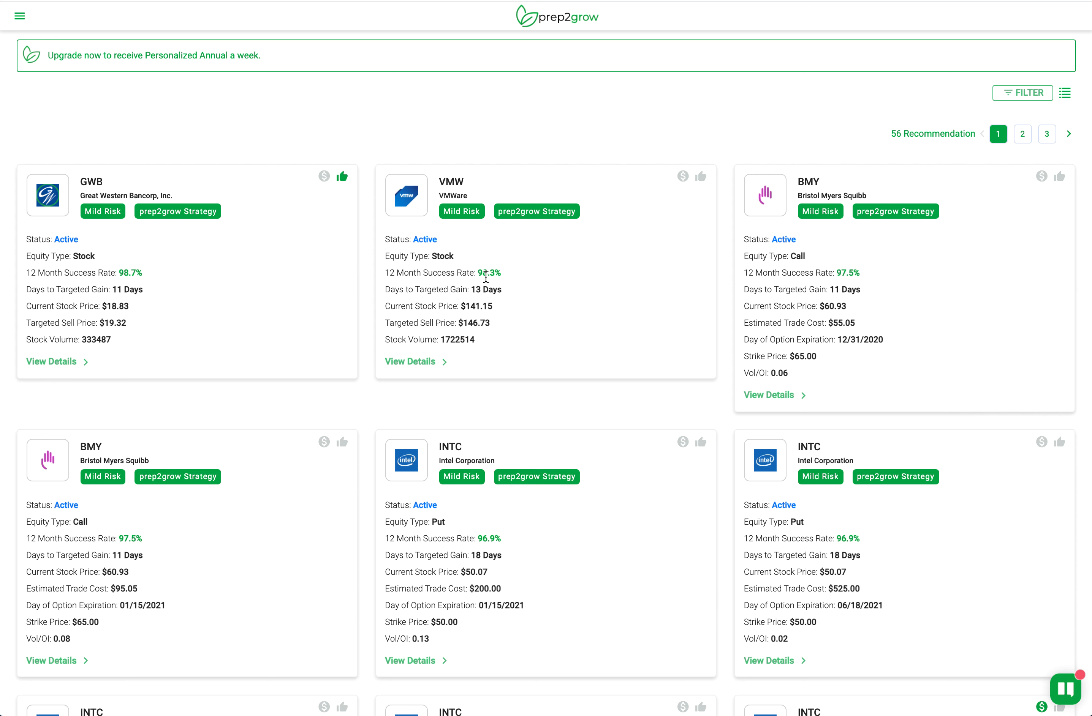
pyautogui.moveTo(621, 217)
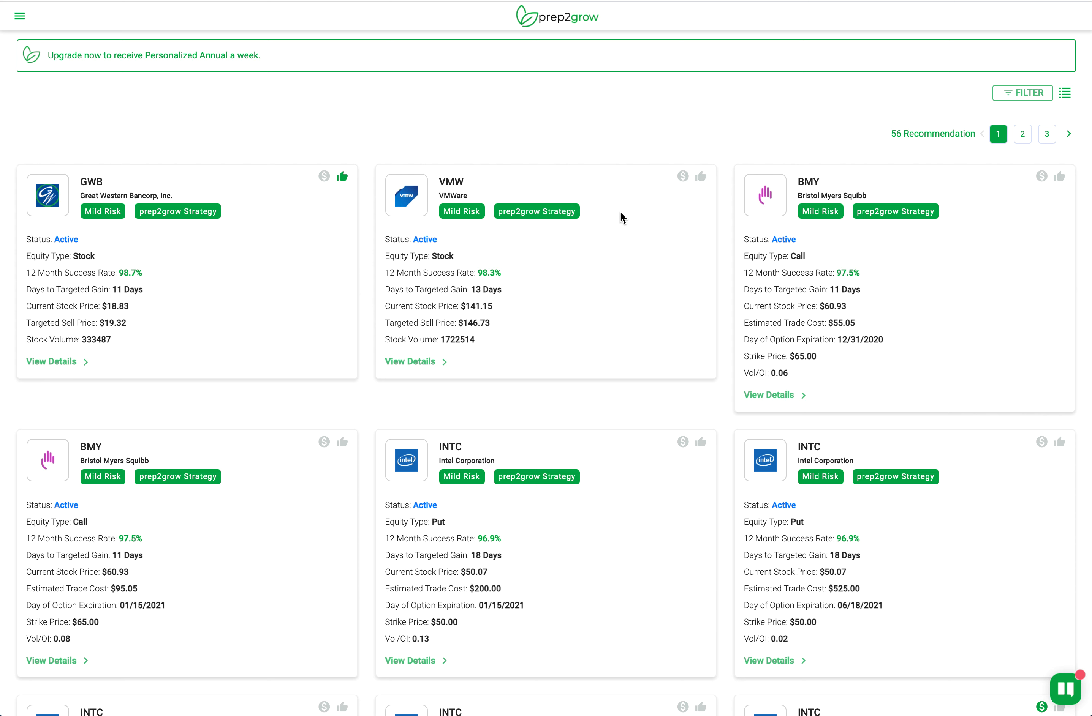
pyautogui.moveTo(702, 171)
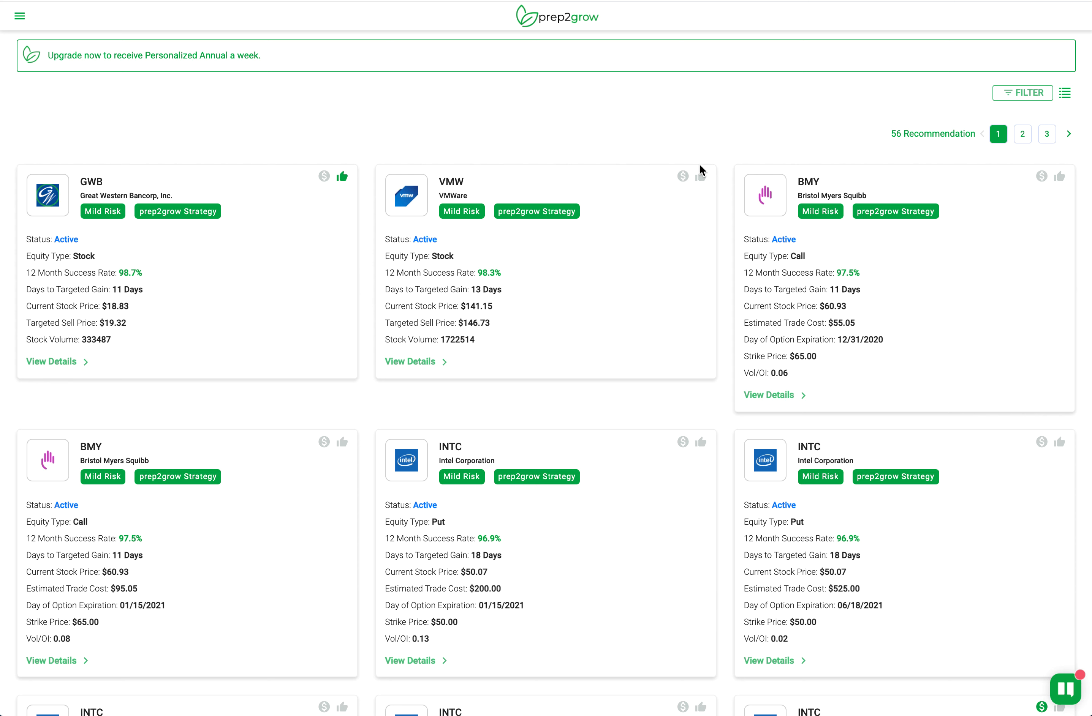
pyautogui.moveTo(662, 297)
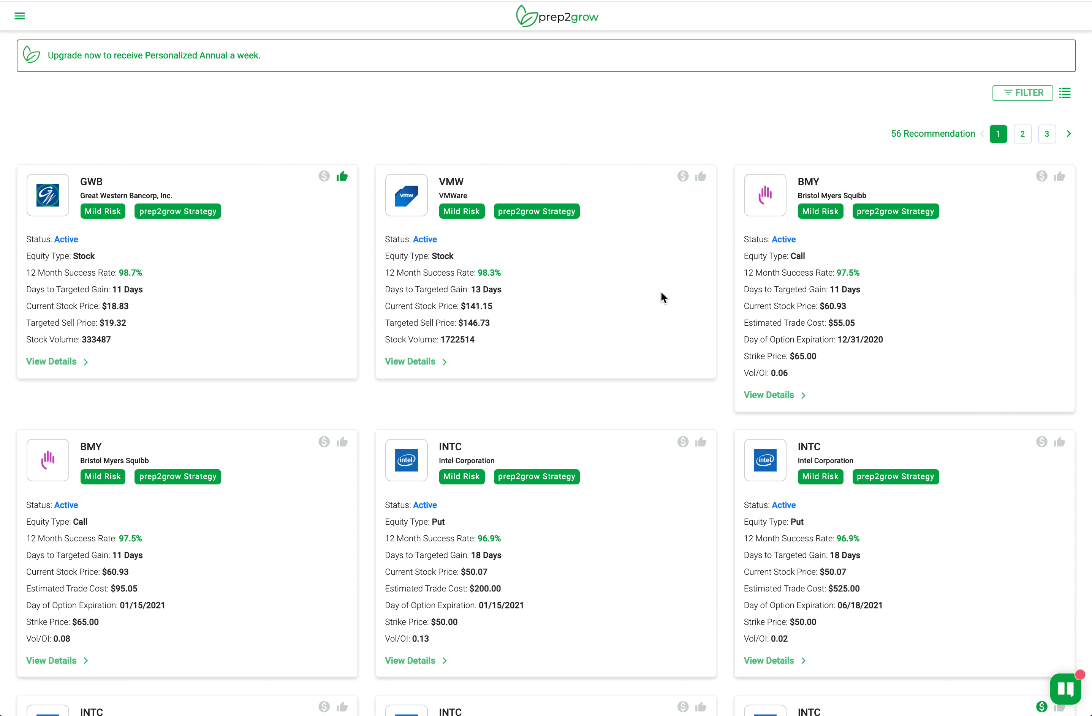
pyautogui.moveTo(562, 322)
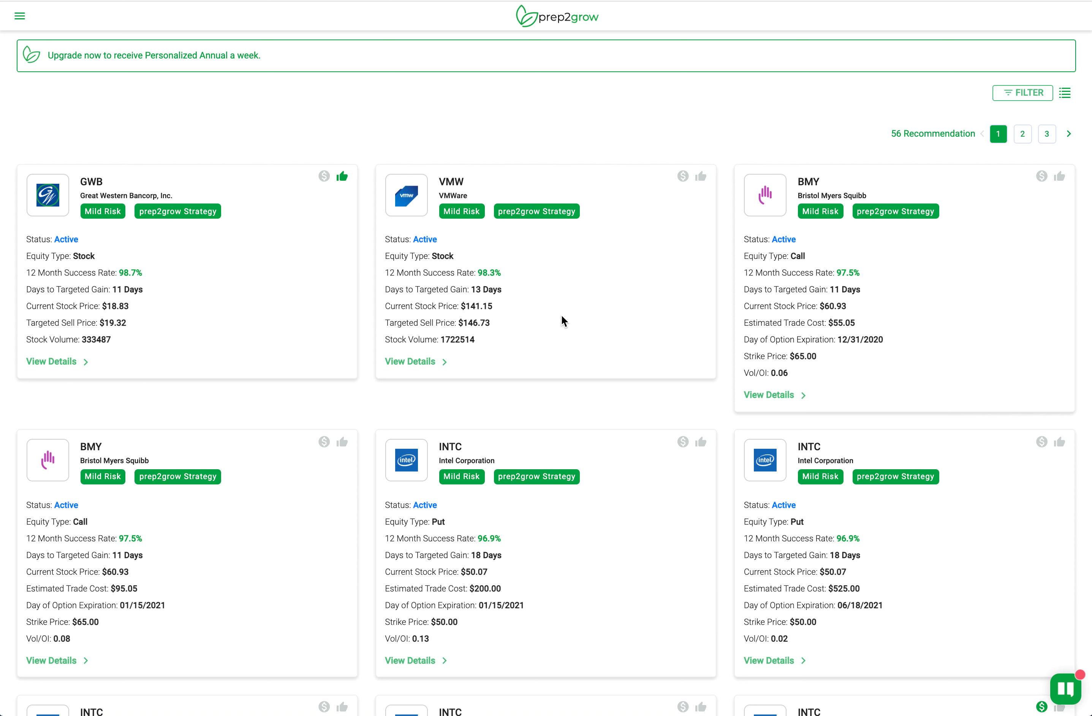
pyautogui.moveTo(219, 314)
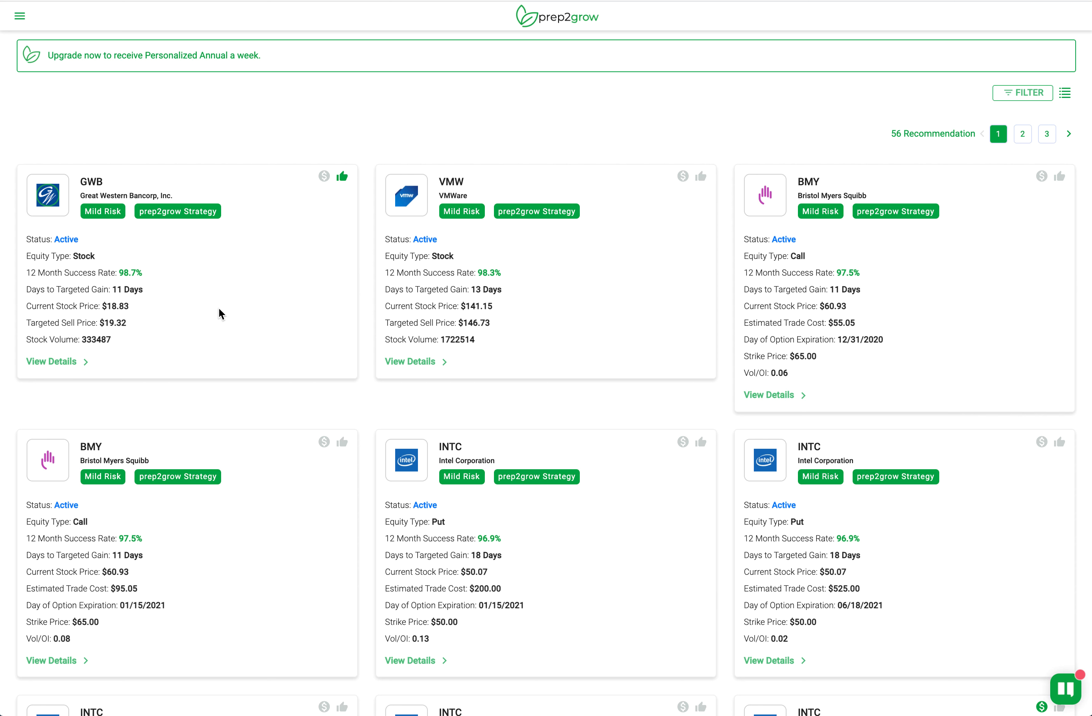
pyautogui.moveTo(319, 263)
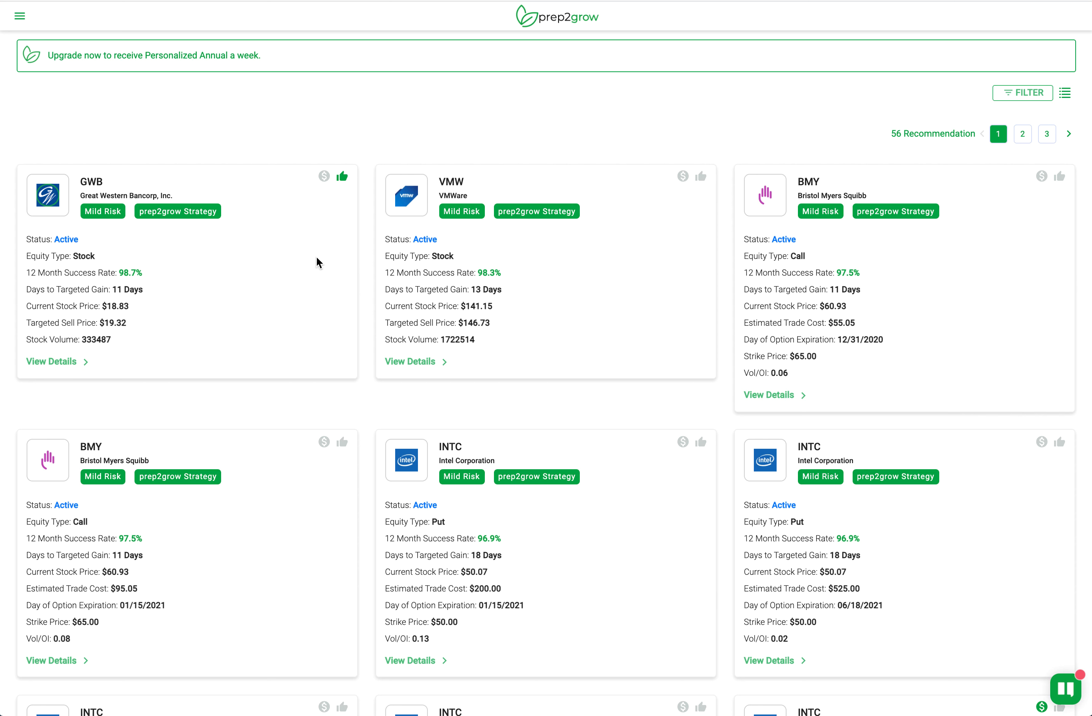
pyautogui.moveTo(402, 287)
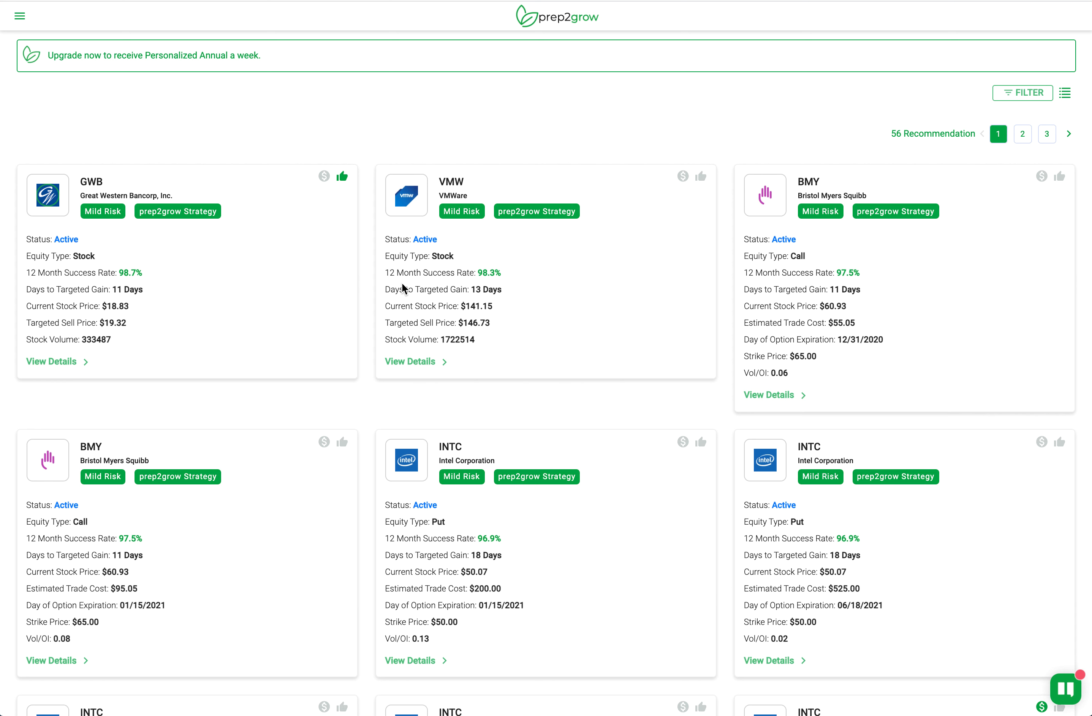
pyautogui.moveTo(275, 291)
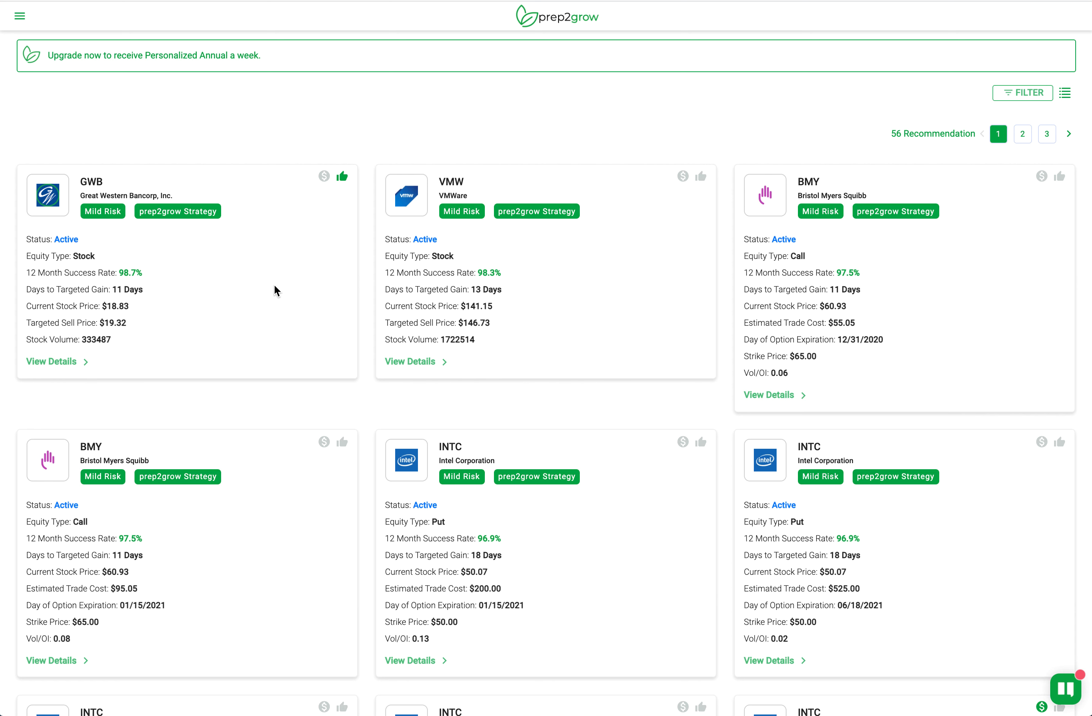
pyautogui.moveTo(62, 202)
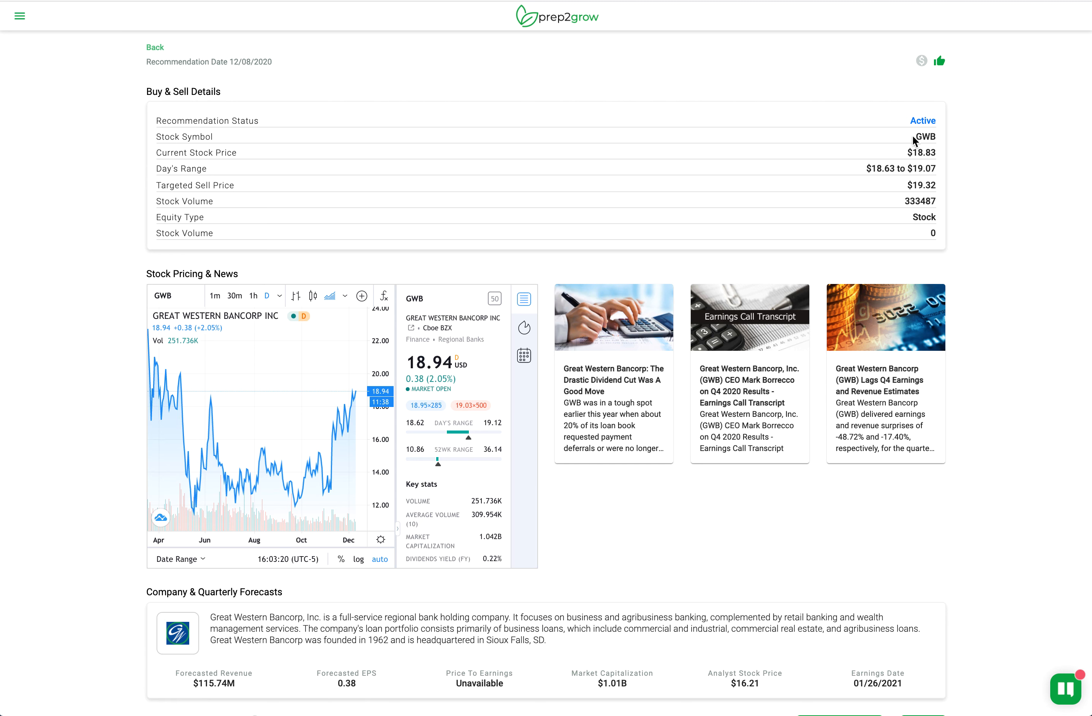
pyautogui.moveTo(762, 549)
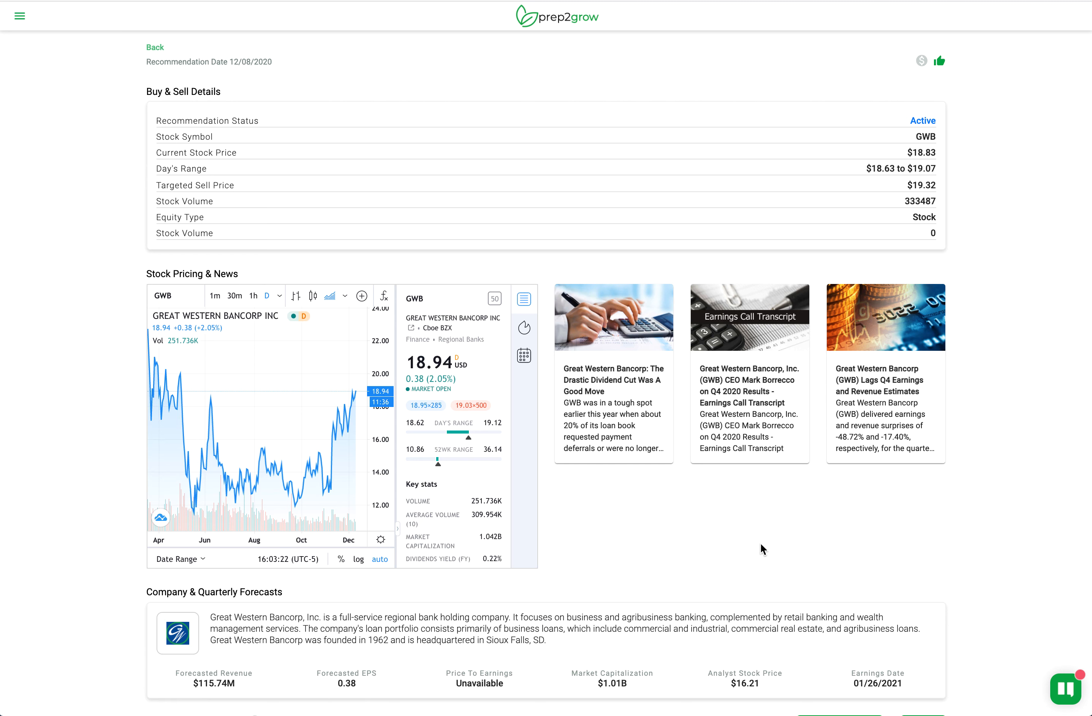
pyautogui.moveTo(555, 402)
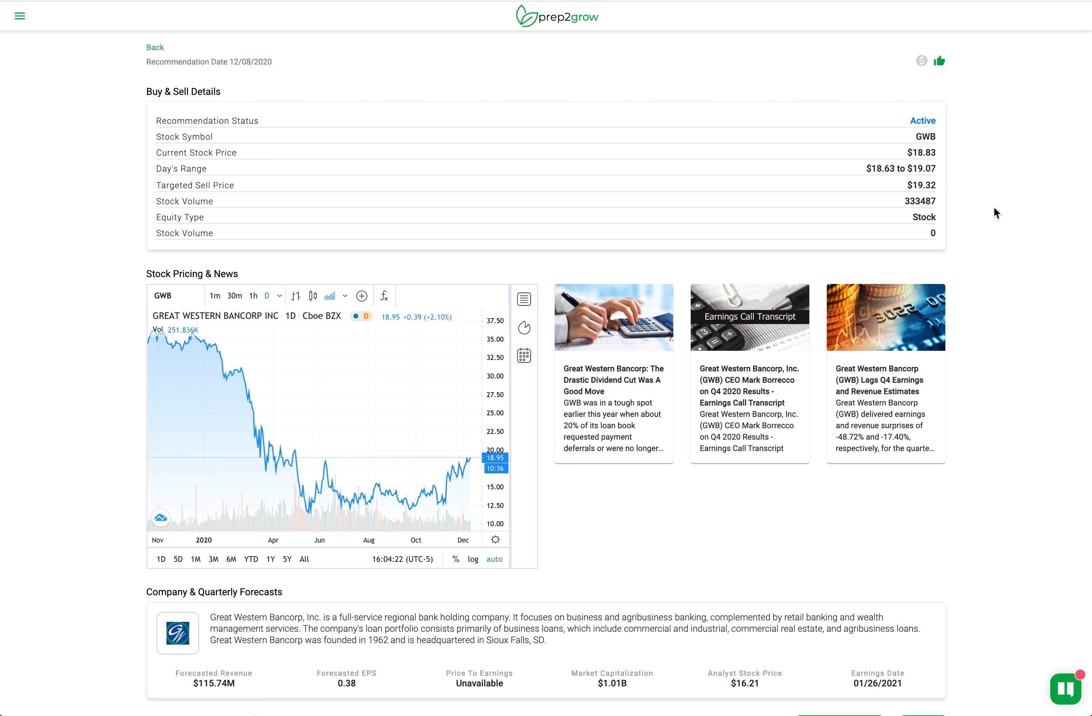
pyautogui.moveTo(985, 259)
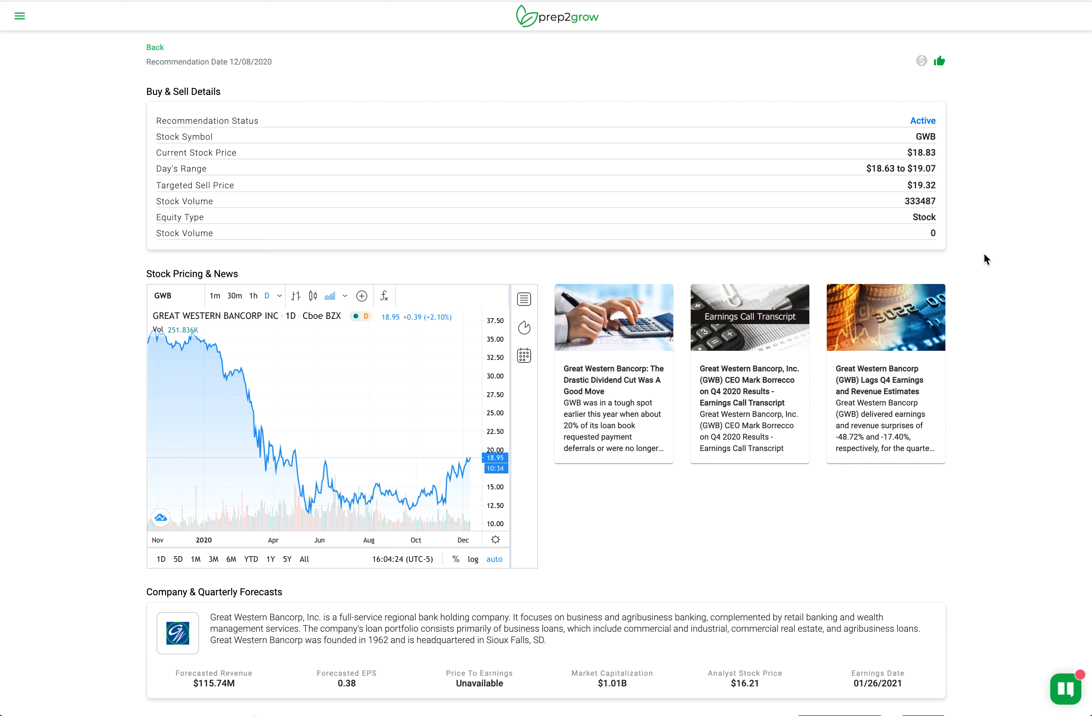
pyautogui.scroll(-3)
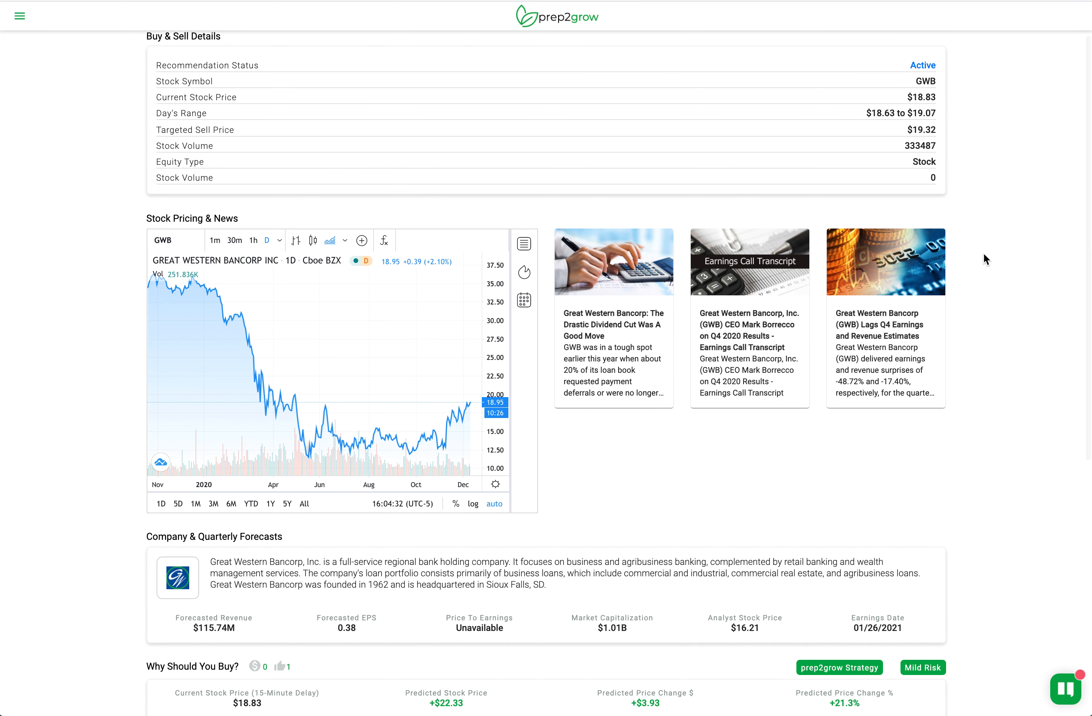
pyautogui.moveTo(879, 488)
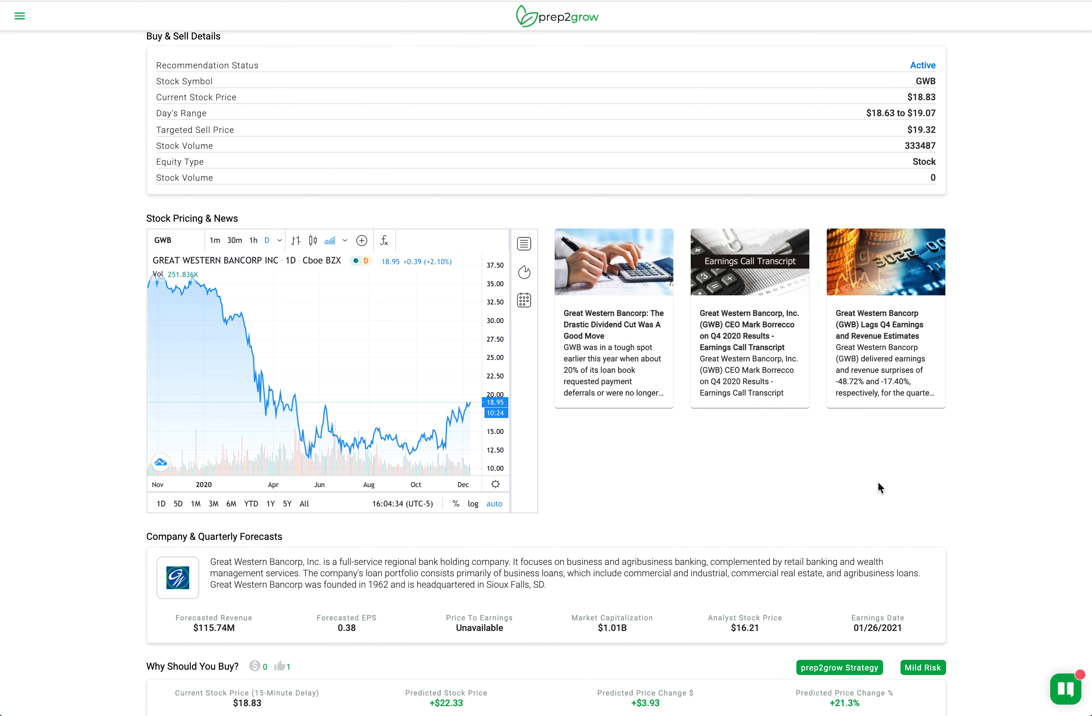
pyautogui.moveTo(842, 460)
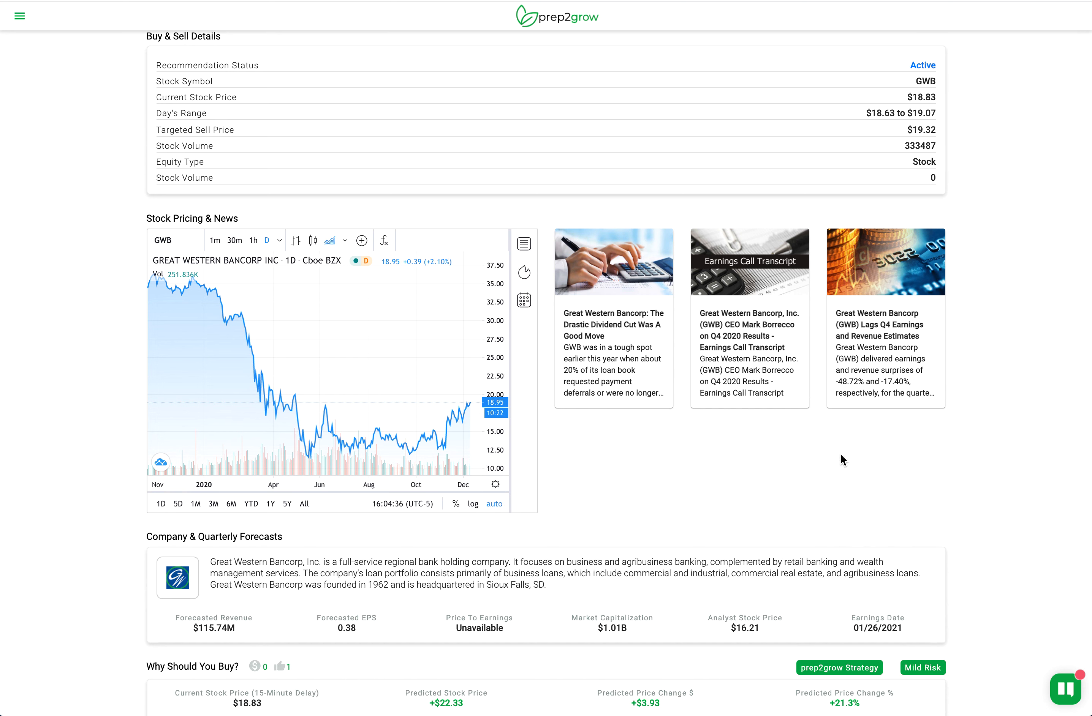
pyautogui.moveTo(686, 446)
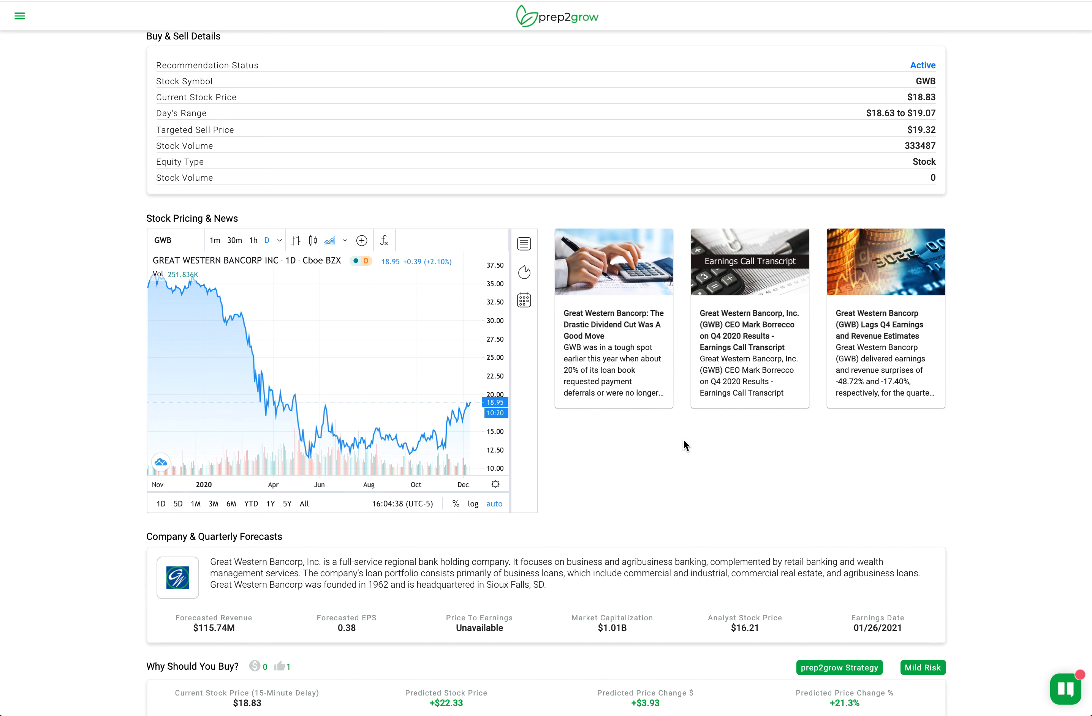
pyautogui.moveTo(611, 355)
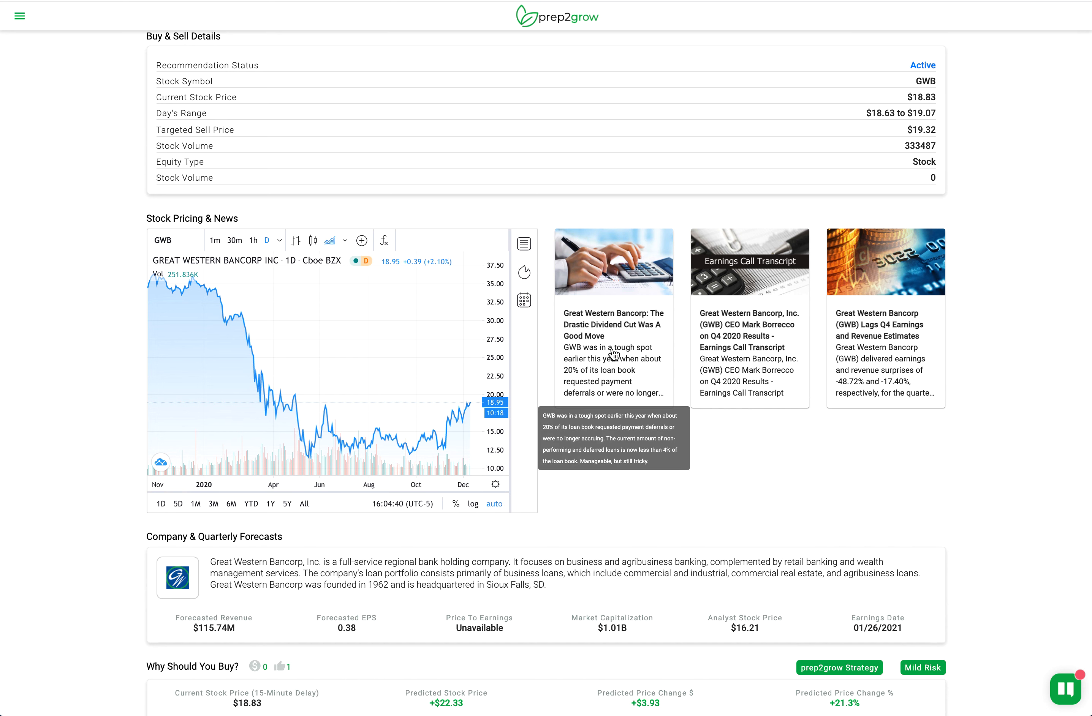
pyautogui.moveTo(554, 413)
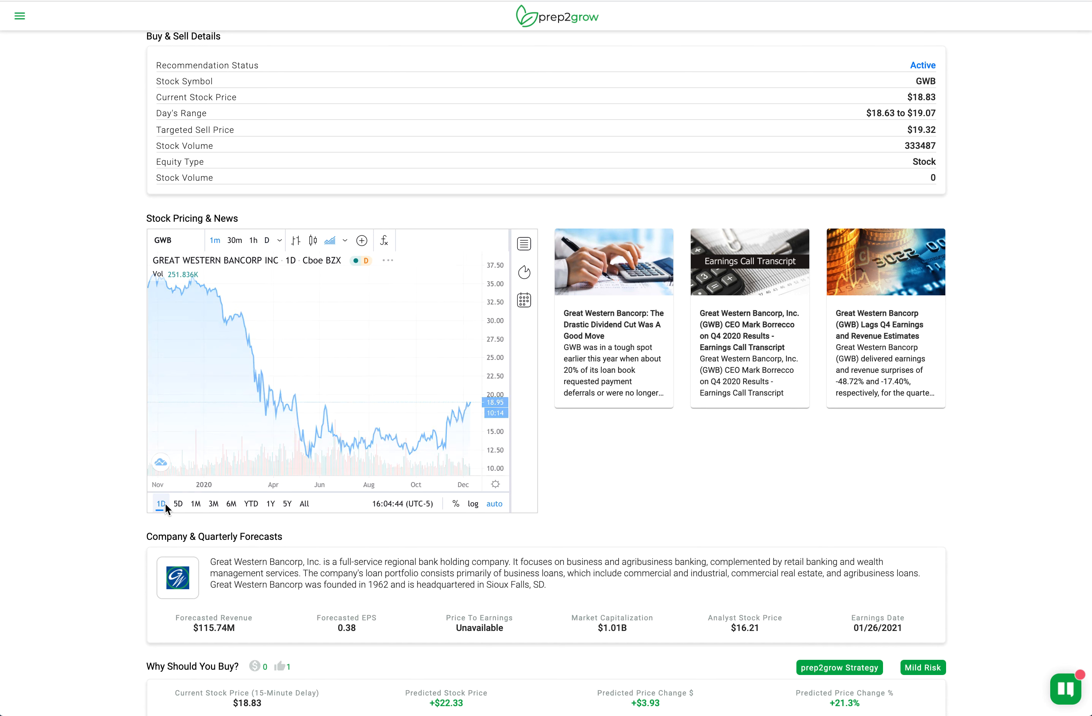
pyautogui.click(161, 504)
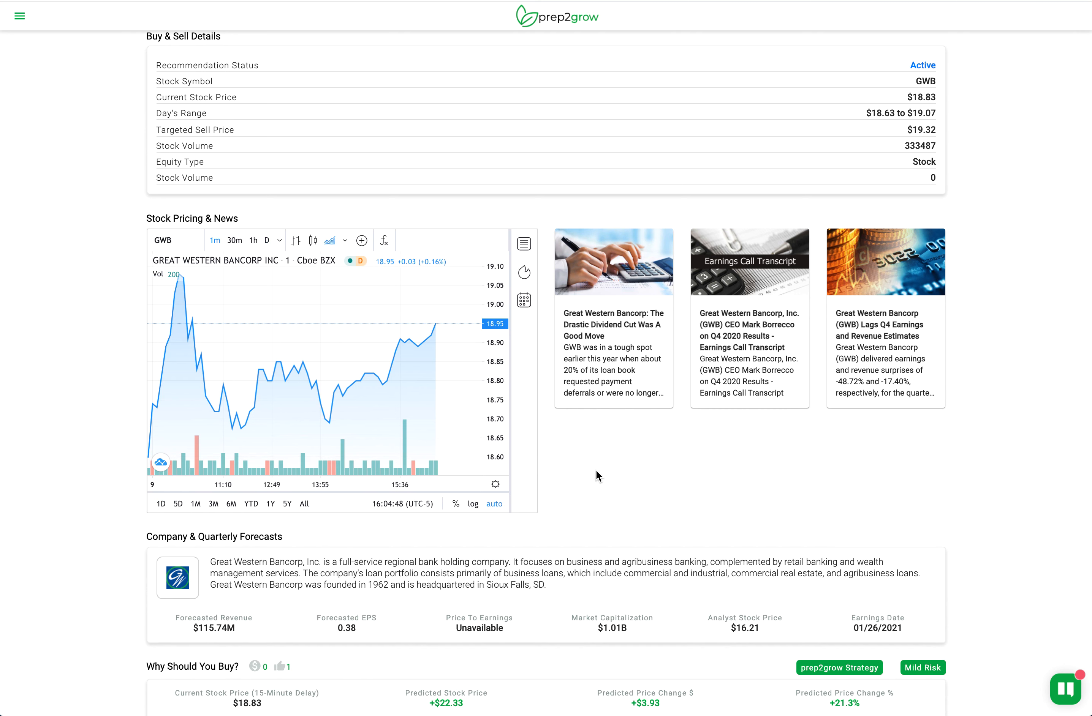
pyautogui.moveTo(747, 420)
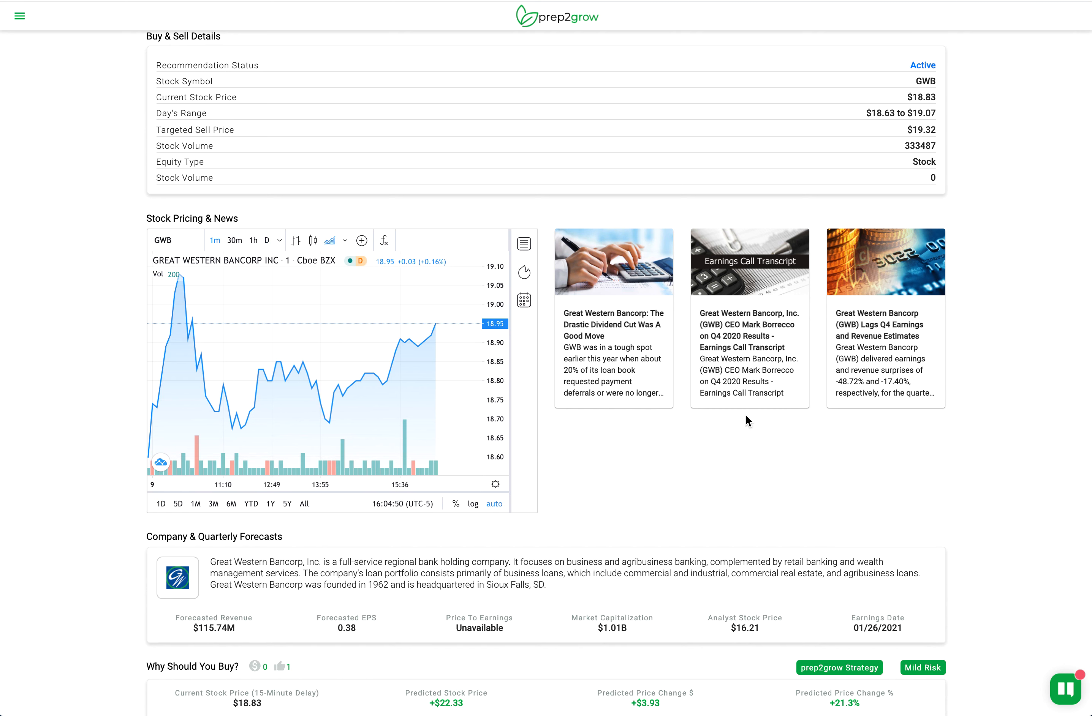
# Scroll down the GWB recommendation to the 98.7% success rate, days-to-gain bar and How Do I Buy? cards.
pyautogui.scroll(-3)
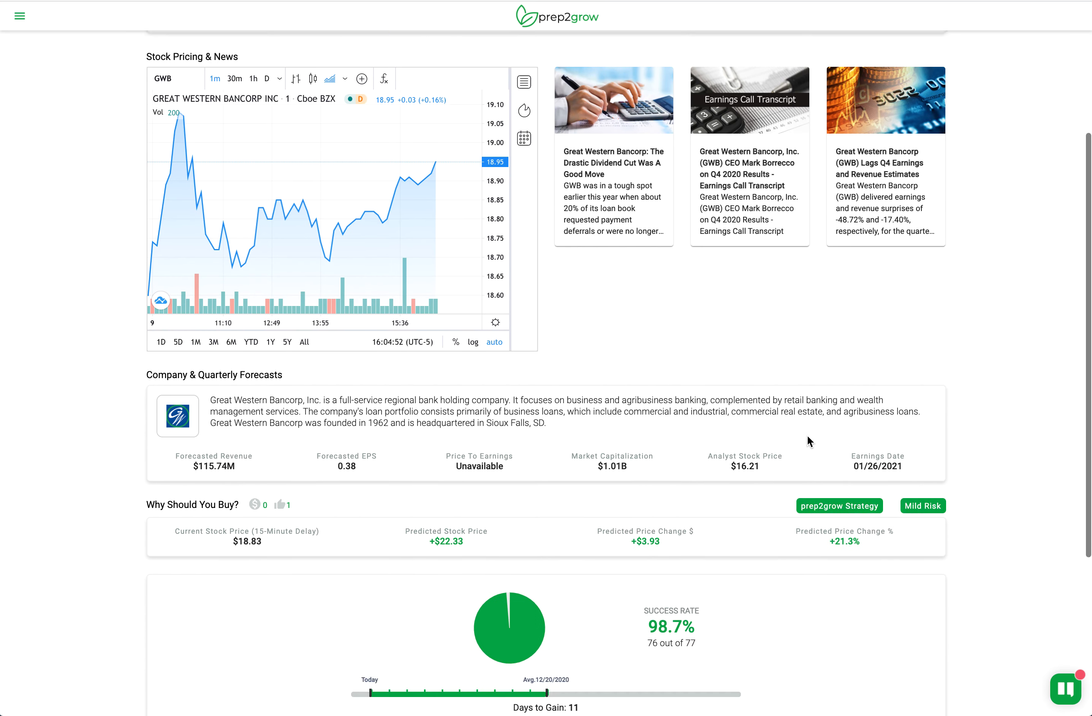
pyautogui.scroll(-3)
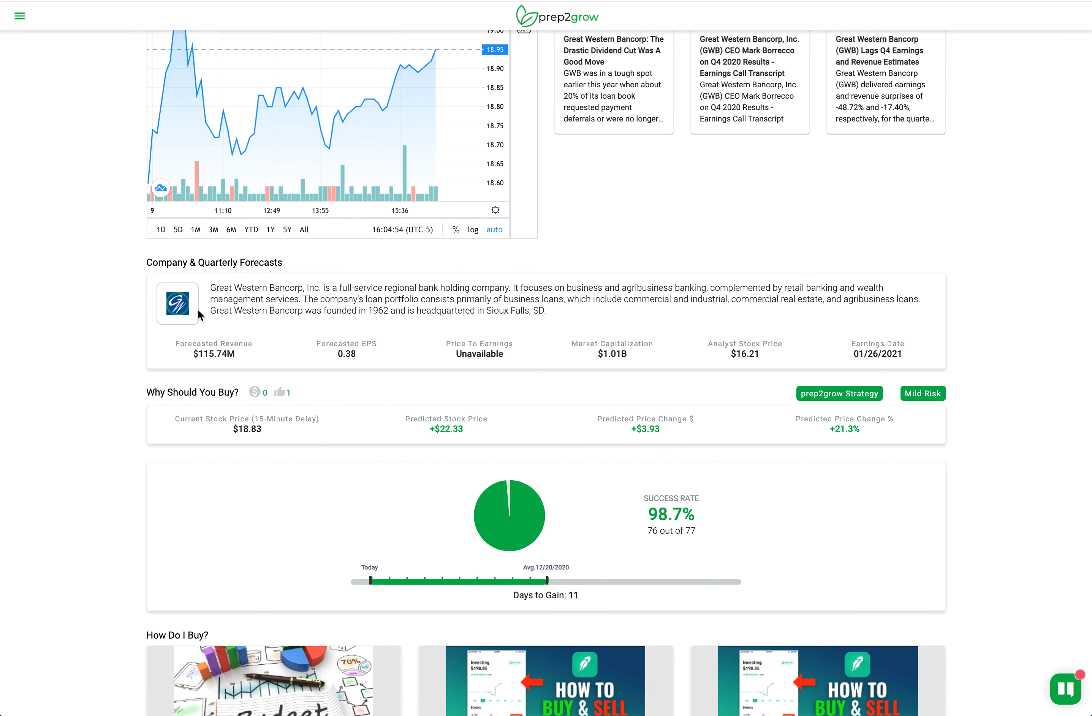
pyautogui.moveTo(297, 312)
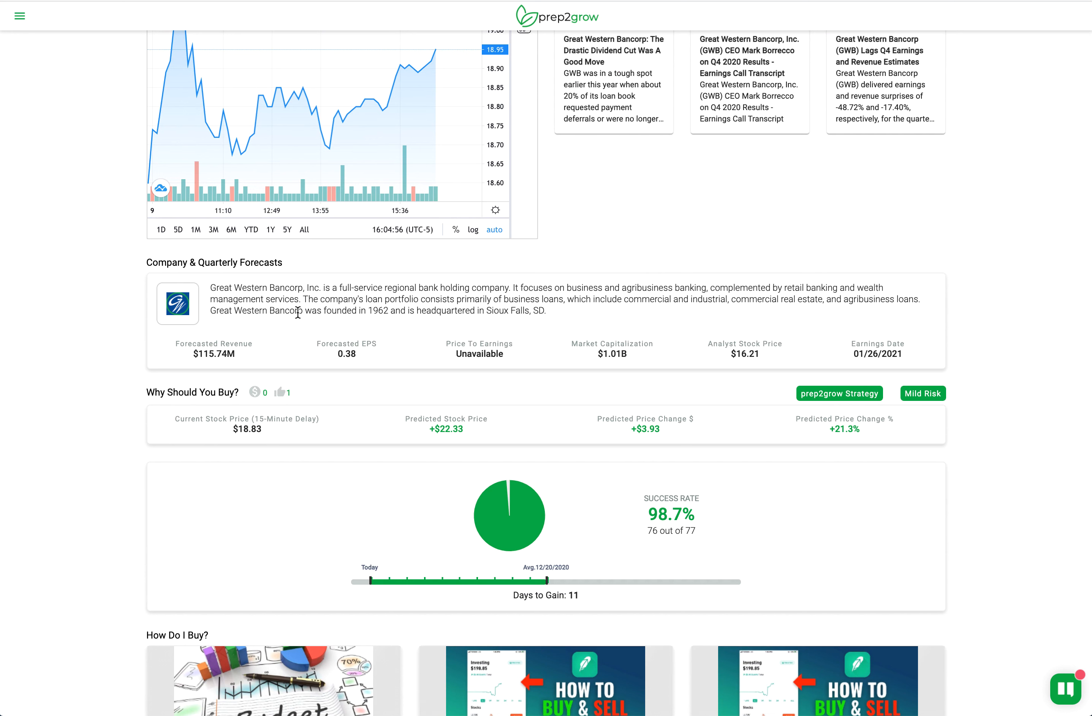
pyautogui.moveTo(689, 338)
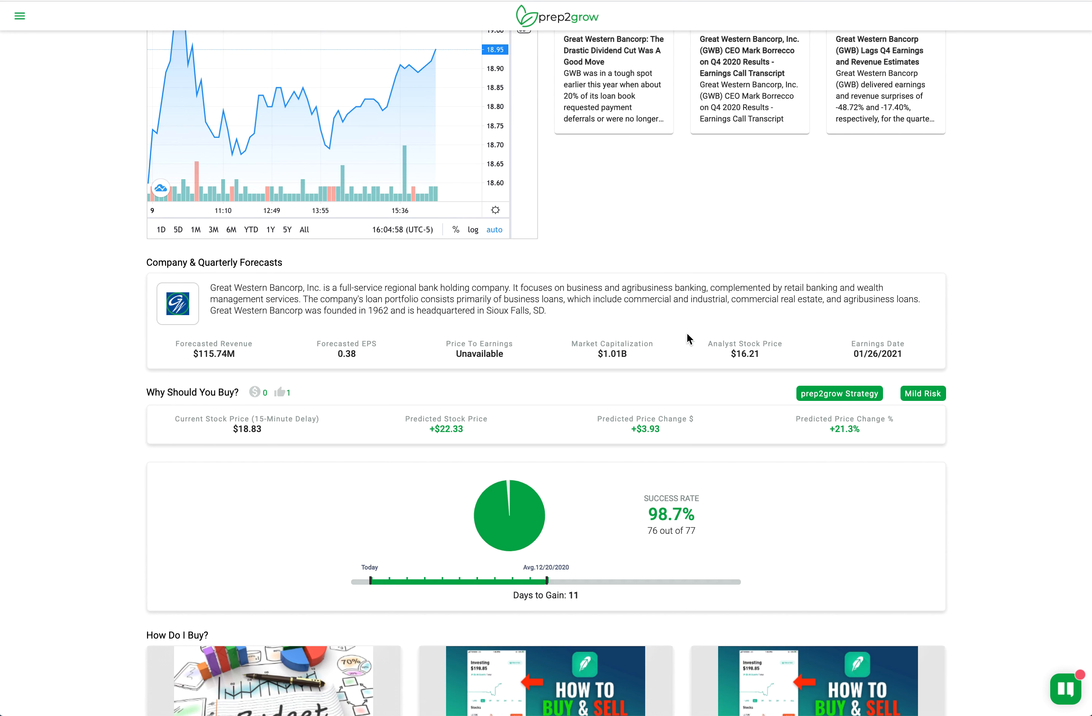
pyautogui.moveTo(743, 317)
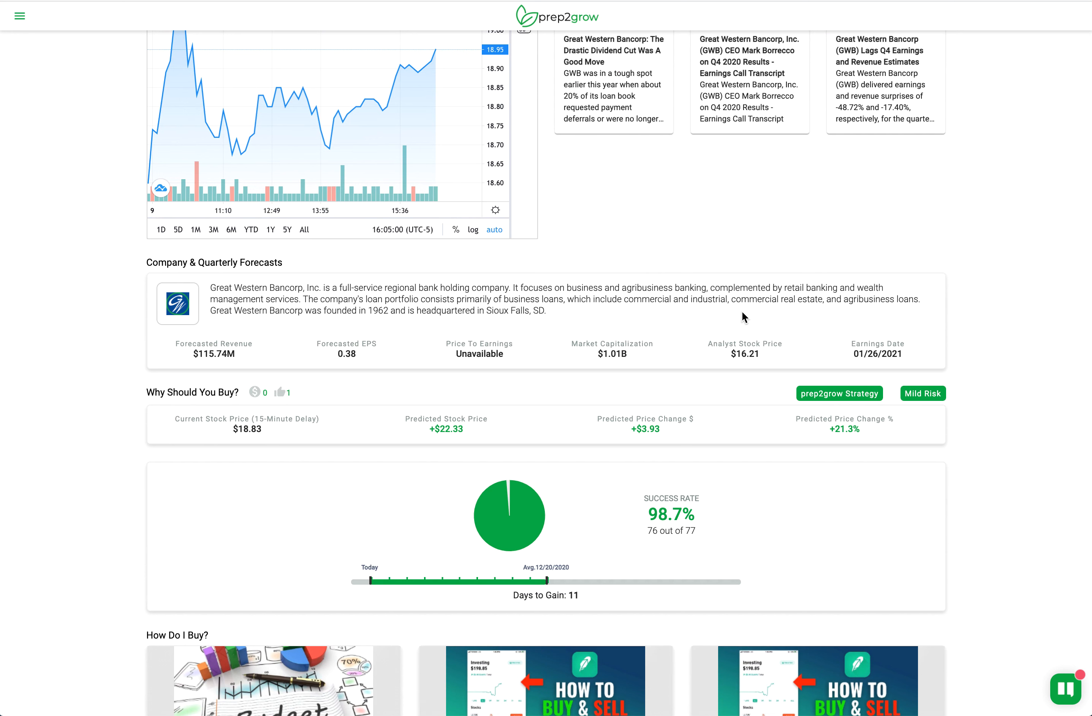
pyautogui.moveTo(610, 419)
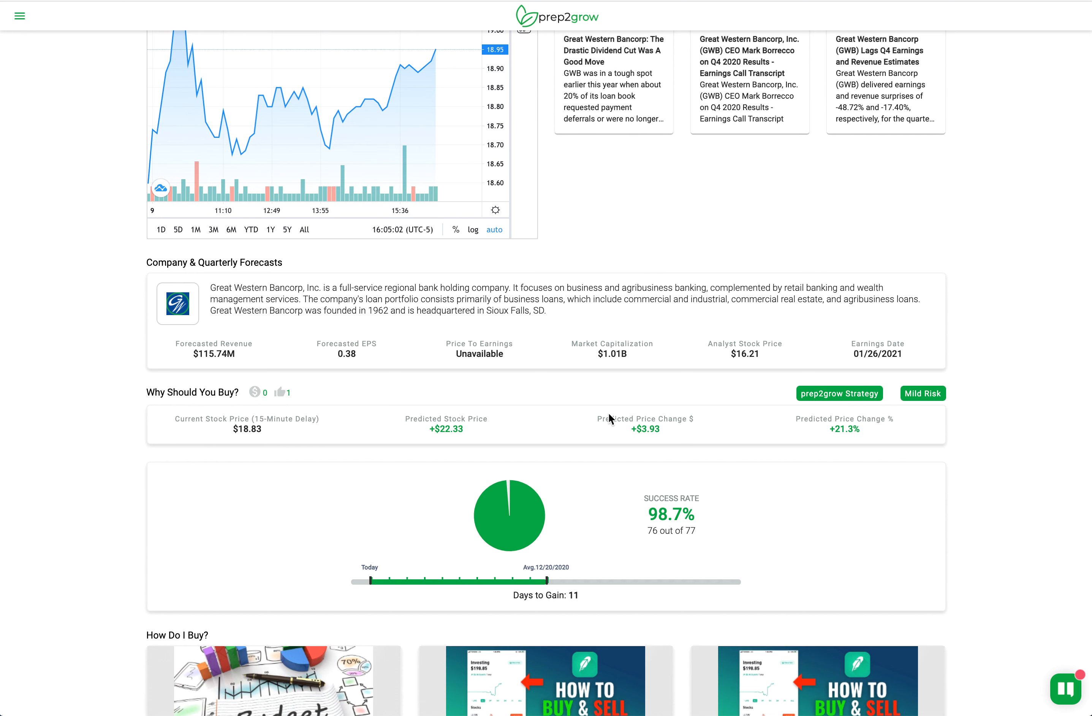
pyautogui.moveTo(320, 404)
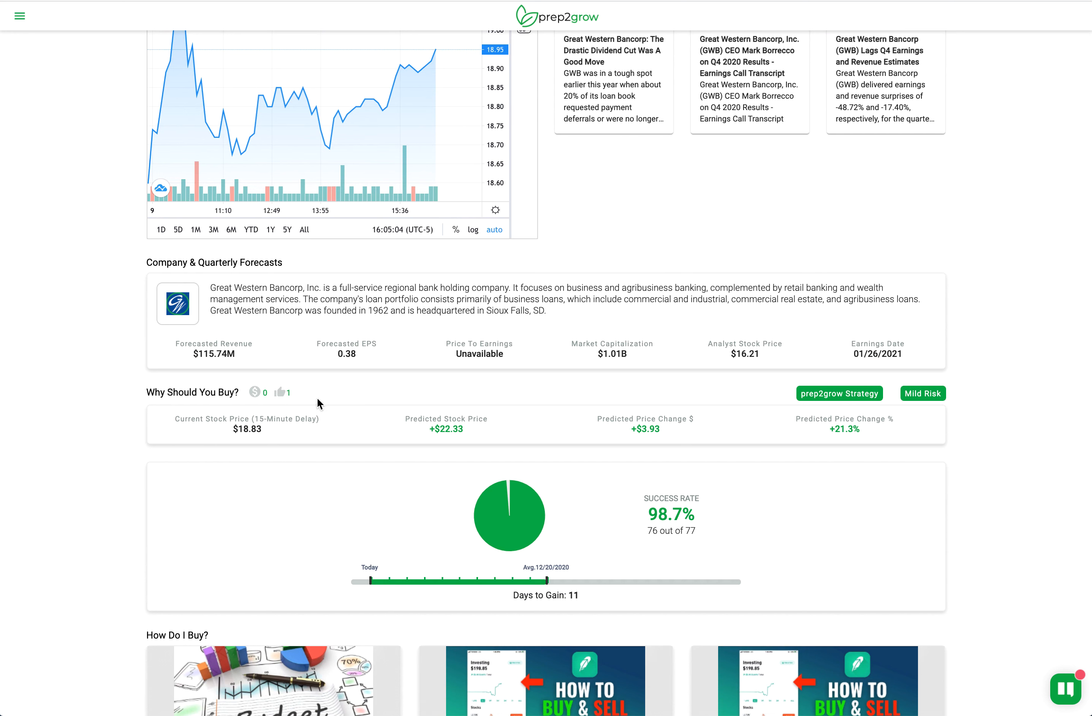
pyautogui.moveTo(552, 505)
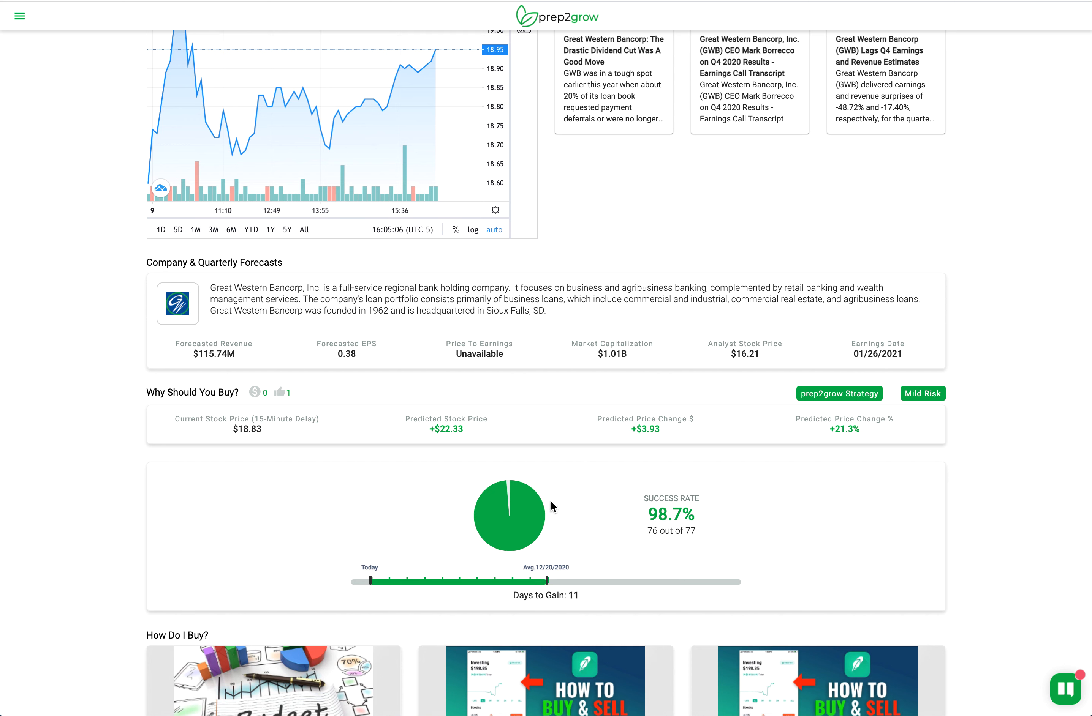
pyautogui.moveTo(161, 437)
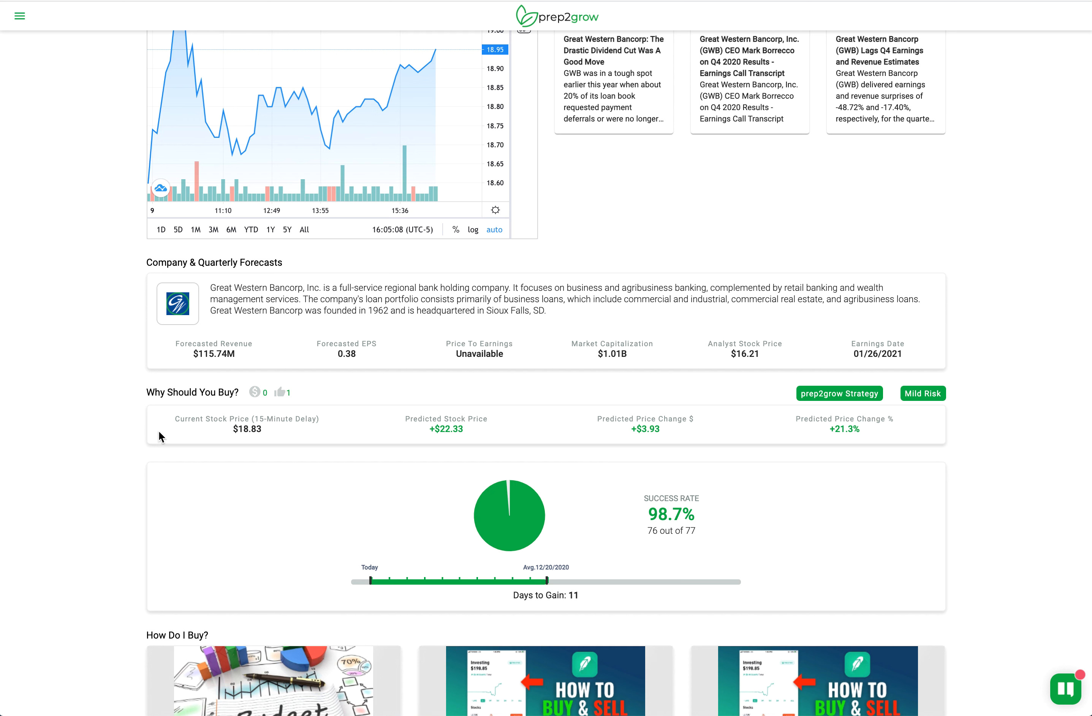
pyautogui.moveTo(276, 405)
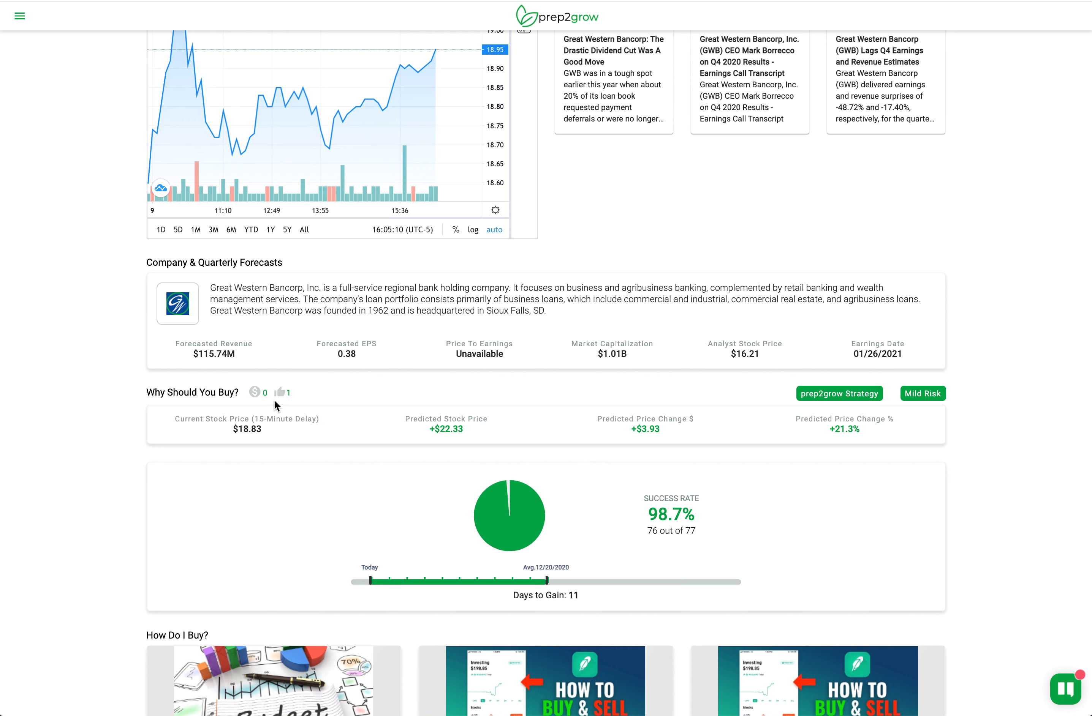
pyautogui.moveTo(290, 405)
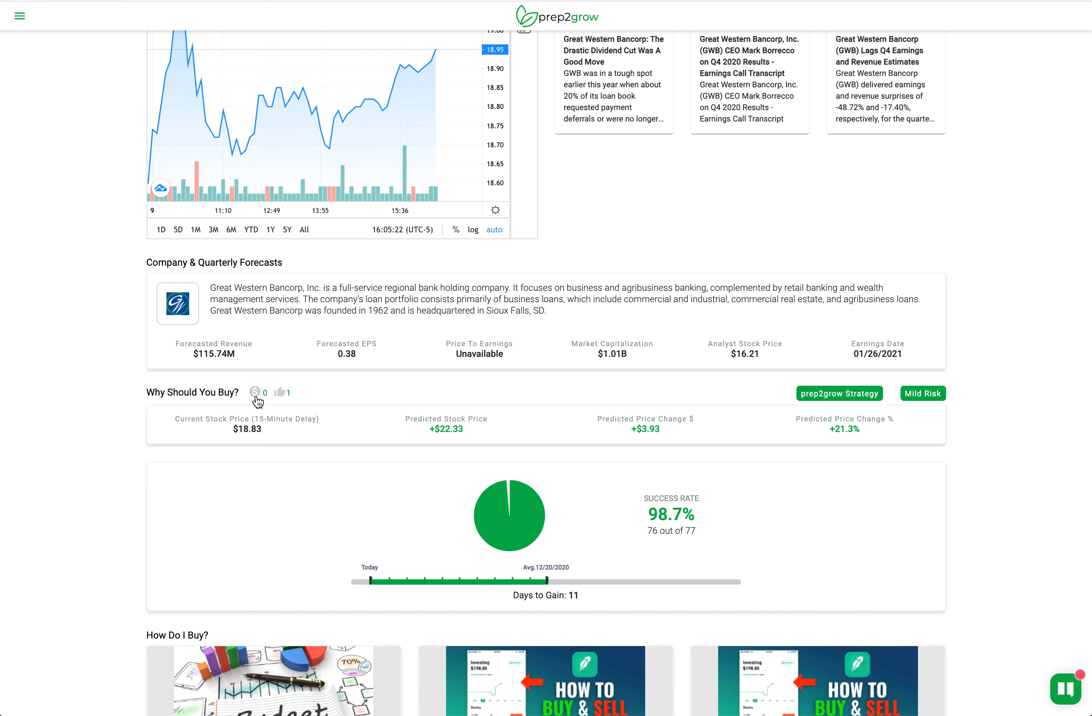
pyautogui.scroll(-3)
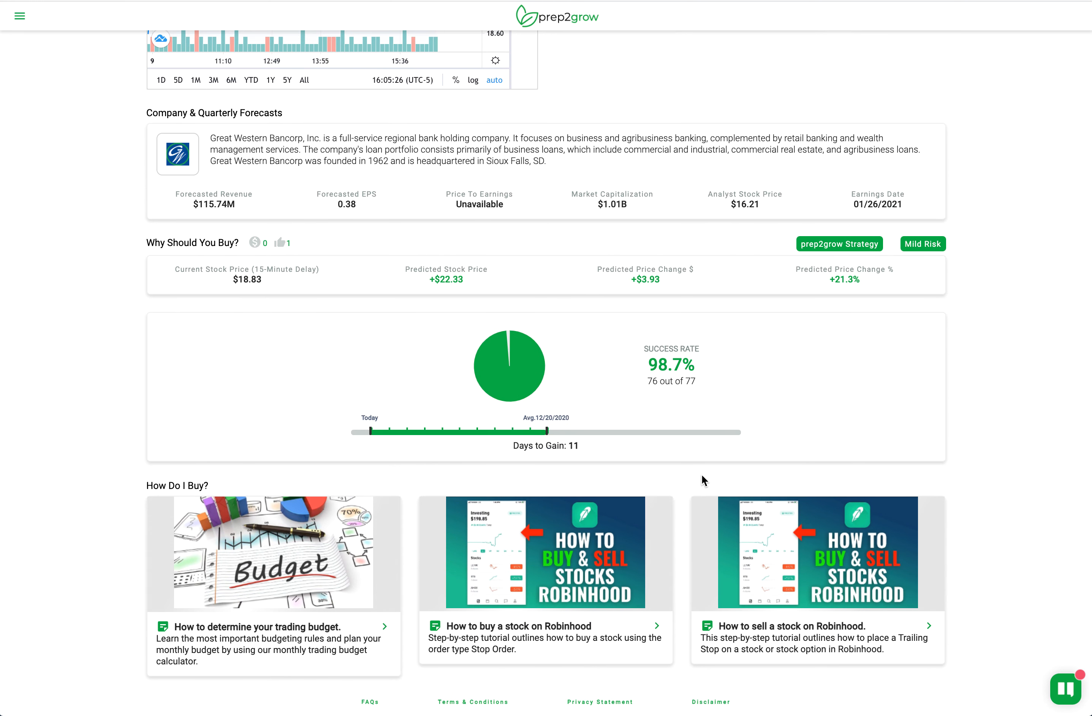
pyautogui.moveTo(519, 495)
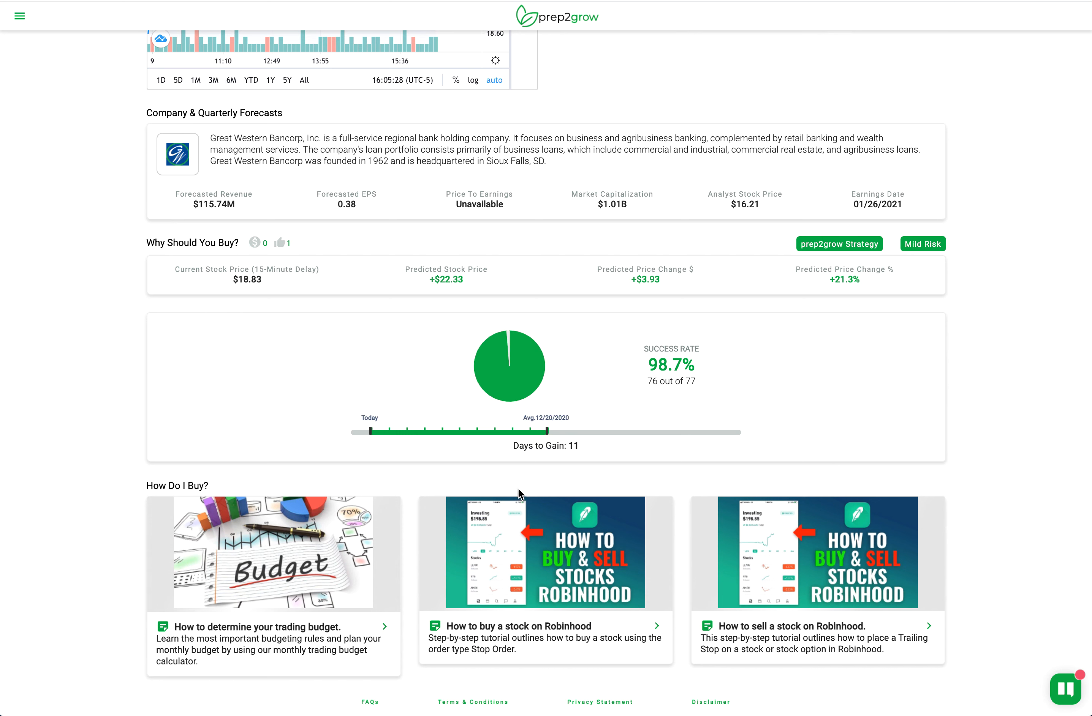
pyautogui.moveTo(396, 651)
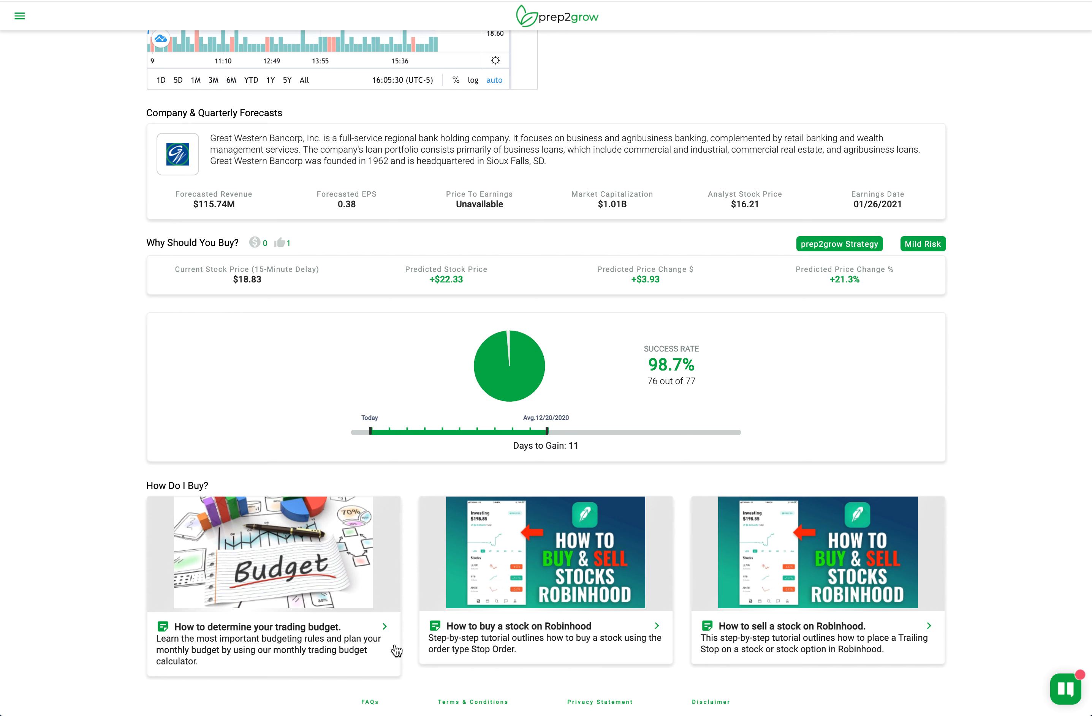
pyautogui.moveTo(443, 622)
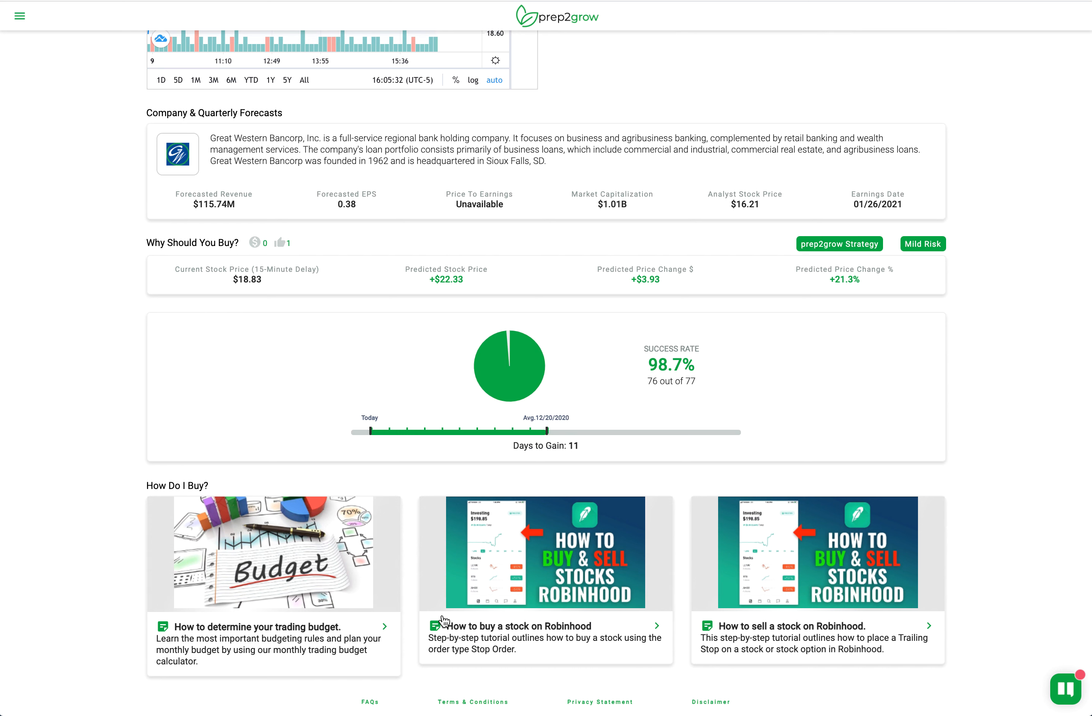
pyautogui.moveTo(315, 566)
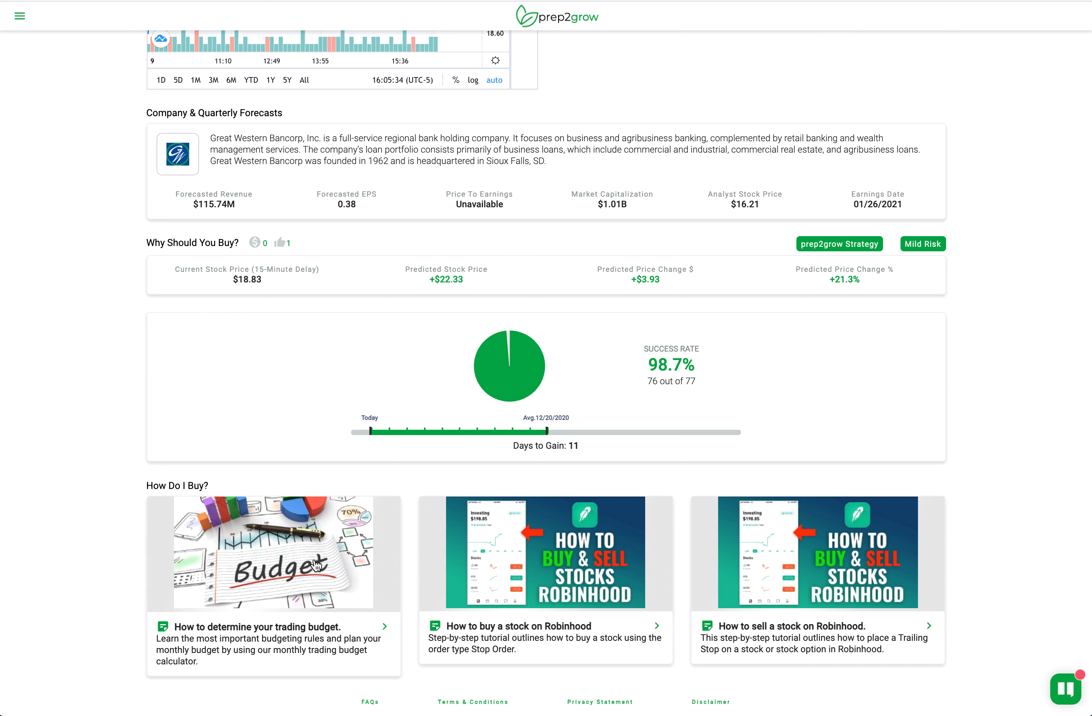
# Scroll back to the top of the GWB recommendation showing the Back link and Buy & Sell Details.
pyautogui.scroll(3)
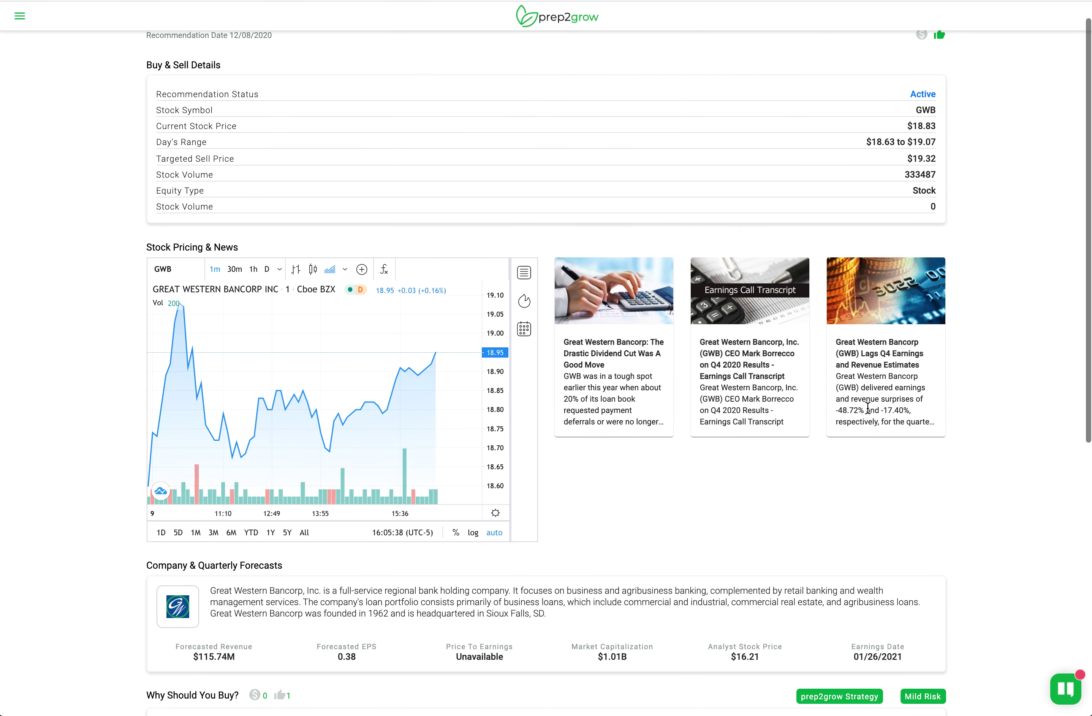
pyautogui.scroll(3)
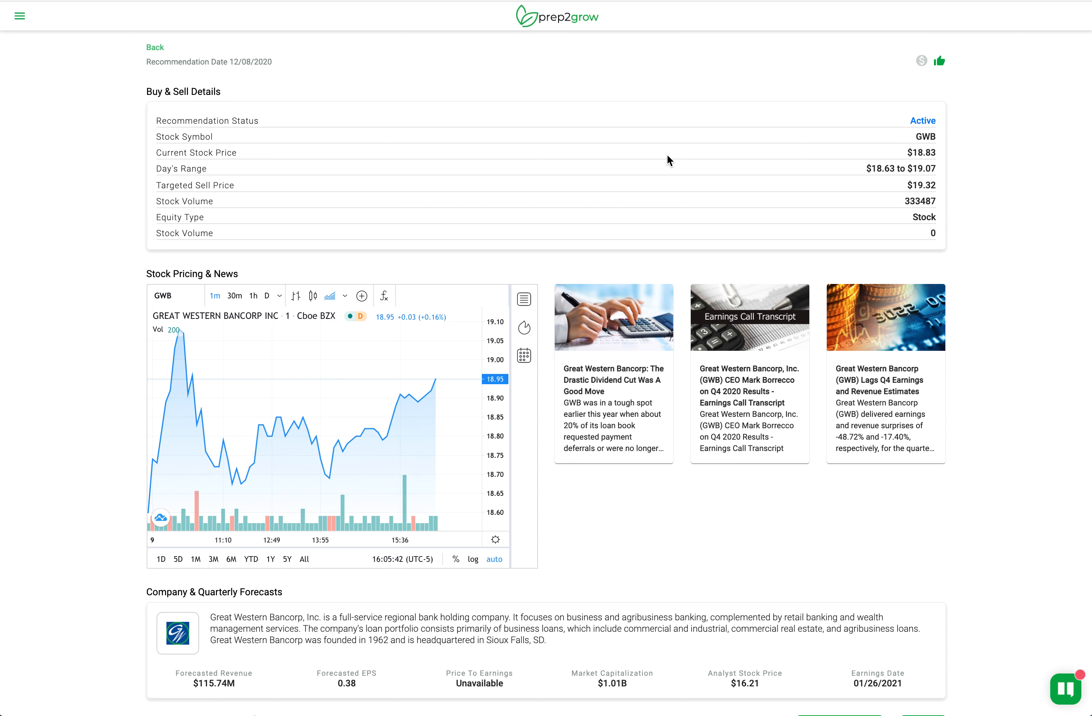
pyautogui.moveTo(704, 149)
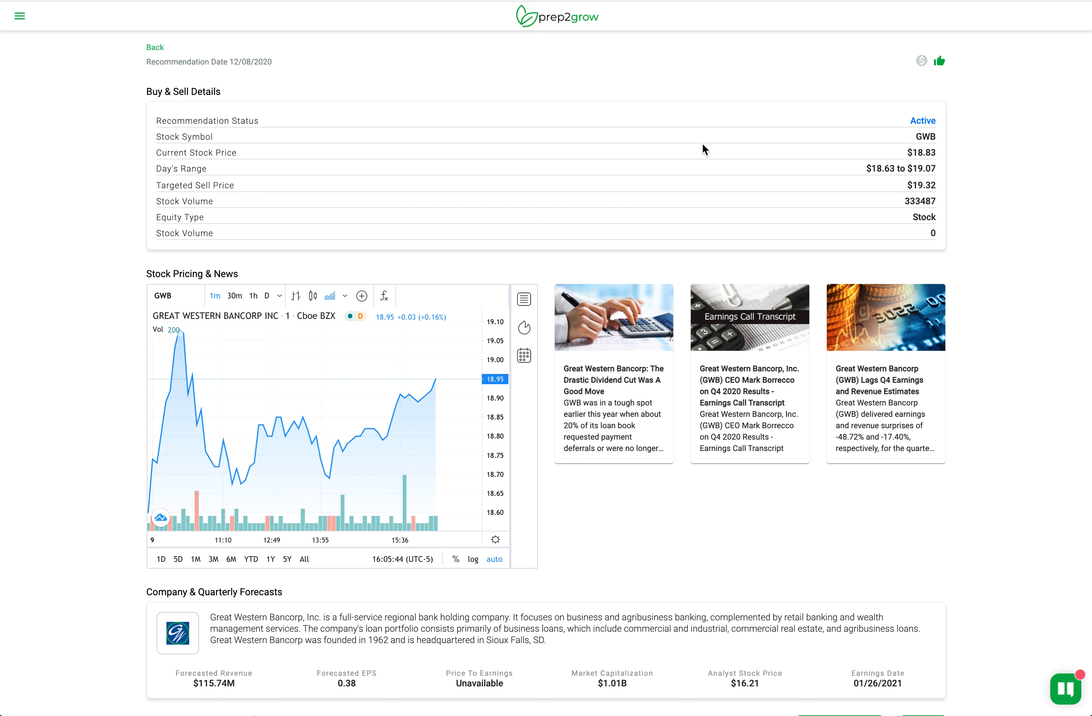
pyautogui.moveTo(733, 158)
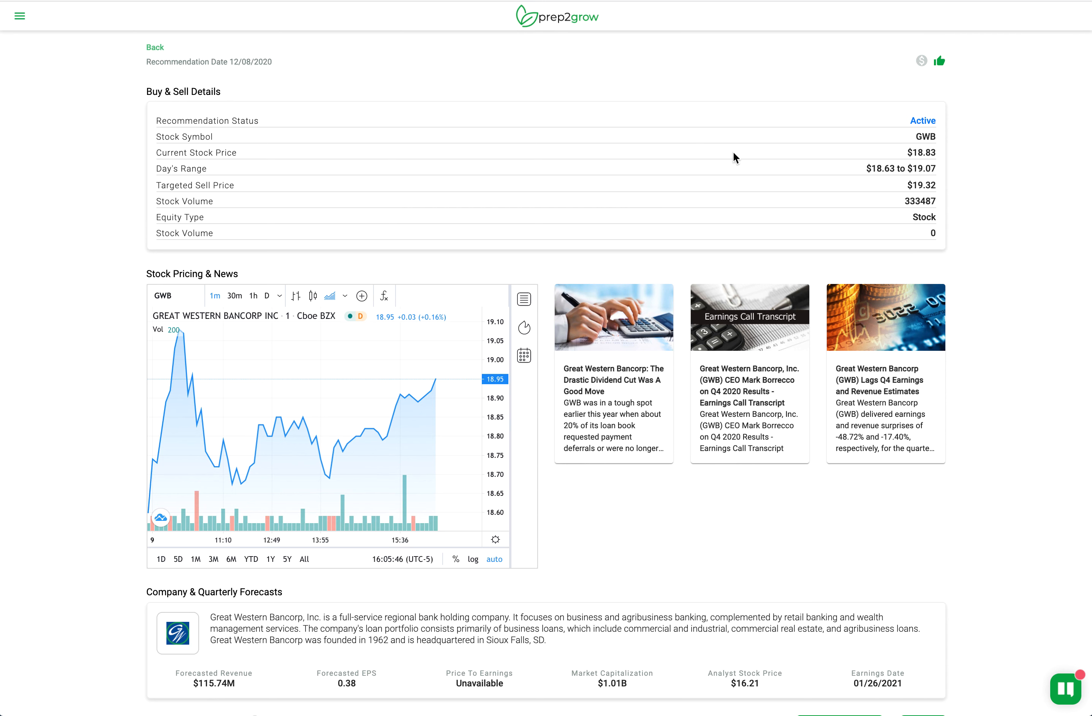
pyautogui.moveTo(767, 160)
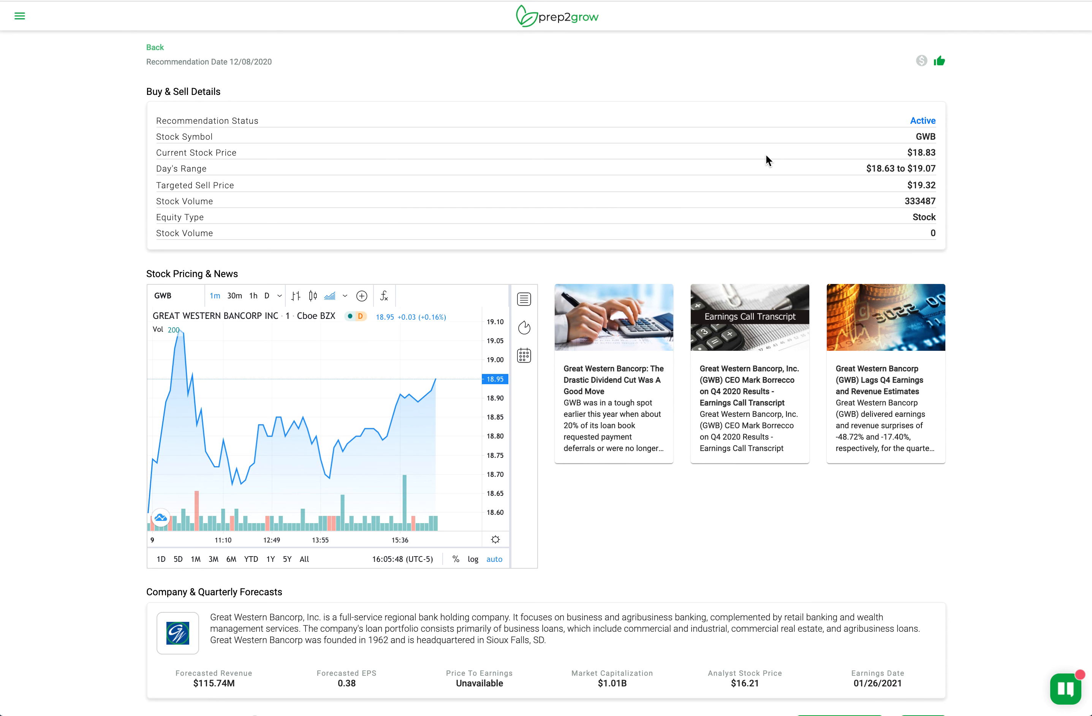
pyautogui.moveTo(901, 93)
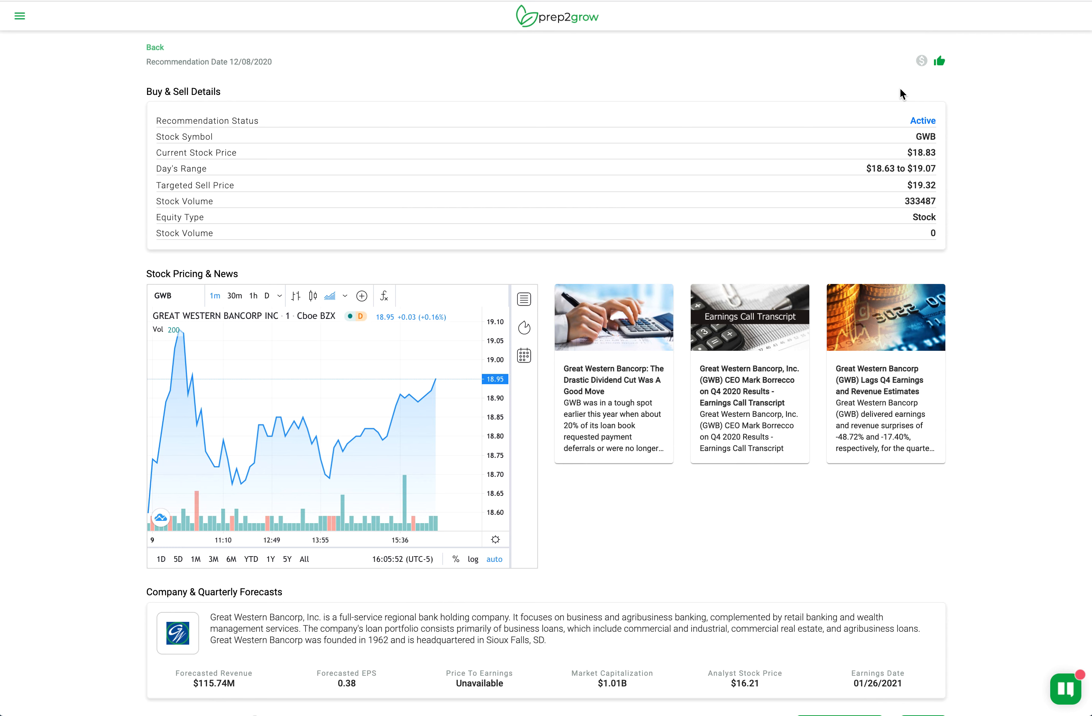
pyautogui.moveTo(921, 63)
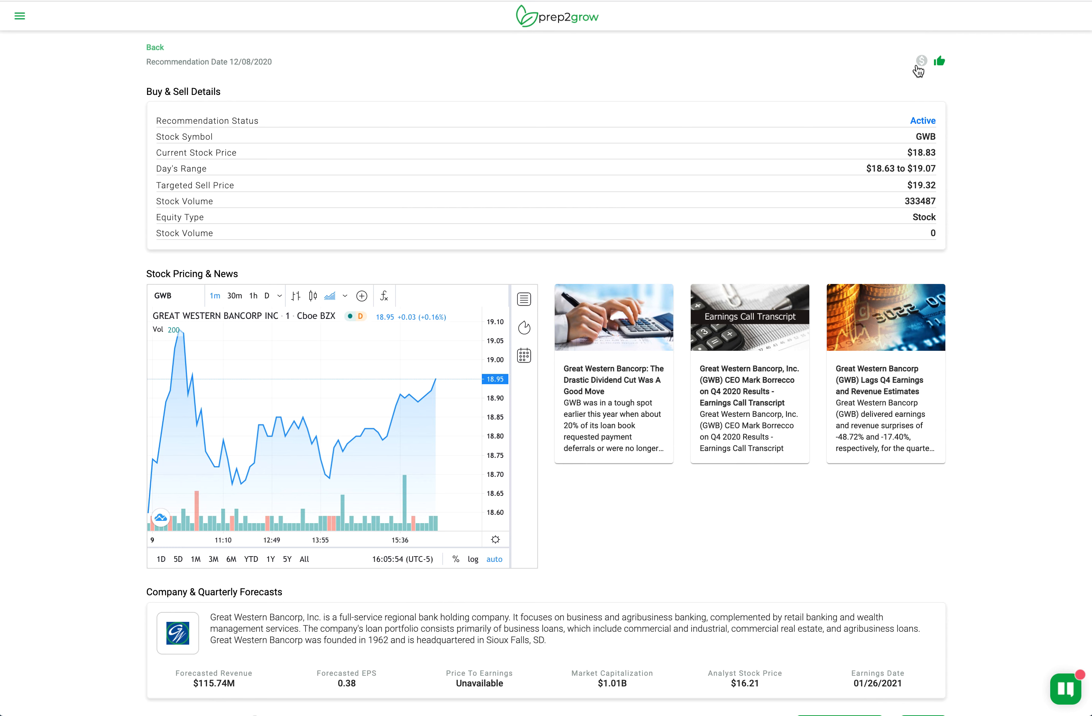
pyautogui.moveTo(921, 75)
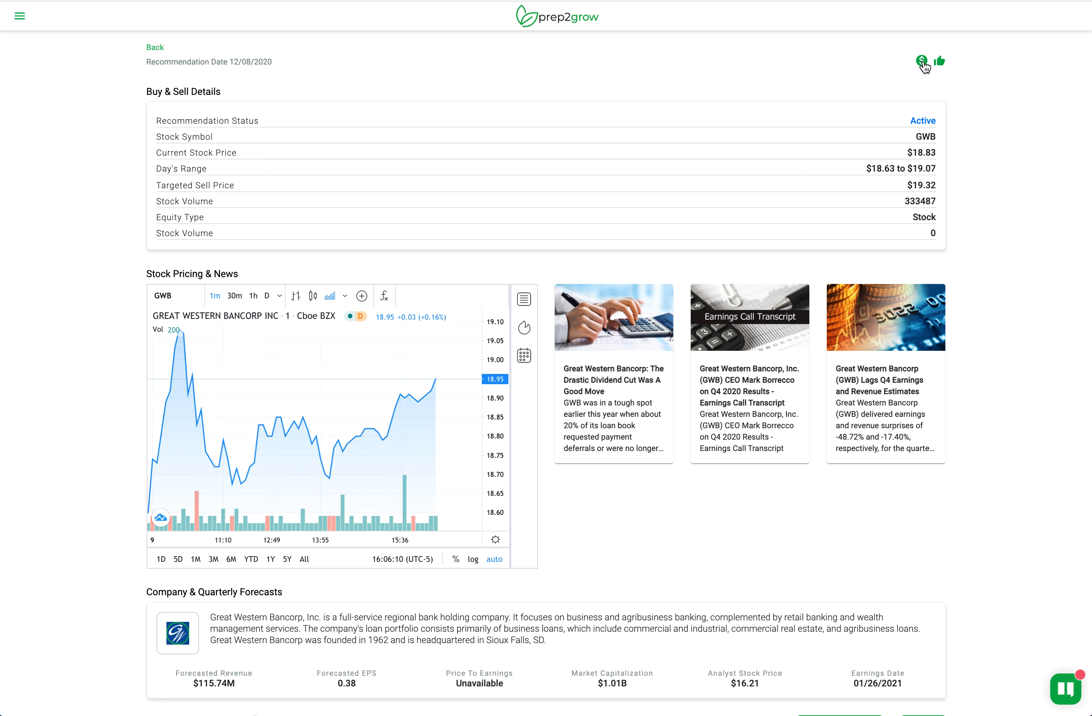
pyautogui.moveTo(926, 87)
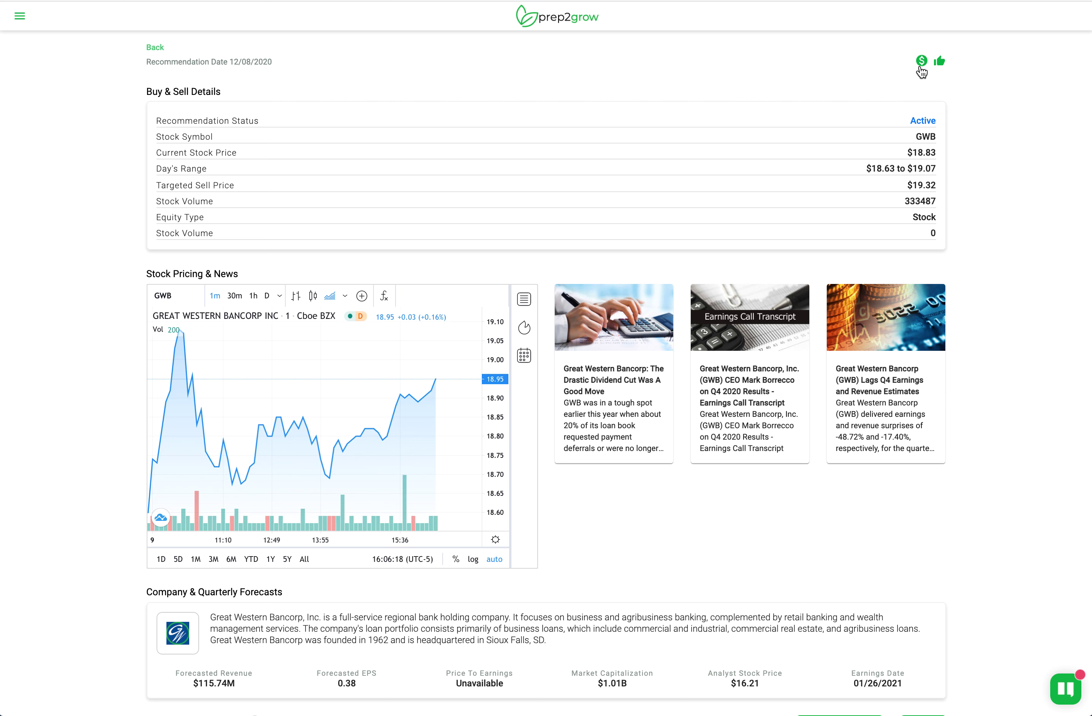
pyautogui.moveTo(887, 92)
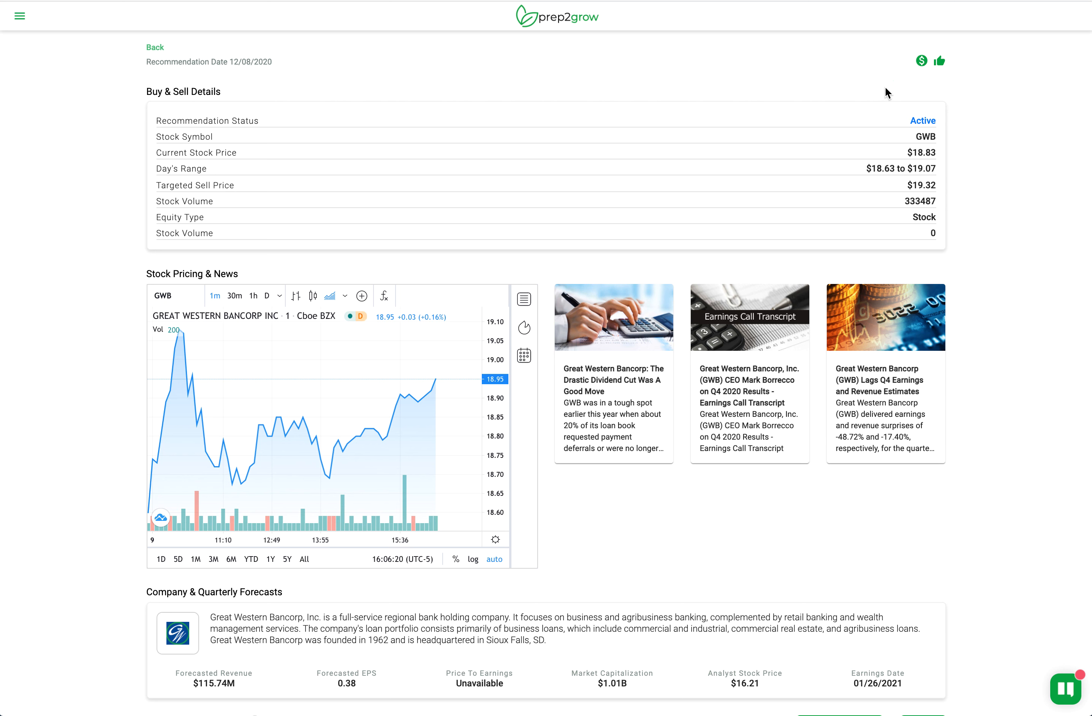
pyautogui.moveTo(912, 79)
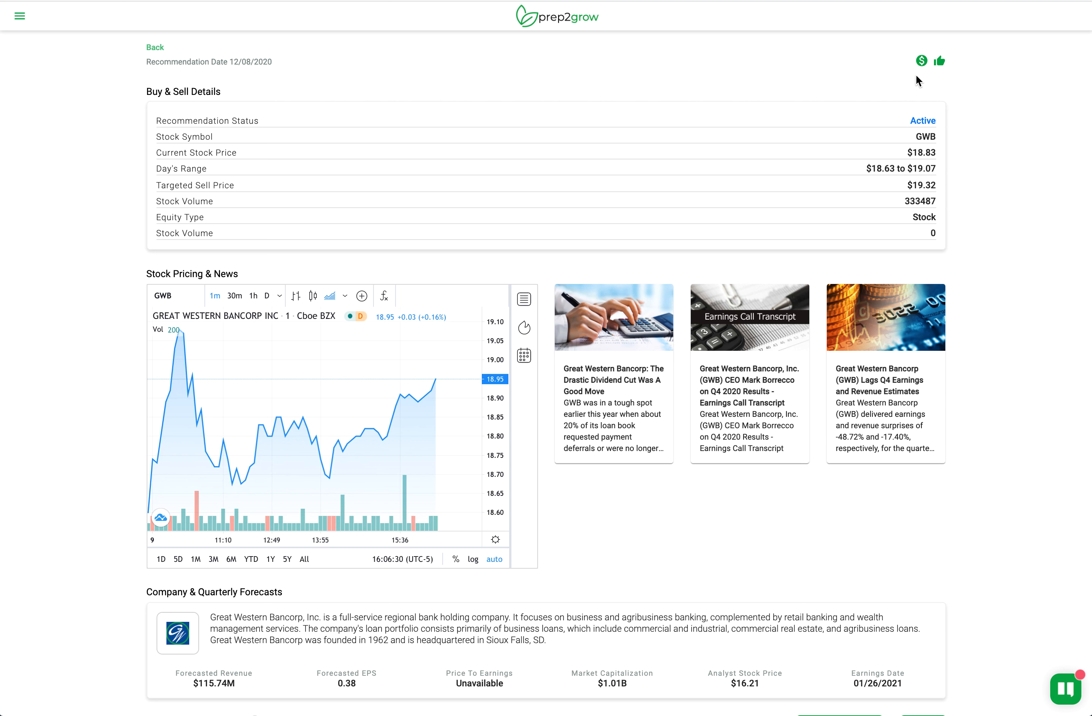
pyautogui.moveTo(847, 105)
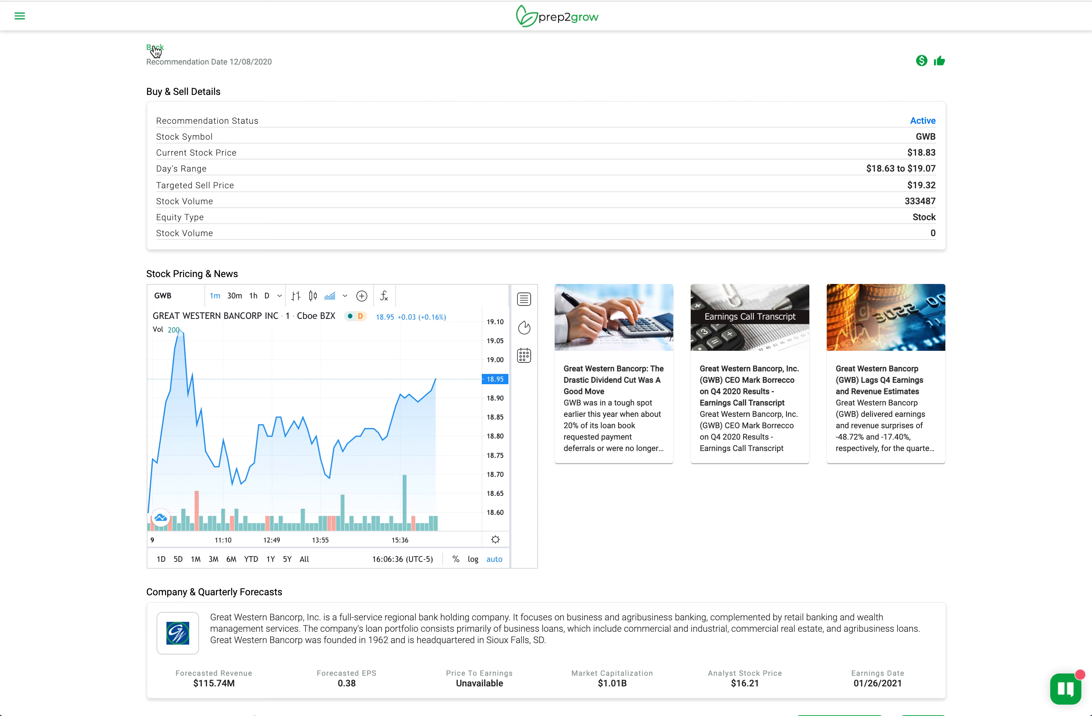
pyautogui.moveTo(863, 92)
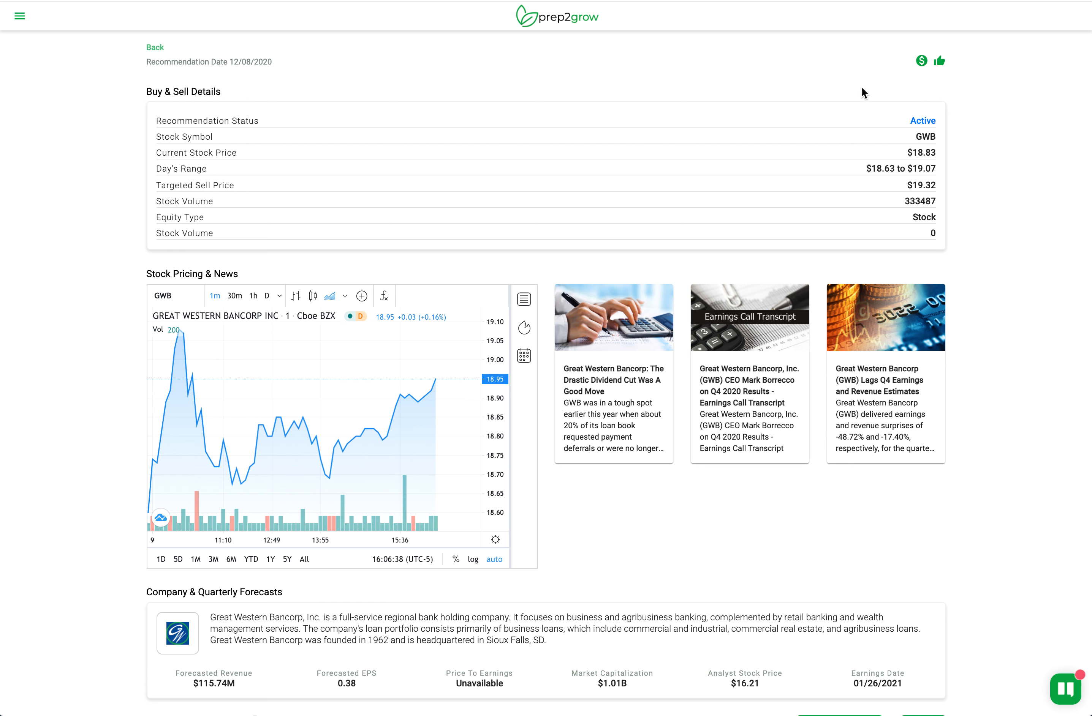
pyautogui.moveTo(153, 87)
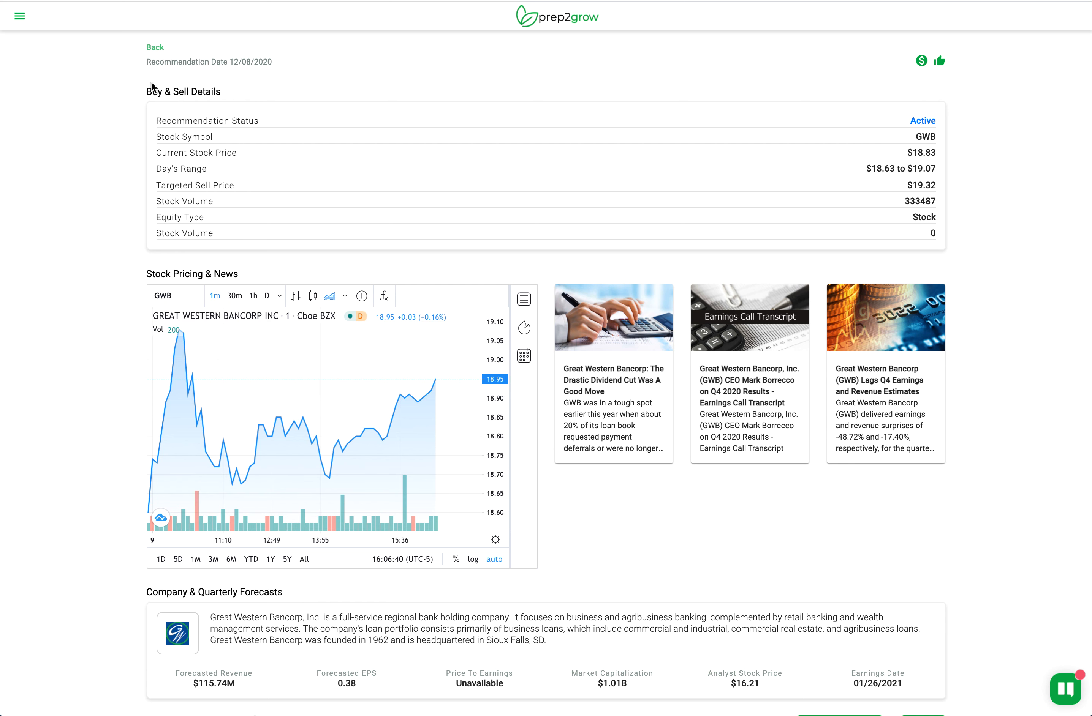
# Go back from the GWB detail page to the list of 56 recommendations.
pyautogui.click(154, 46)
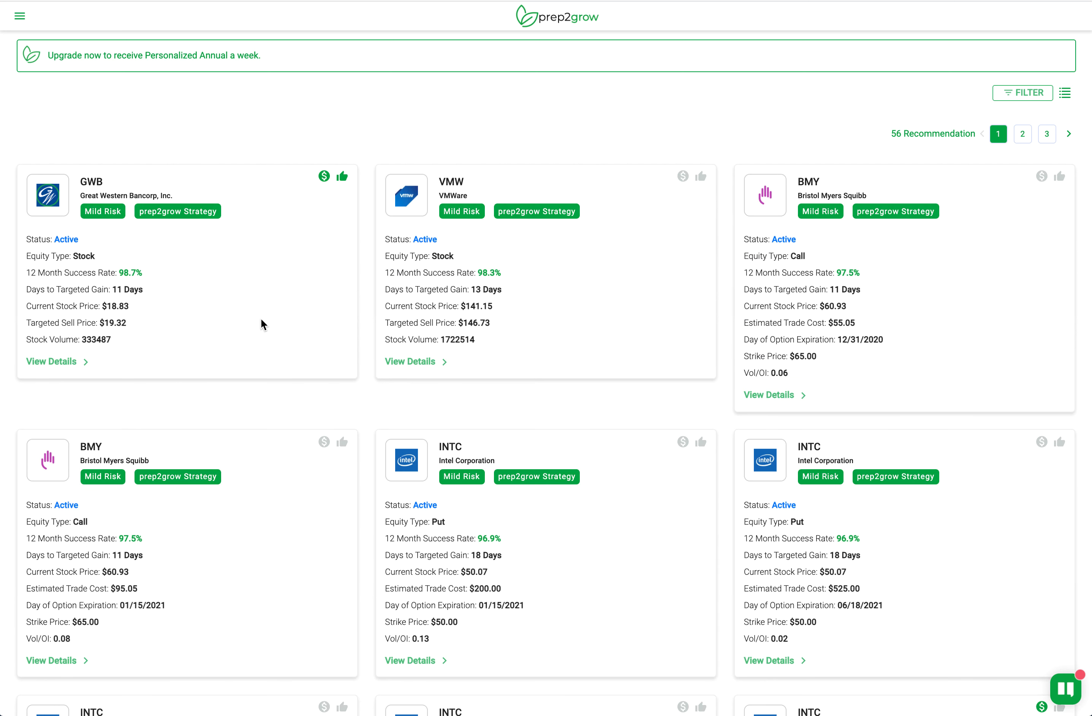
pyautogui.moveTo(852, 102)
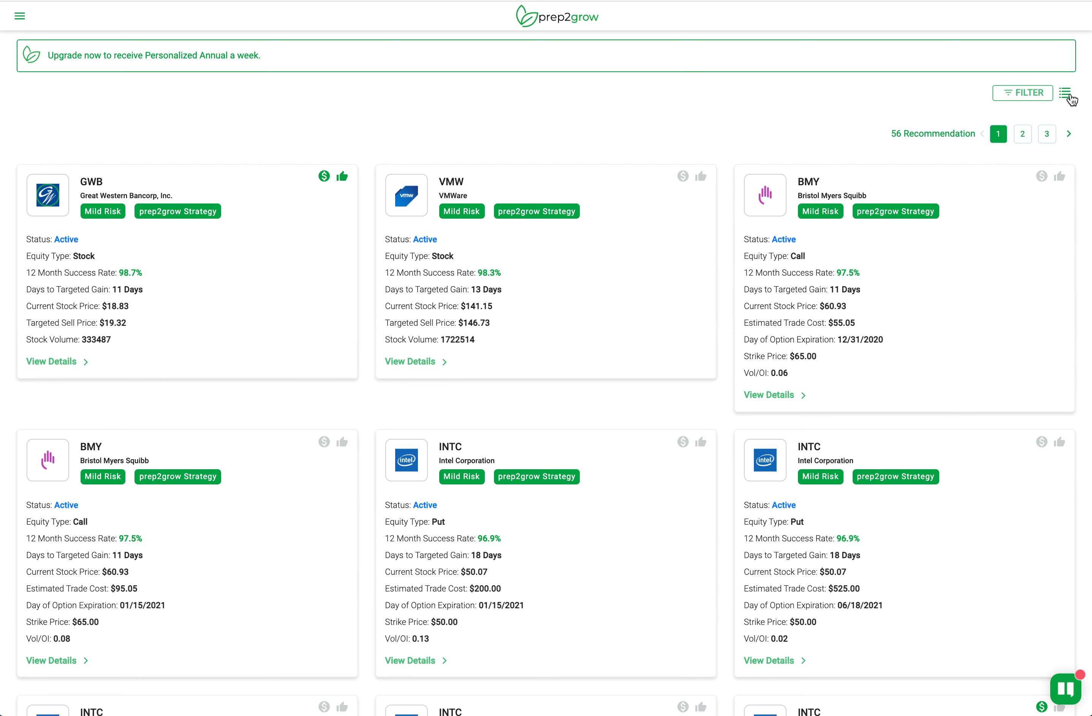
# Bring up the filter panel, add Bought to the category filter, and review the remaining filter options.
pyautogui.click(1070, 93)
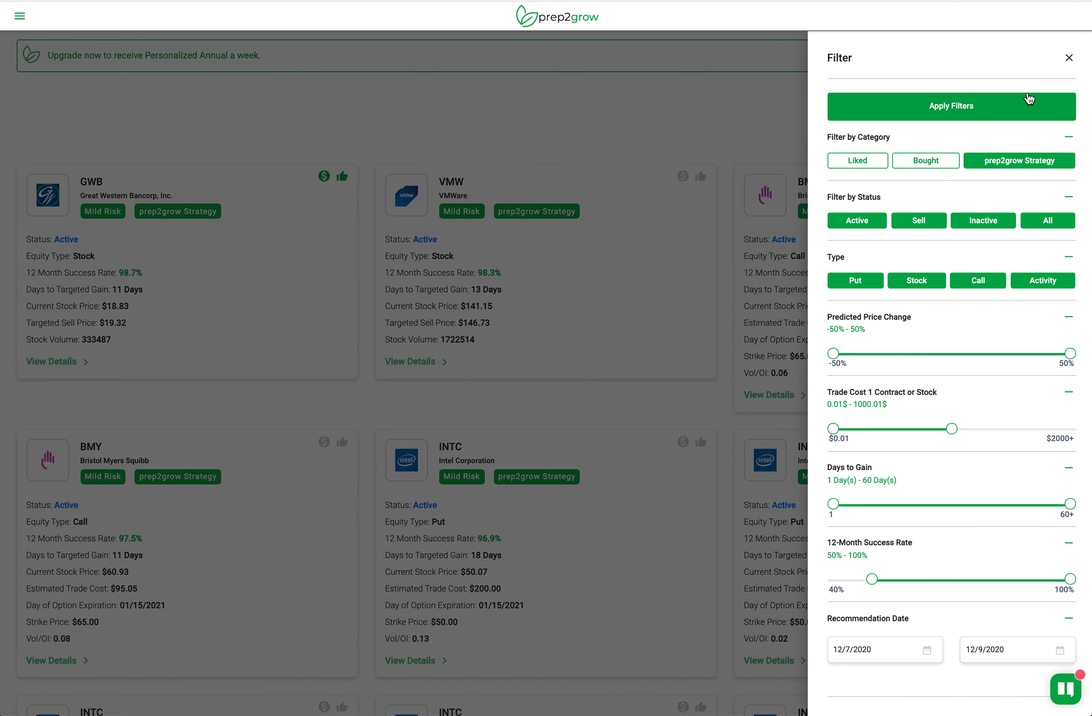
pyautogui.moveTo(984, 103)
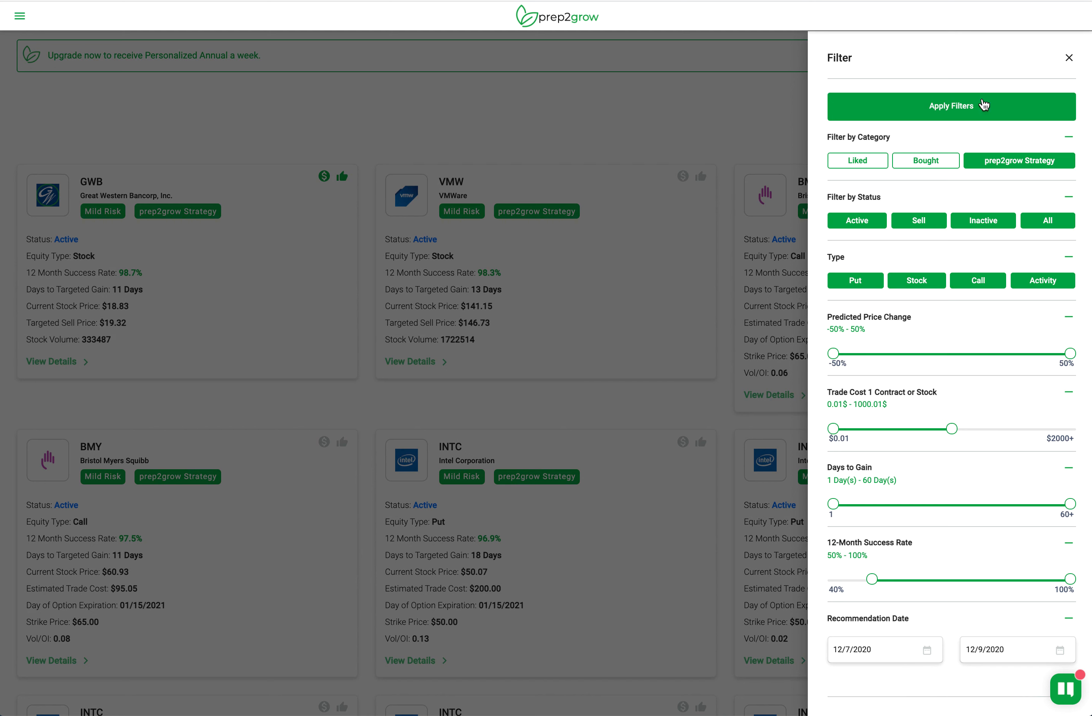
pyautogui.moveTo(926, 161)
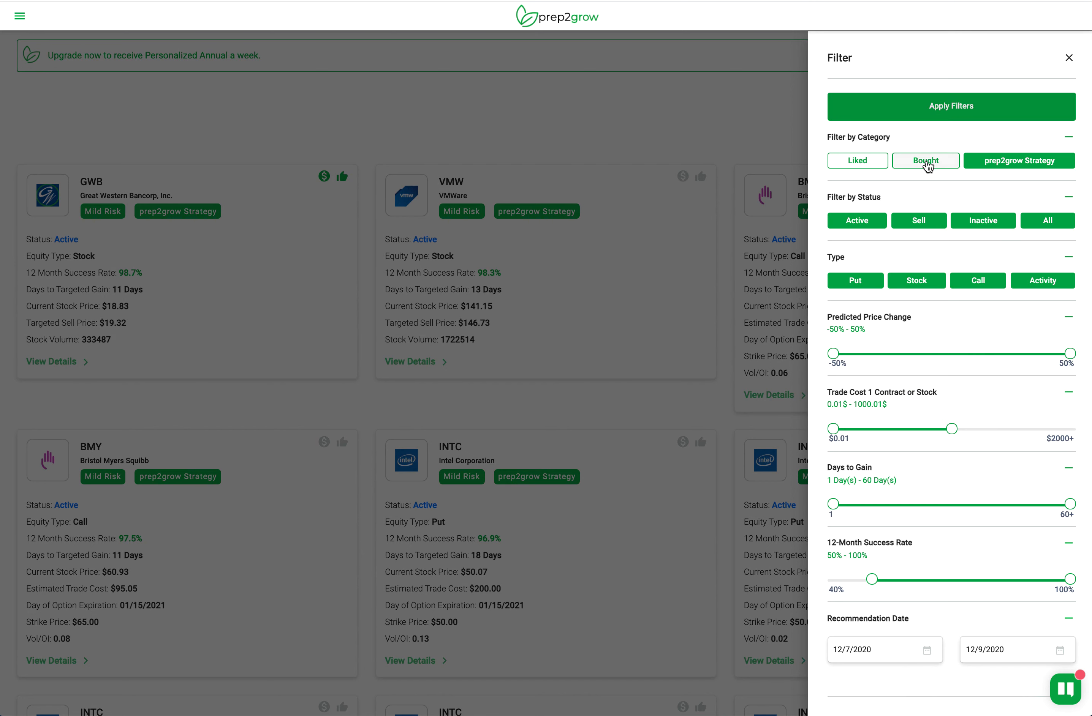
pyautogui.click(925, 161)
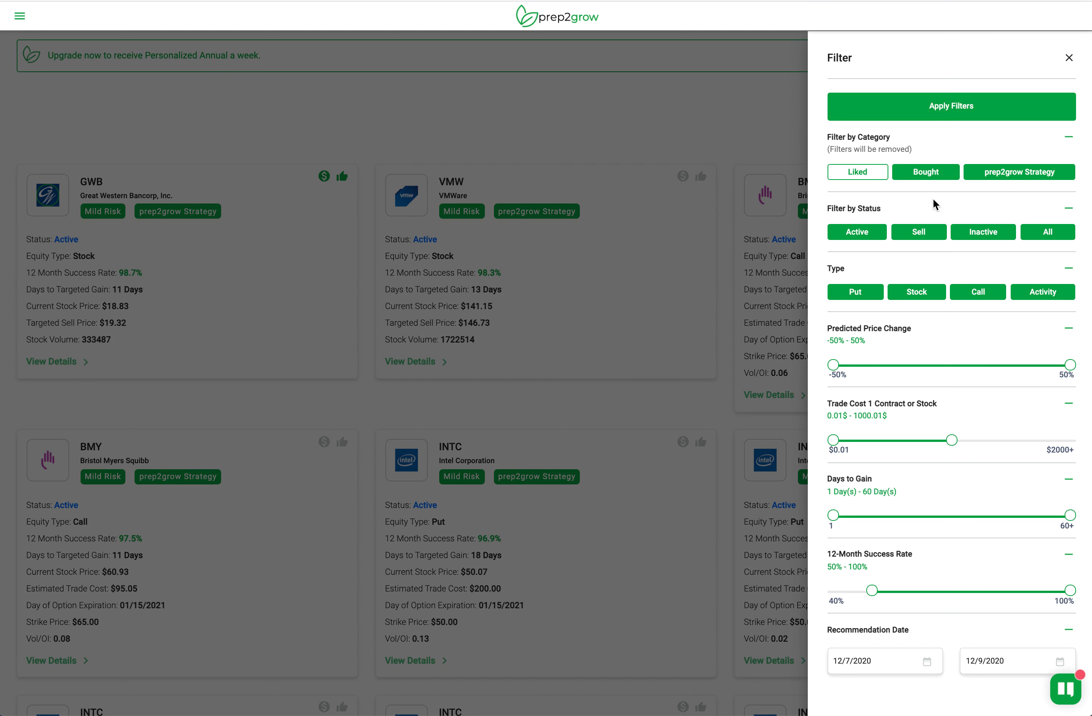
pyautogui.moveTo(954, 241)
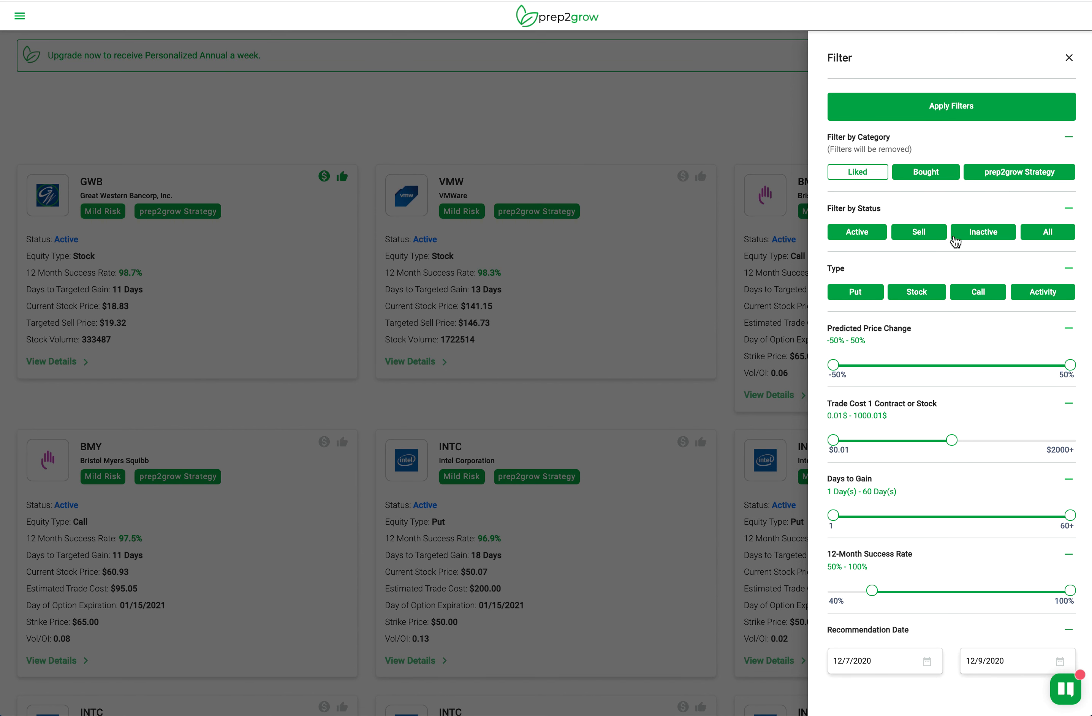
pyautogui.moveTo(1001, 254)
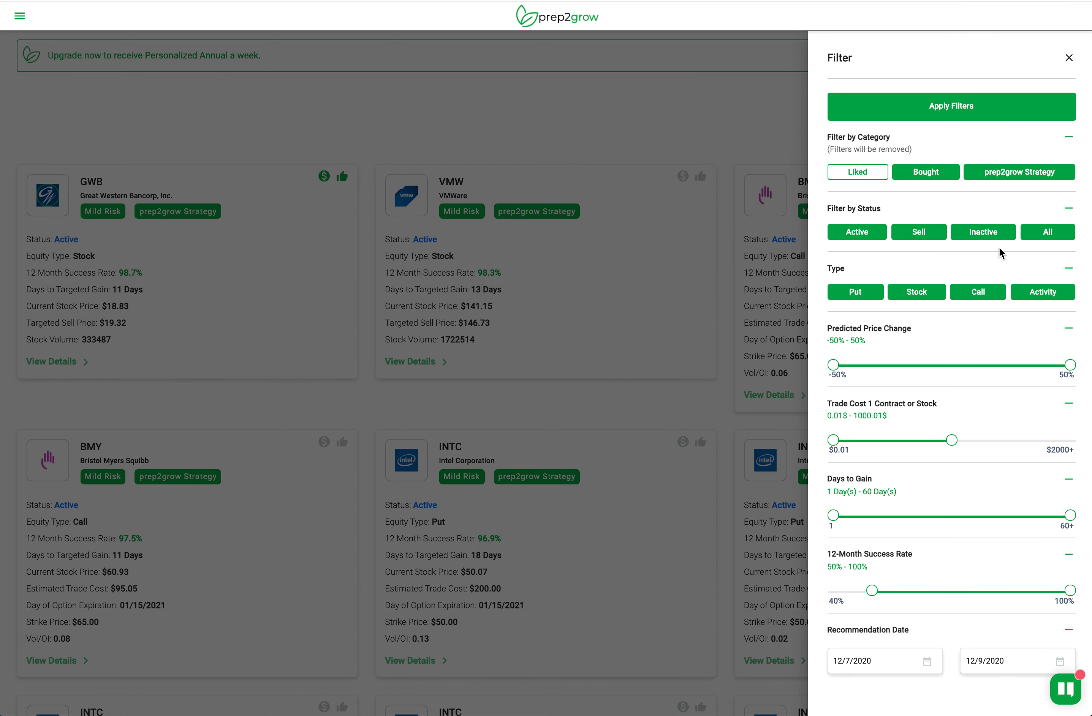
pyautogui.scroll(-3)
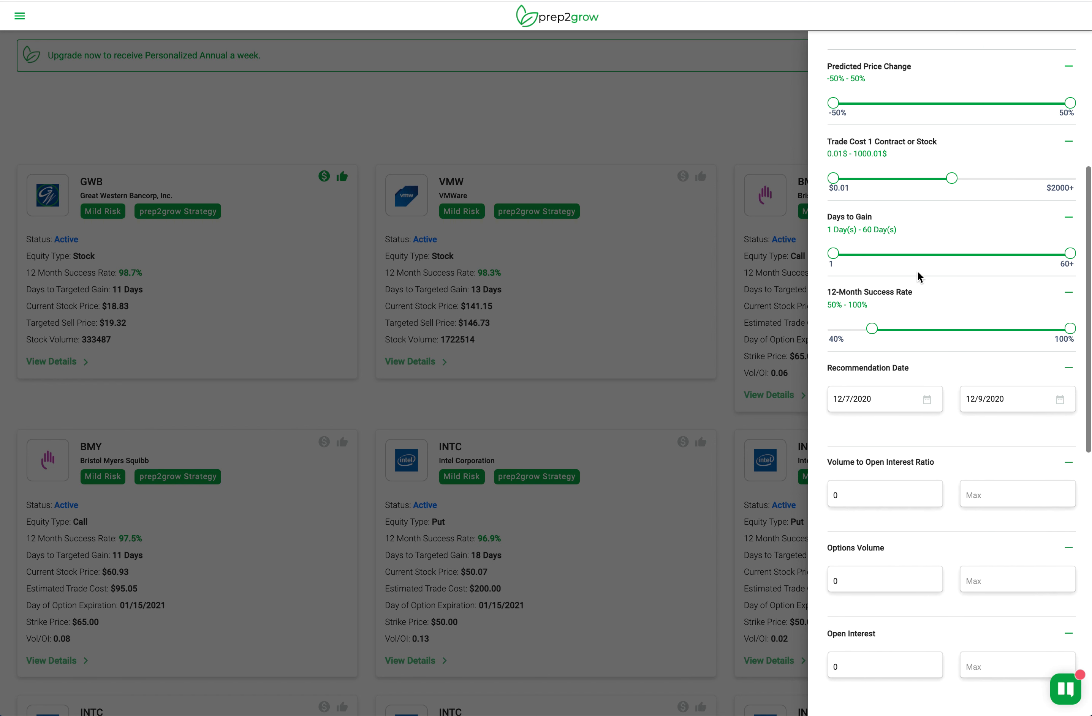
pyautogui.scroll(-3)
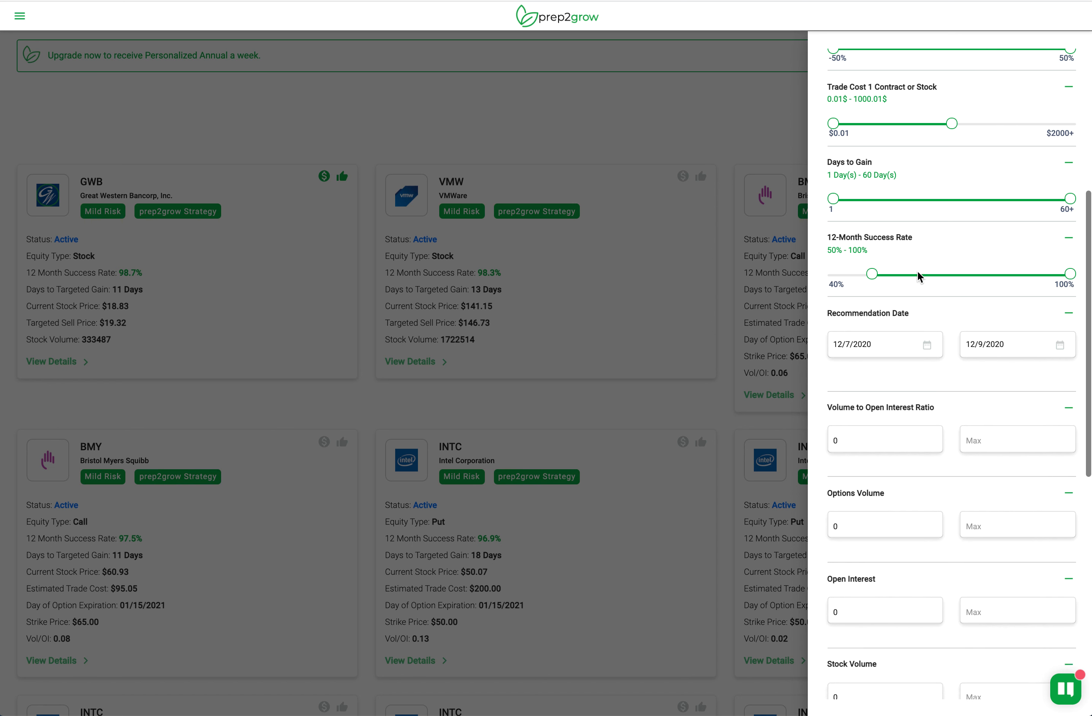
pyautogui.scroll(-3)
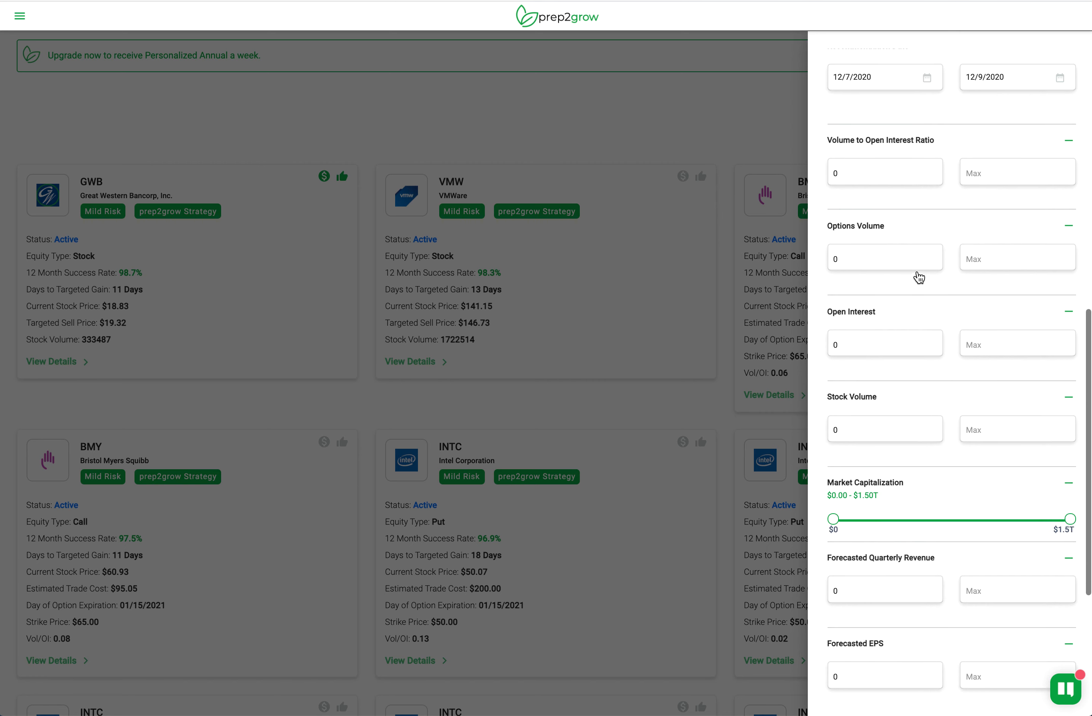
pyautogui.scroll(3)
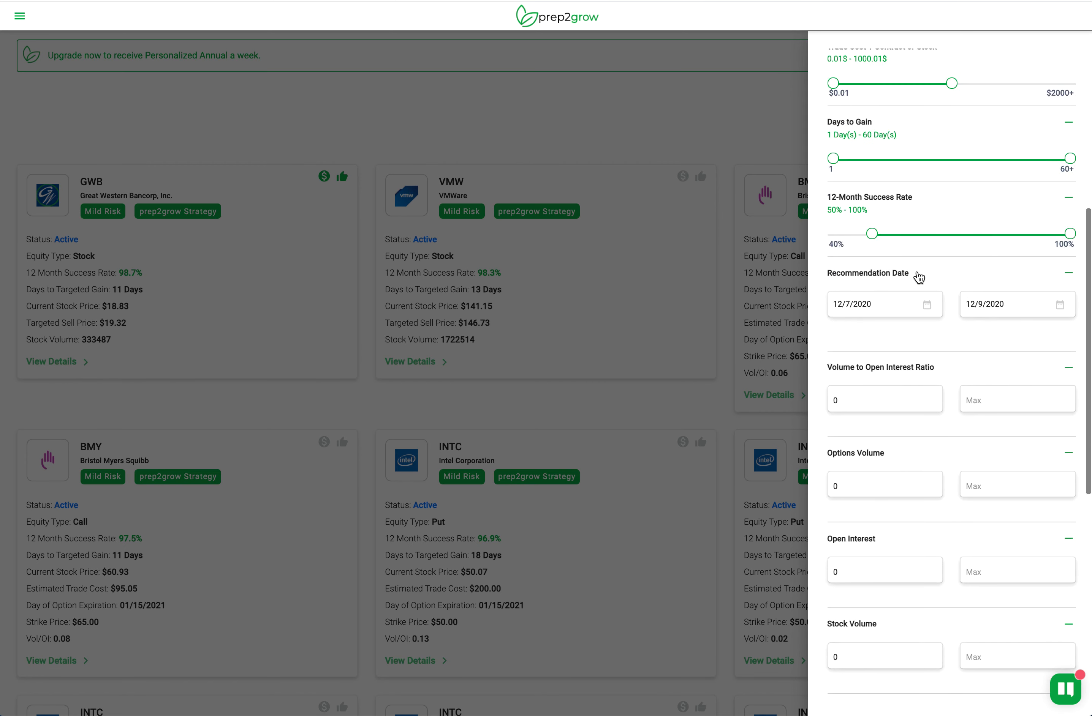
pyautogui.scroll(3)
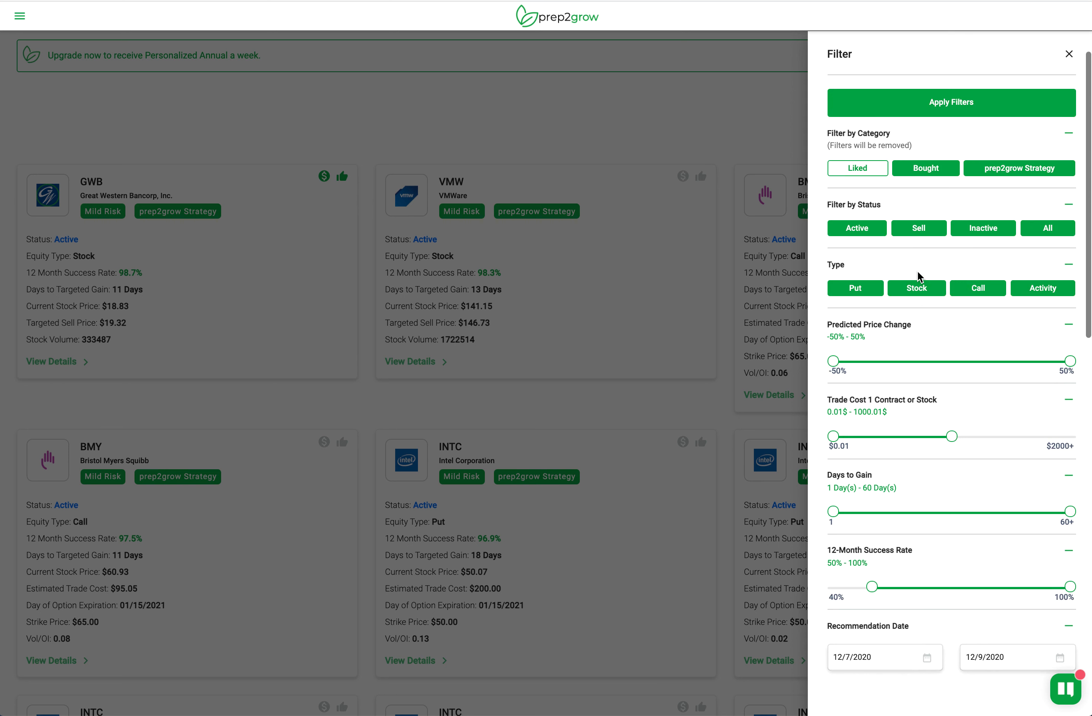
pyautogui.moveTo(921, 267)
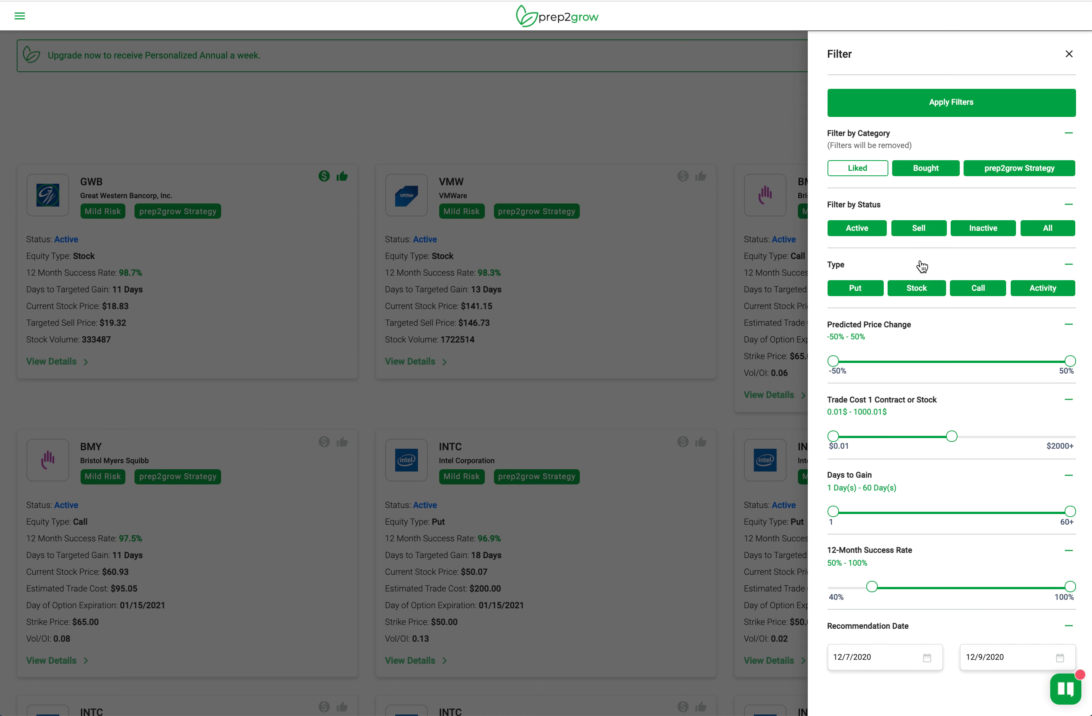
pyautogui.moveTo(962, 179)
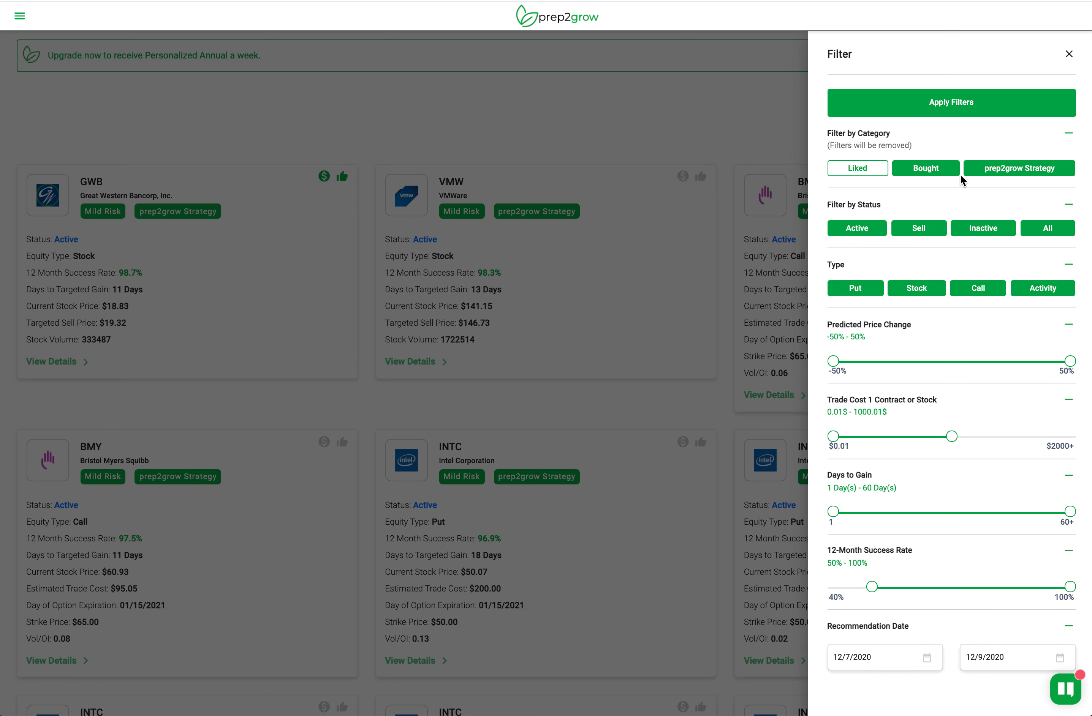
pyautogui.moveTo(926, 193)
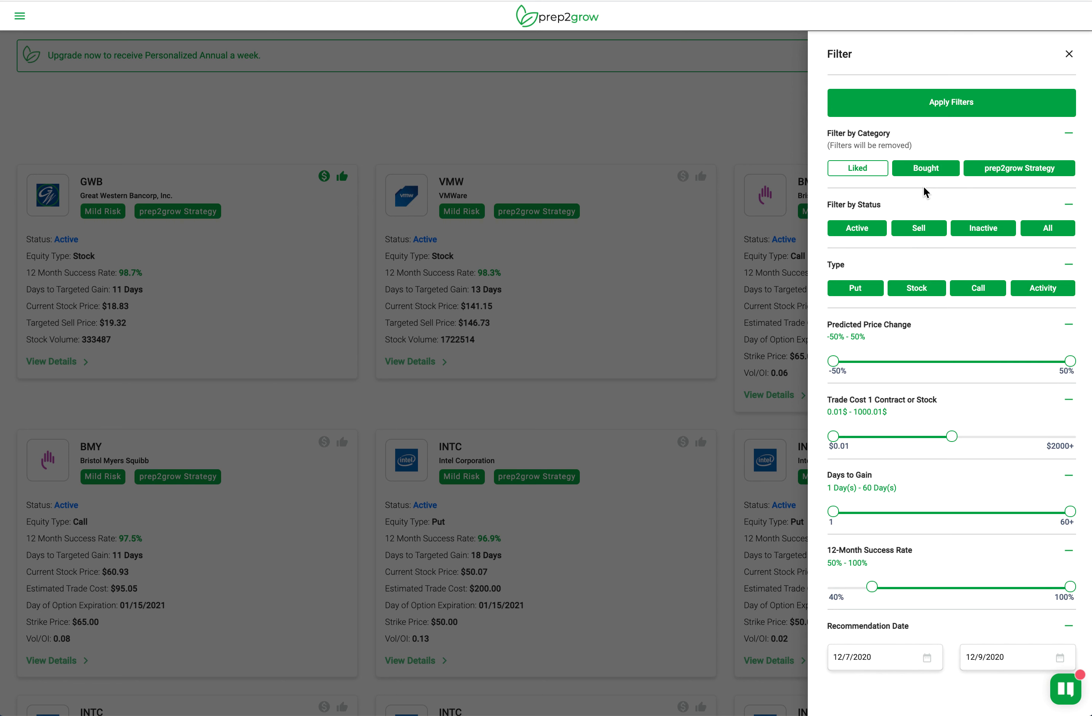
pyautogui.moveTo(939, 108)
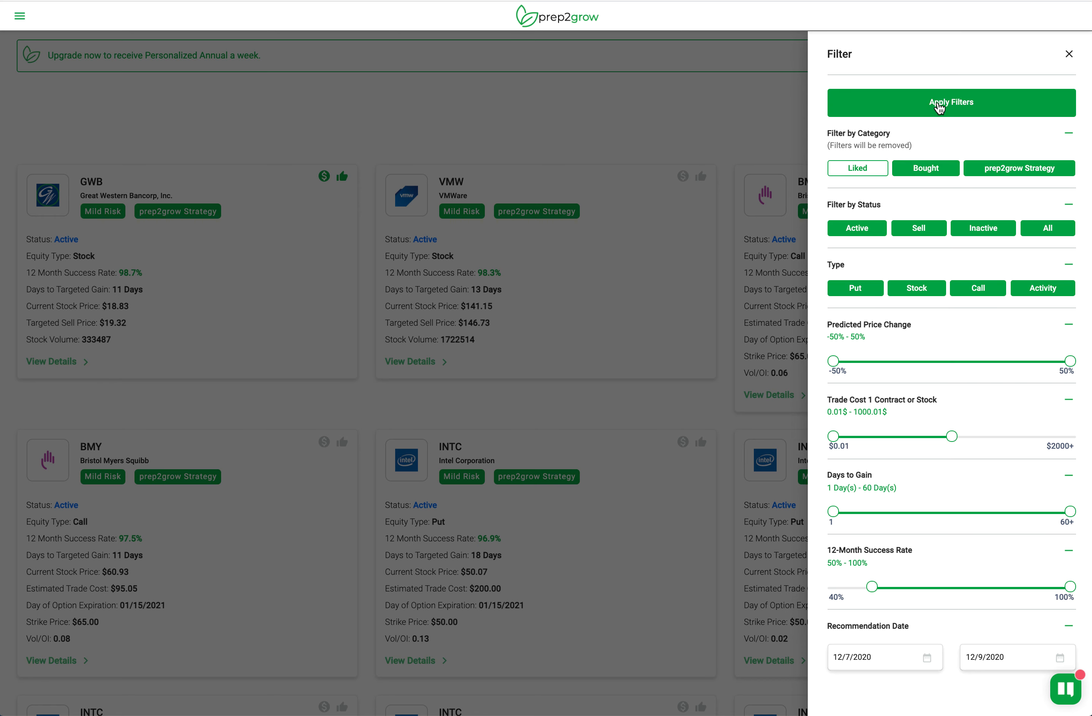
# Apply the chosen filters, narrowing the list to 9 recommendations.
pyautogui.click(949, 102)
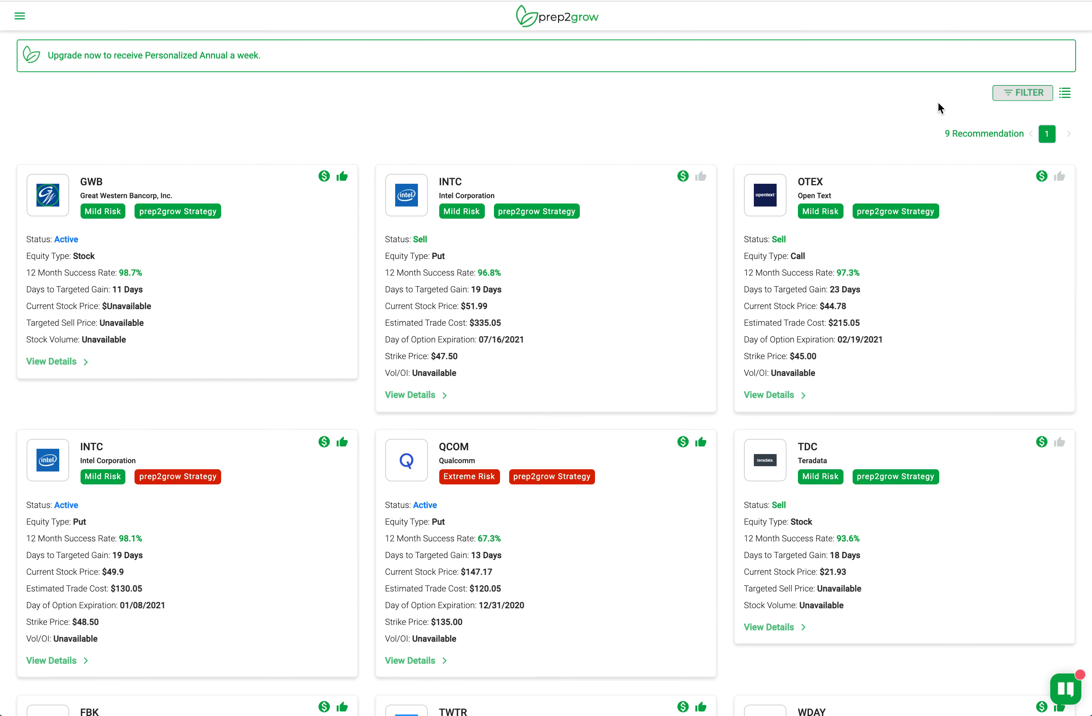
pyautogui.moveTo(381, 336)
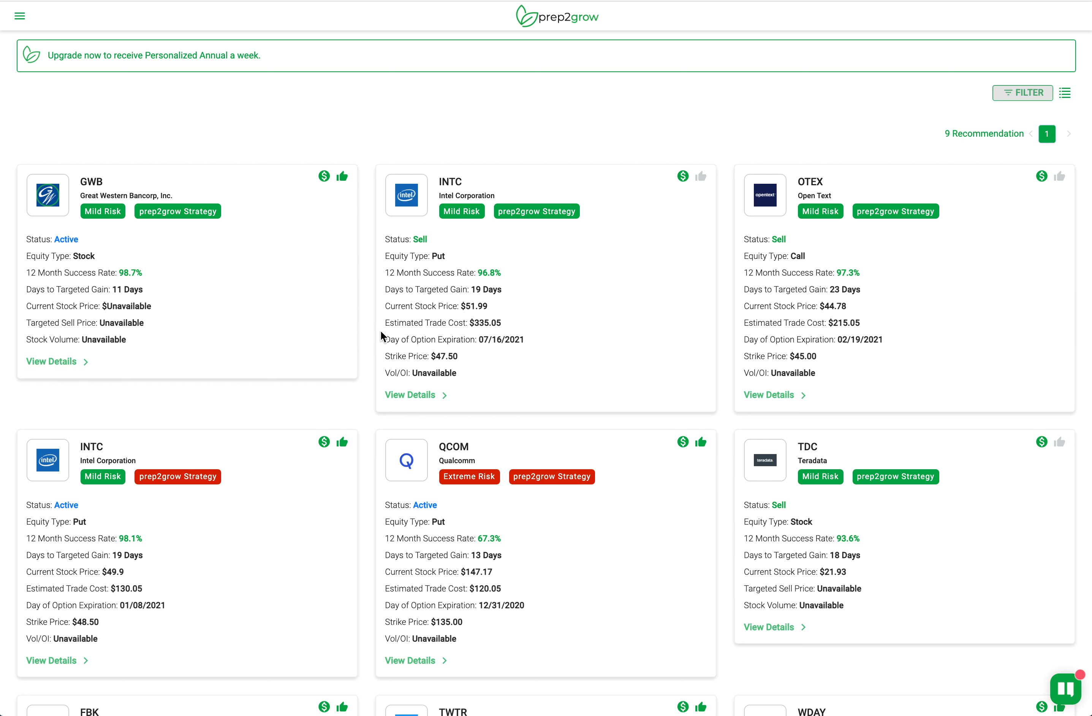
pyautogui.moveTo(204, 272)
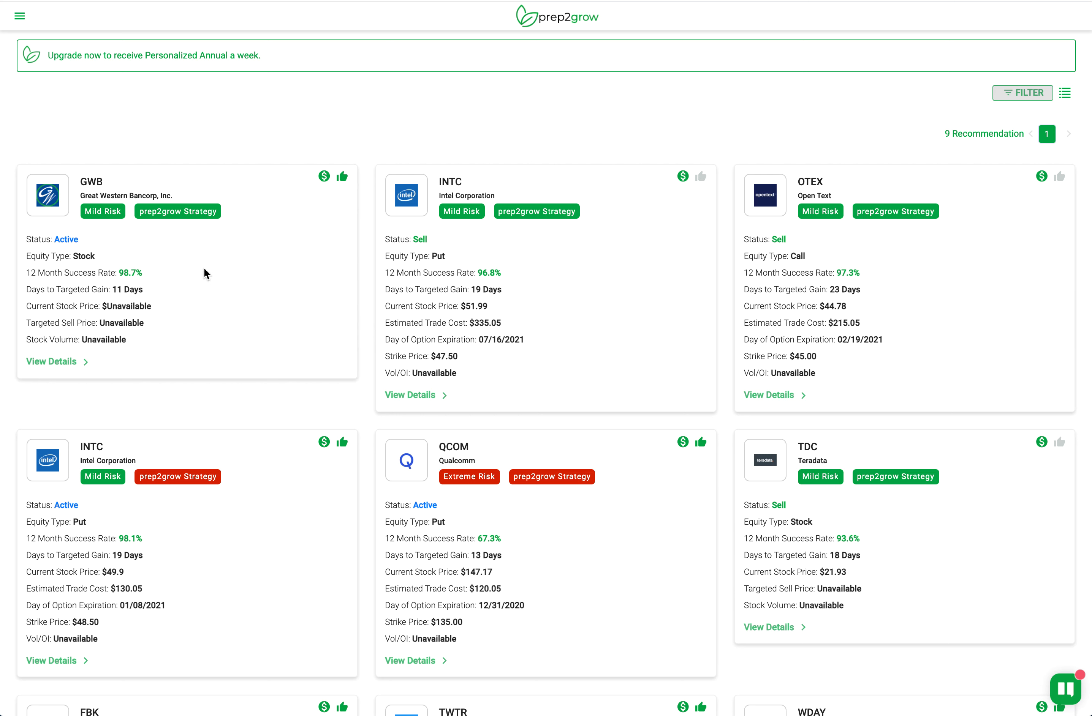
pyautogui.moveTo(551, 288)
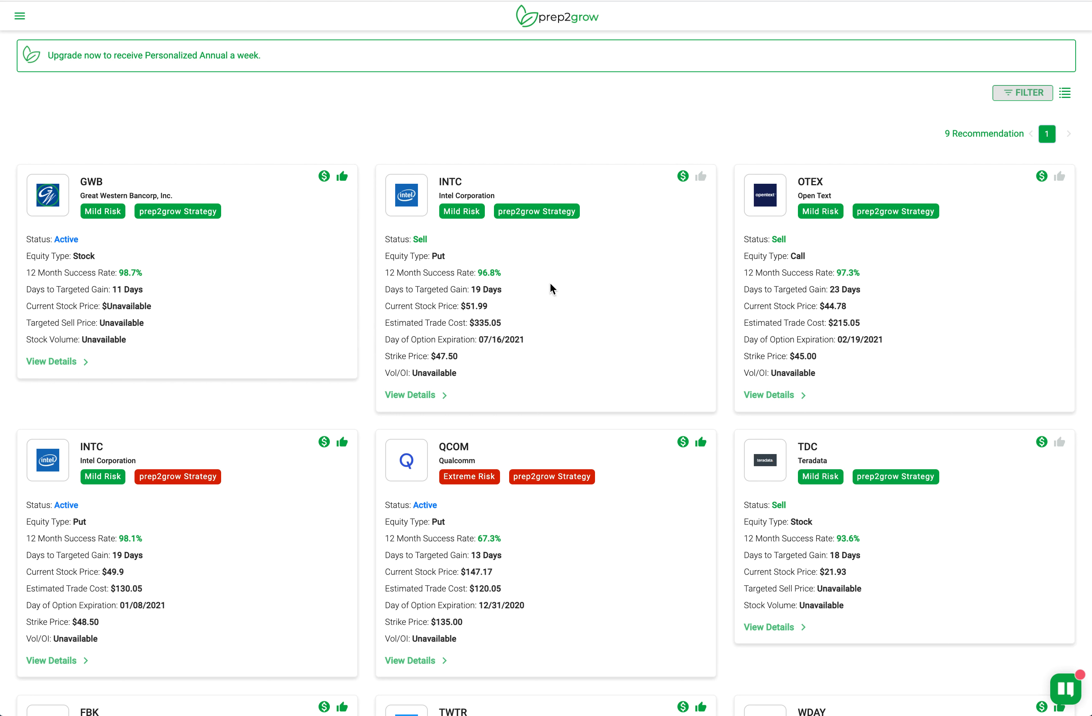
pyautogui.moveTo(471, 283)
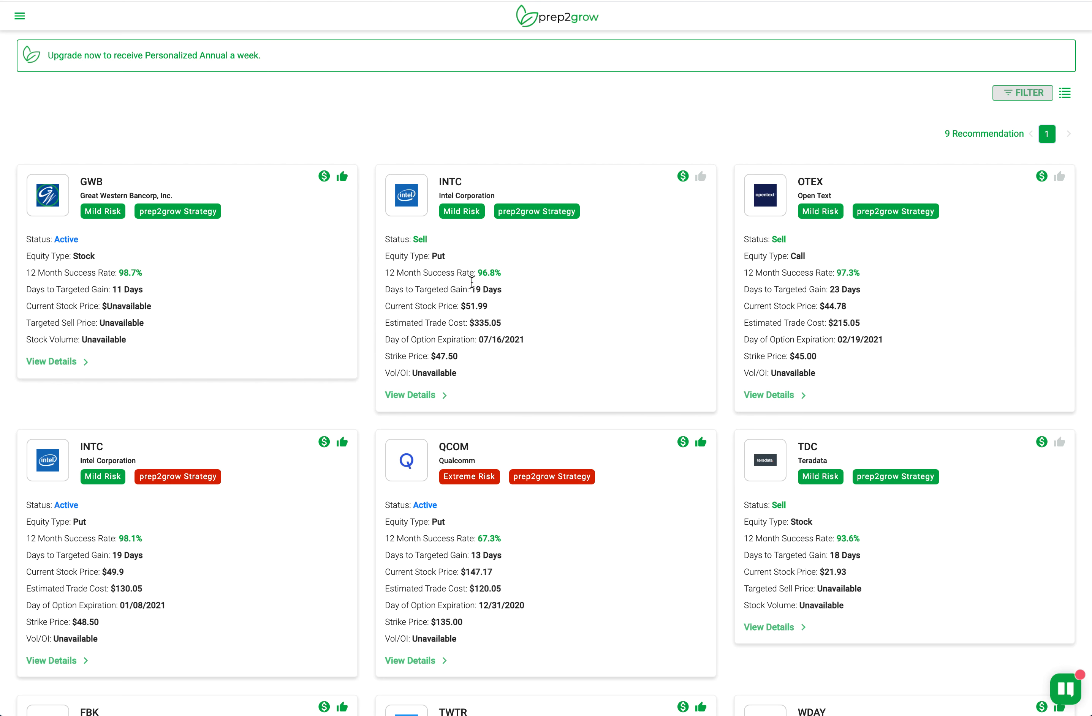
pyautogui.moveTo(1065, 93)
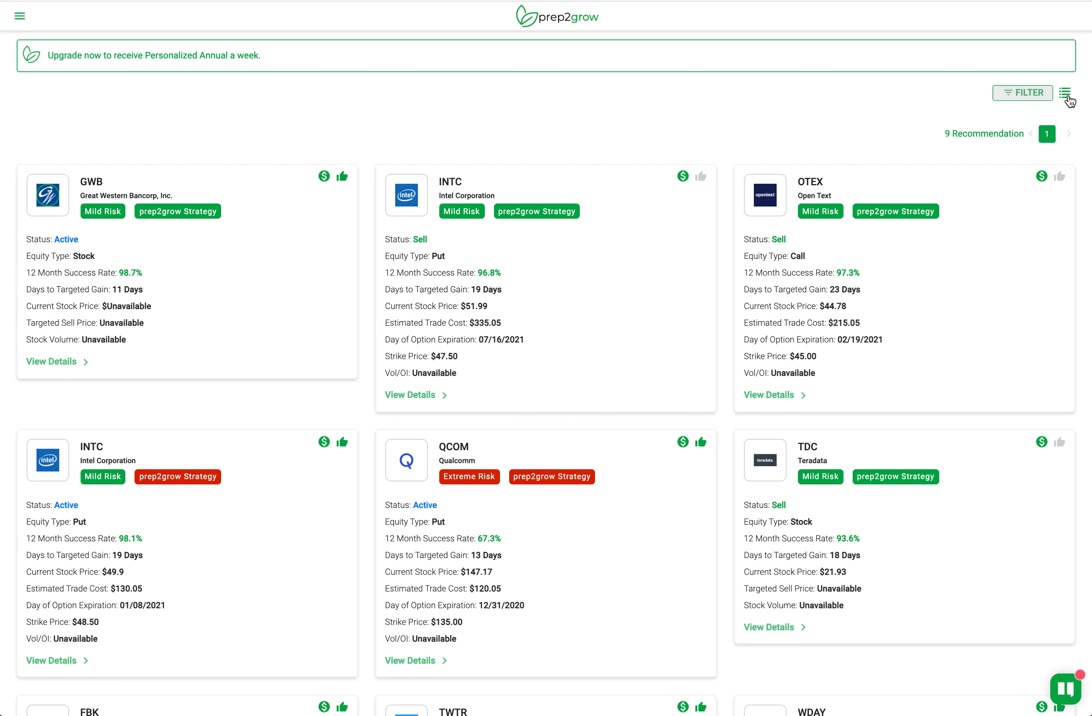
# Switch the 9 recommendations from cards to a table with status, risk, cost, expiration and type columns.
pyautogui.click(1064, 92)
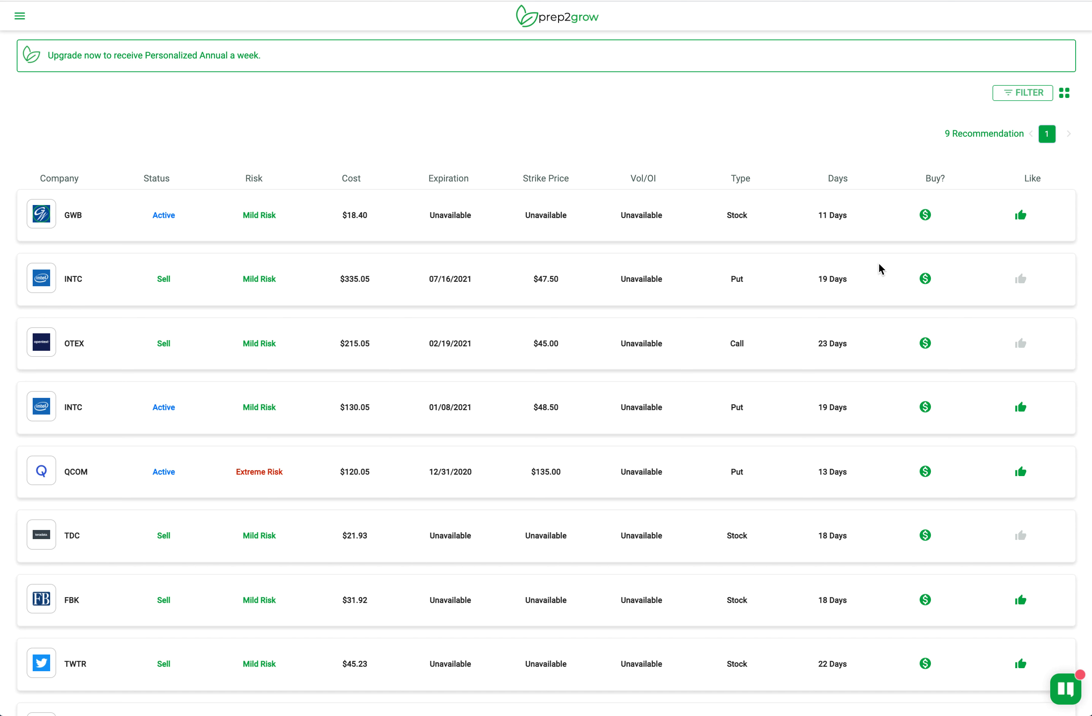
pyautogui.moveTo(379, 476)
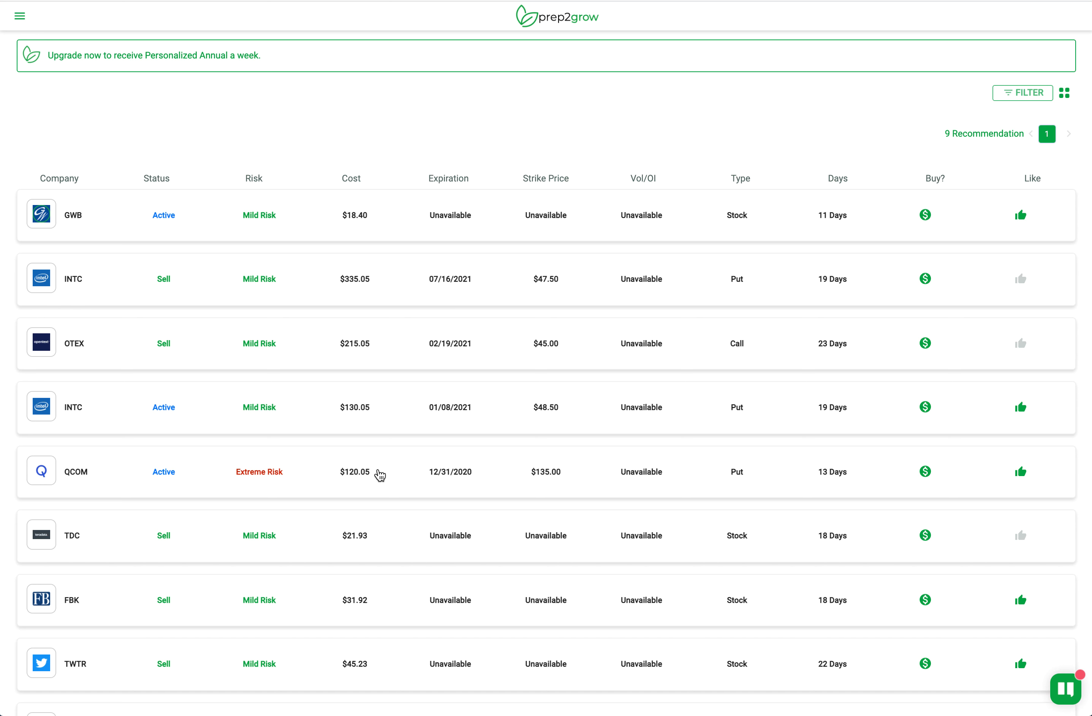
pyautogui.moveTo(230, 319)
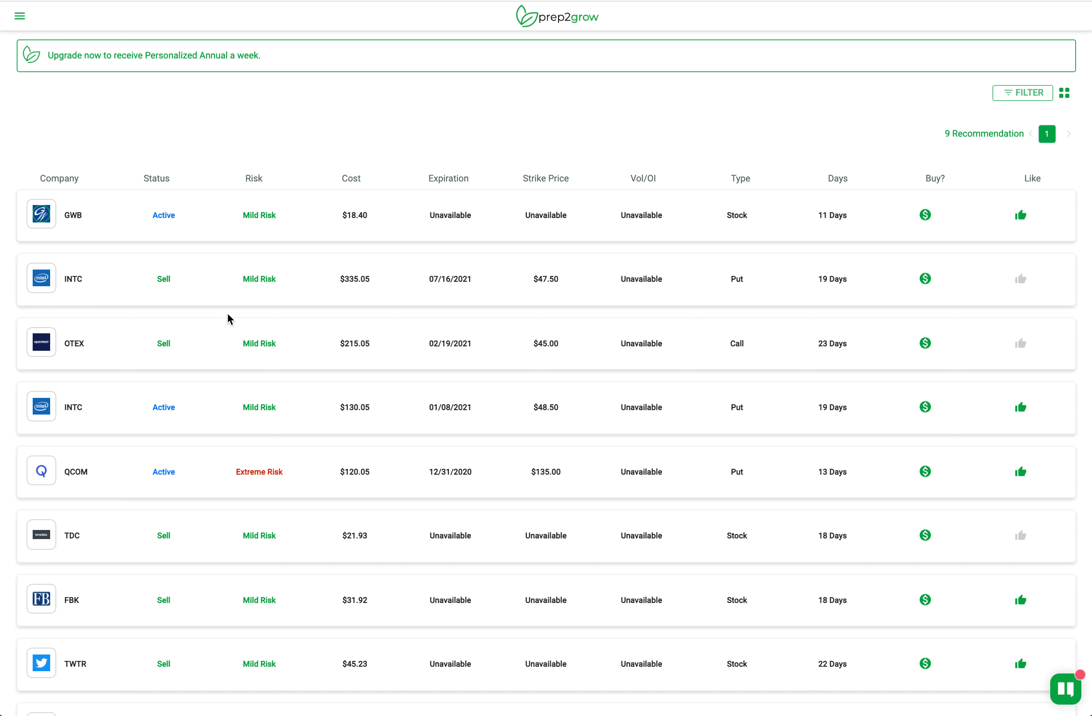
pyautogui.moveTo(165, 325)
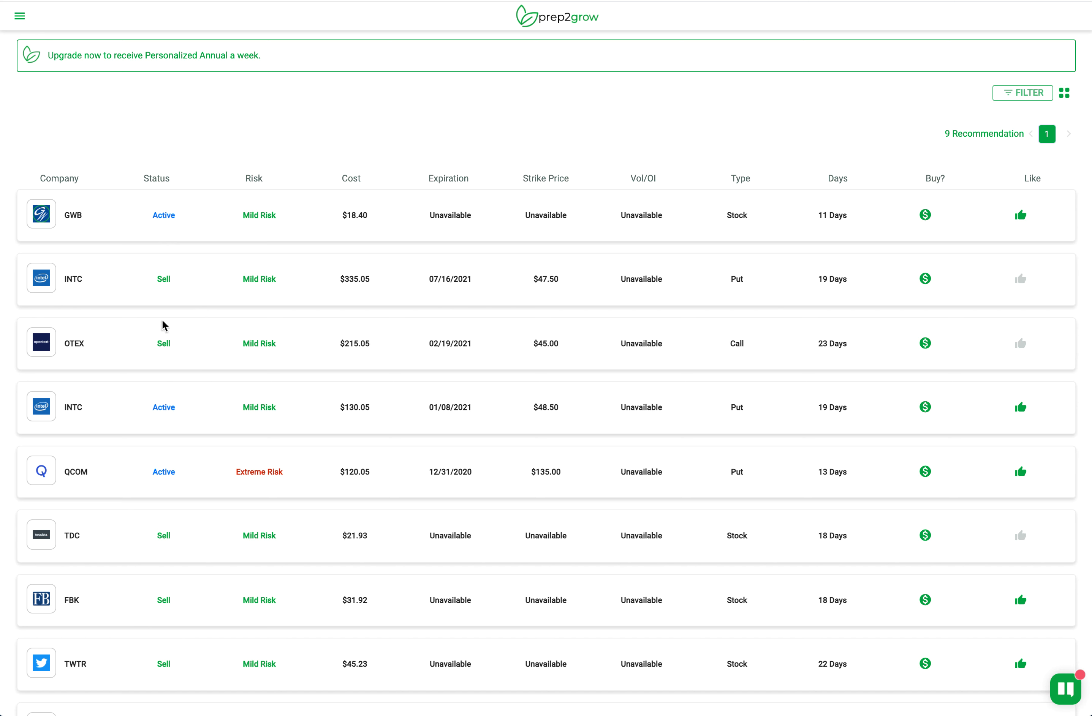
pyautogui.moveTo(259, 600)
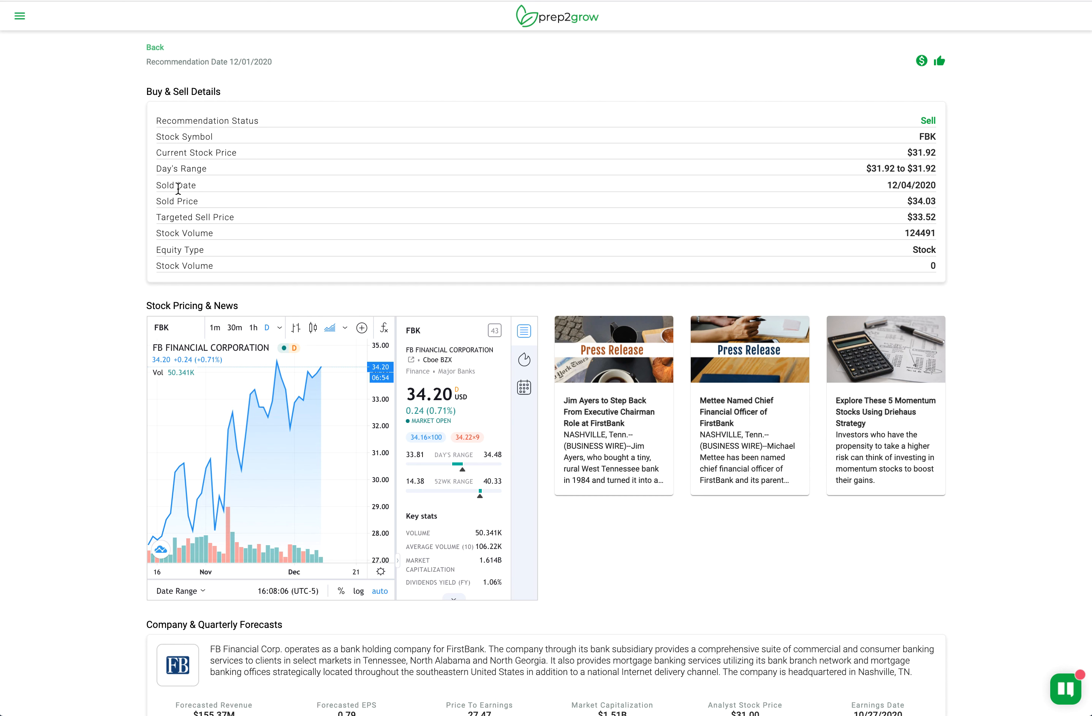
pyautogui.moveTo(341, 21)
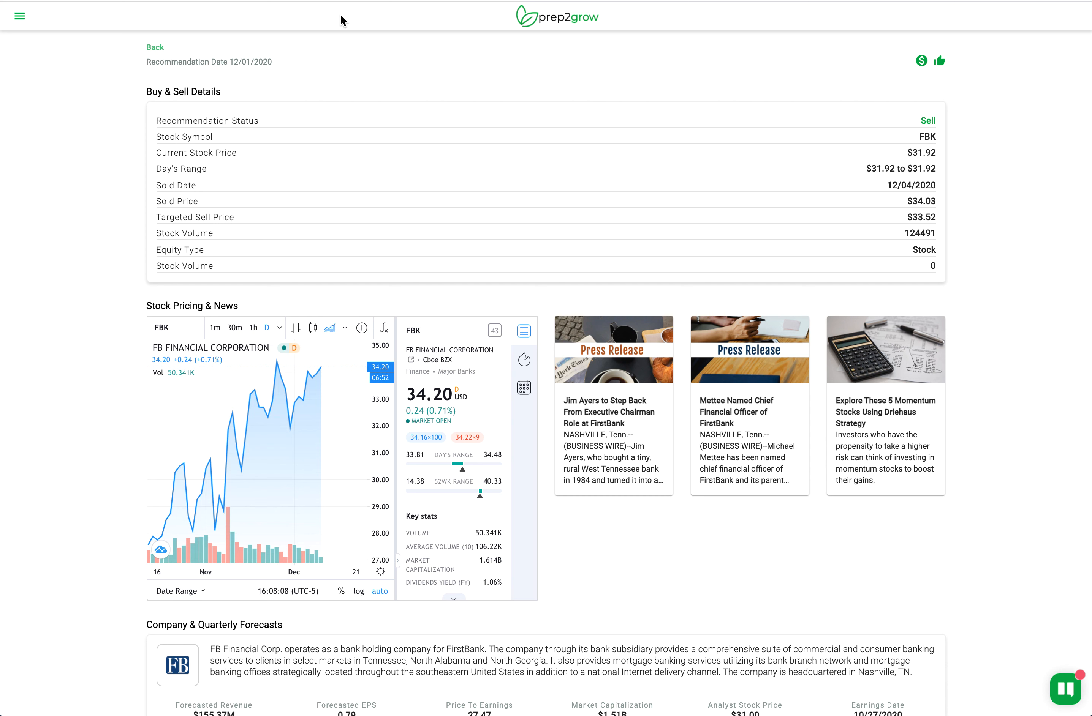
pyautogui.moveTo(710, 232)
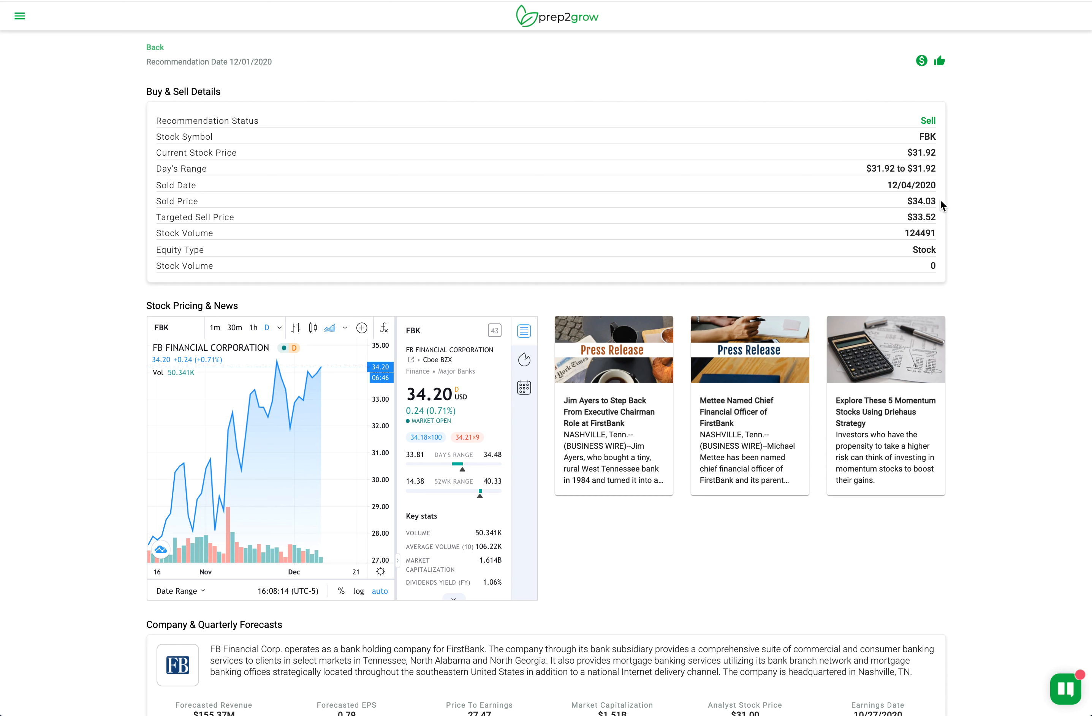
pyautogui.moveTo(411, 448)
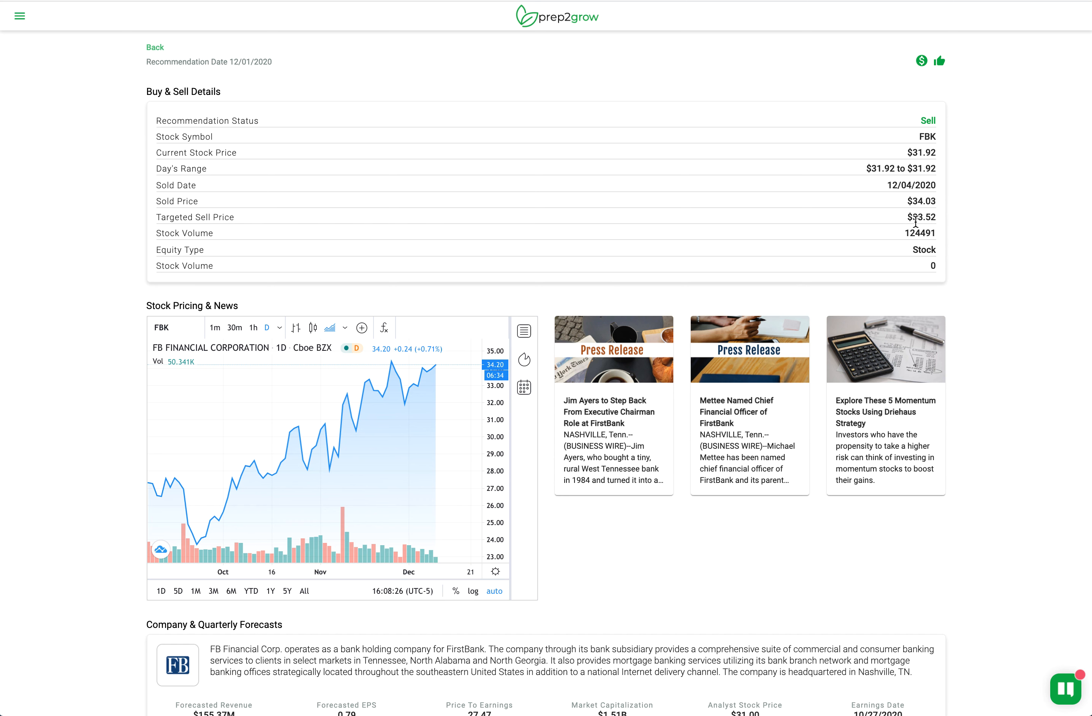
pyautogui.moveTo(953, 254)
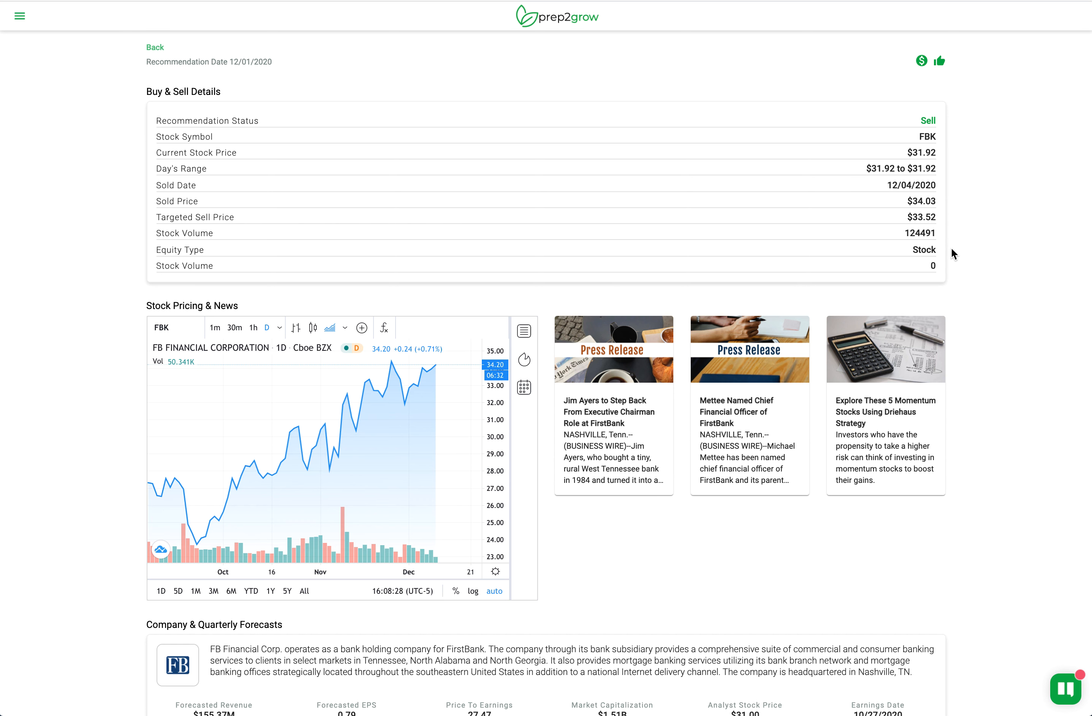
# Look over the FBK sell recommendation details, then return to the list of 9 recommendations.
pyautogui.scroll(-3)
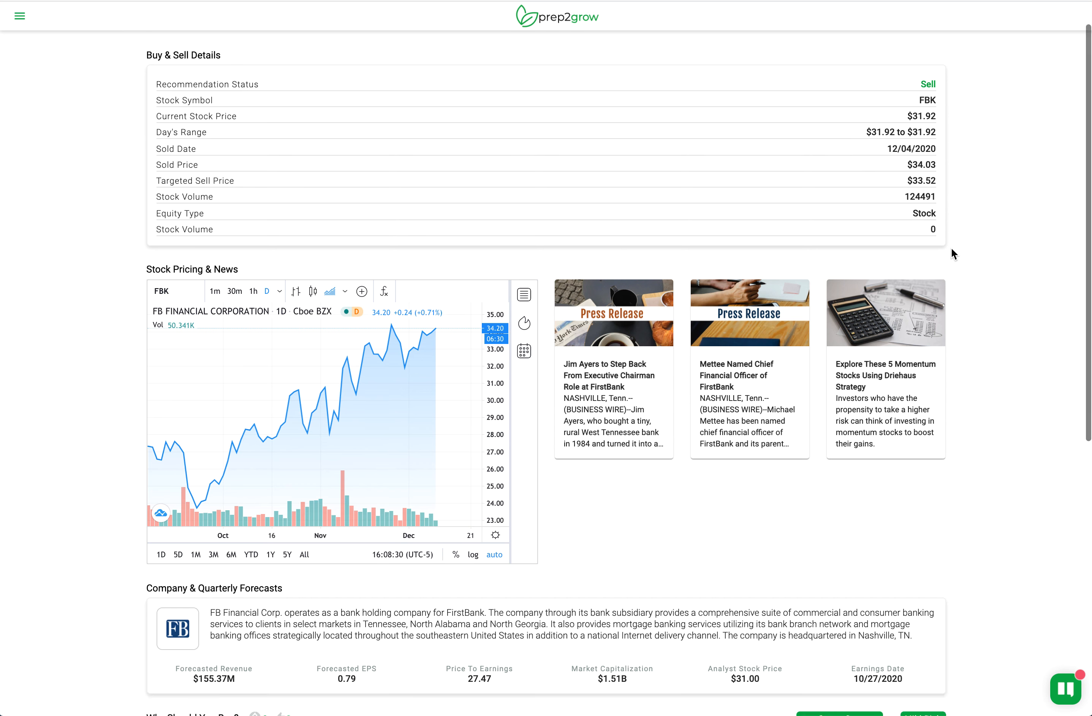
pyautogui.scroll(-3)
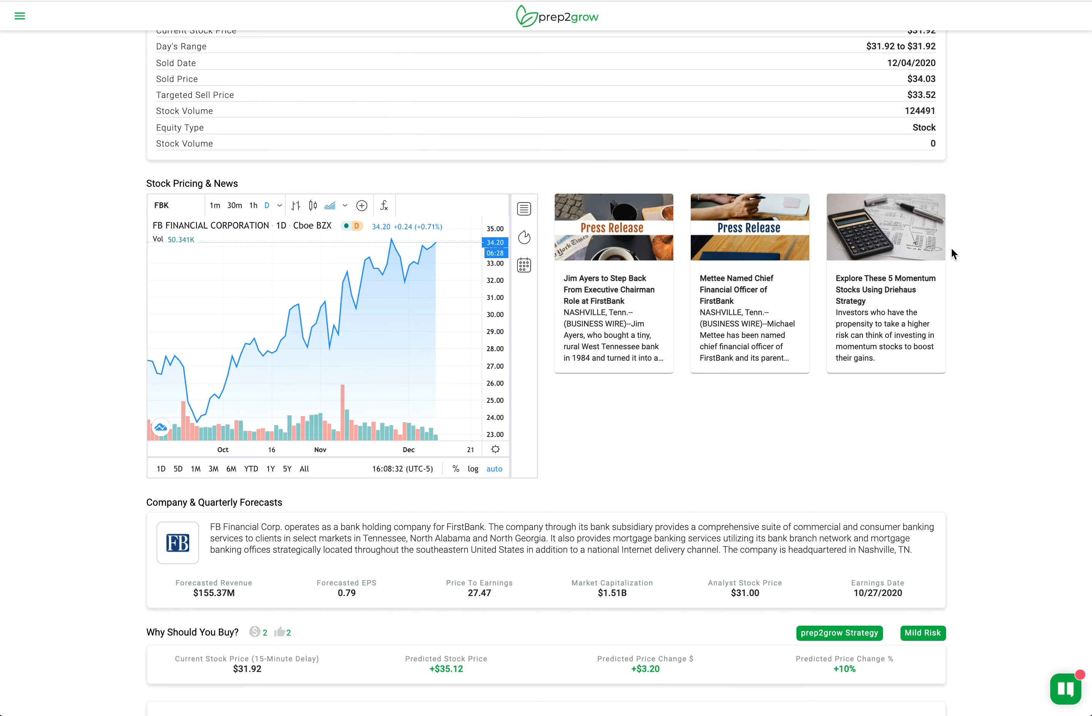
pyautogui.scroll(3)
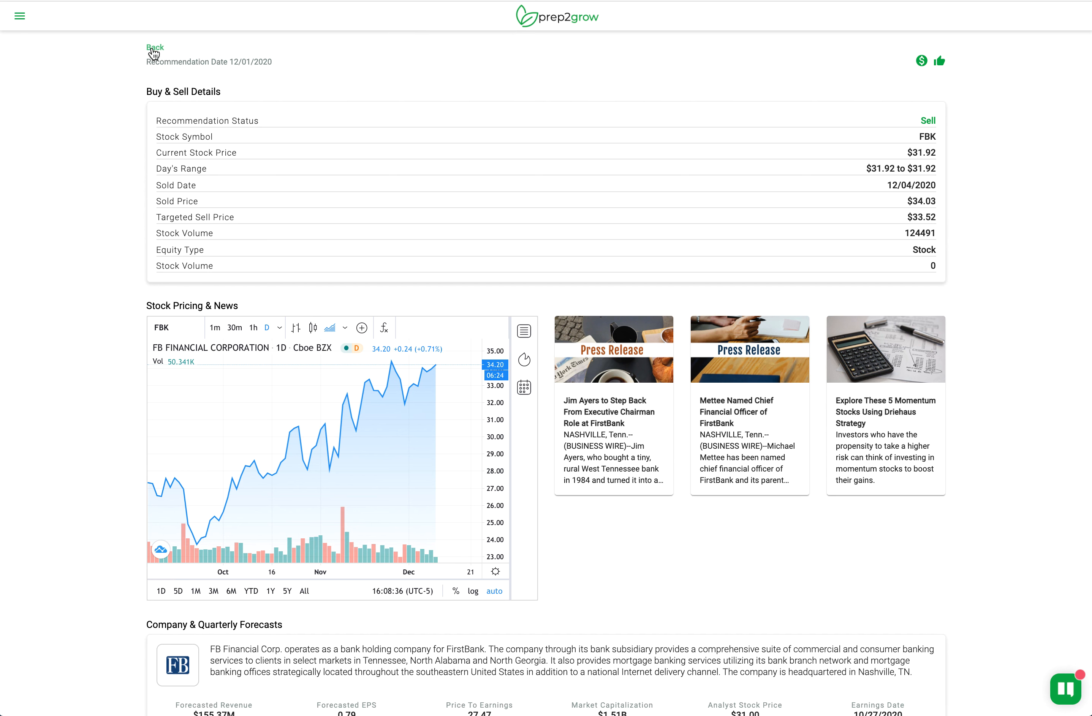
pyautogui.moveTo(907, 81)
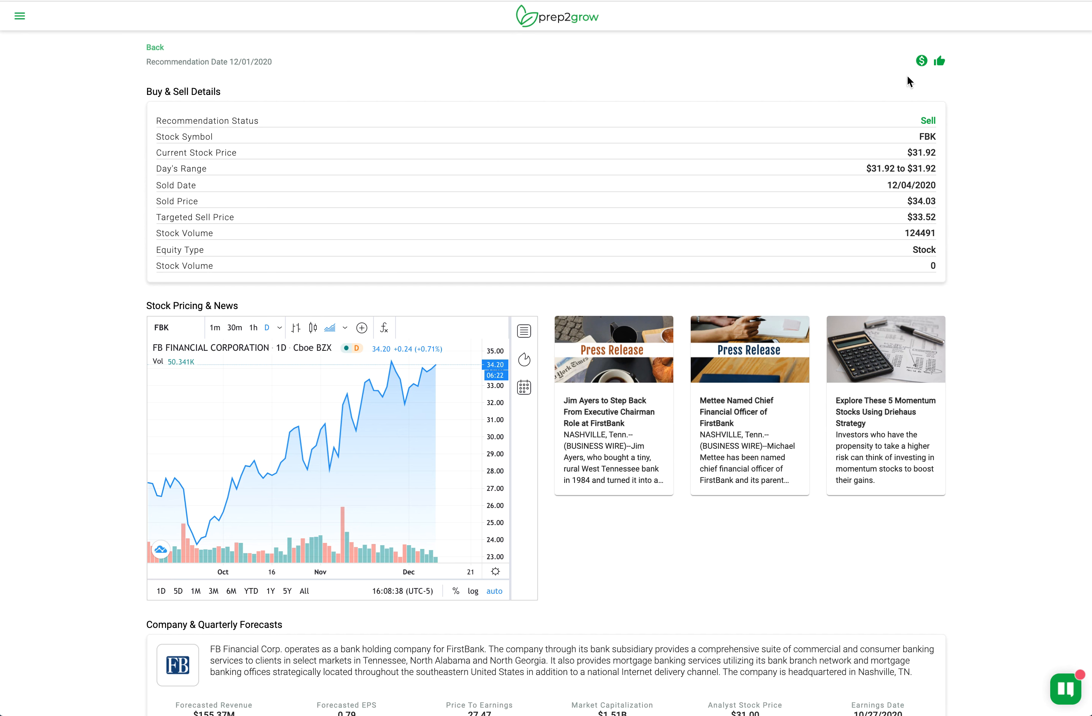
pyautogui.moveTo(421, 166)
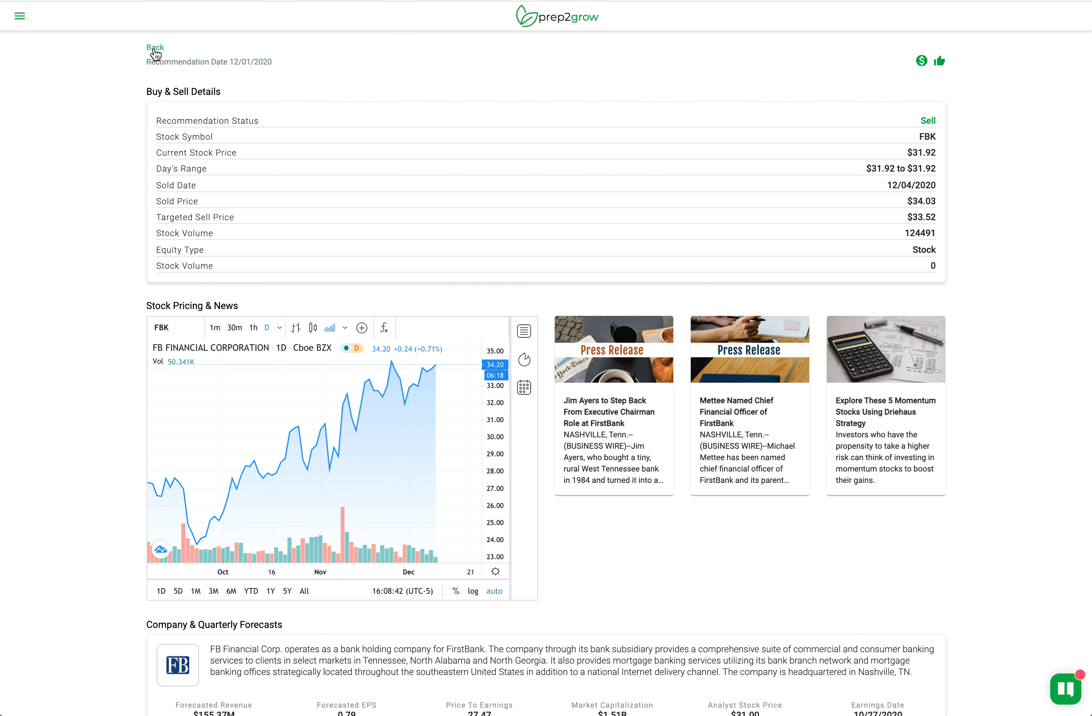
pyautogui.click(154, 48)
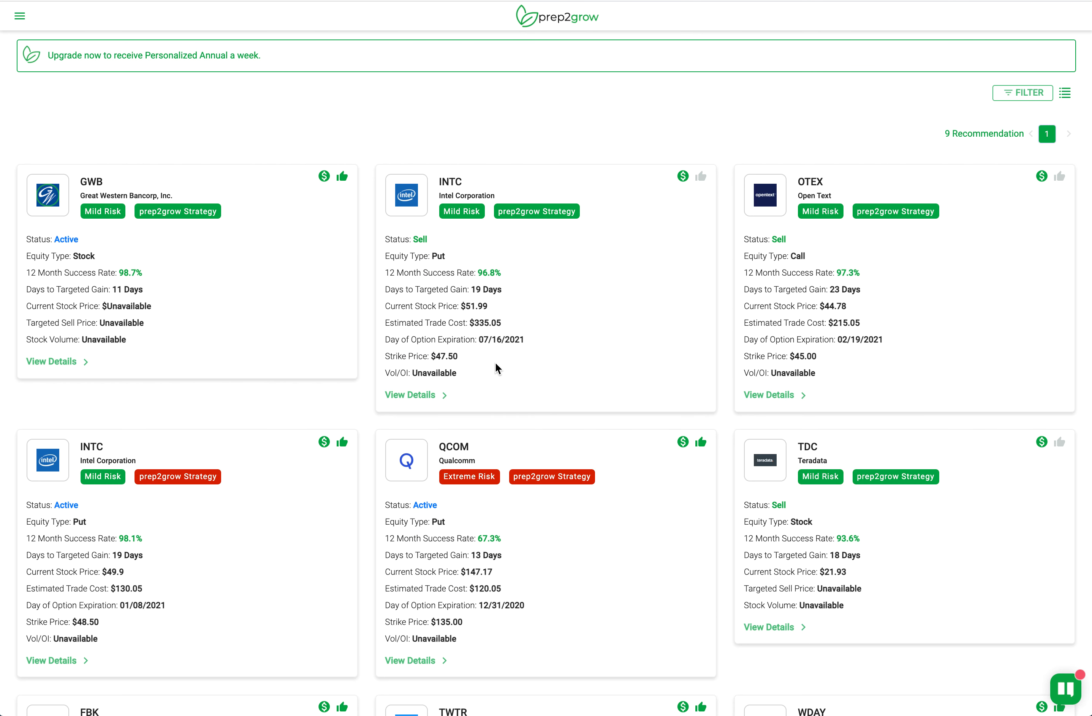
pyautogui.moveTo(1042, 121)
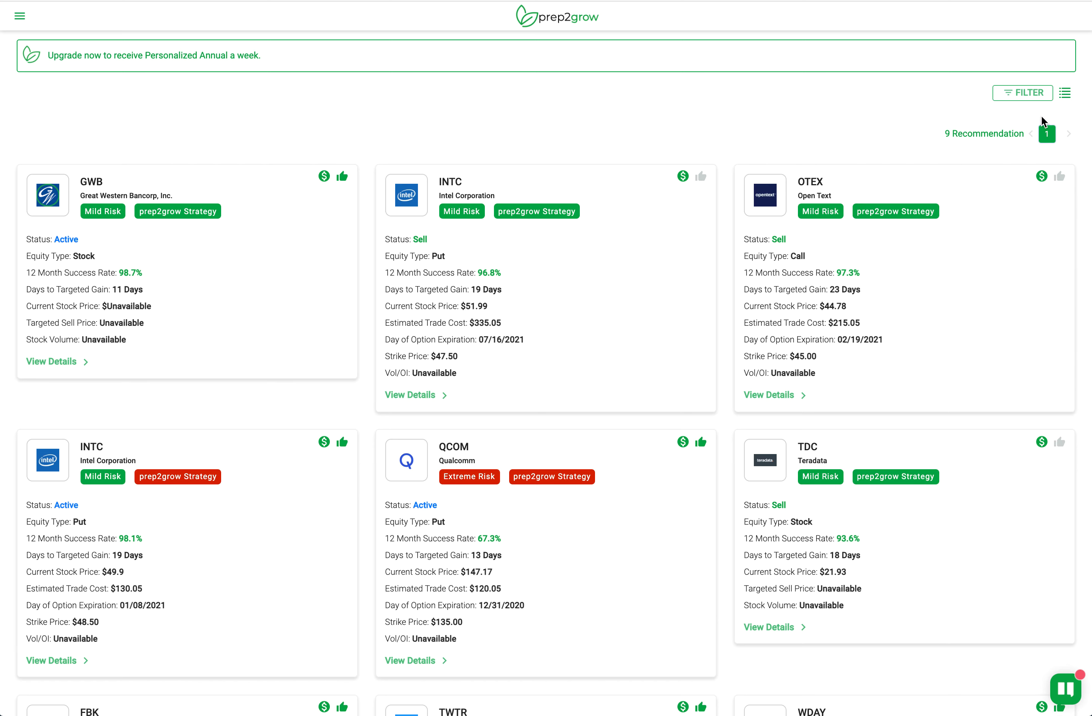
# Reset the filters to restore all 56 recommendations, then reopen the filter panel.
pyautogui.click(1021, 93)
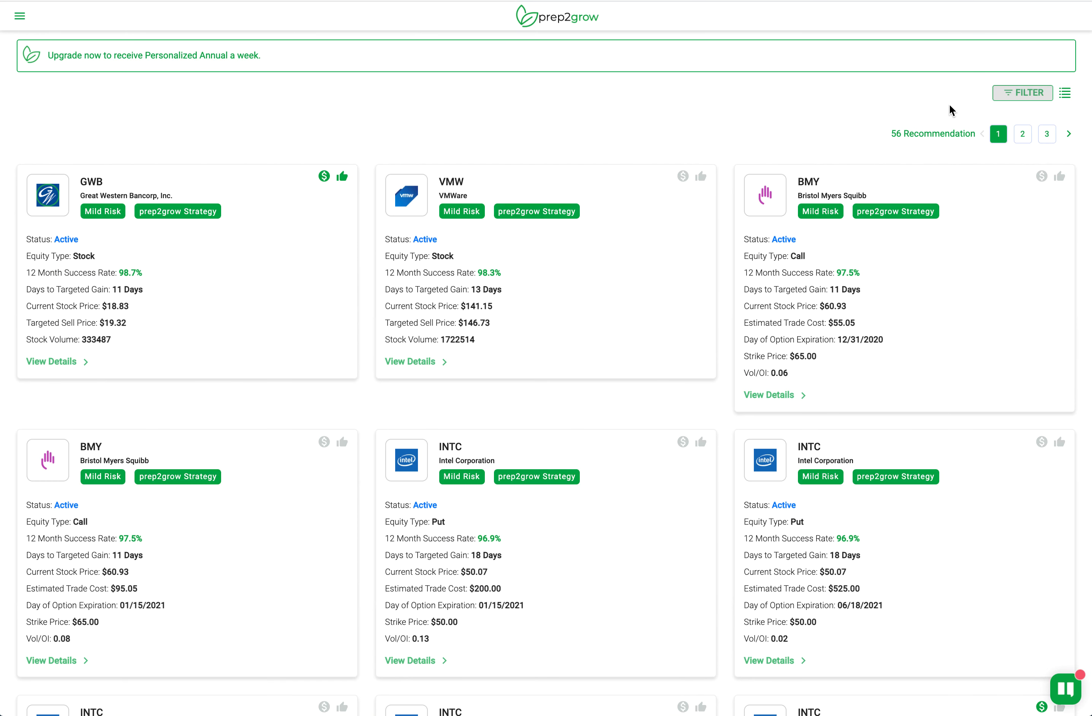
pyautogui.moveTo(815, 168)
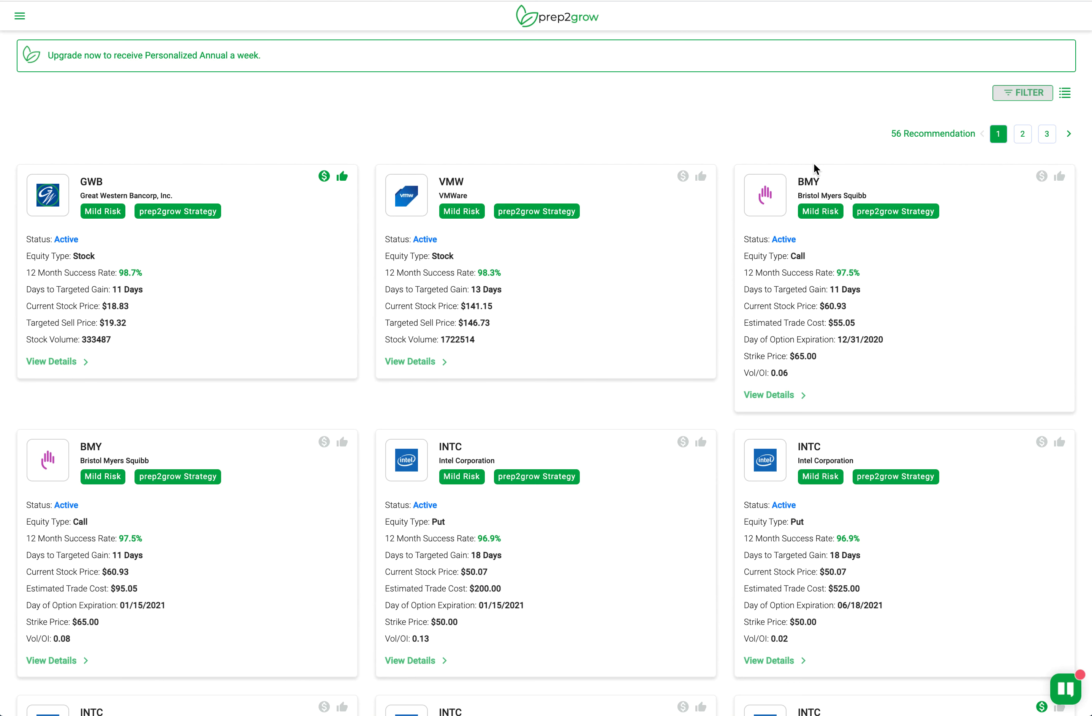
pyautogui.moveTo(865, 145)
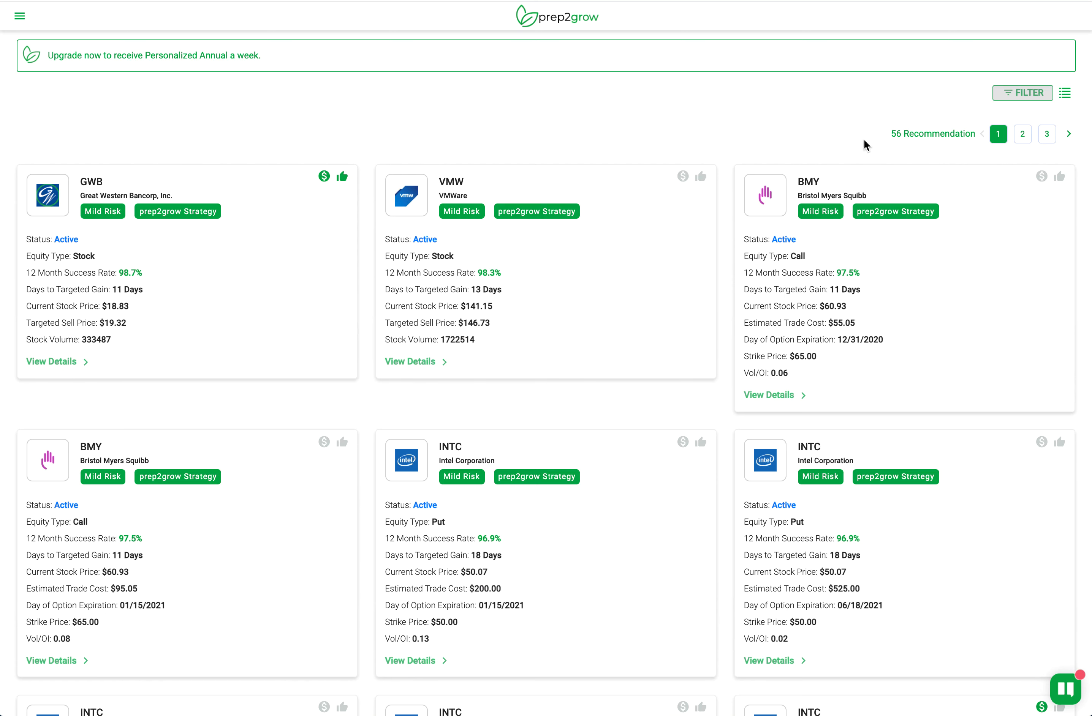
pyautogui.click(1022, 93)
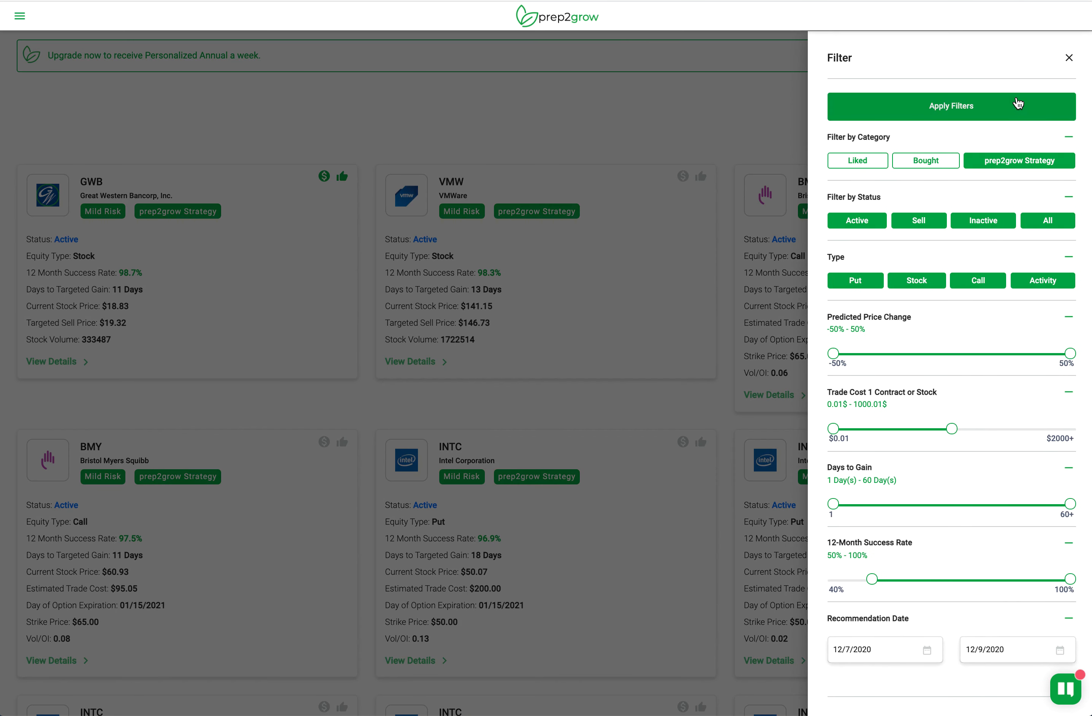
# Enter .25 as the minimum volume-to-open-interest ratio and apply it, narrowing the list to 20 recommendations.
pyautogui.scroll(-3)
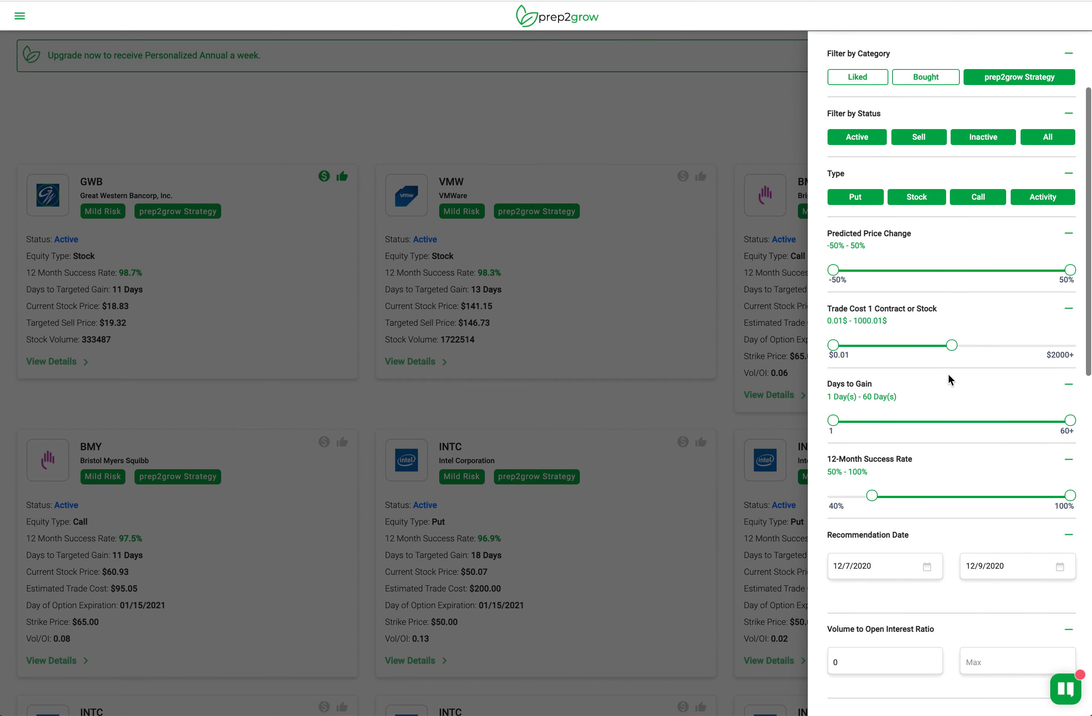
pyautogui.scroll(-3)
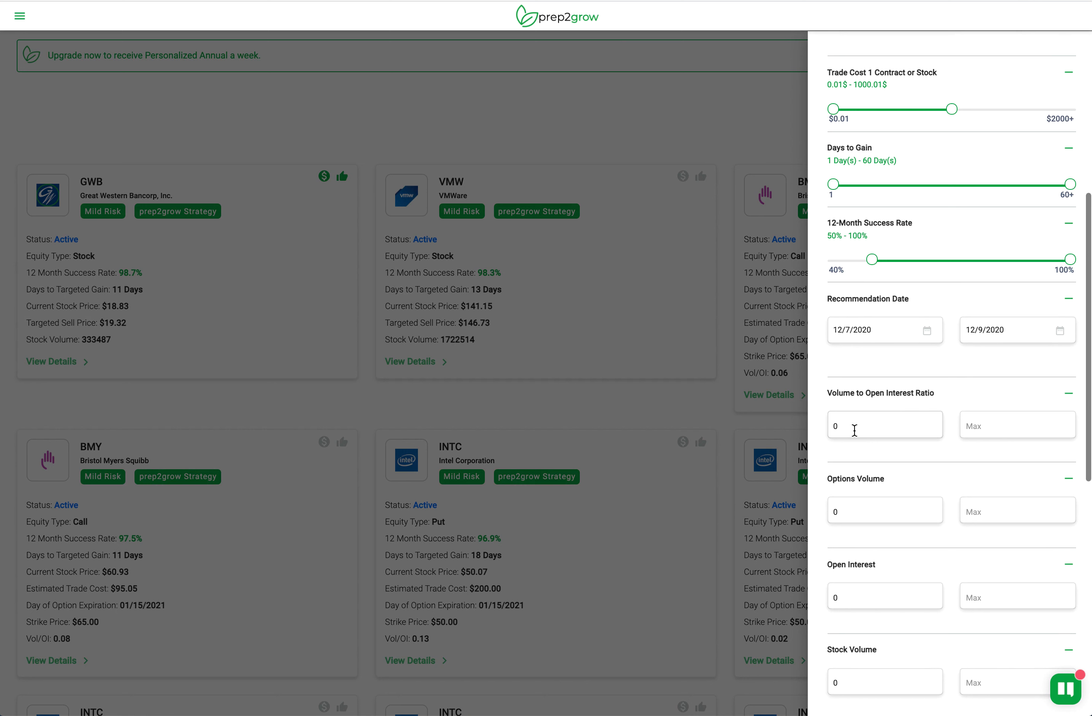
pyautogui.click(884, 425)
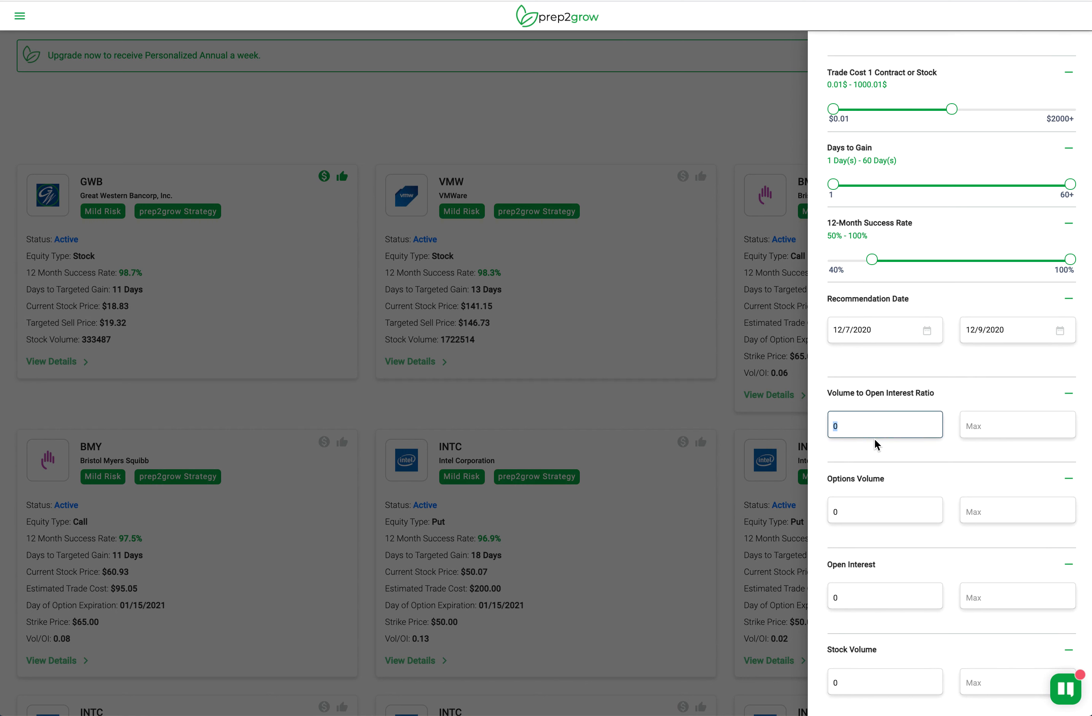
pyautogui.write('.25')
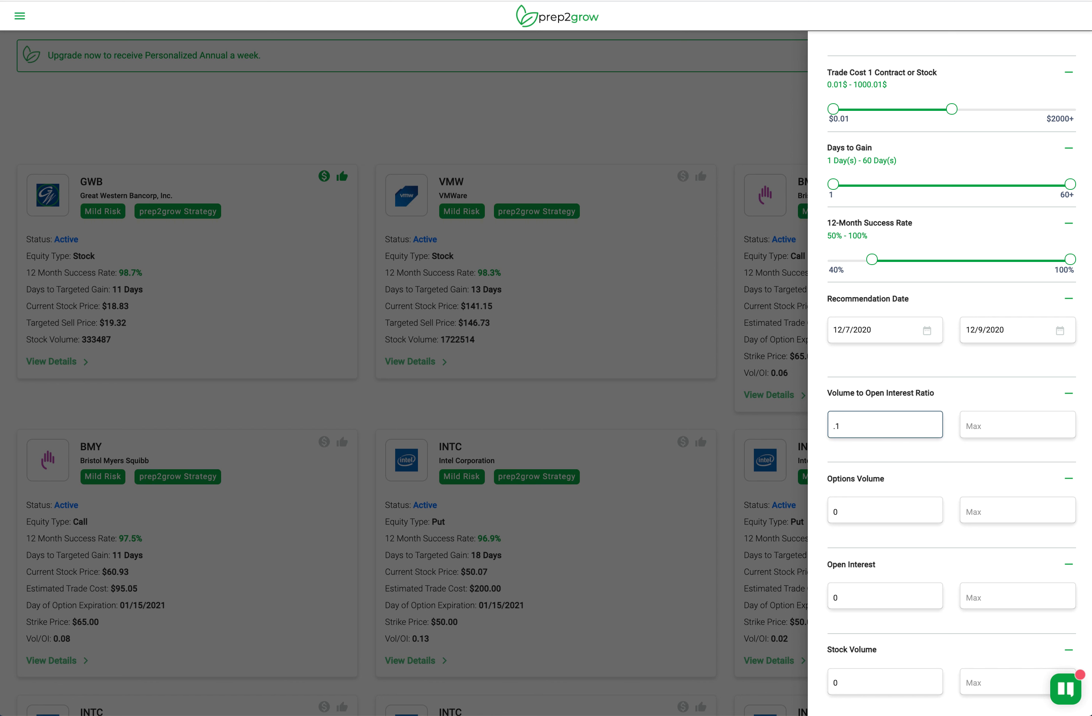
pyautogui.moveTo(885, 469)
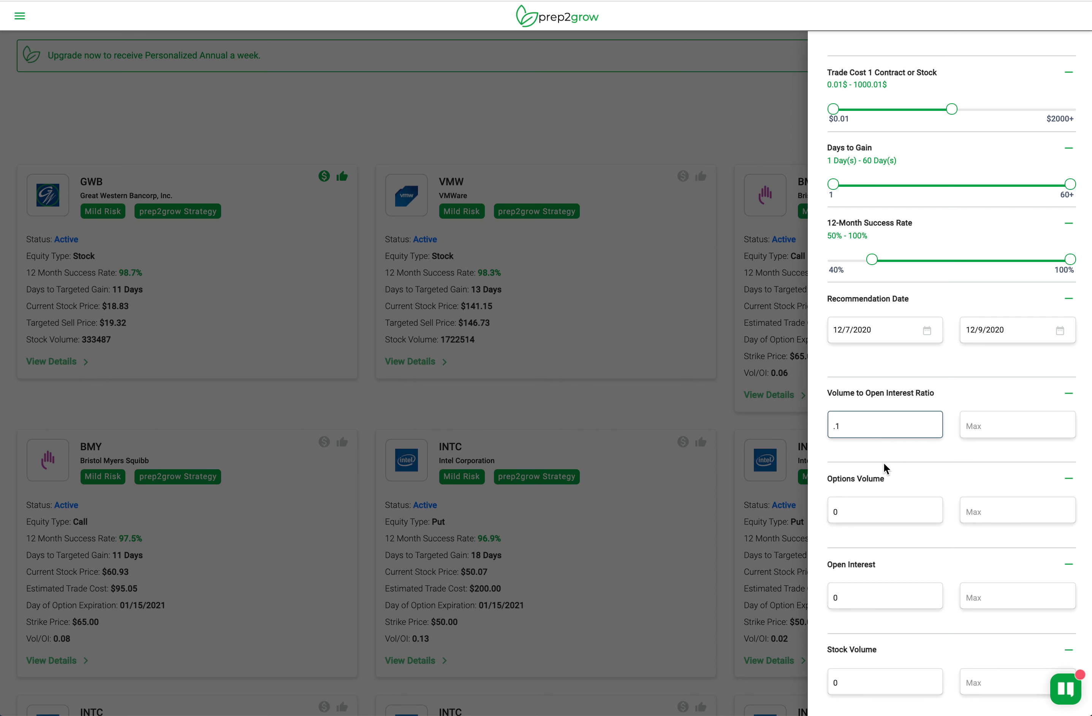
pyautogui.scroll(3)
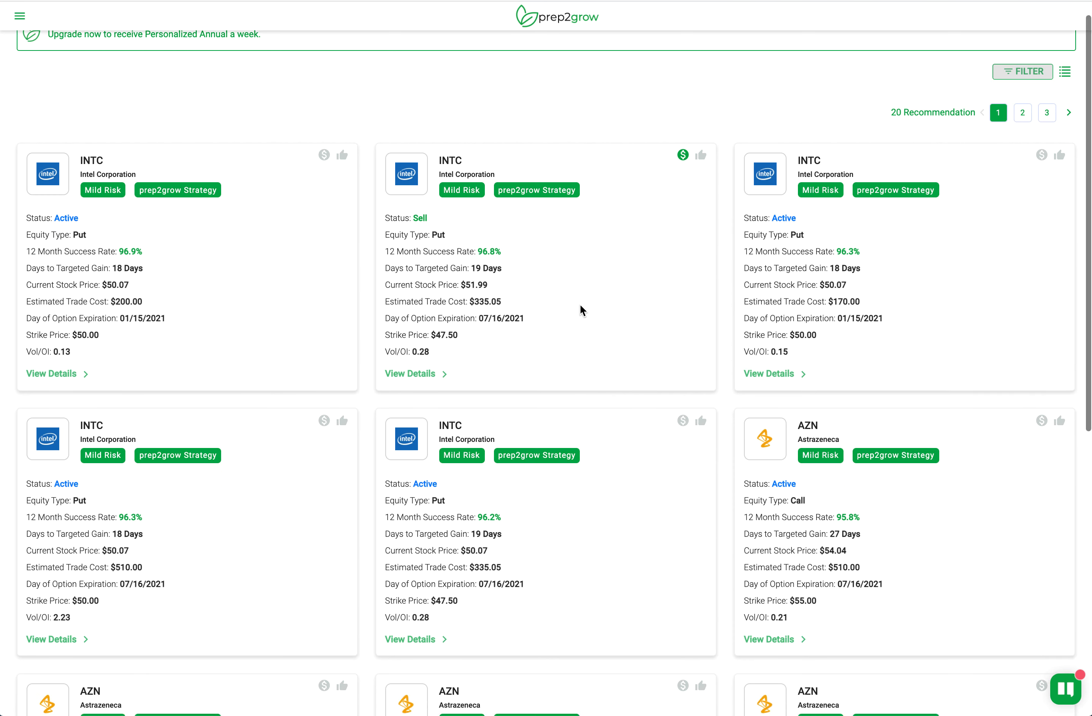
pyautogui.scroll(-3)
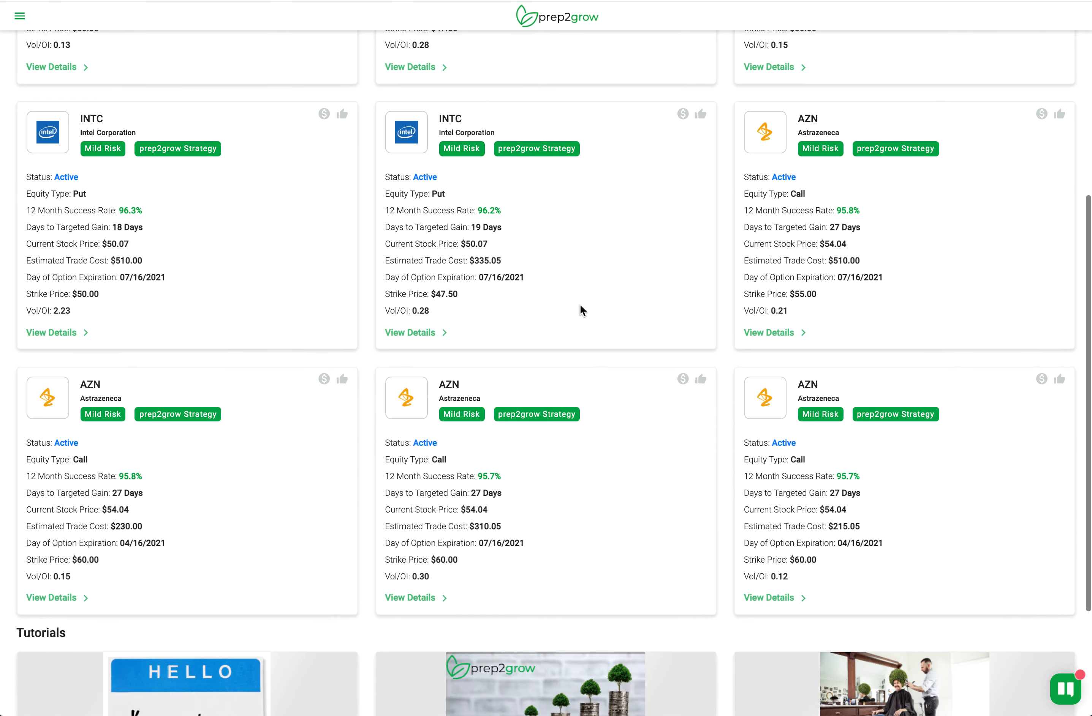
pyautogui.scroll(3)
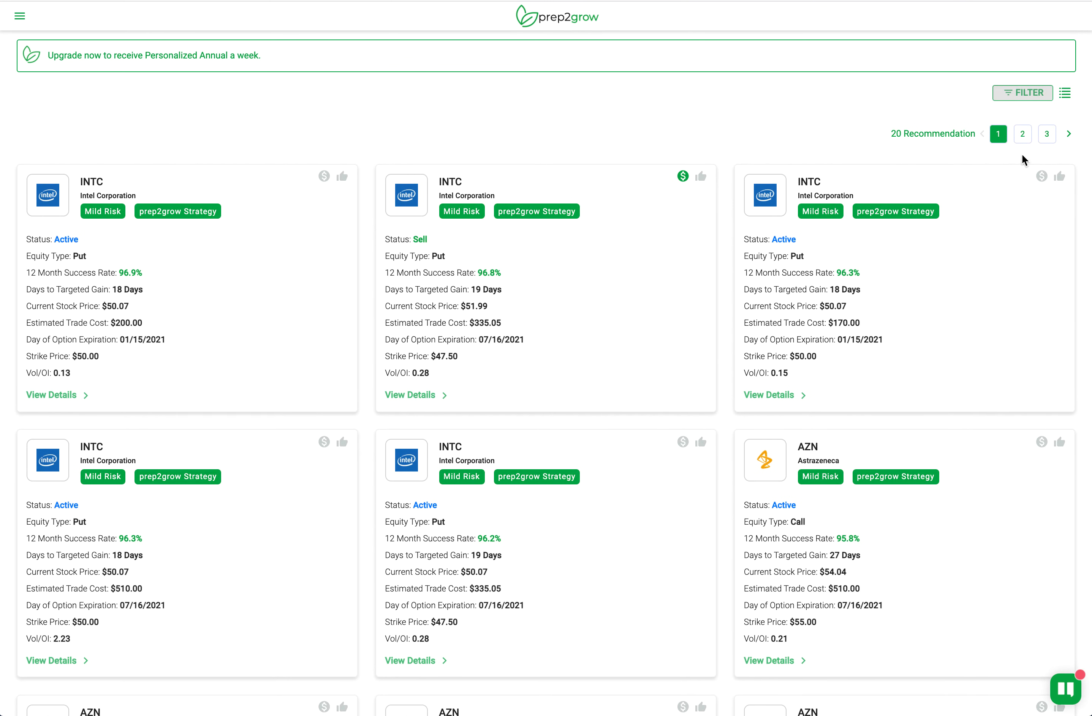
pyautogui.click(1021, 134)
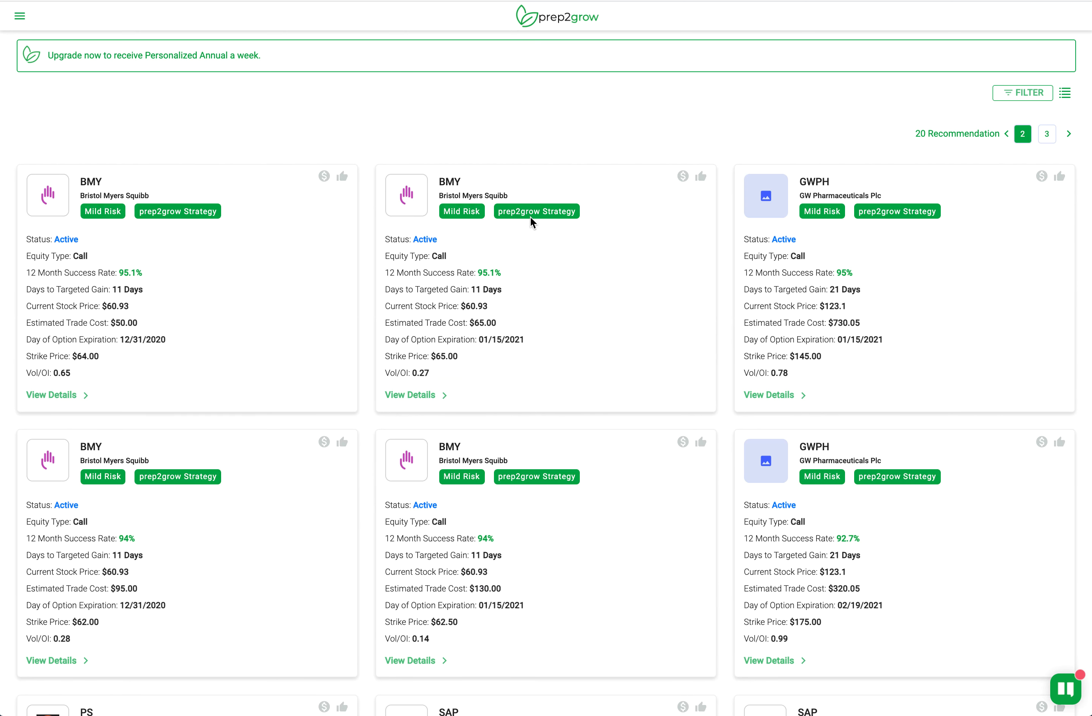
pyautogui.scroll(-3)
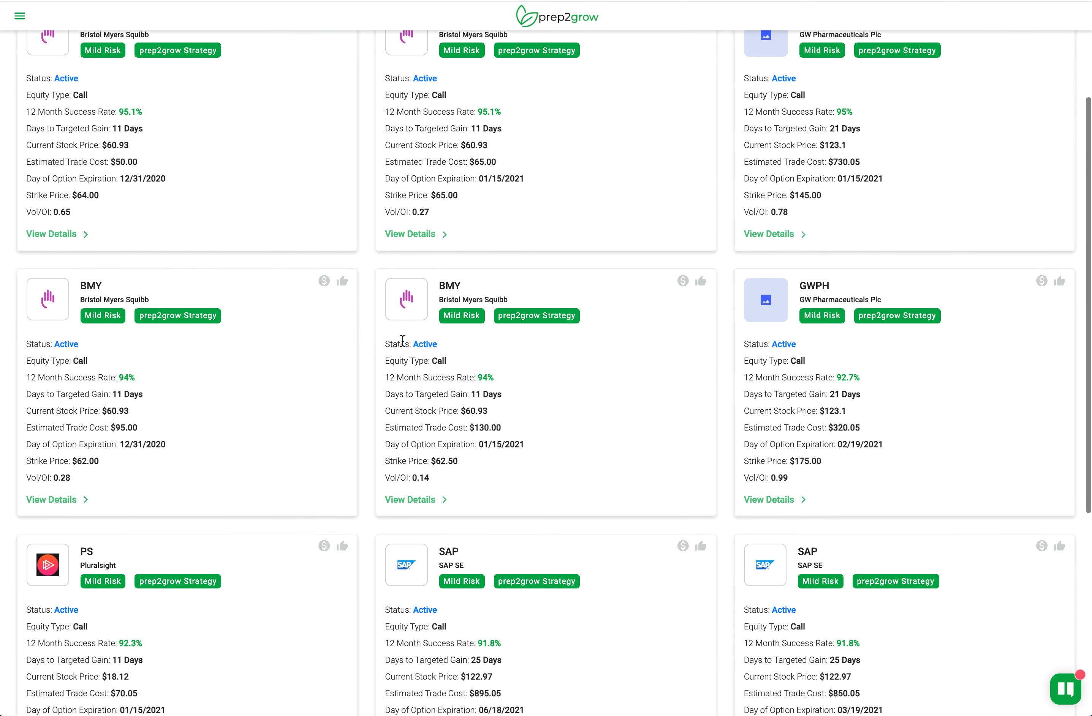
pyautogui.scroll(-3)
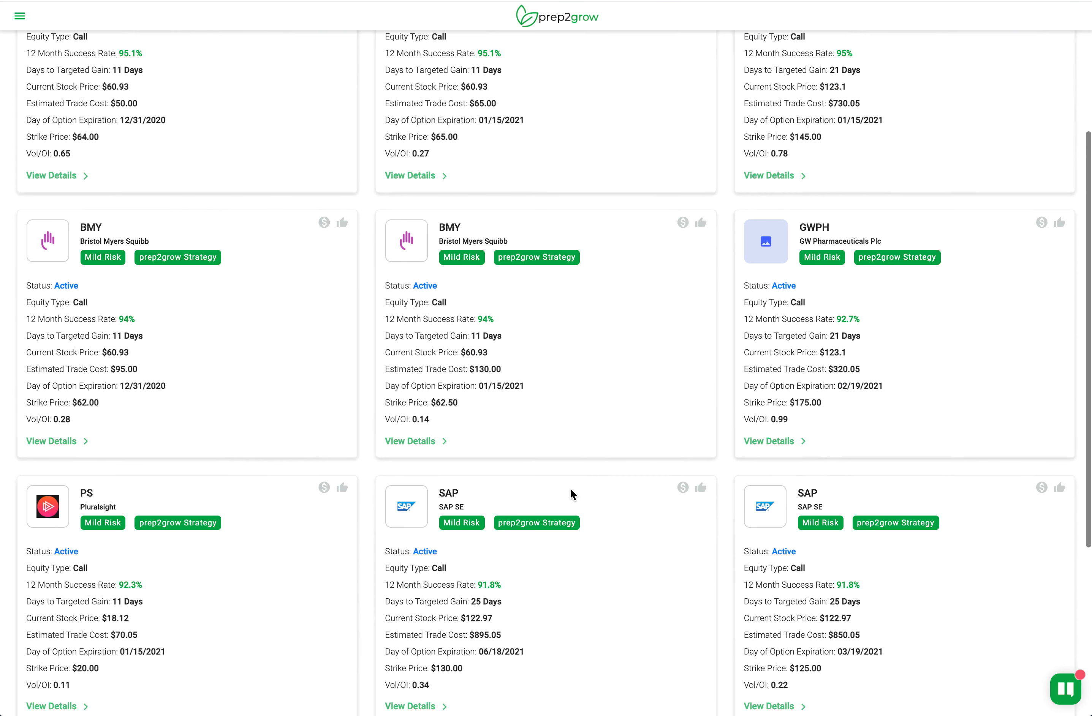
pyautogui.scroll(3)
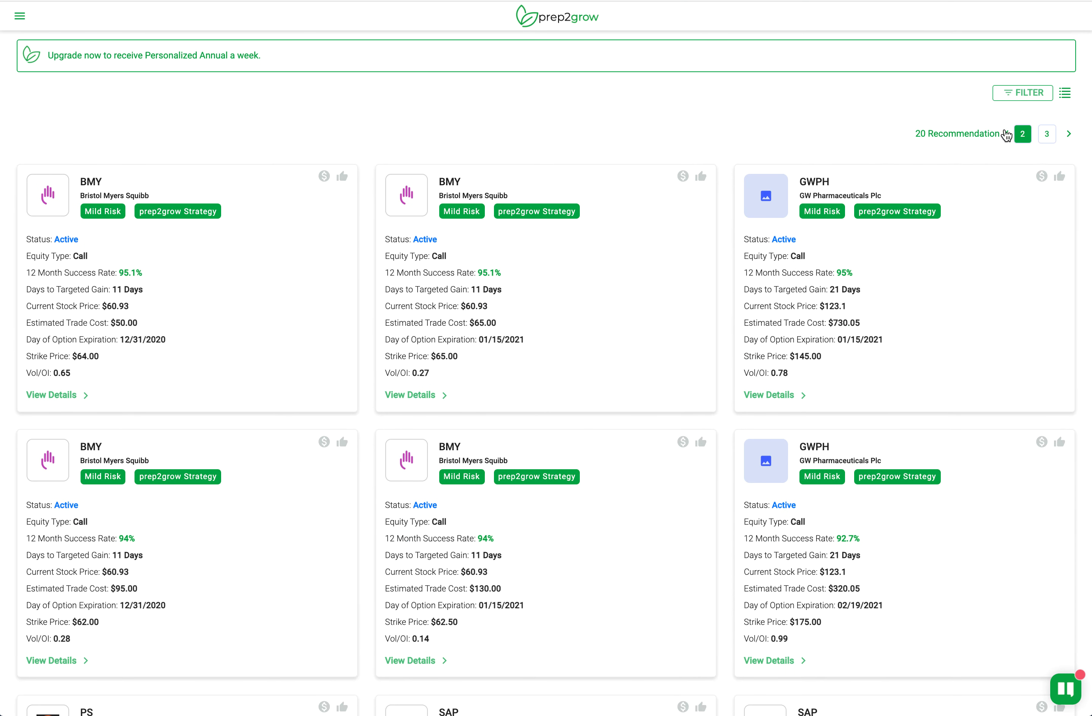
pyautogui.click(997, 134)
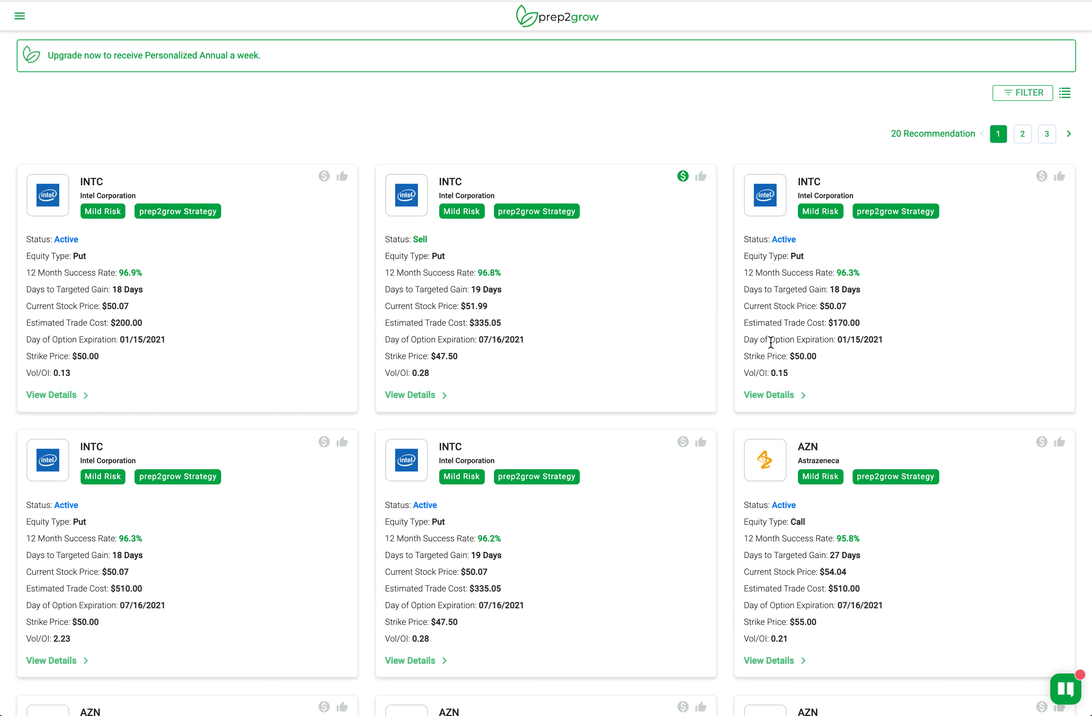
pyautogui.moveTo(485, 252)
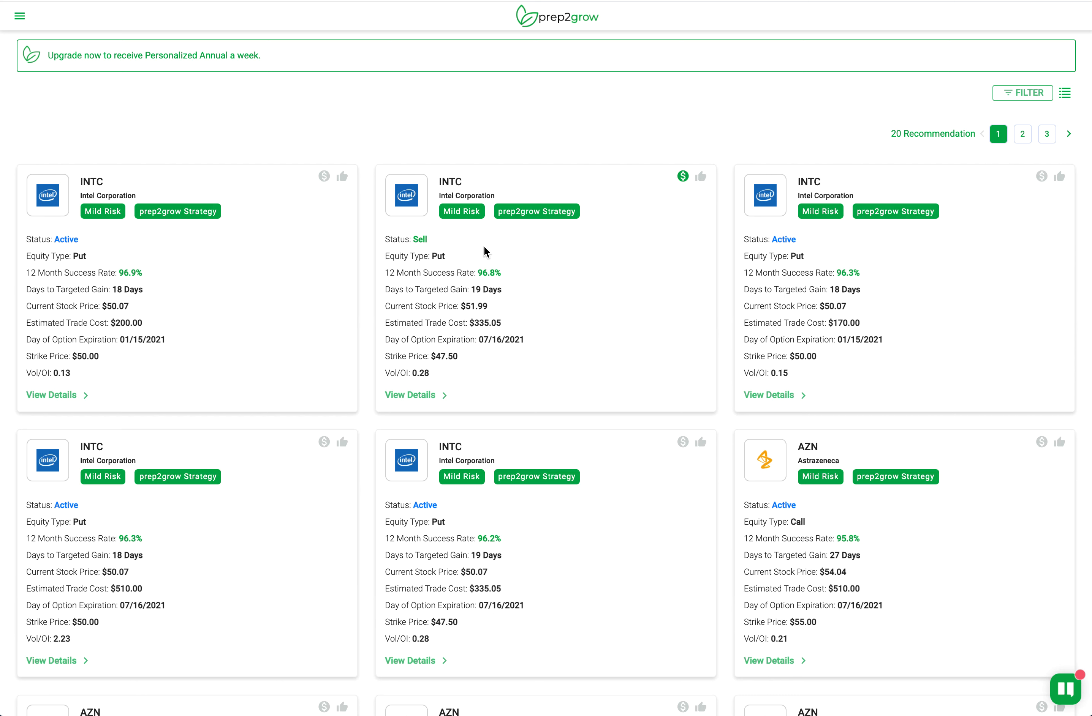
pyautogui.moveTo(443, 276)
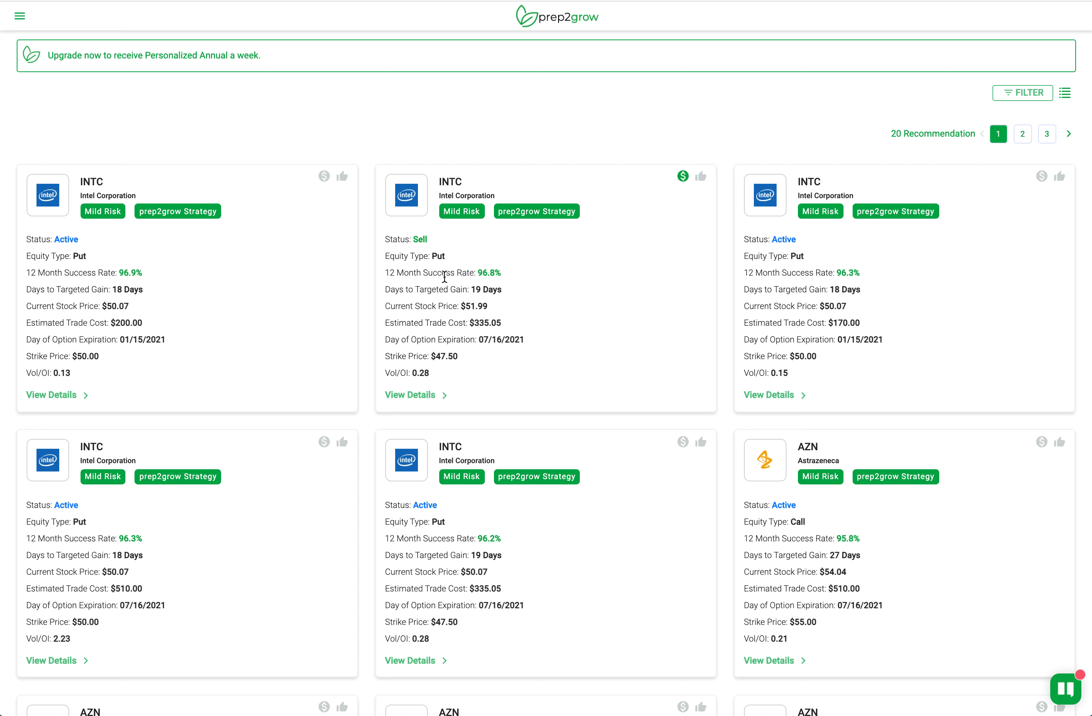
pyautogui.moveTo(271, 251)
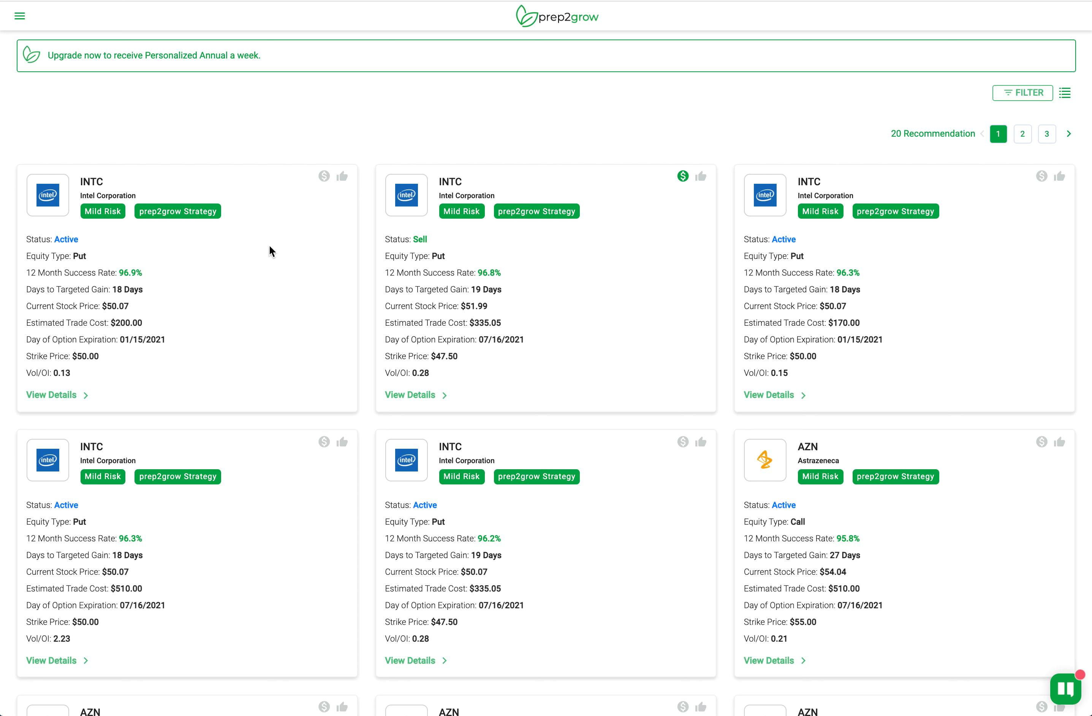
pyautogui.moveTo(140, 353)
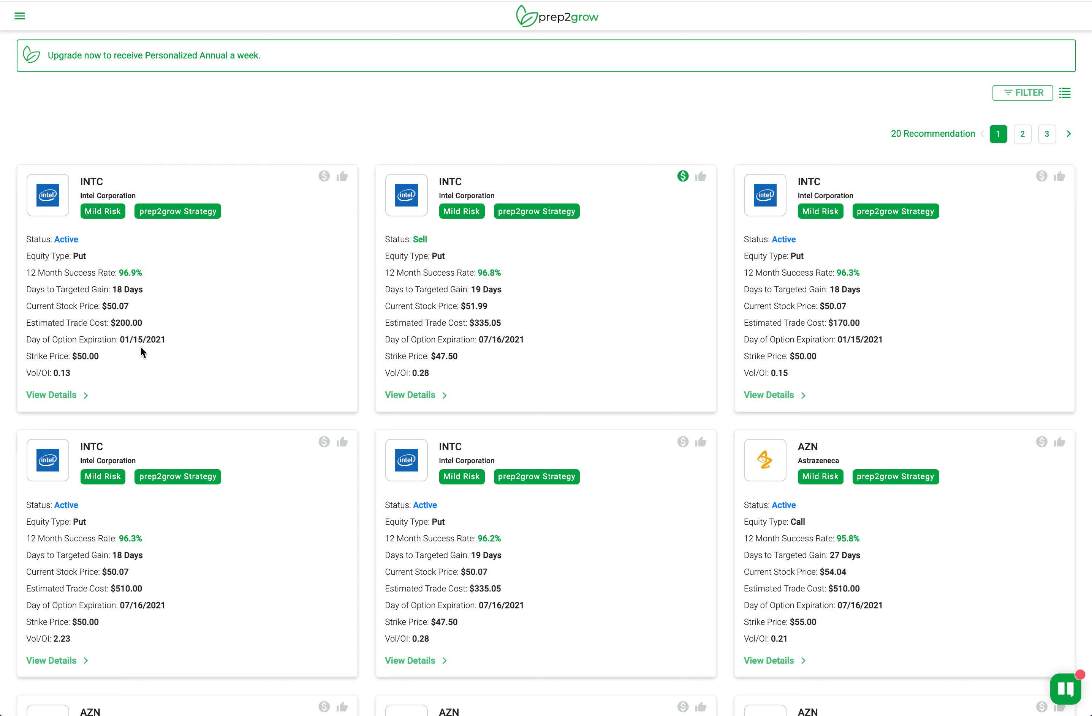
pyautogui.moveTo(465, 364)
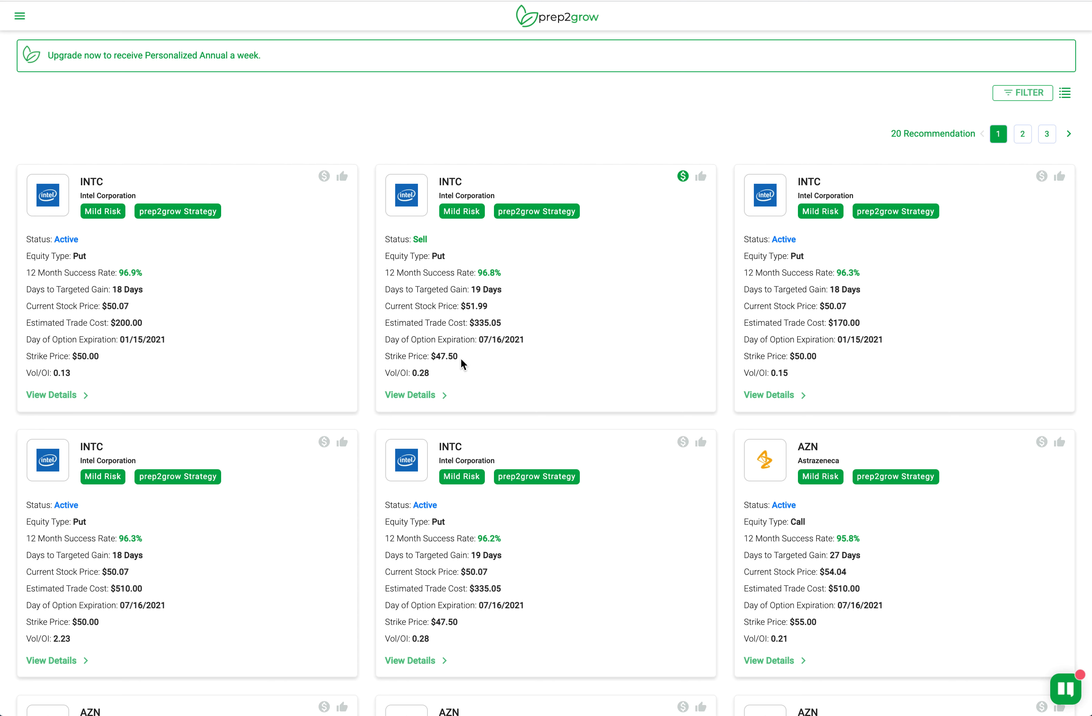
pyautogui.moveTo(497, 340)
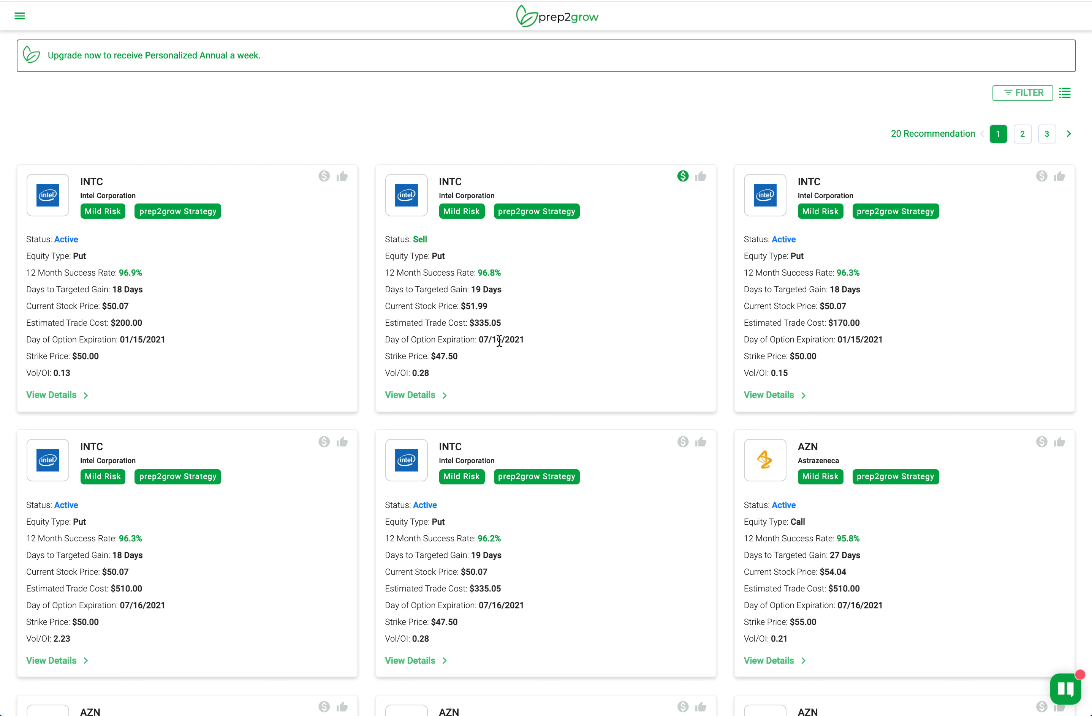
pyautogui.moveTo(512, 355)
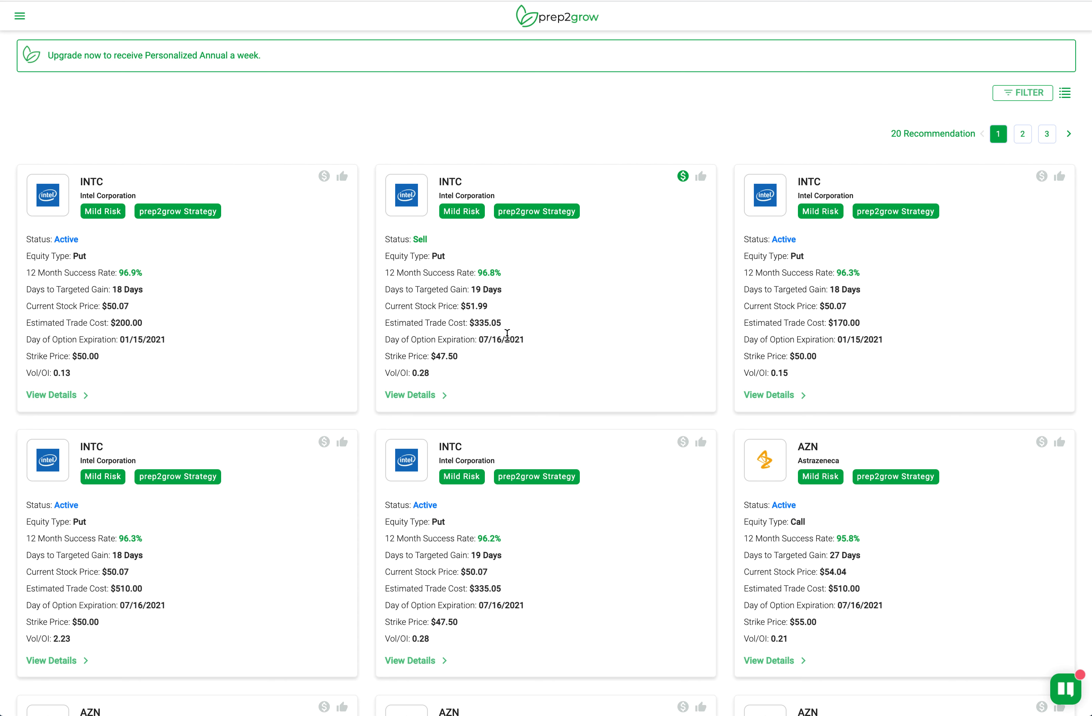
pyautogui.moveTo(89, 193)
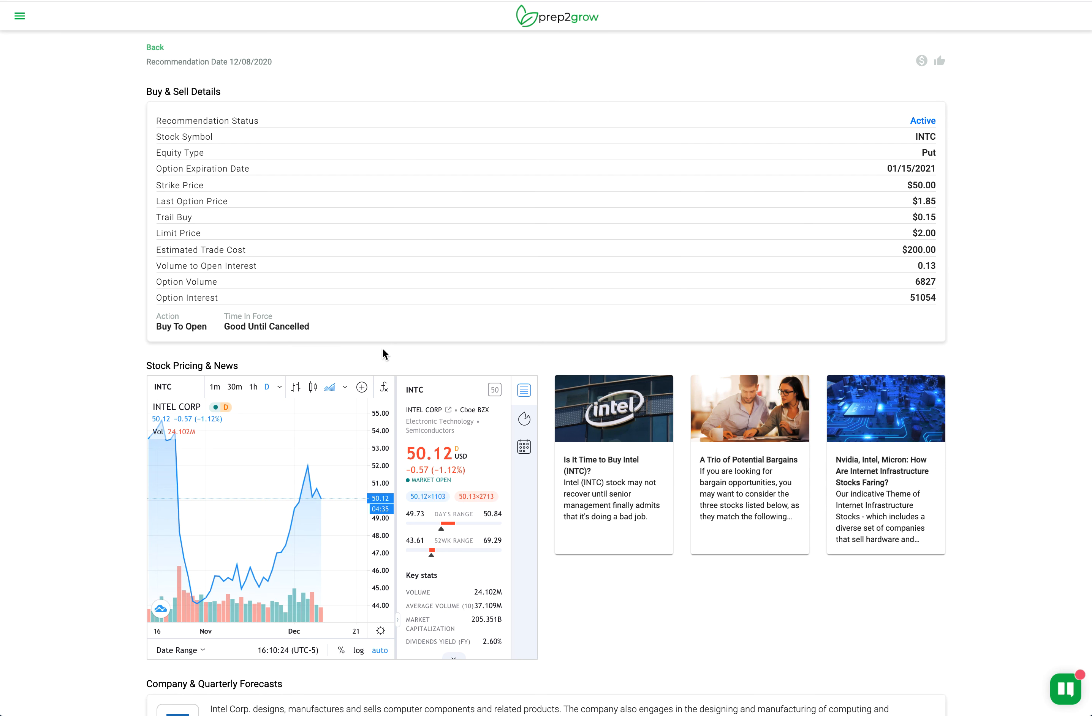
# Hide the quote summary to widen the INTC price chart, then like the Intel put recommendation.
pyautogui.click(524, 389)
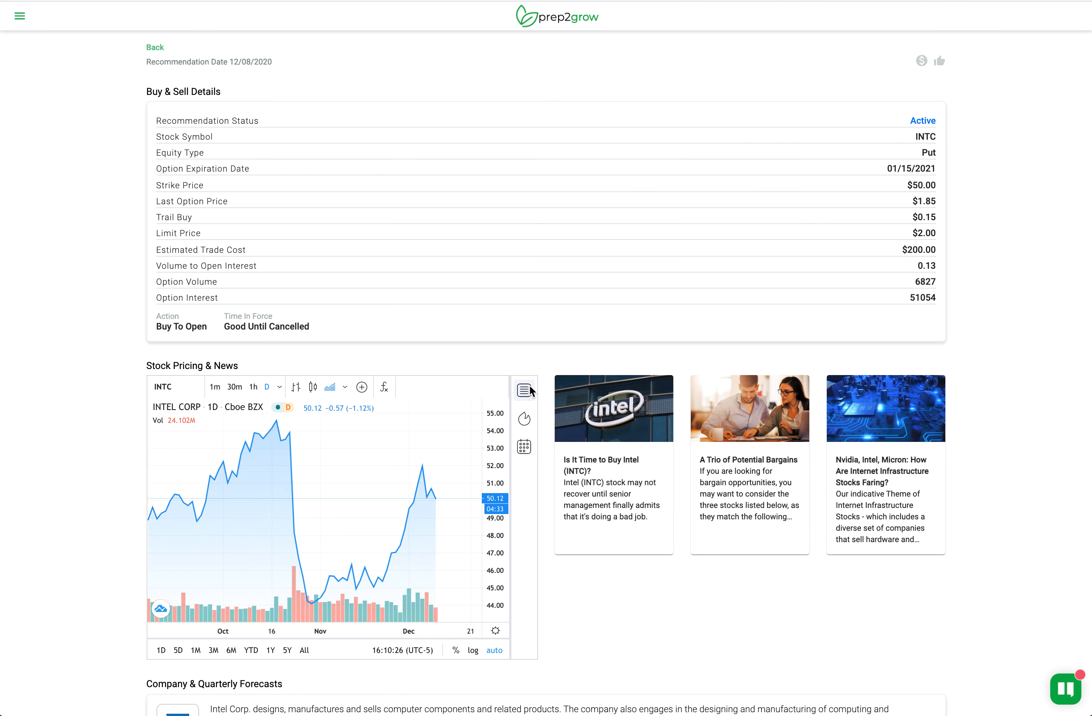
pyautogui.moveTo(935, 205)
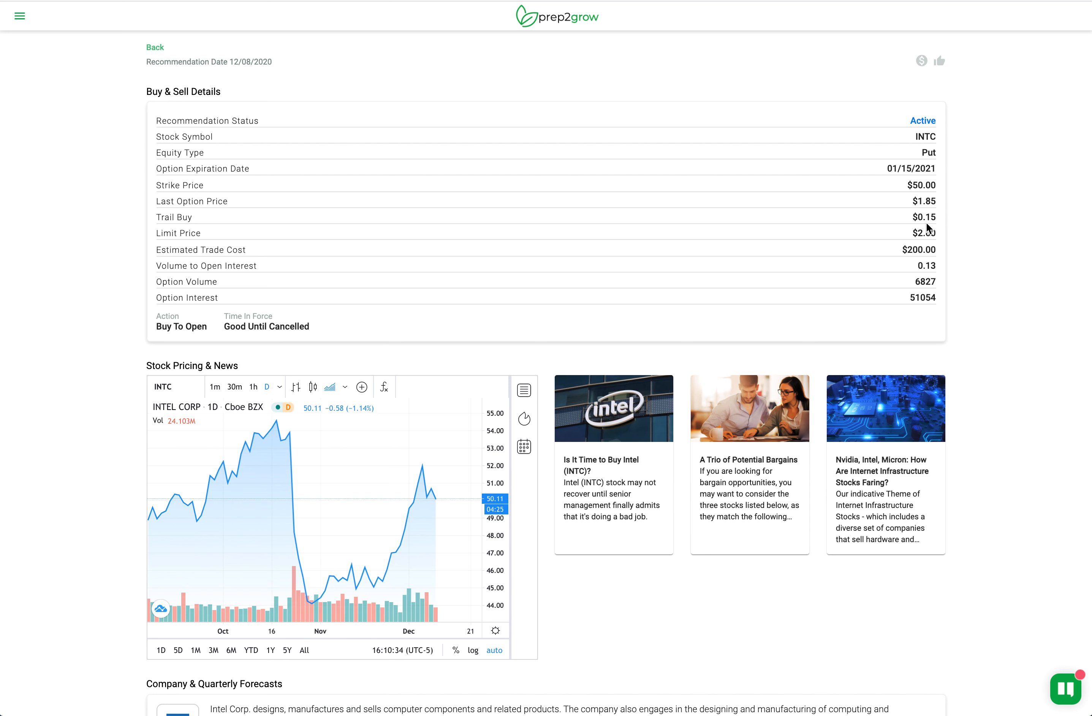
pyautogui.moveTo(924, 297)
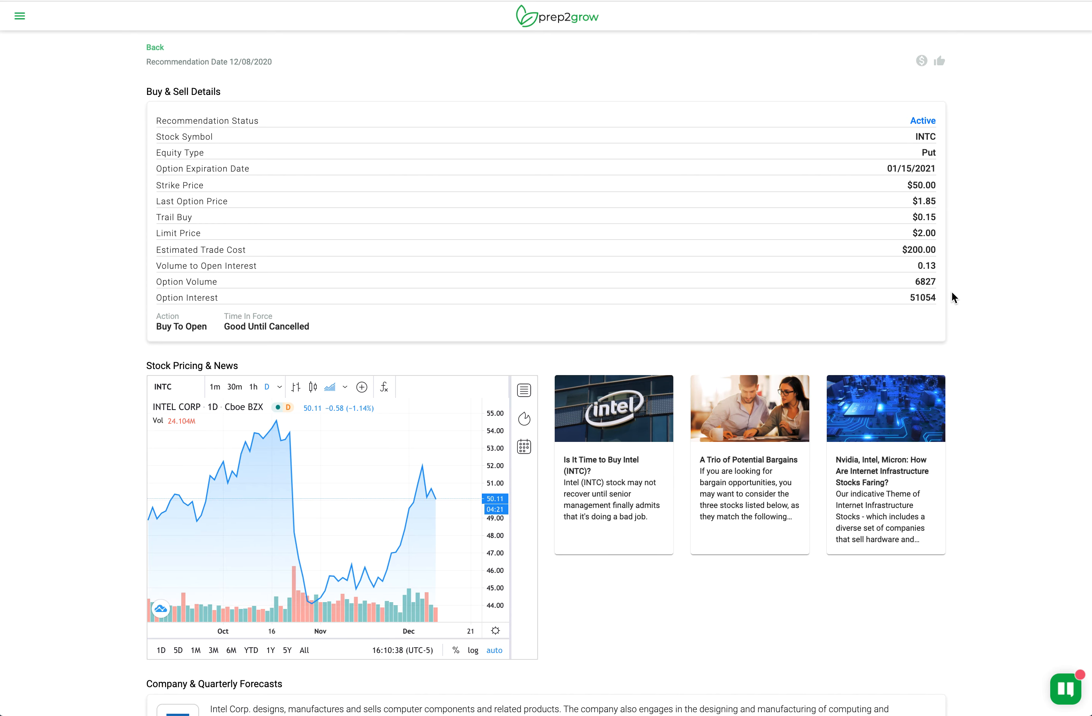
pyautogui.scroll(-3)
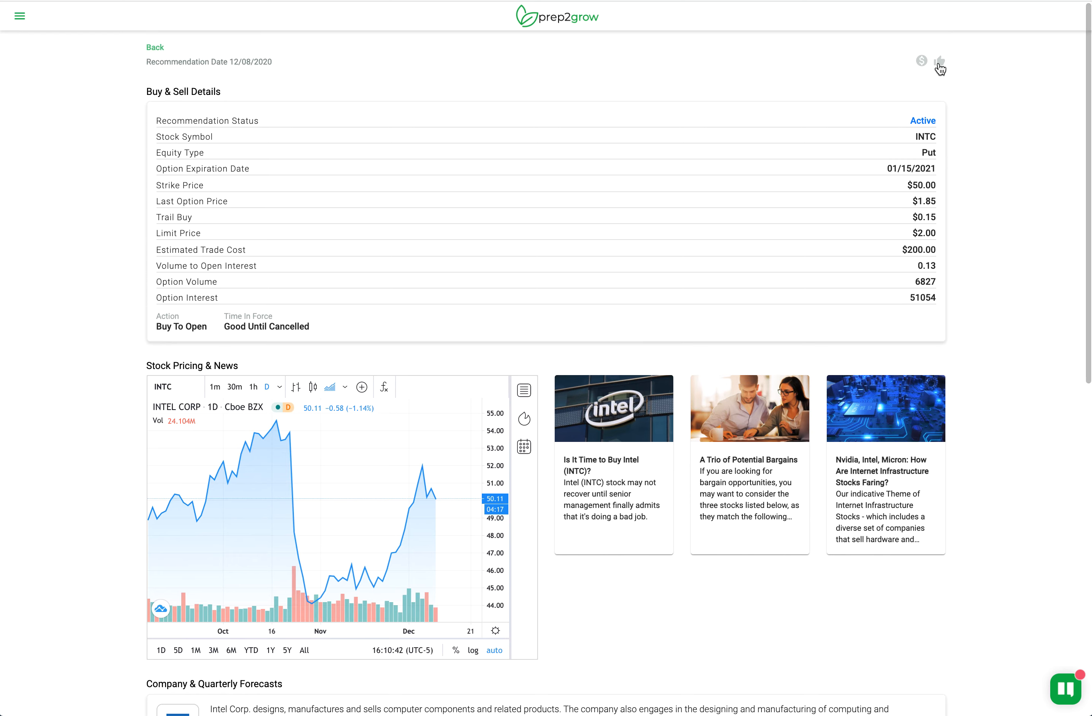
pyautogui.click(939, 62)
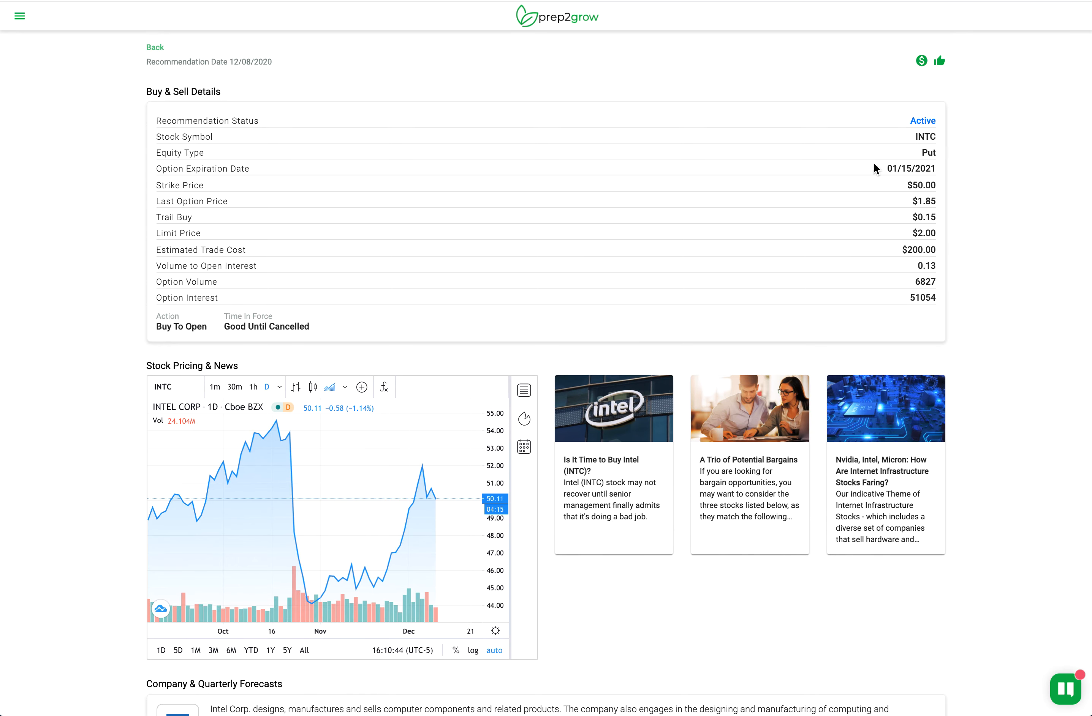
pyautogui.scroll(-3)
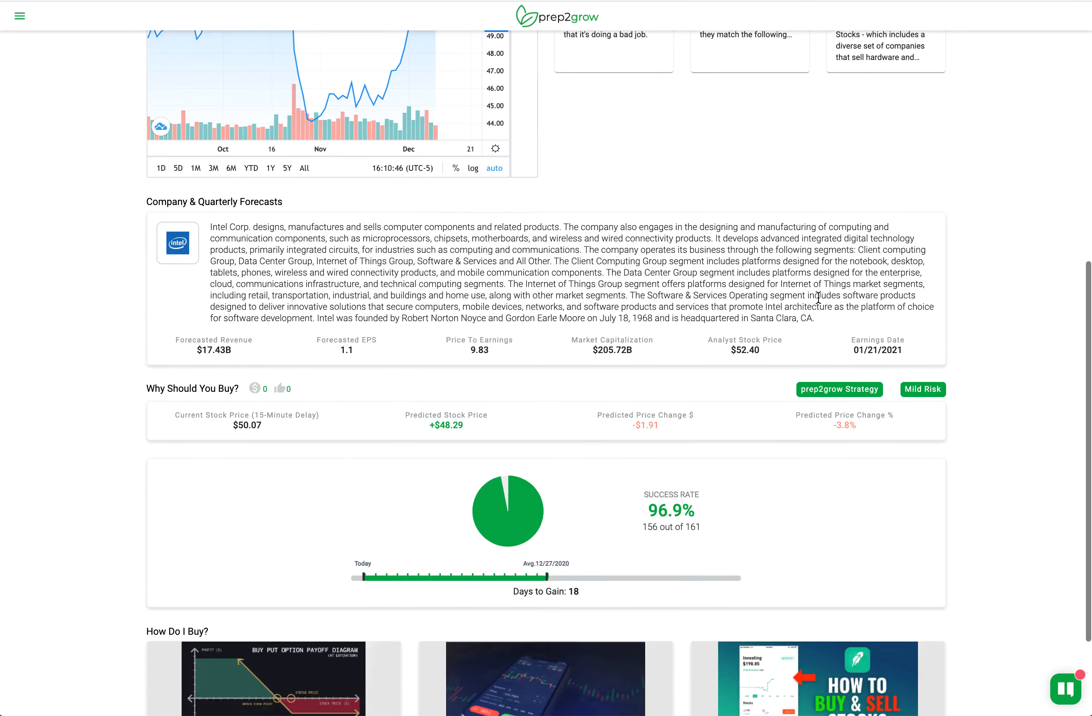
pyautogui.scroll(-3)
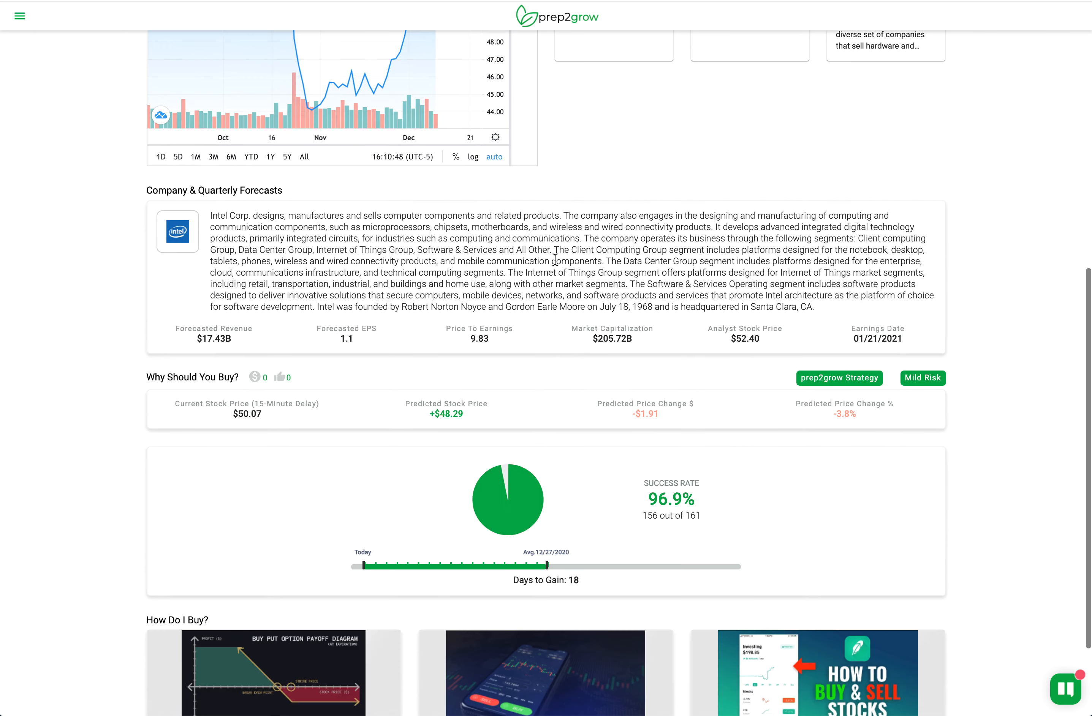
pyautogui.scroll(-3)
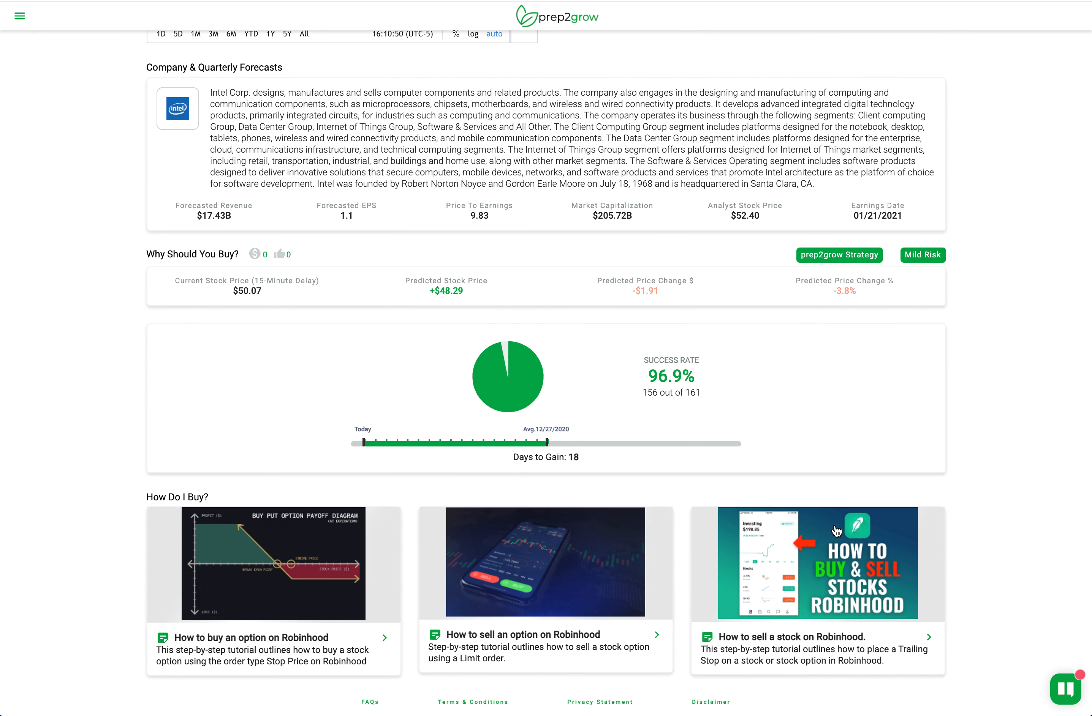
pyautogui.scroll(3)
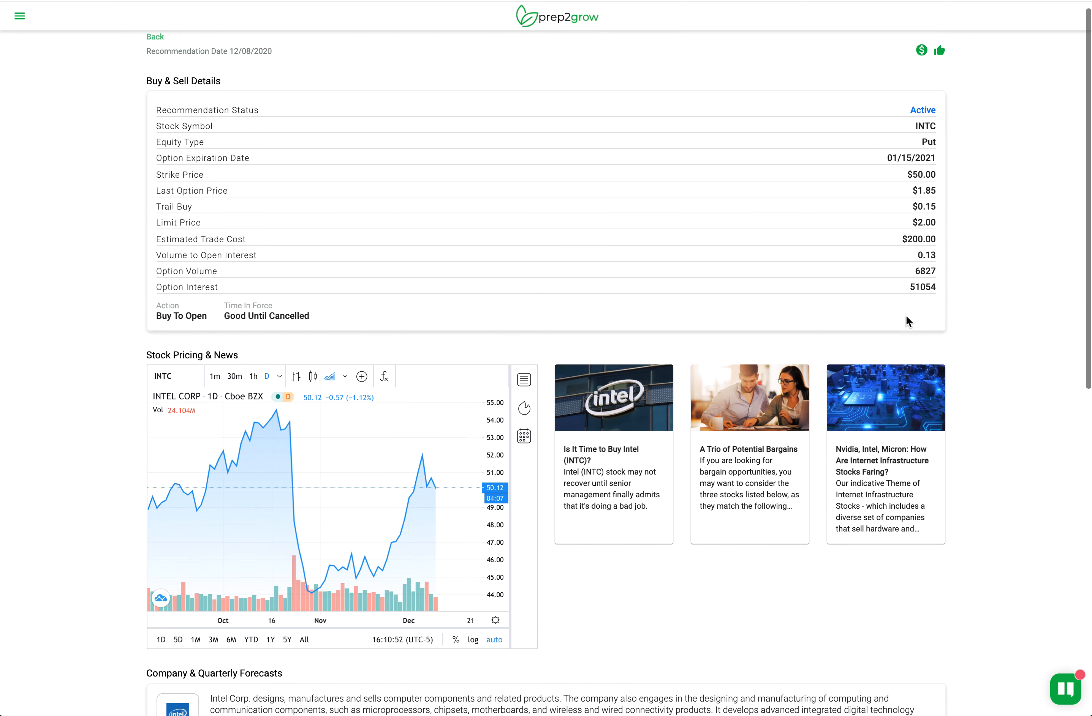
pyautogui.scroll(-3)
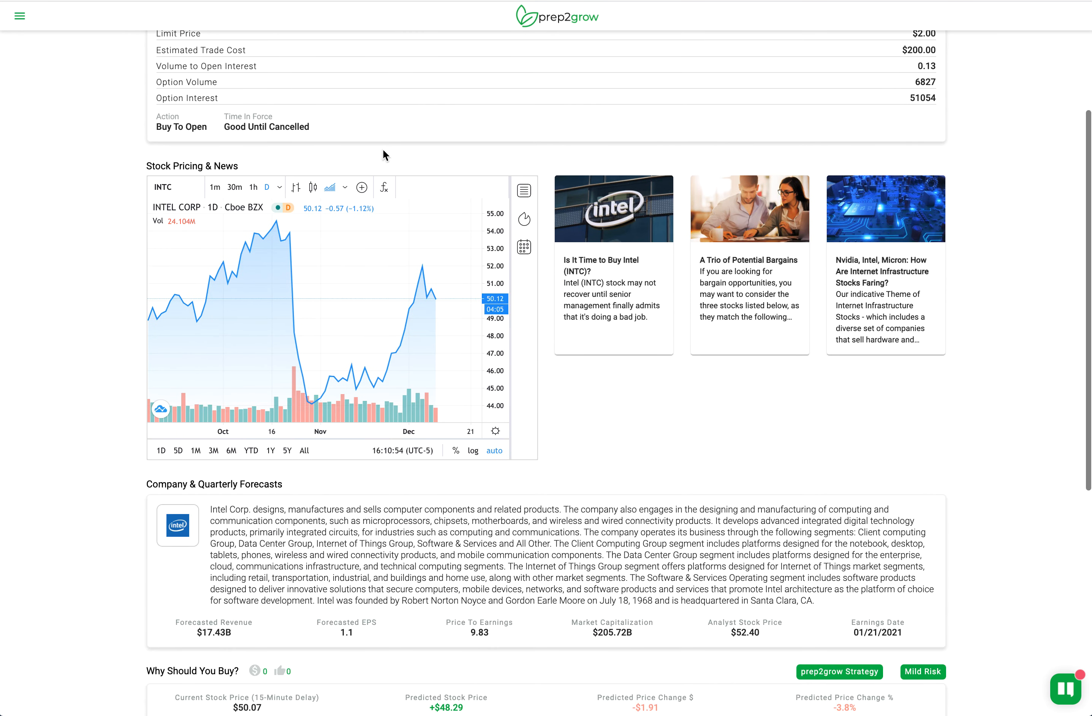
pyautogui.scroll(-3)
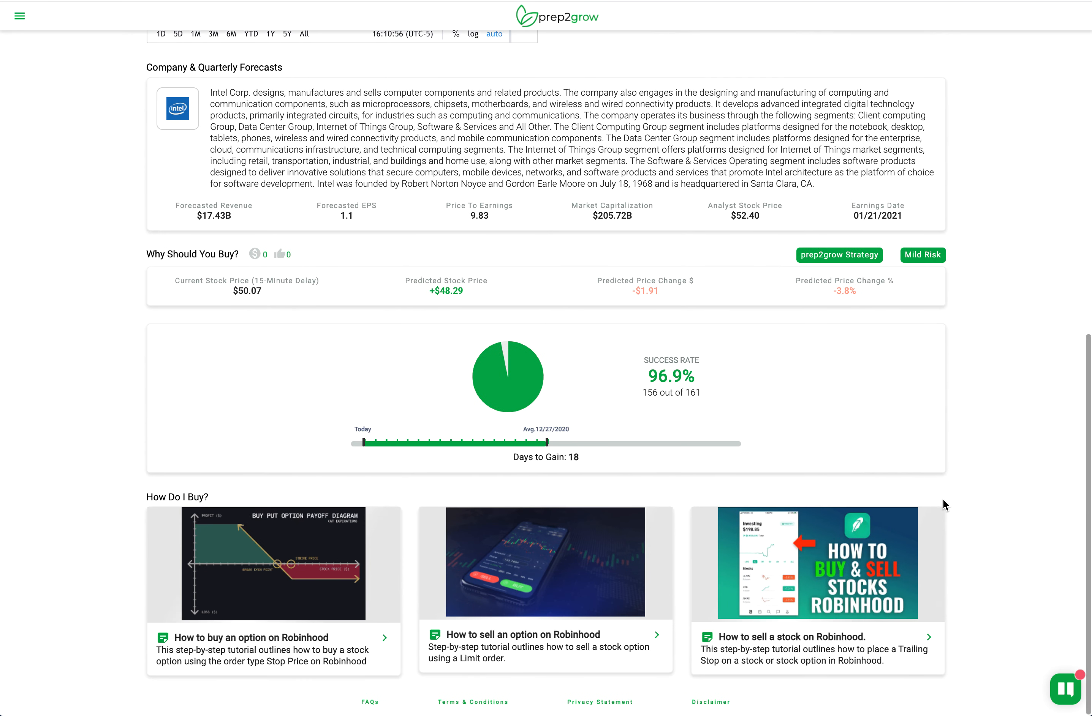
pyautogui.moveTo(654, 551)
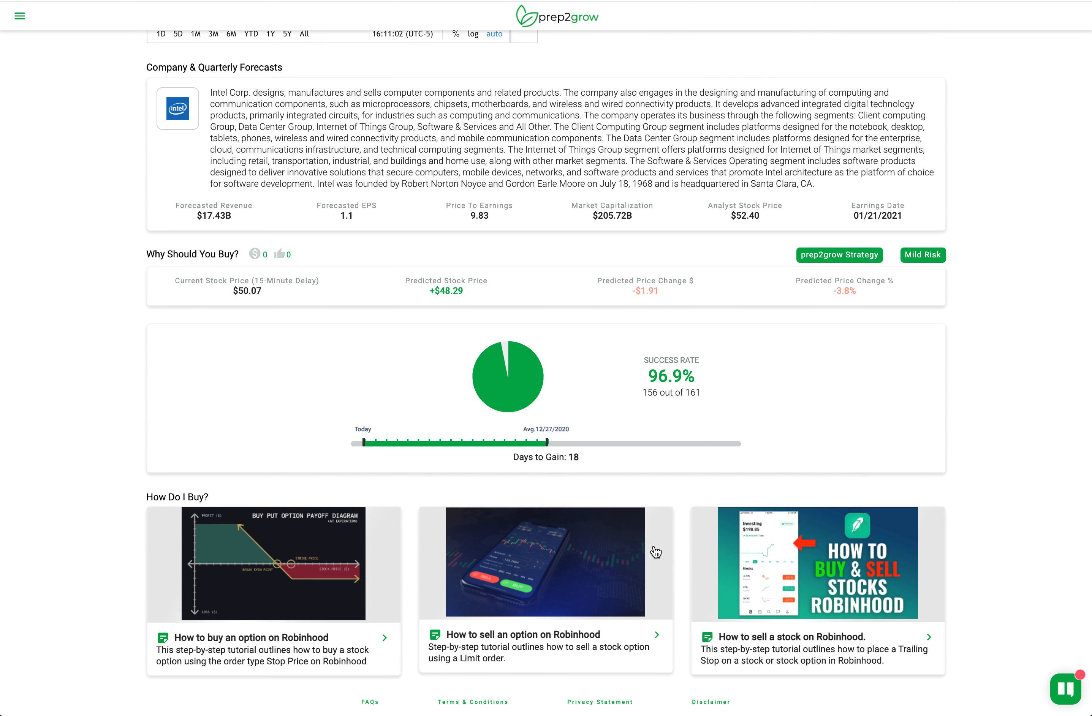
pyautogui.moveTo(617, 619)
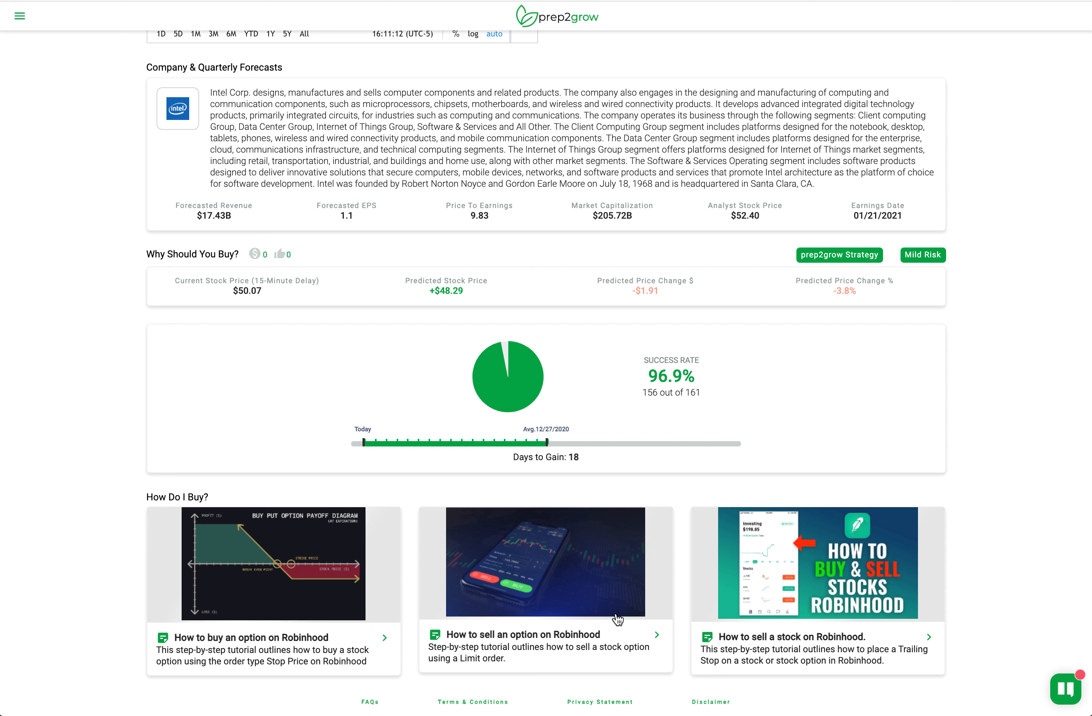
pyautogui.moveTo(532, 592)
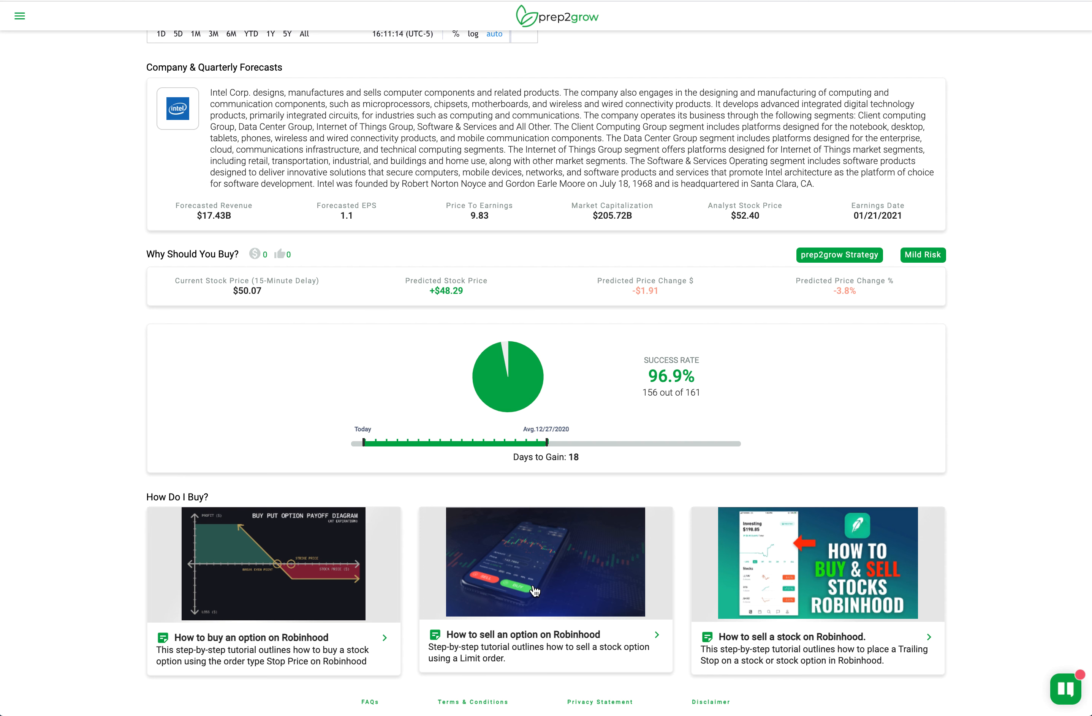
pyautogui.moveTo(655, 545)
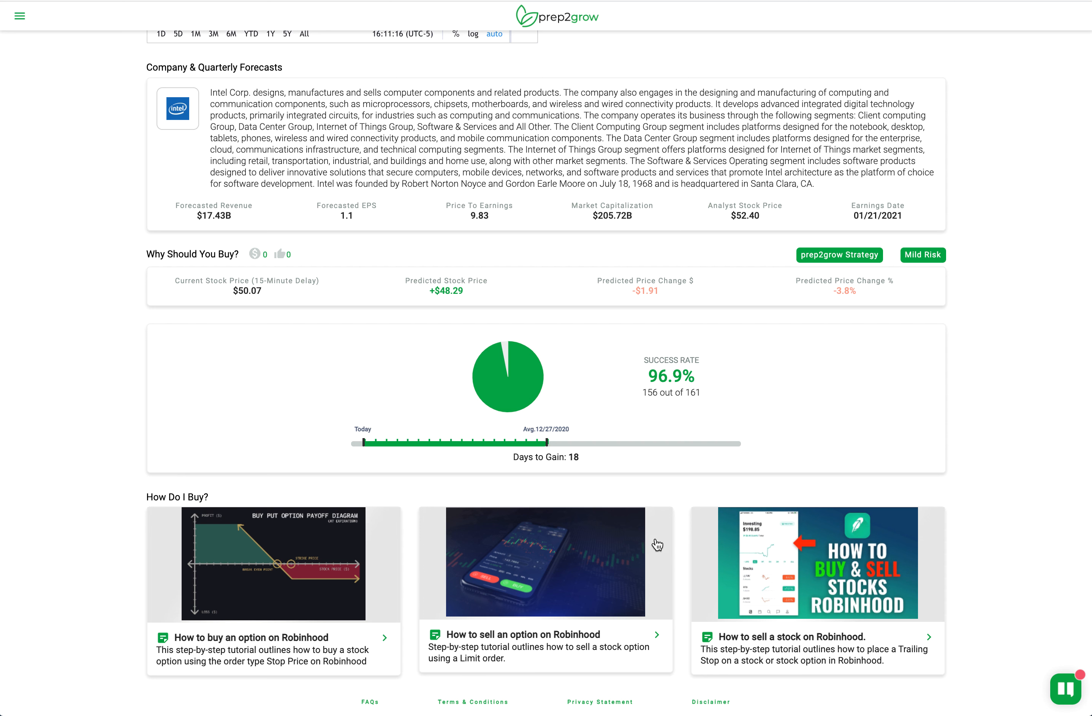
pyautogui.moveTo(528, 635)
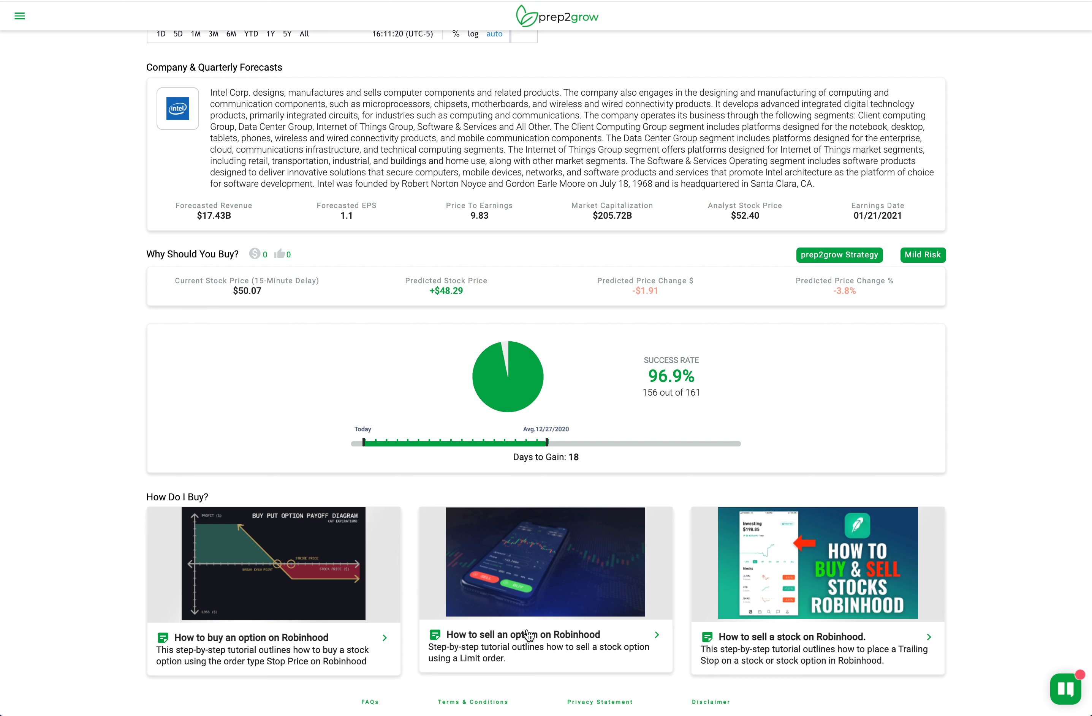
pyautogui.moveTo(603, 570)
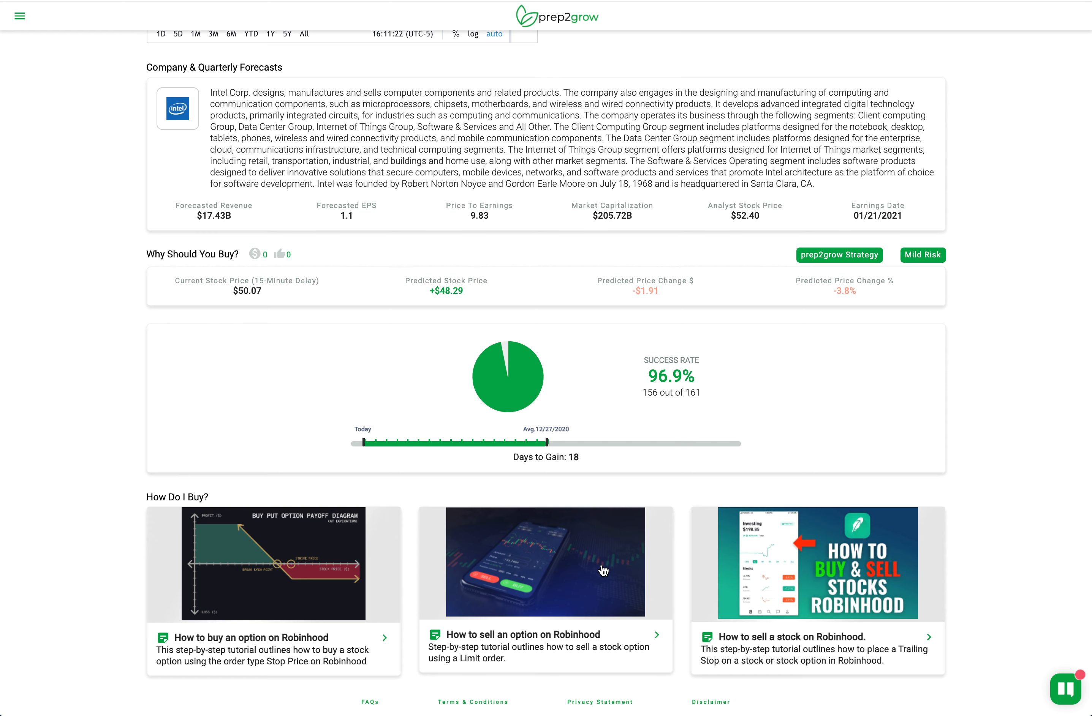
pyautogui.scroll(3)
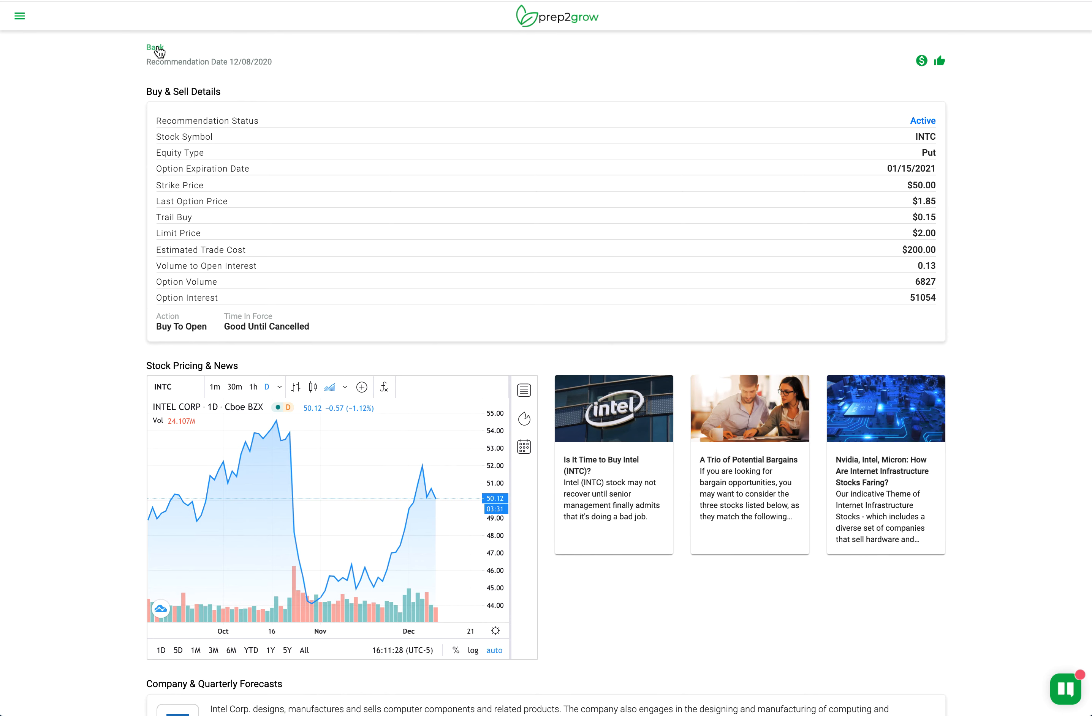
# Back on the recommendations list, remove the prep2grow Strategy category from the filter panel.
pyautogui.click(154, 46)
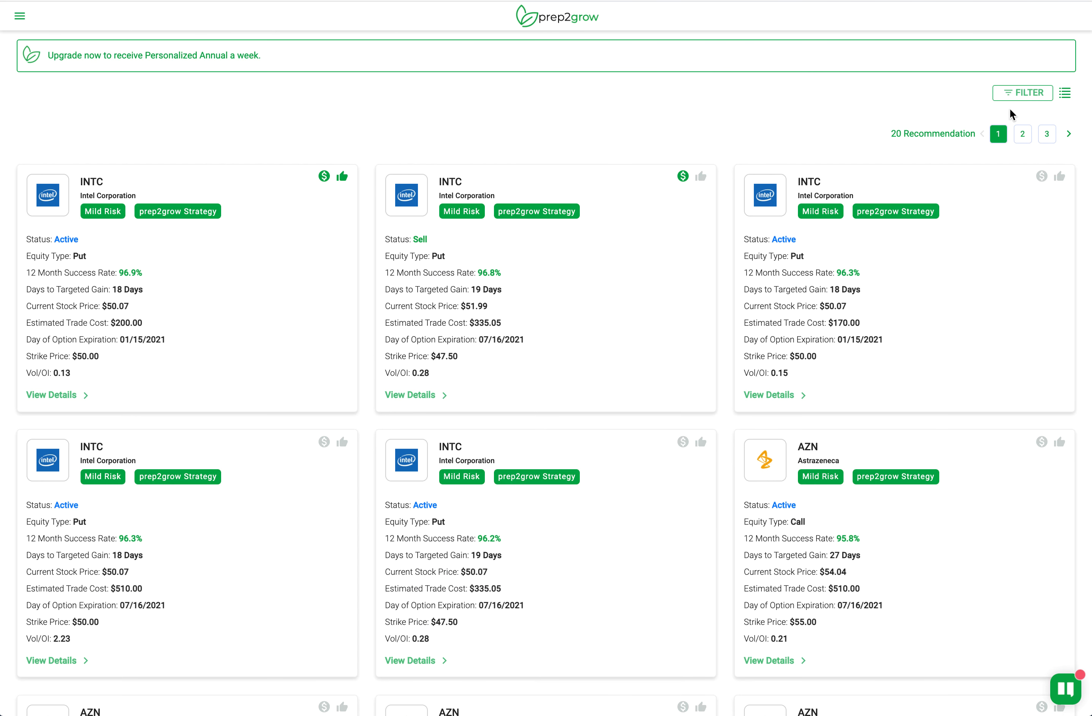
pyautogui.click(1021, 93)
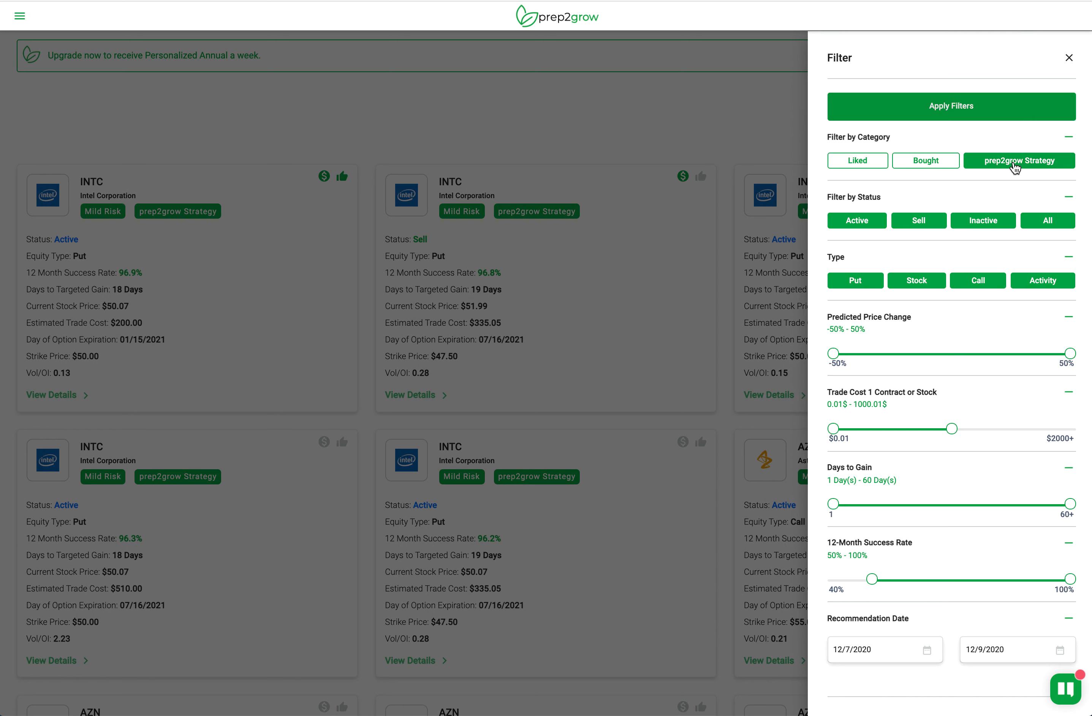
pyautogui.click(1019, 161)
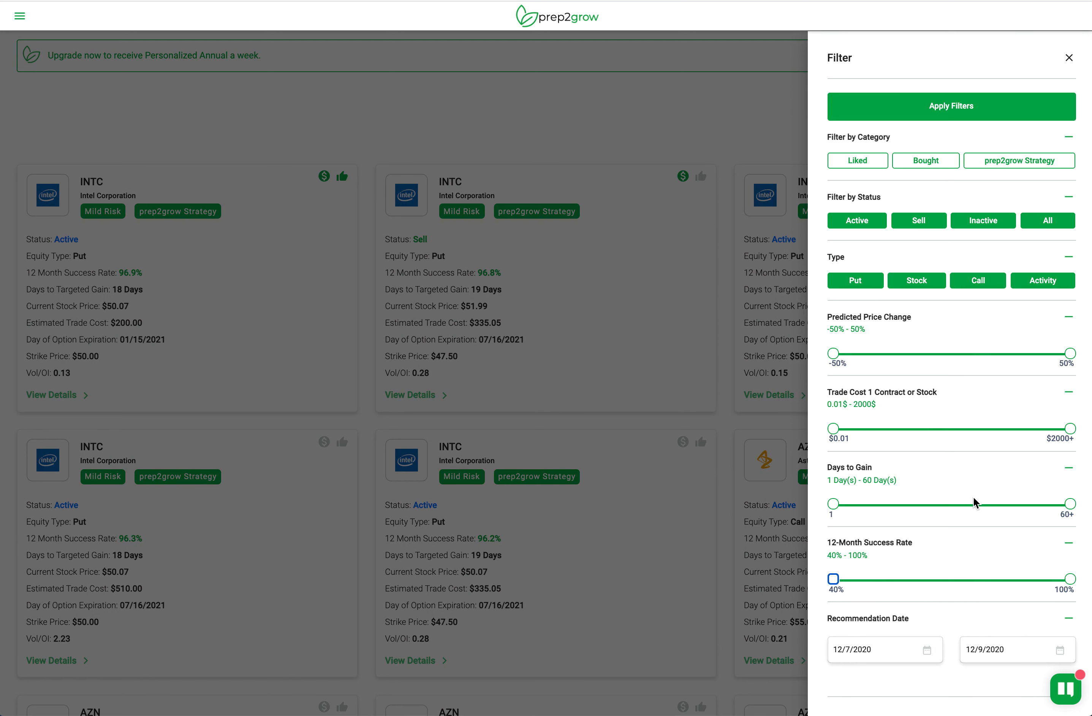
pyautogui.scroll(-3)
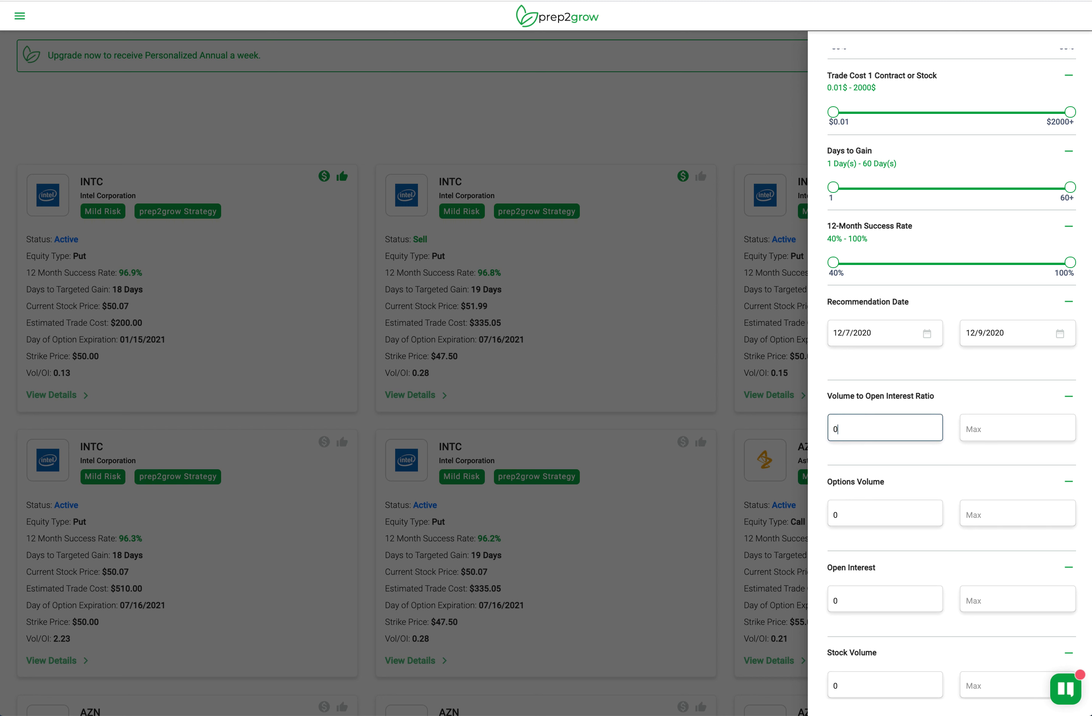
pyautogui.moveTo(979, 380)
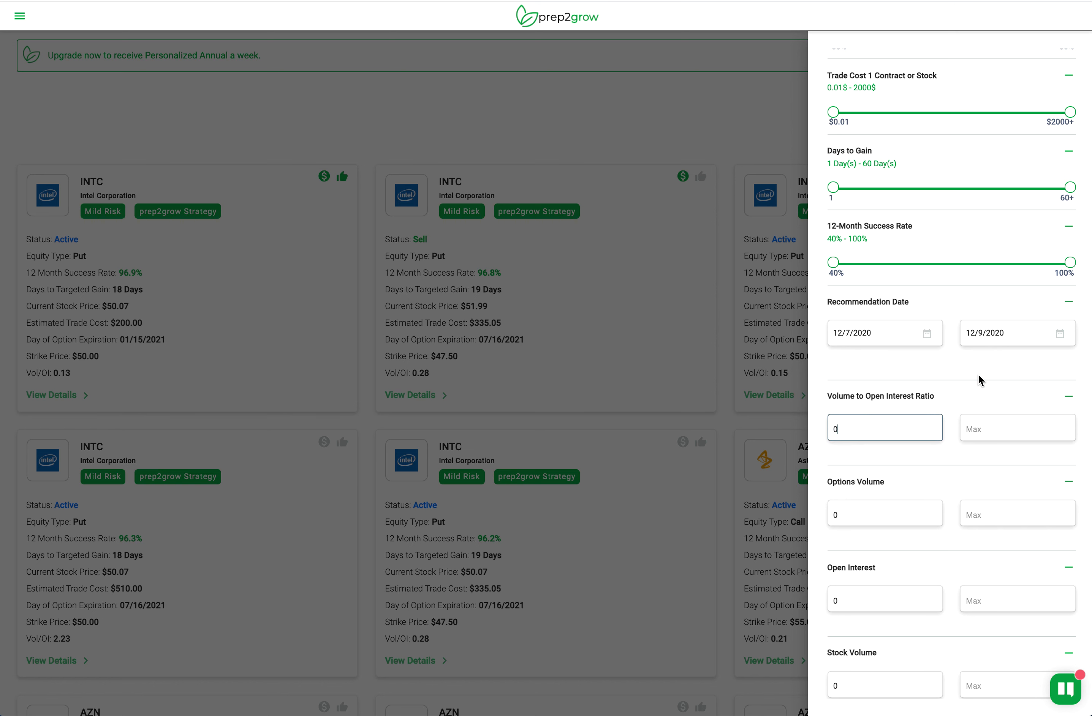
pyautogui.moveTo(987, 312)
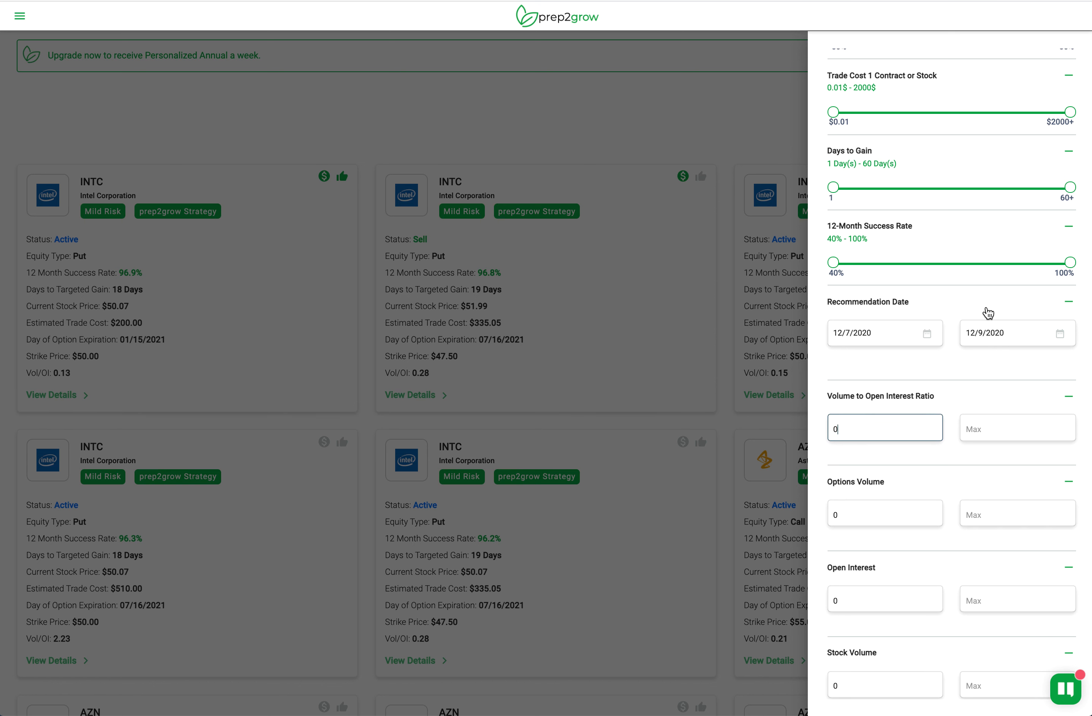
pyautogui.scroll(3)
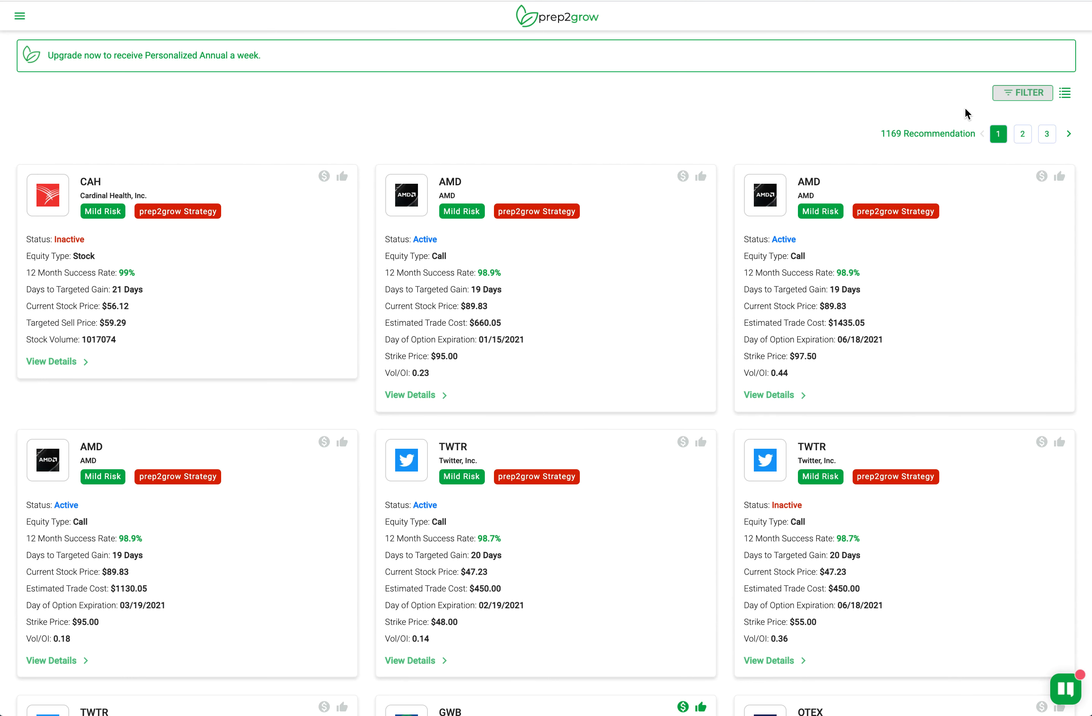
pyautogui.moveTo(983, 143)
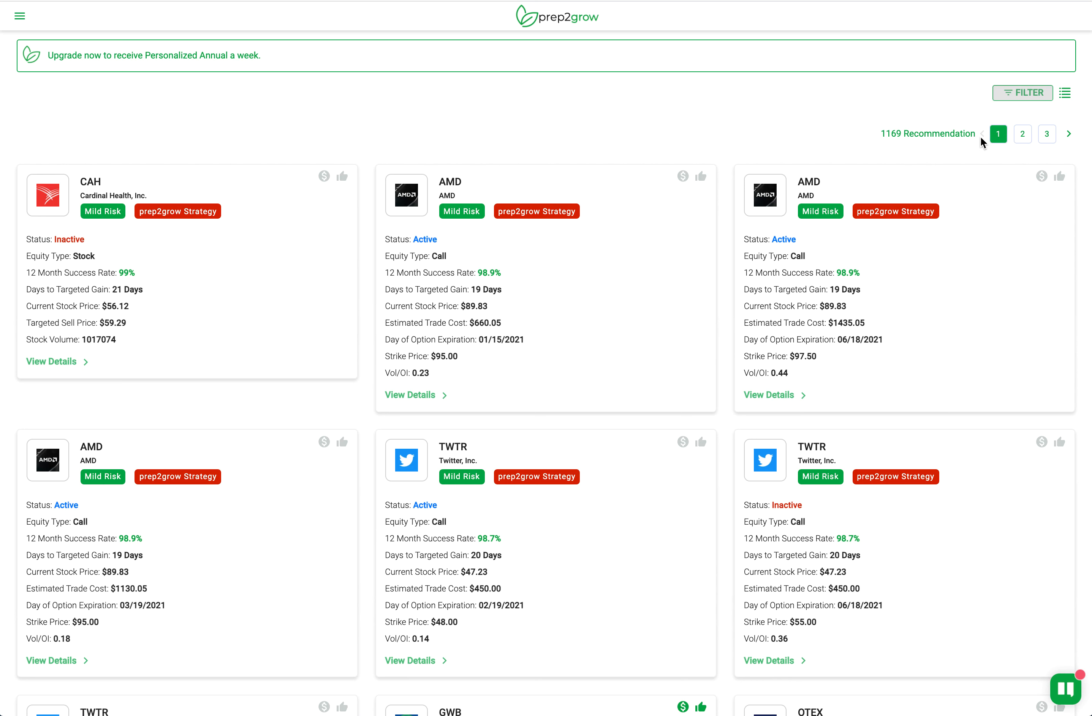
pyautogui.moveTo(930, 187)
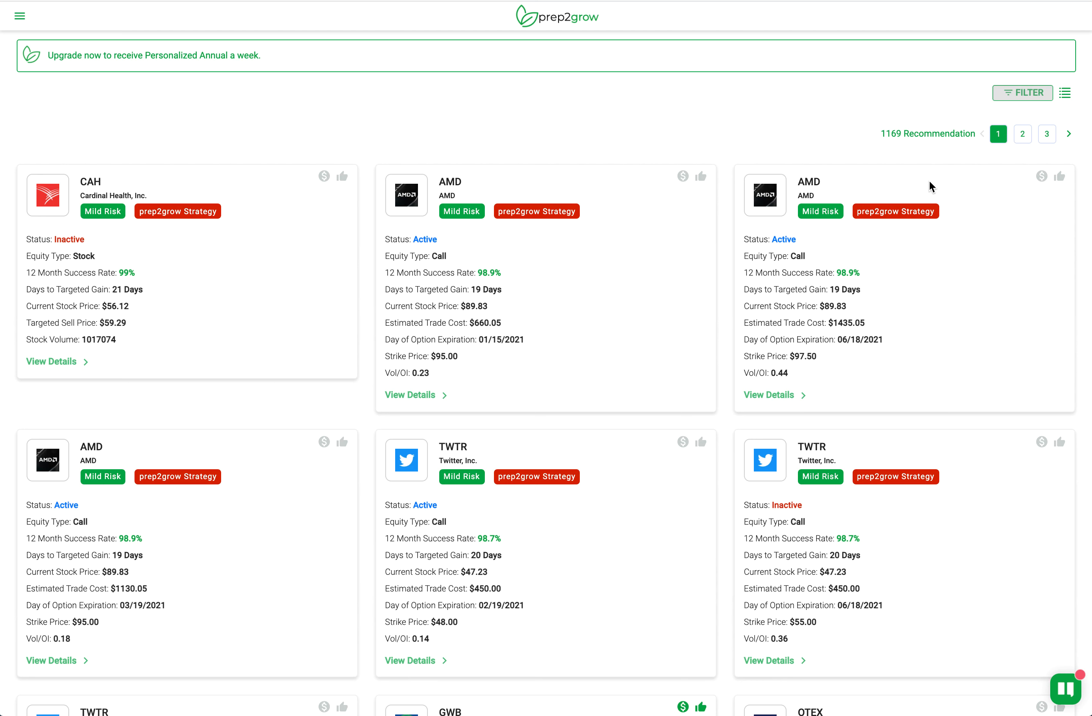
pyautogui.moveTo(691, 459)
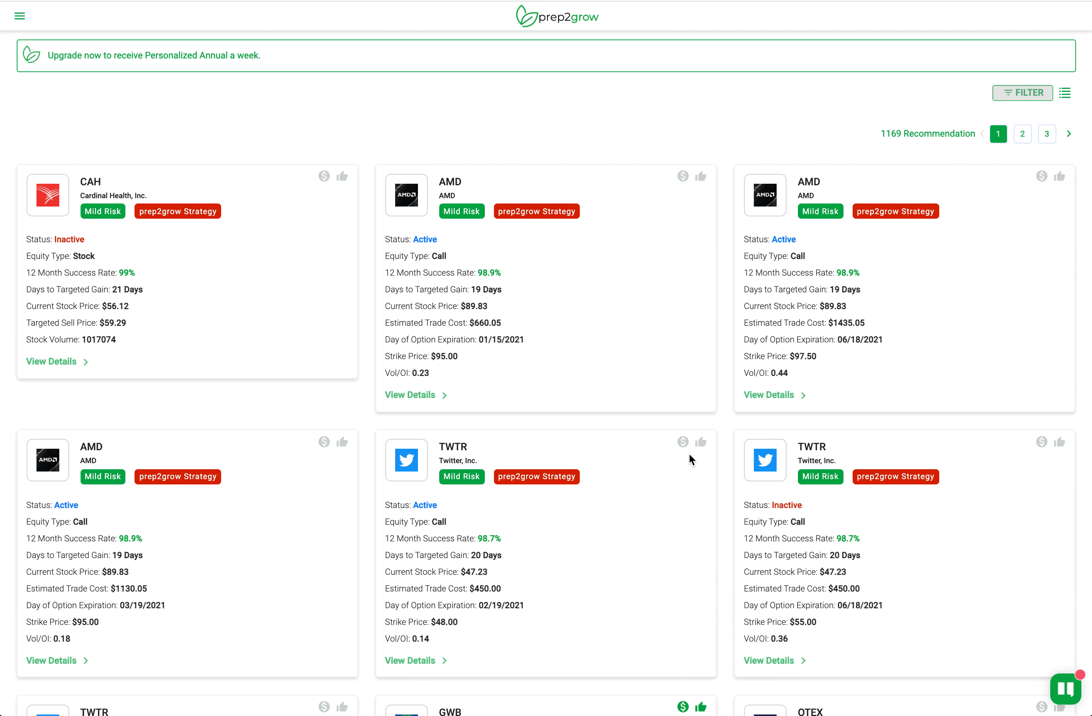
pyautogui.moveTo(536, 476)
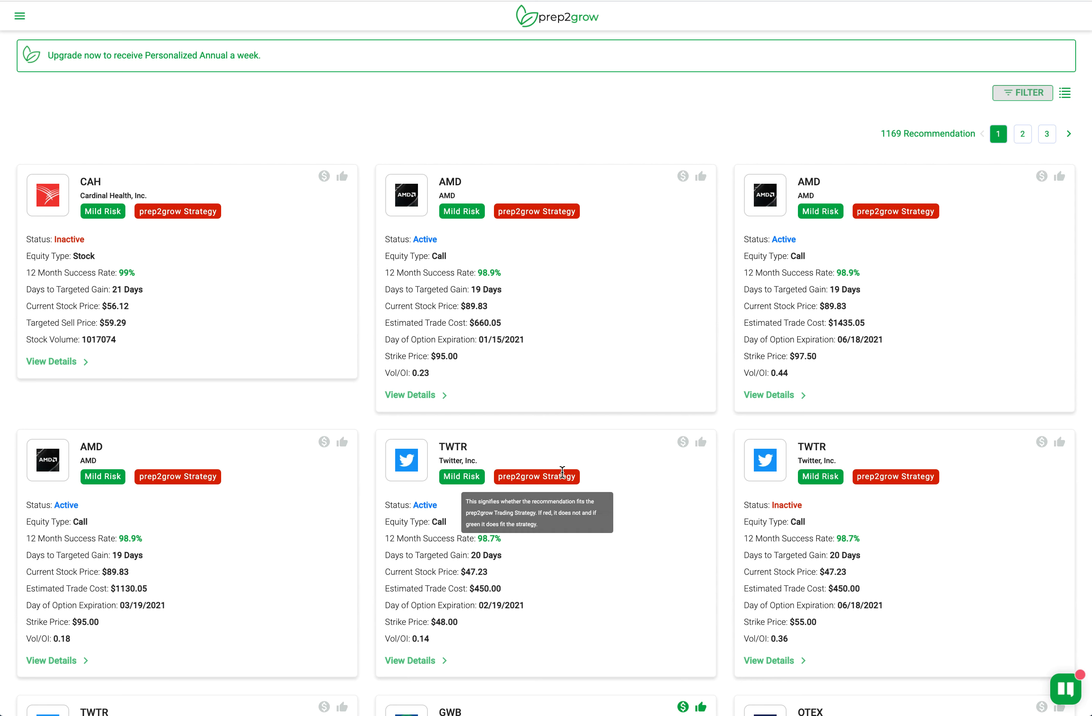
pyautogui.moveTo(612, 425)
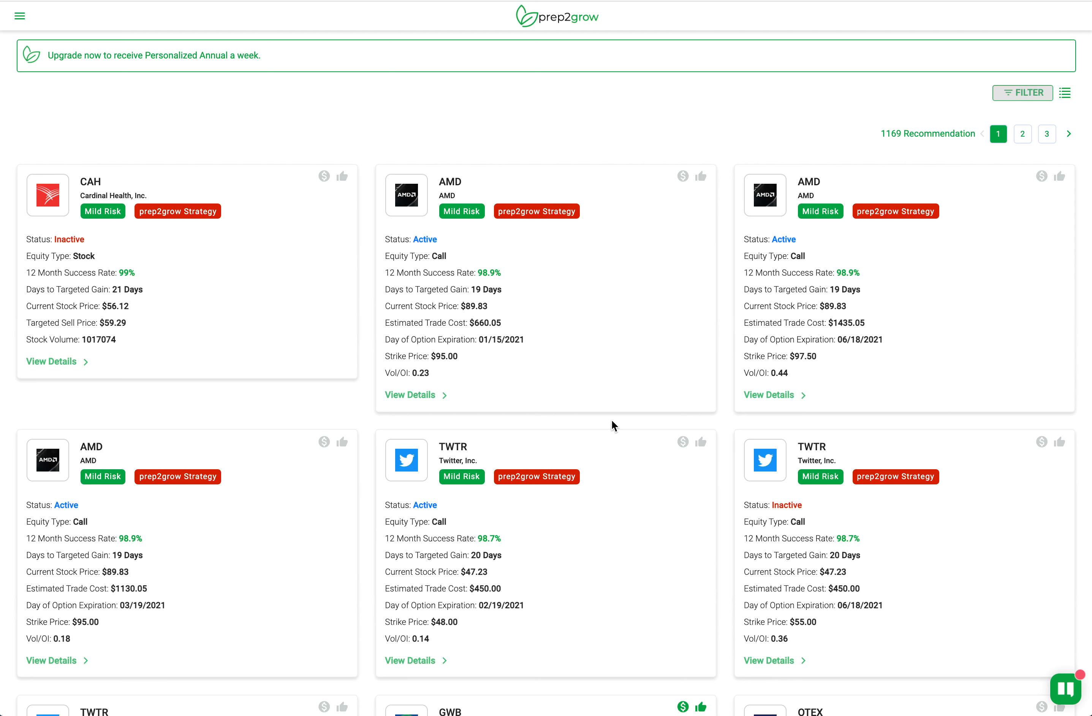
pyautogui.moveTo(592, 370)
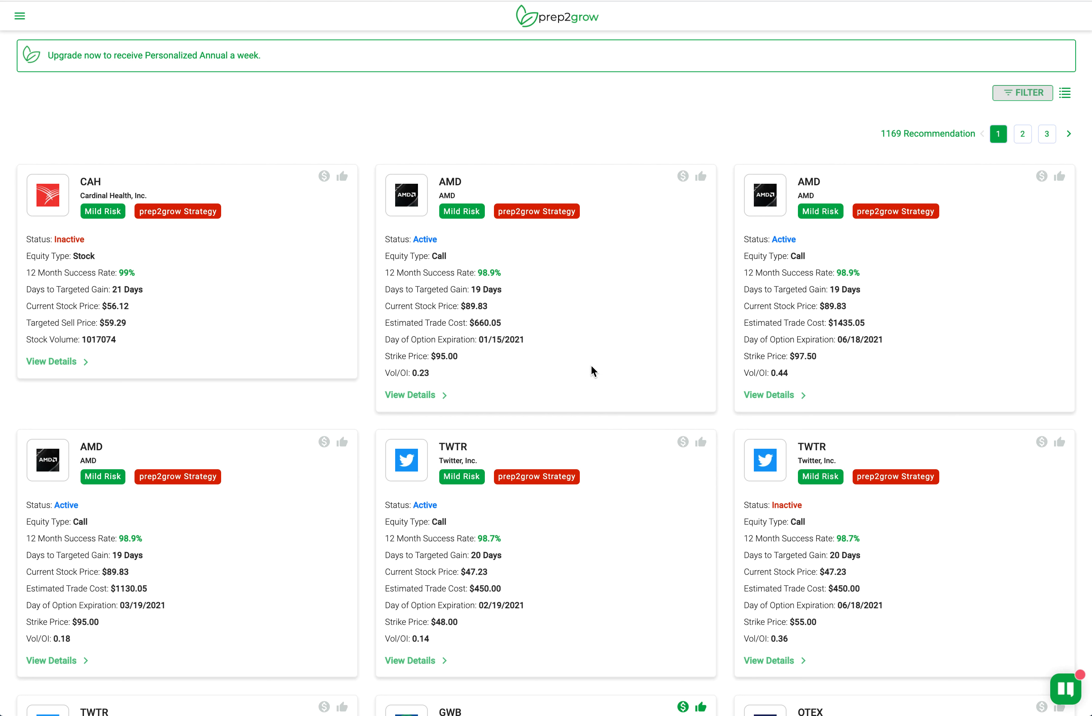
pyautogui.moveTo(81, 272)
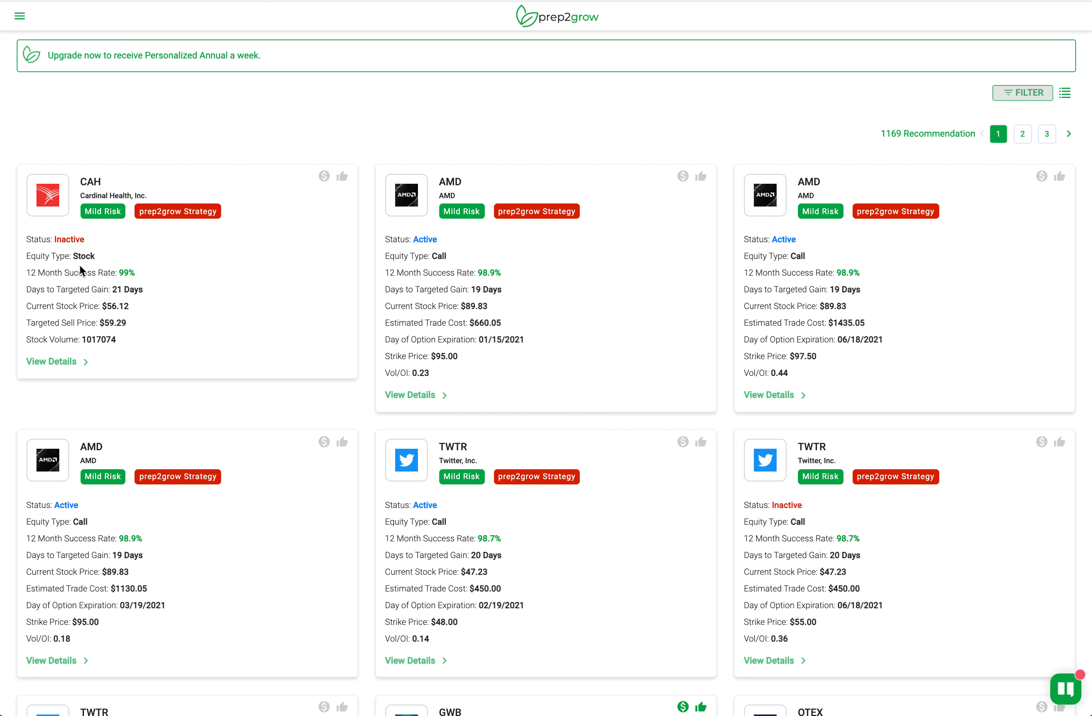
pyautogui.moveTo(155, 264)
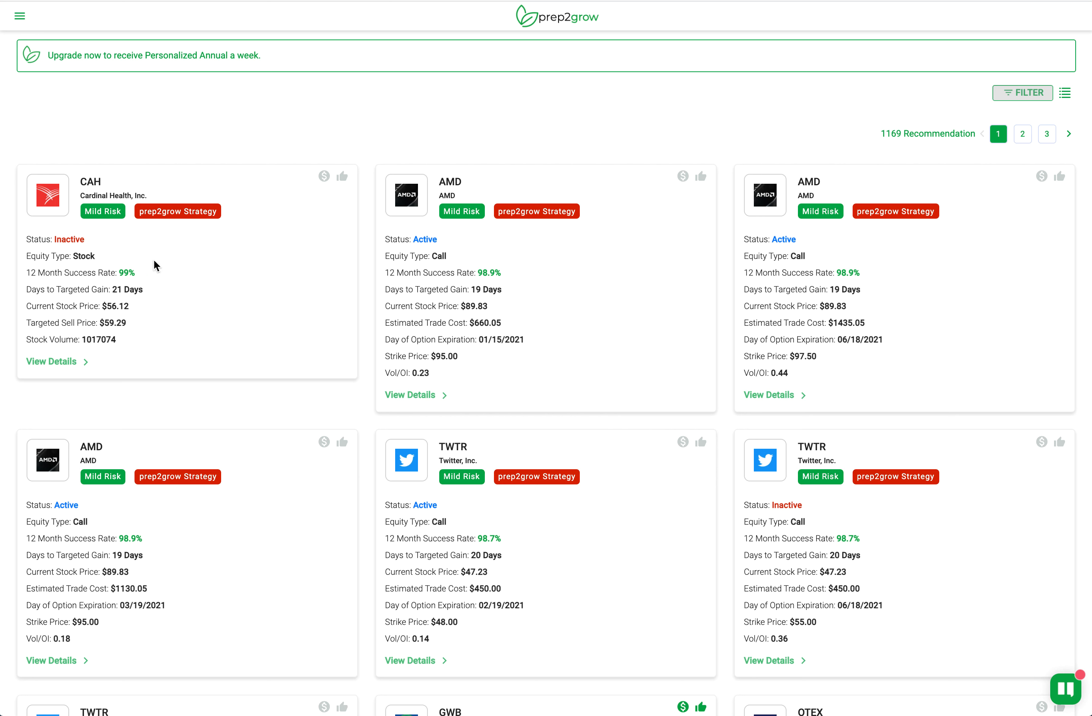
pyautogui.moveTo(582, 325)
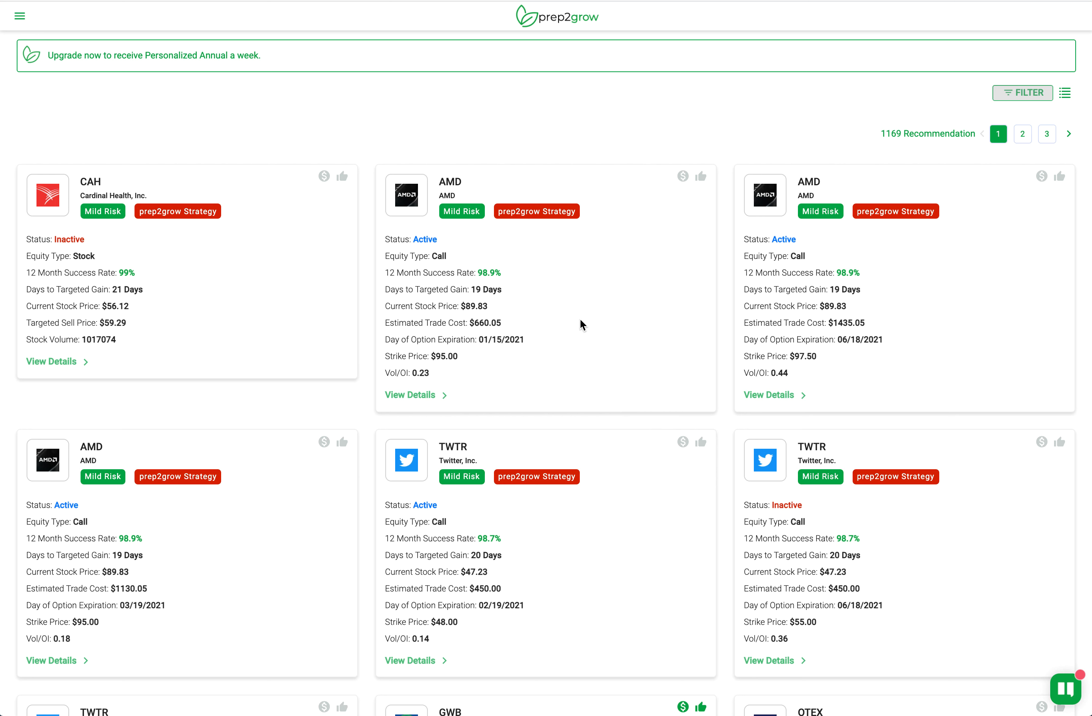
pyautogui.moveTo(73, 241)
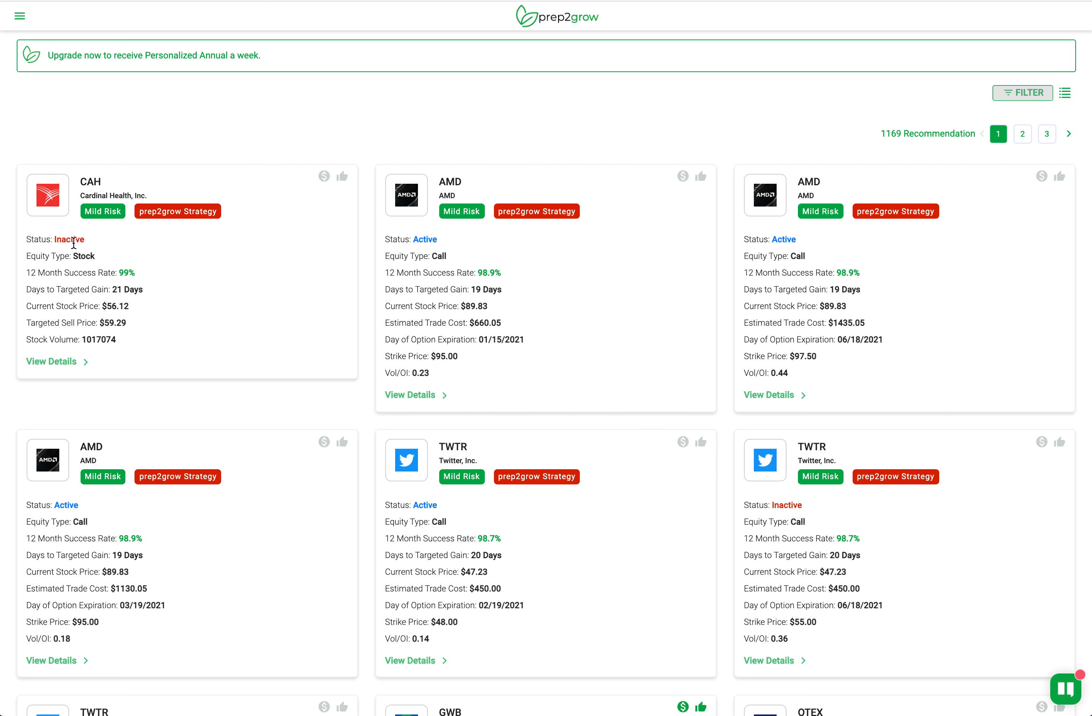
pyautogui.moveTo(96, 251)
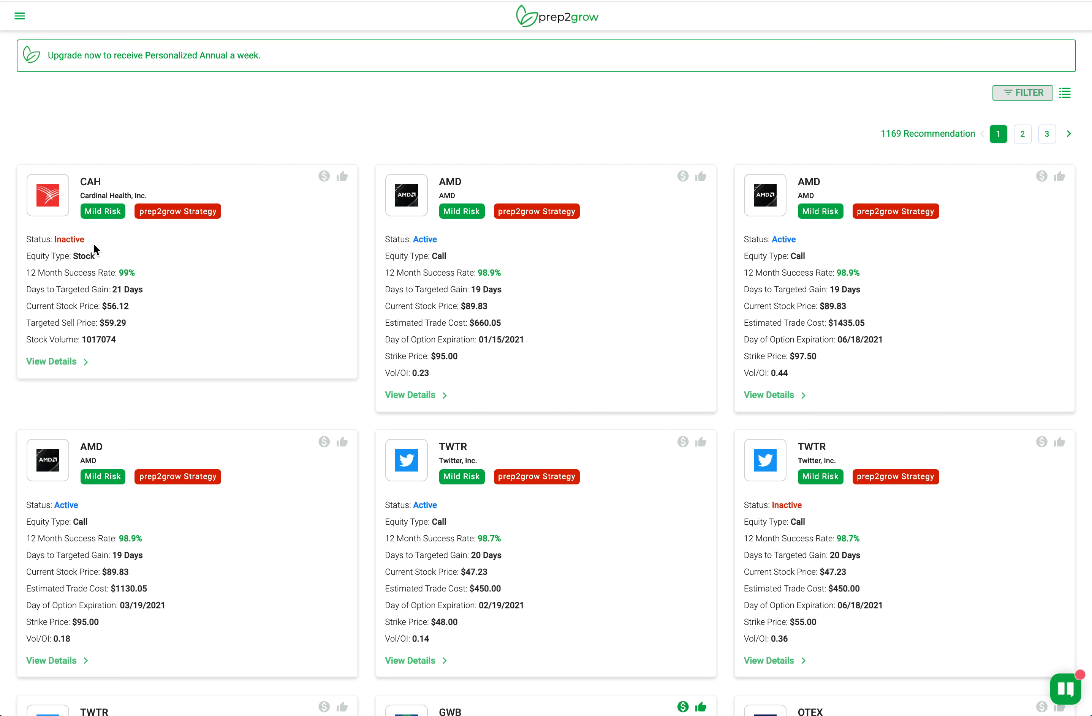
pyautogui.moveTo(142, 313)
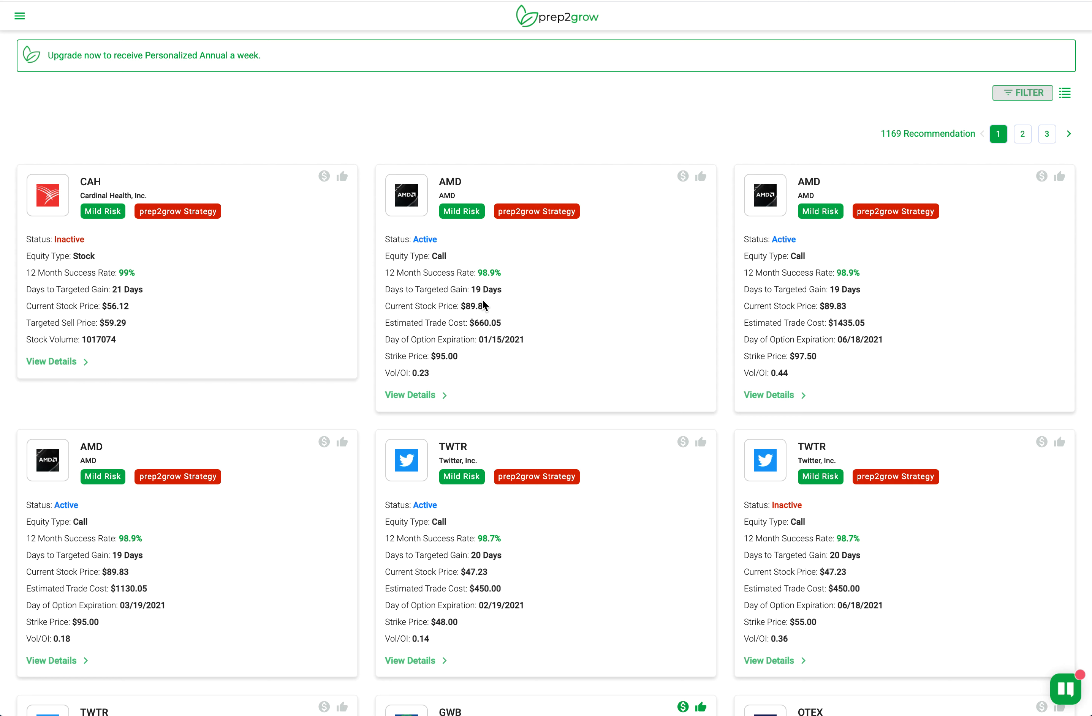
pyautogui.moveTo(492, 359)
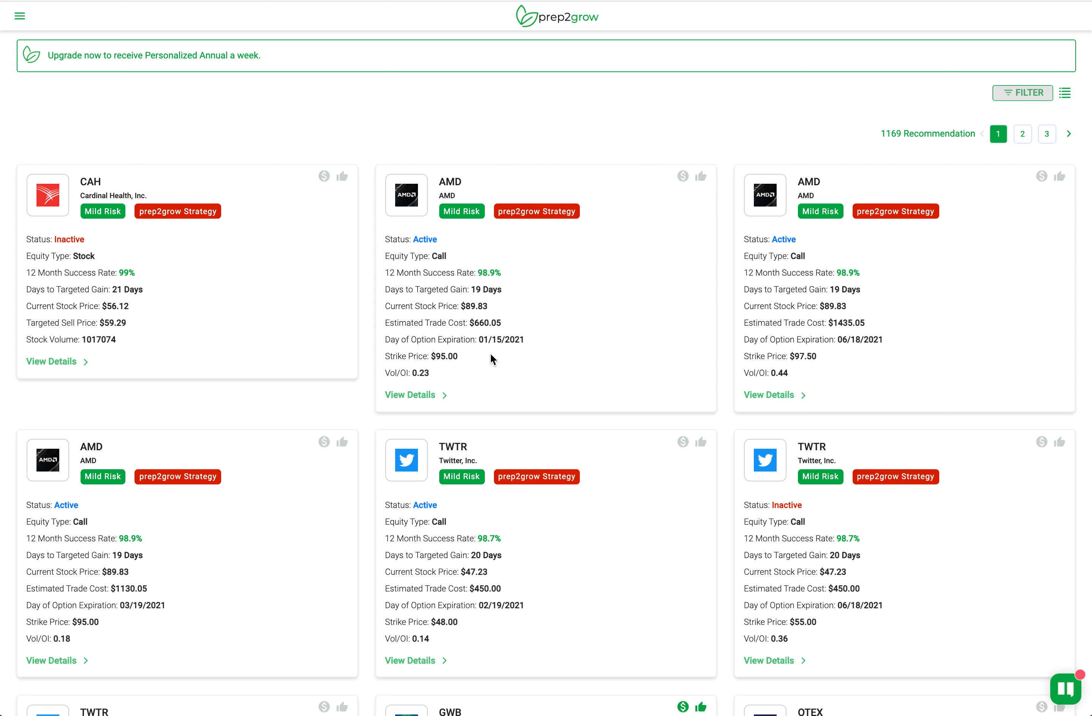
pyautogui.moveTo(654, 305)
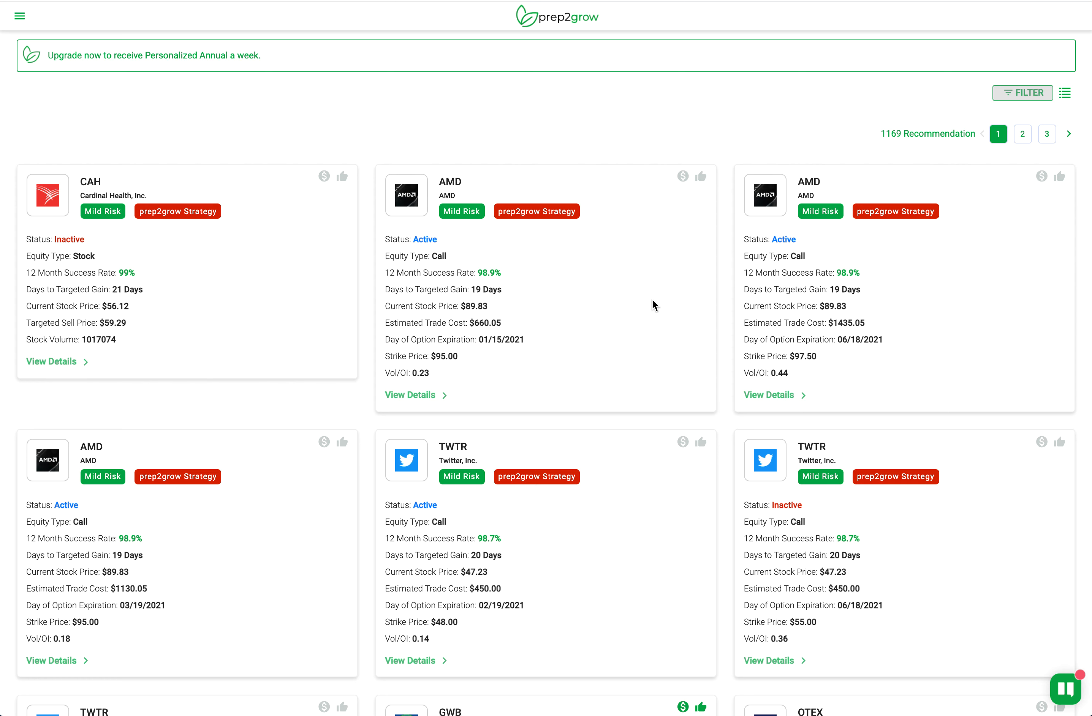
pyautogui.moveTo(1021, 93)
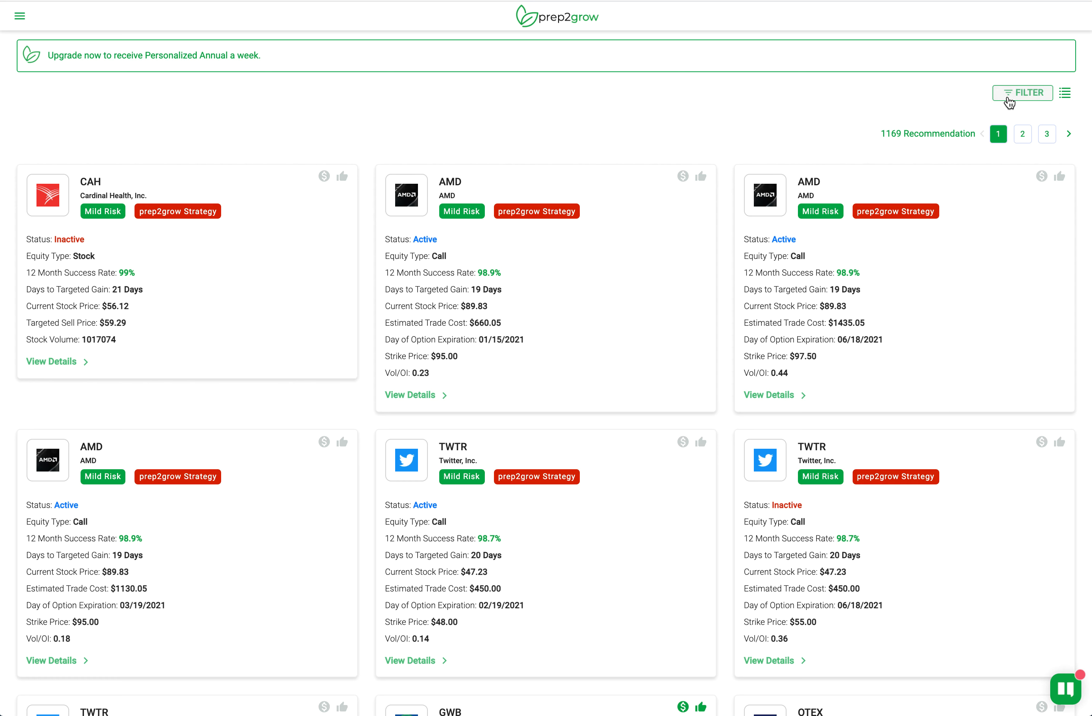
# Scroll the filter panel down to its last section, the Near Earnings Date choices.
pyautogui.click(1021, 92)
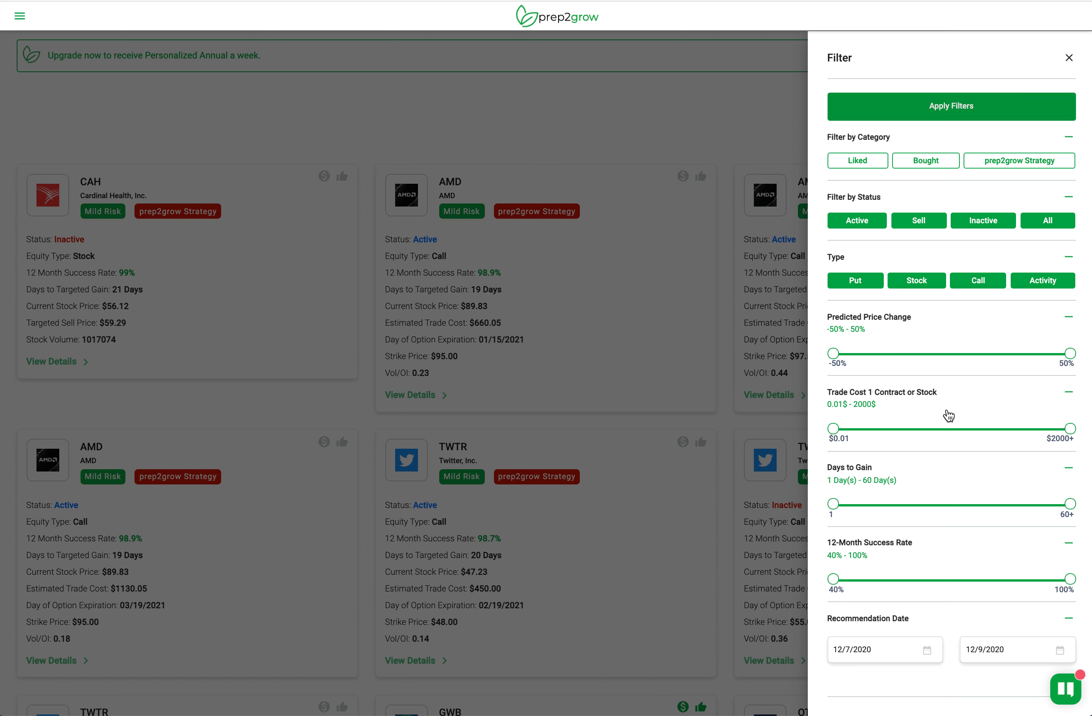
pyautogui.scroll(-3)
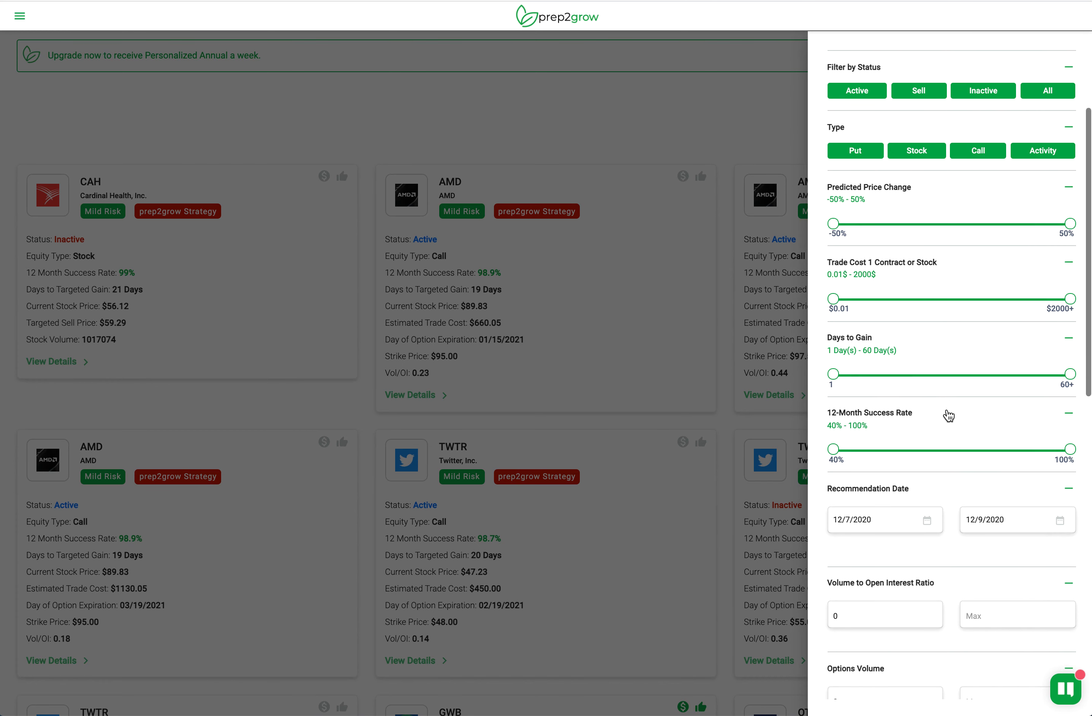
pyautogui.moveTo(928, 367)
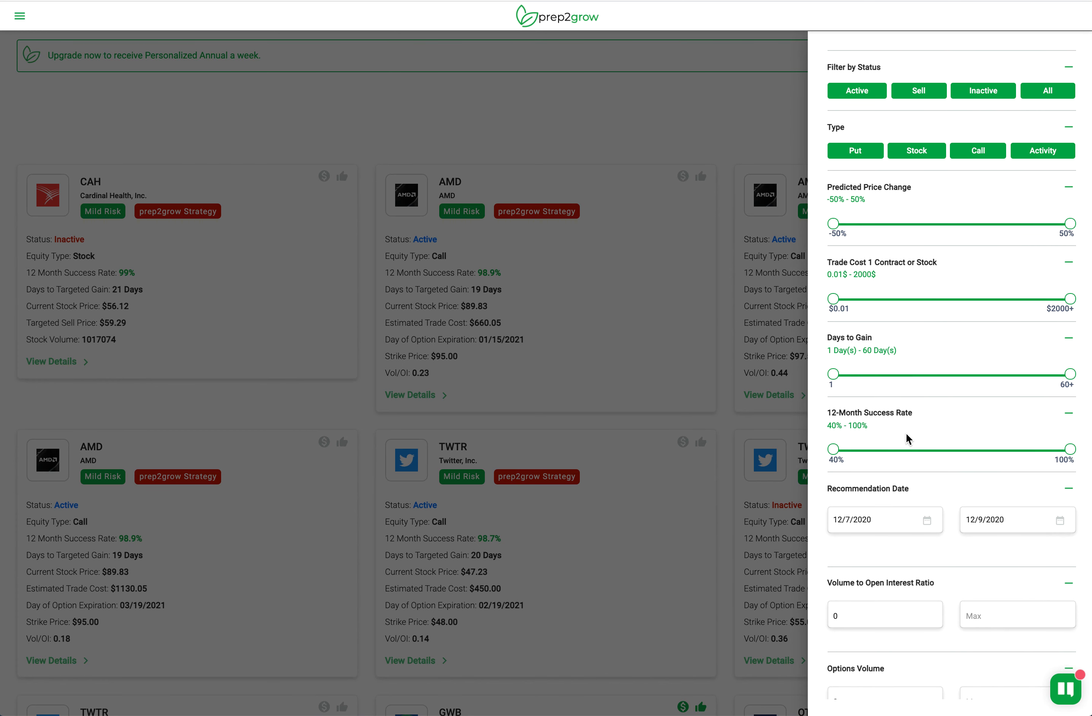
pyautogui.scroll(-3)
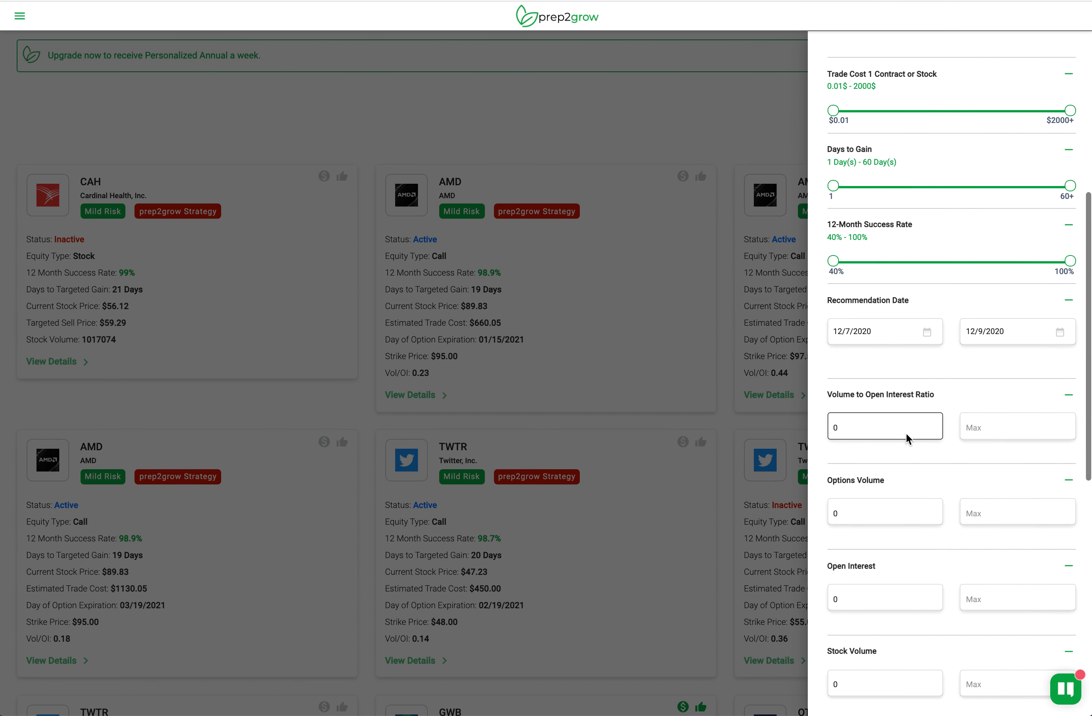
pyautogui.scroll(-3)
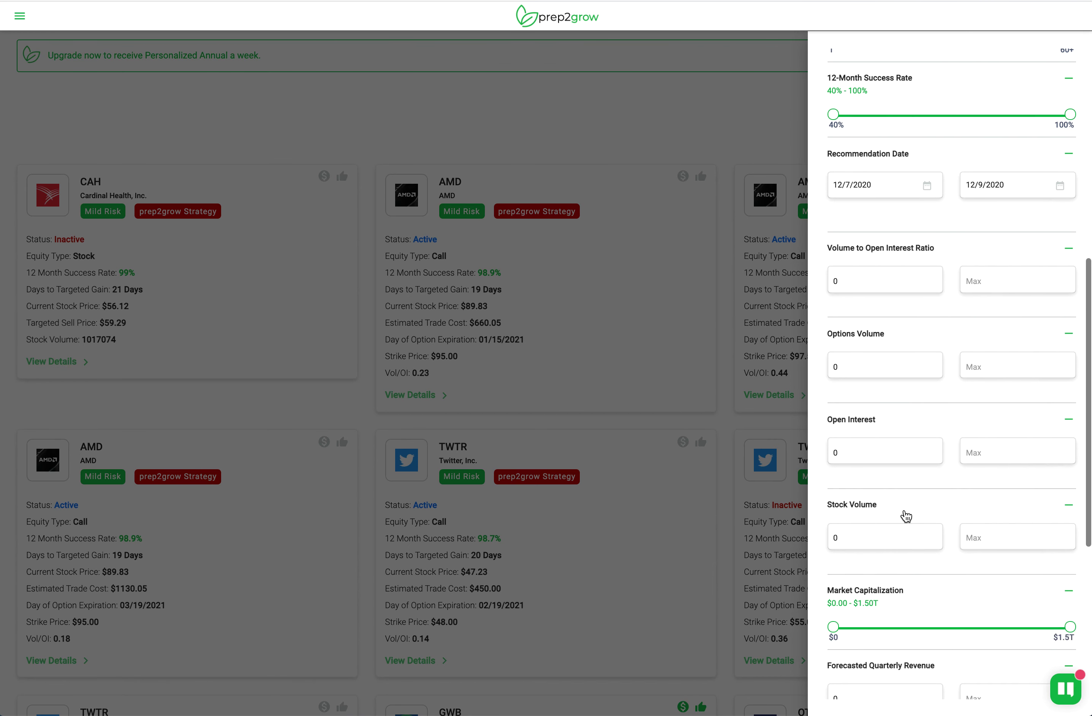
pyautogui.scroll(-3)
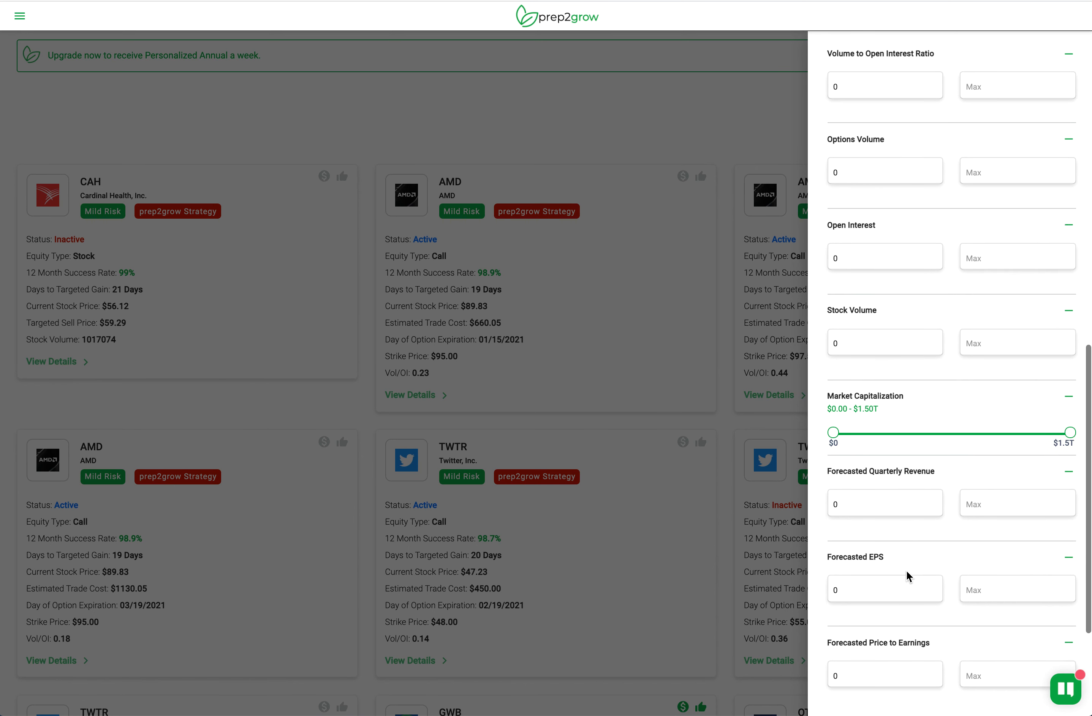
pyautogui.scroll(-3)
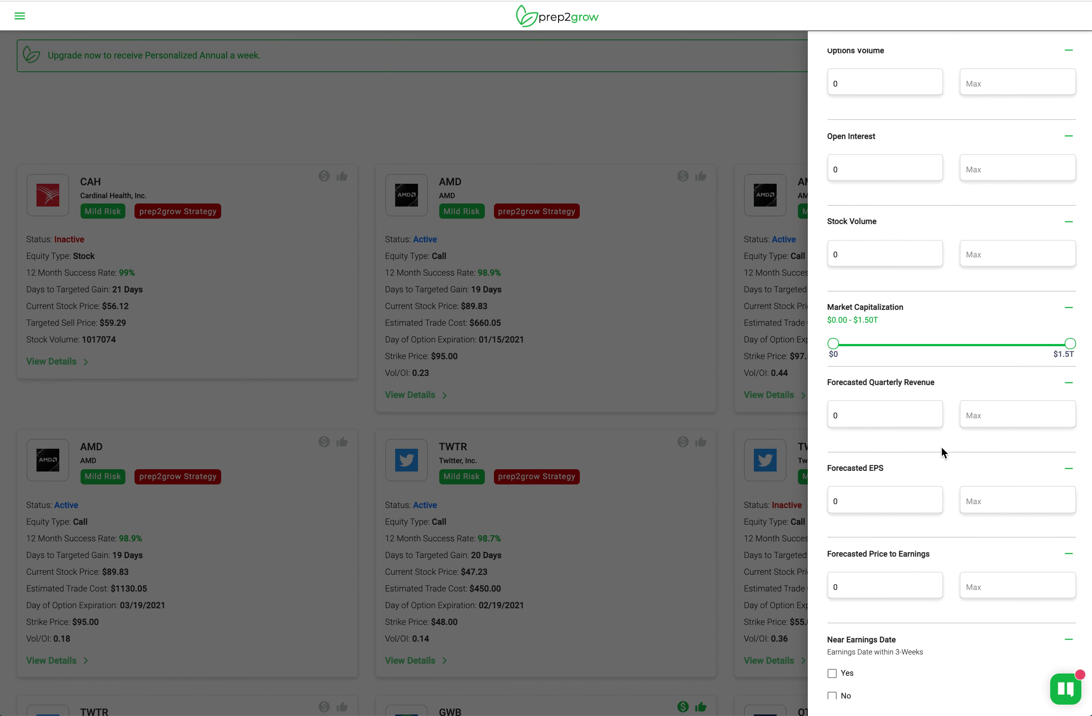
pyautogui.scroll(-3)
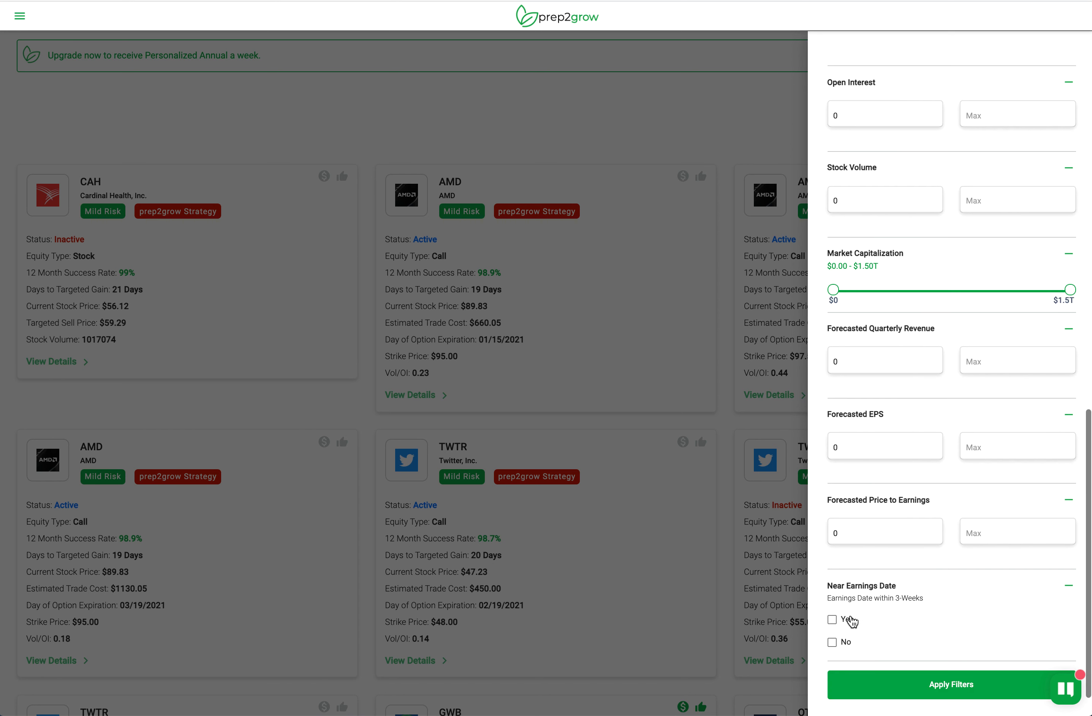
pyautogui.moveTo(882, 629)
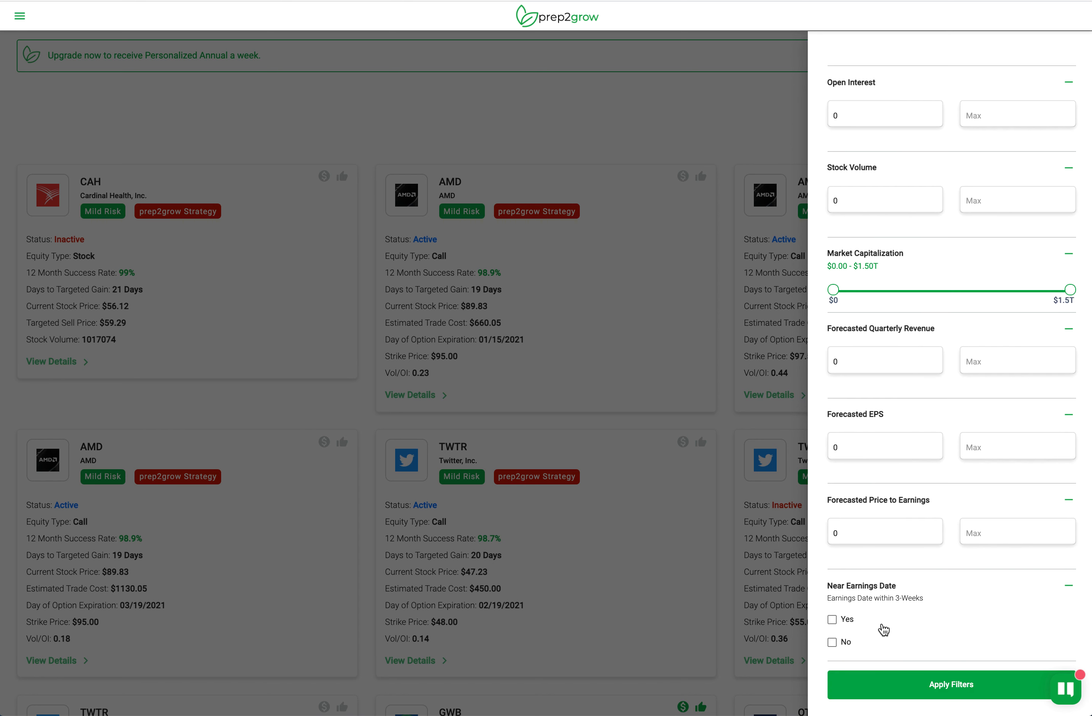
pyautogui.moveTo(838, 647)
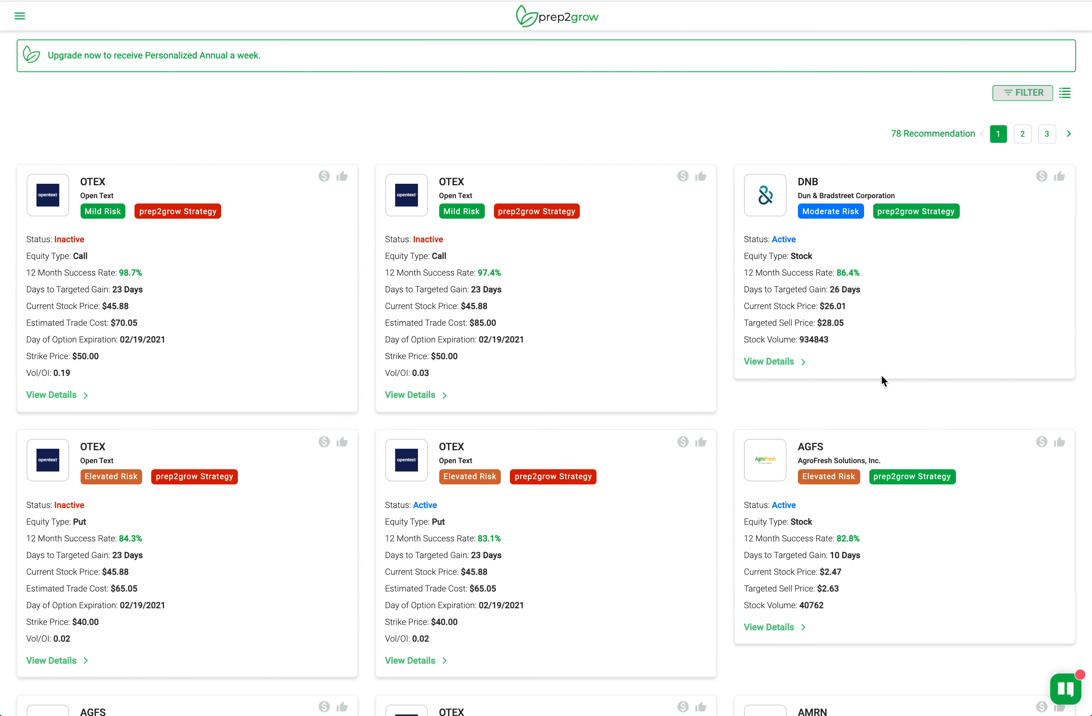
pyautogui.moveTo(846, 415)
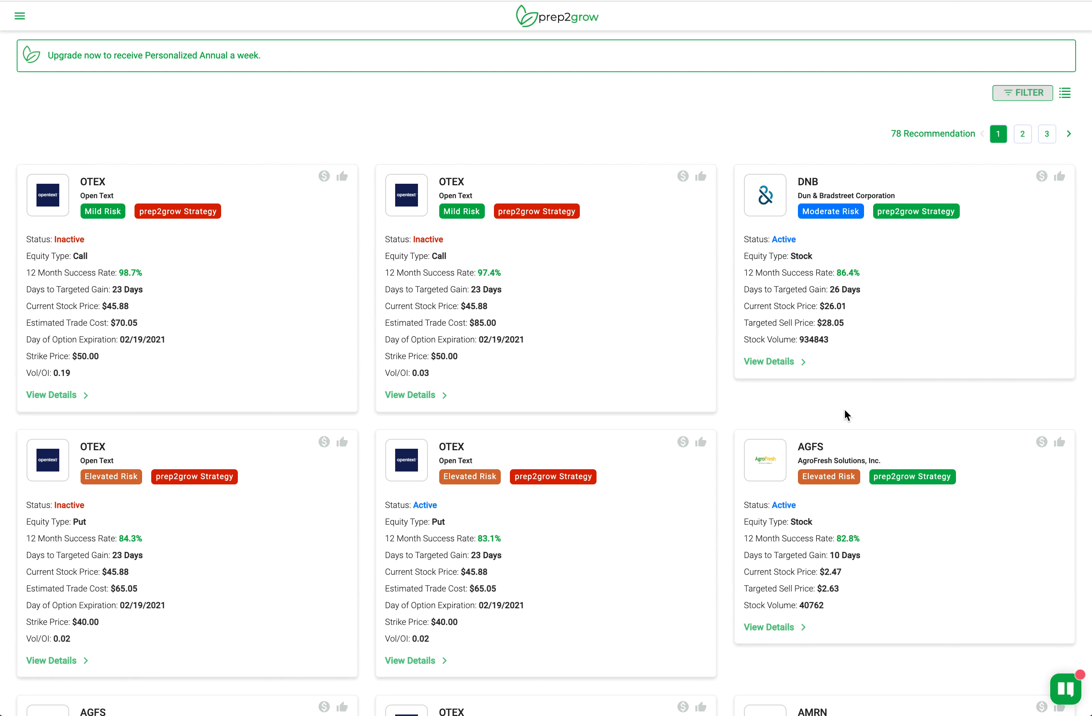
pyautogui.moveTo(799, 405)
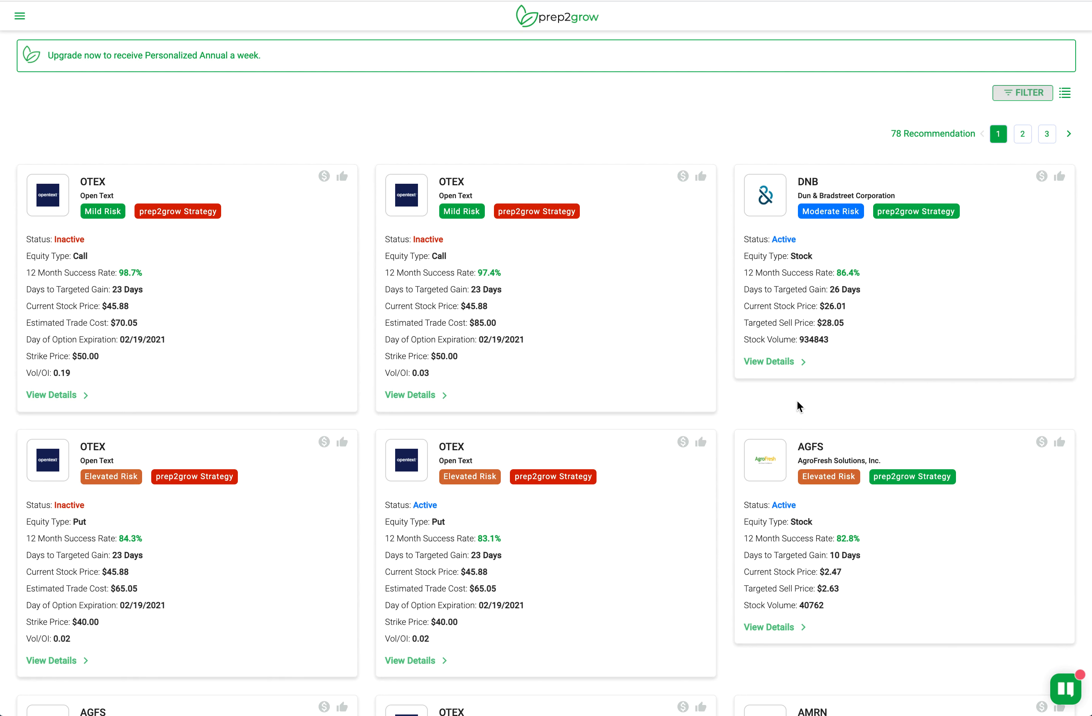
pyautogui.moveTo(674, 430)
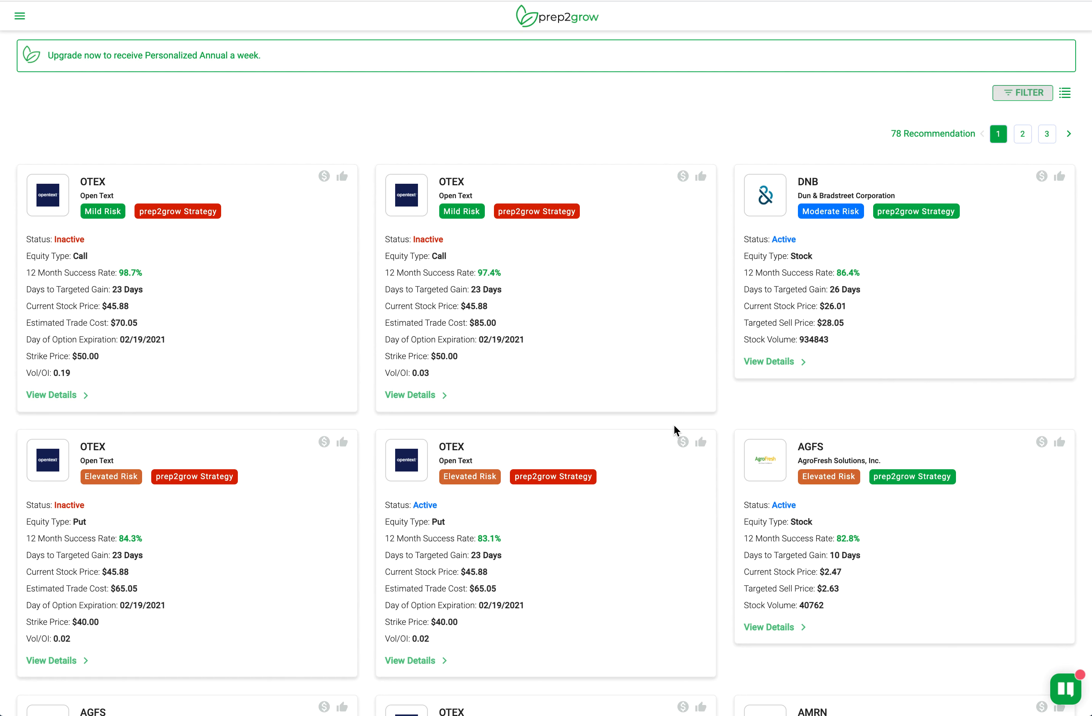
pyautogui.moveTo(687, 415)
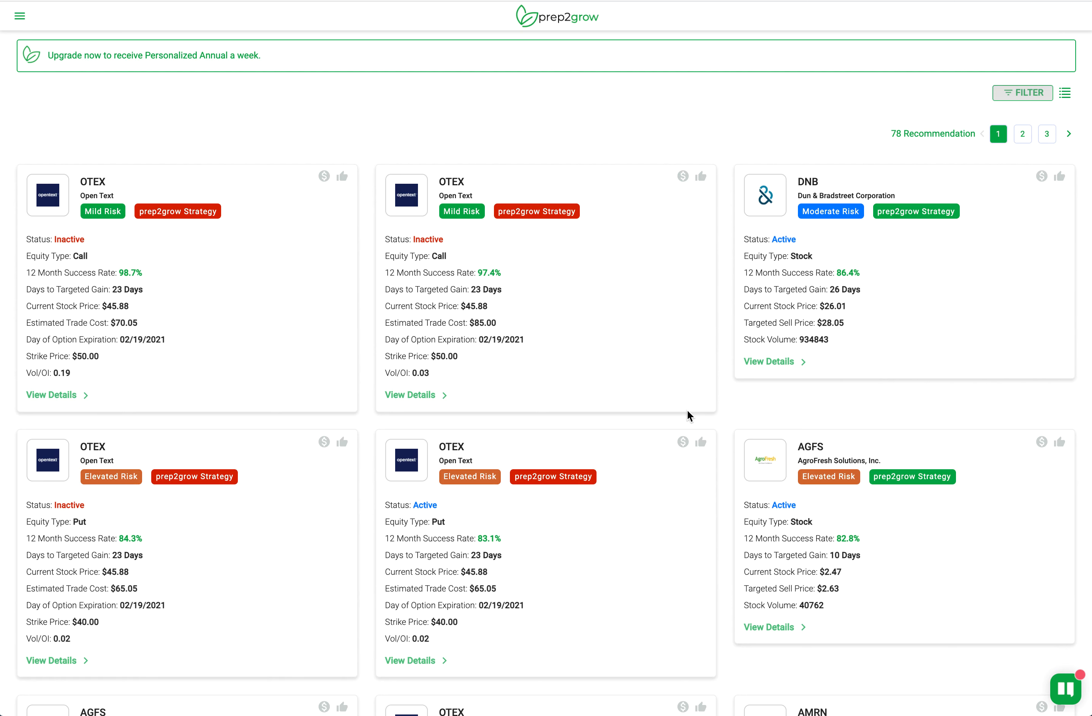
pyautogui.moveTo(673, 229)
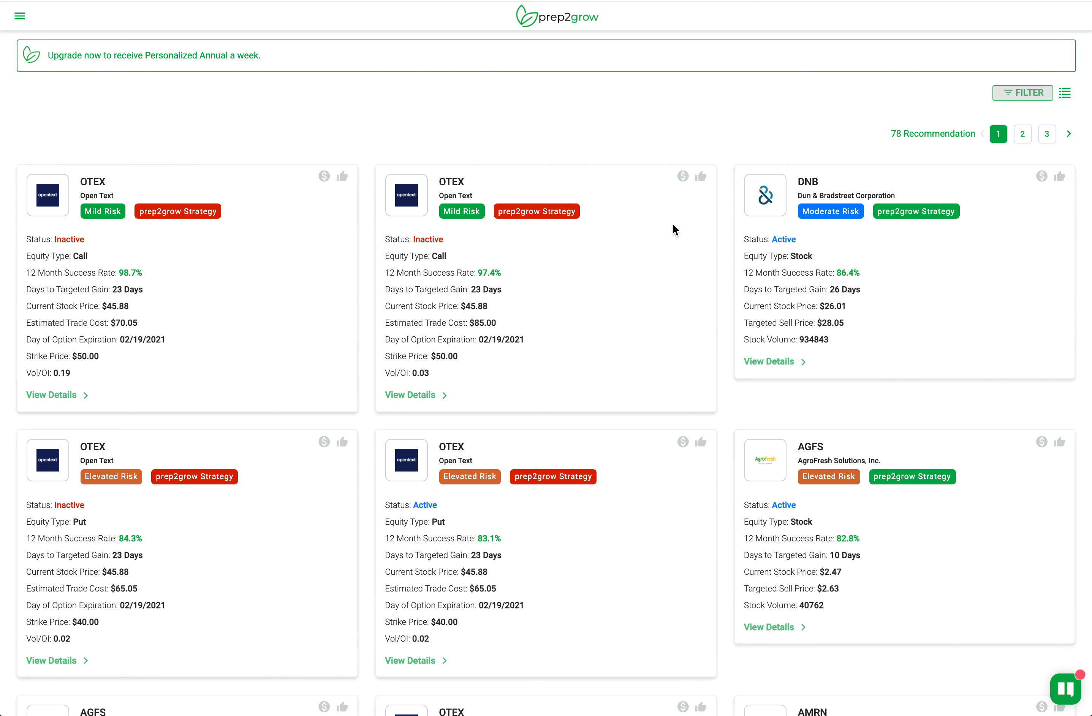
pyautogui.moveTo(283, 145)
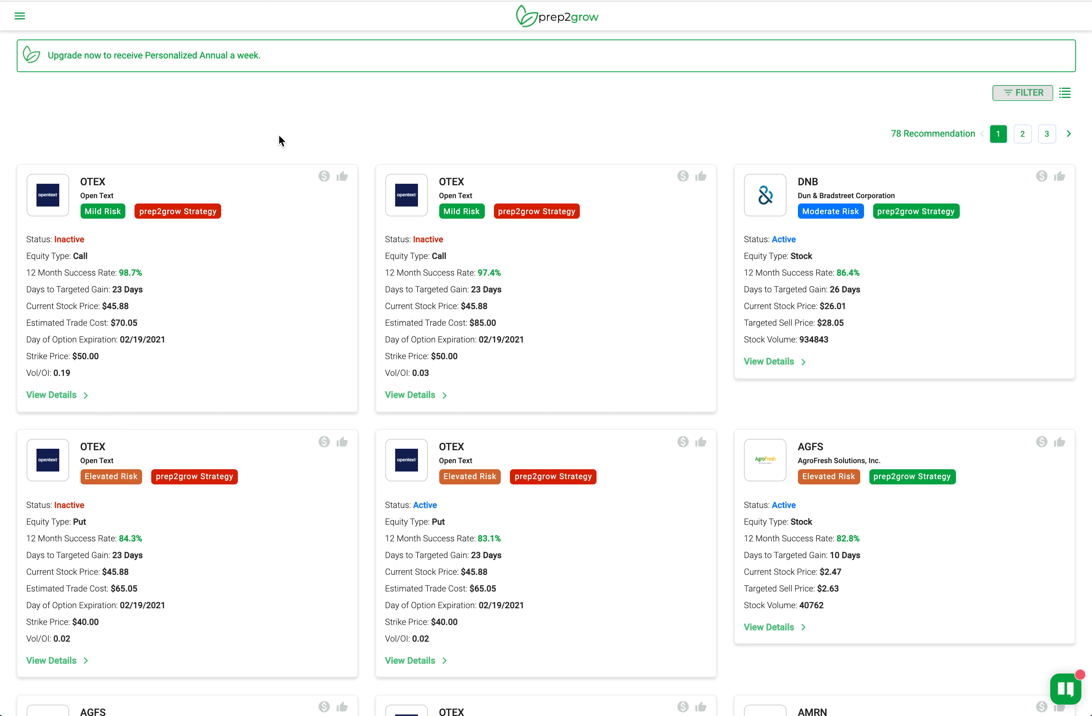
pyautogui.moveTo(417, 151)
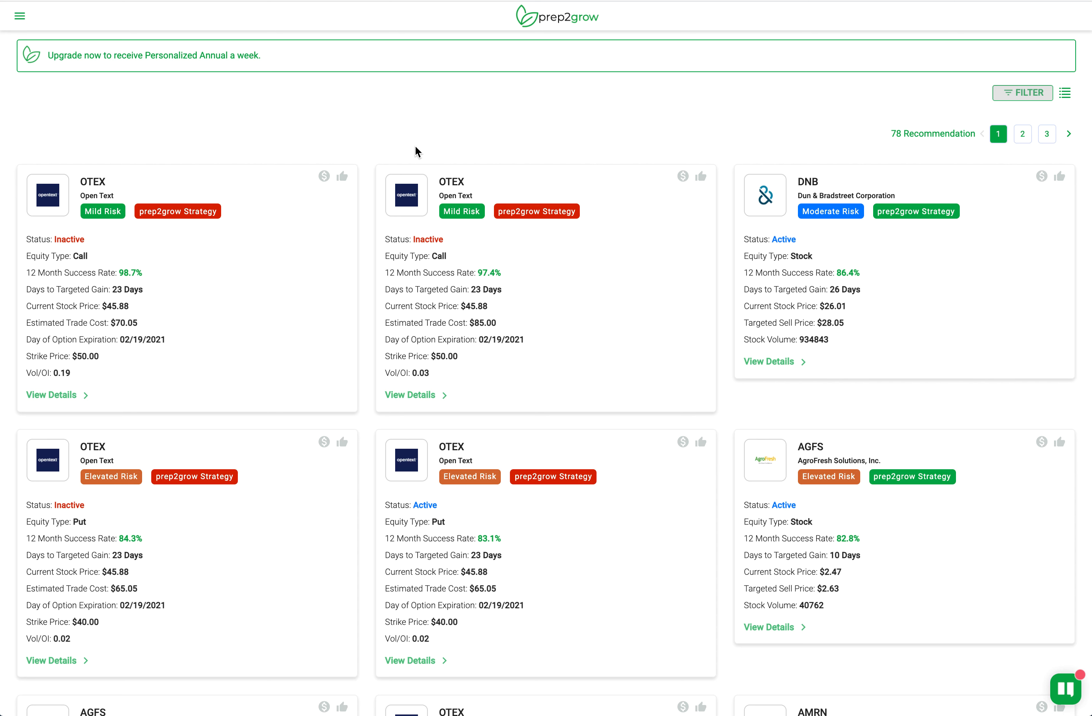
pyautogui.moveTo(623, 624)
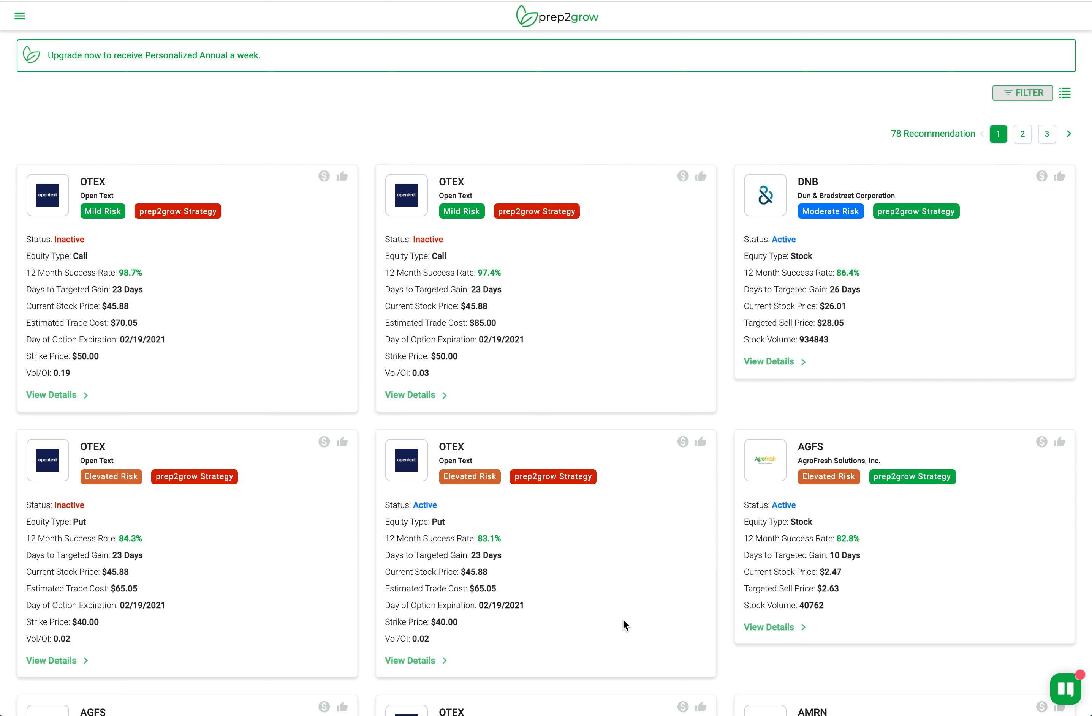
pyautogui.moveTo(624, 625)
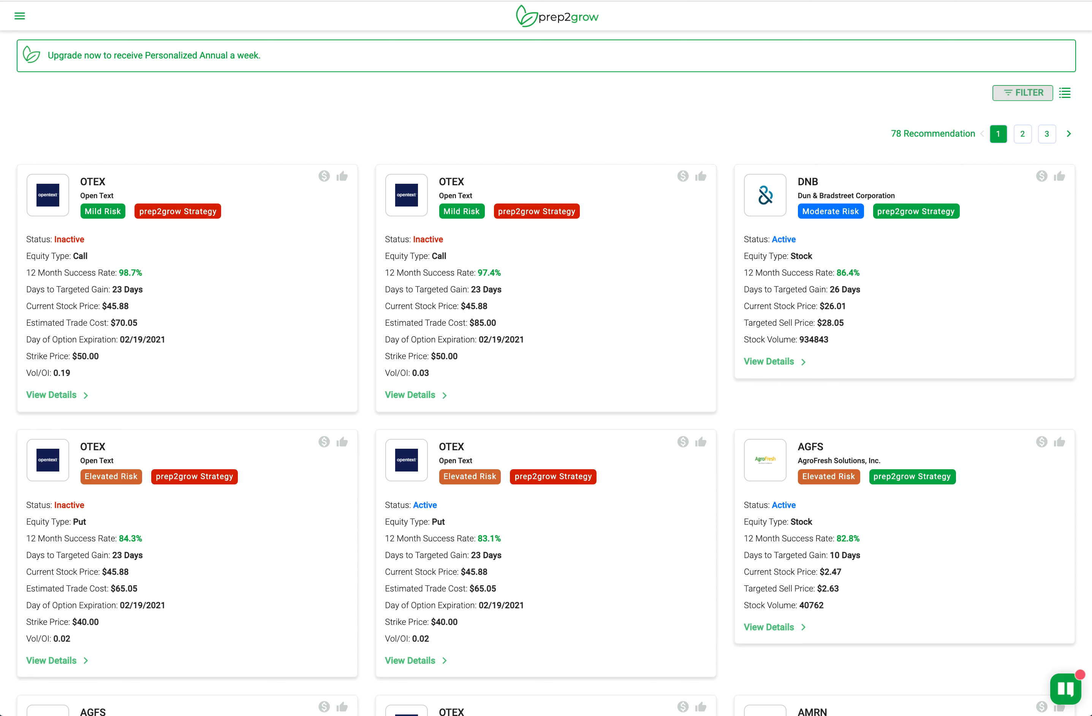